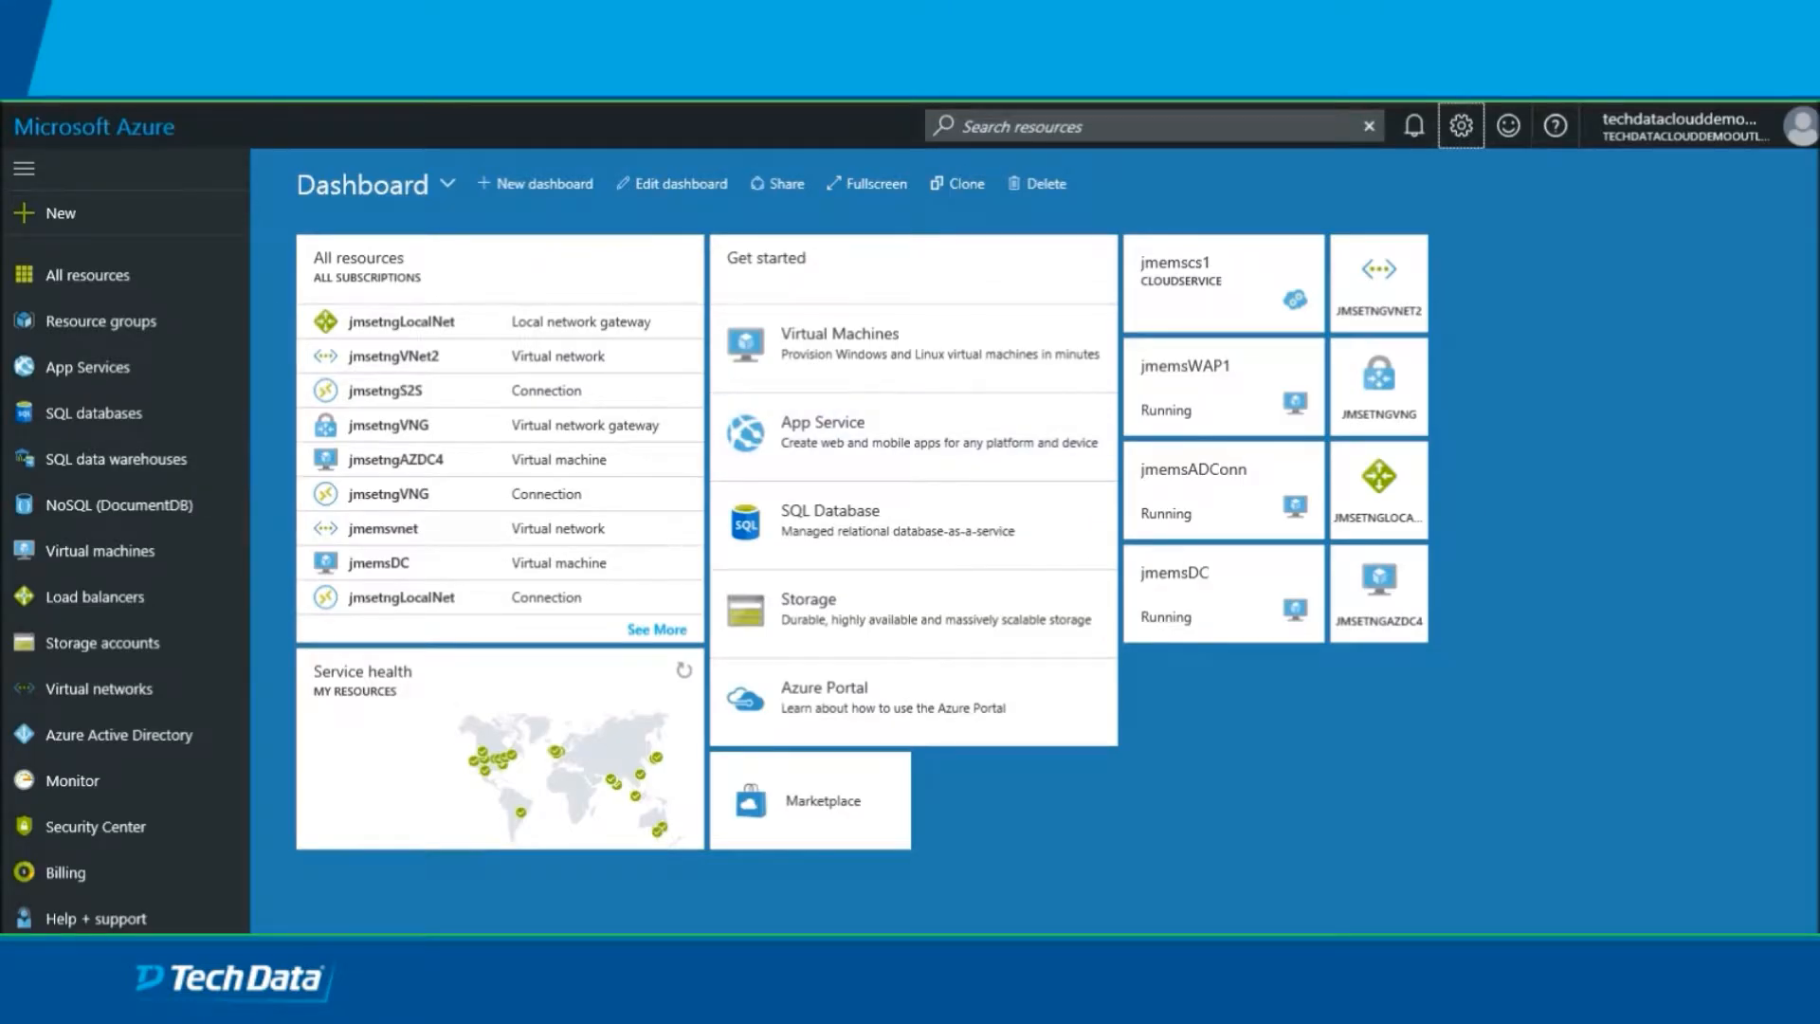
{"action": "mouse_move", "coordinate": [118, 736]}
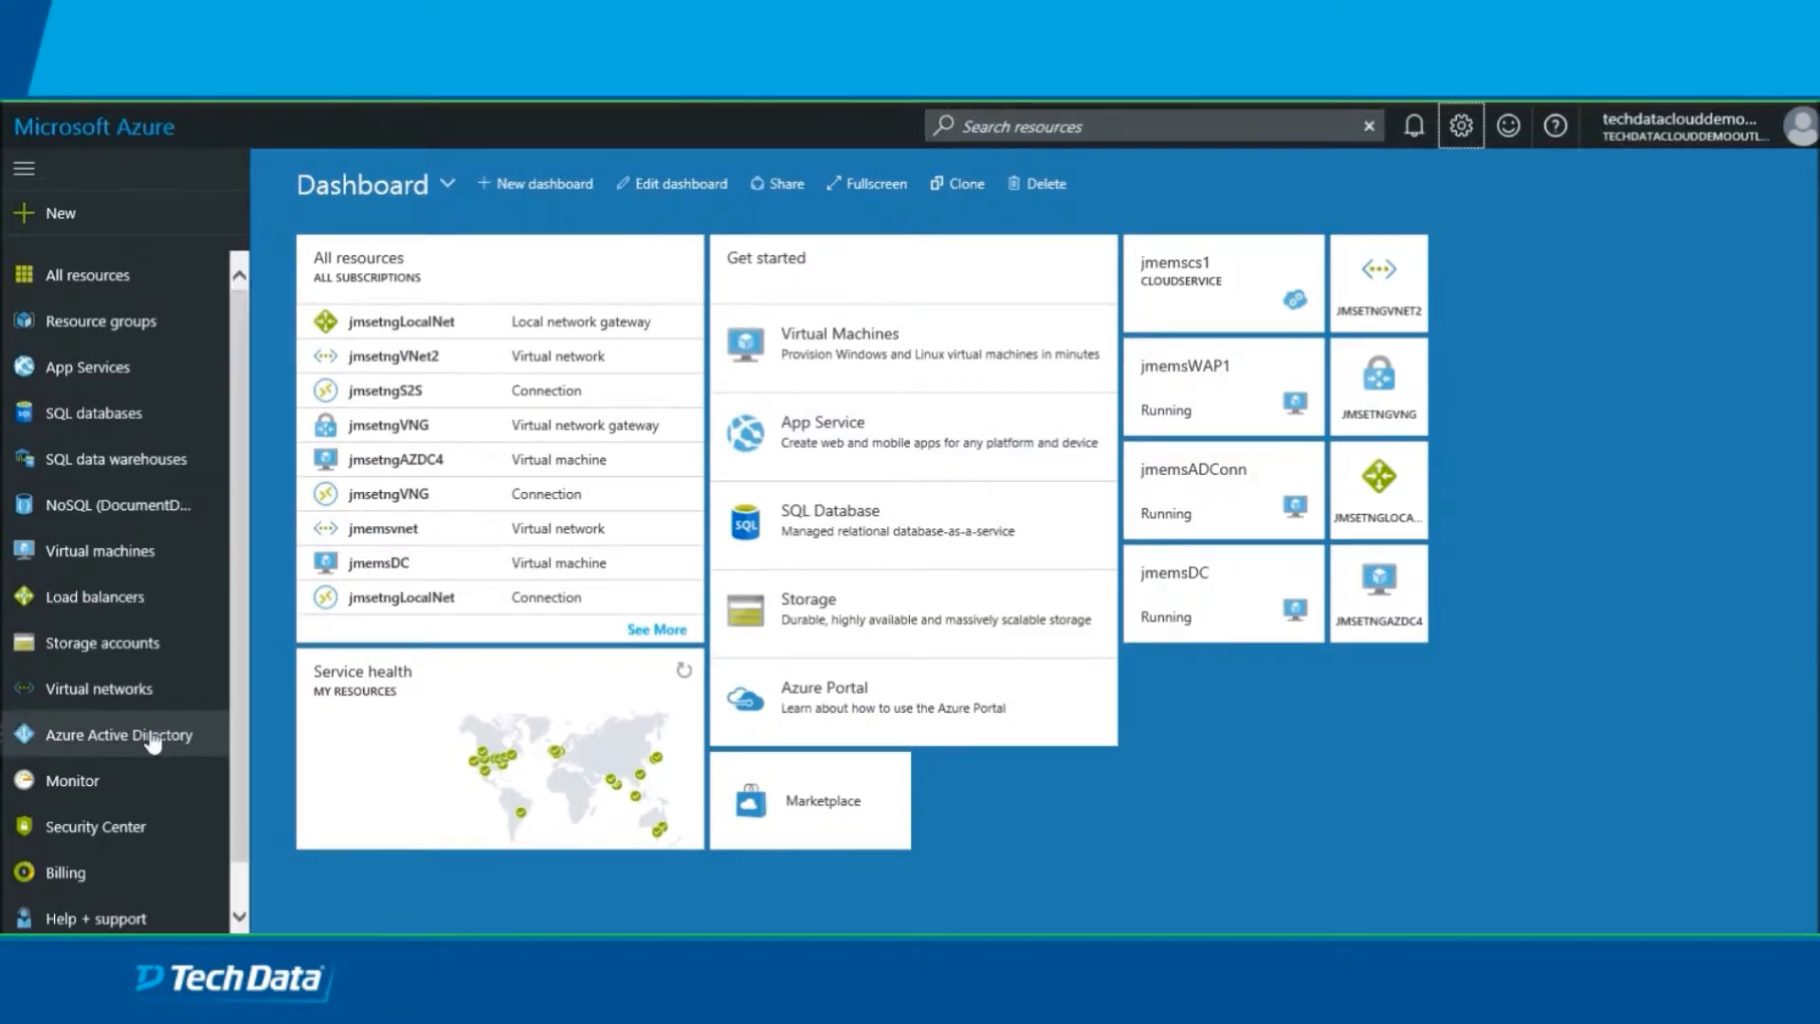
Open the jmsetngAZDC4 virtual machine from the Virtual machines list.
{"action": "left_click", "coordinate": [119, 735]}
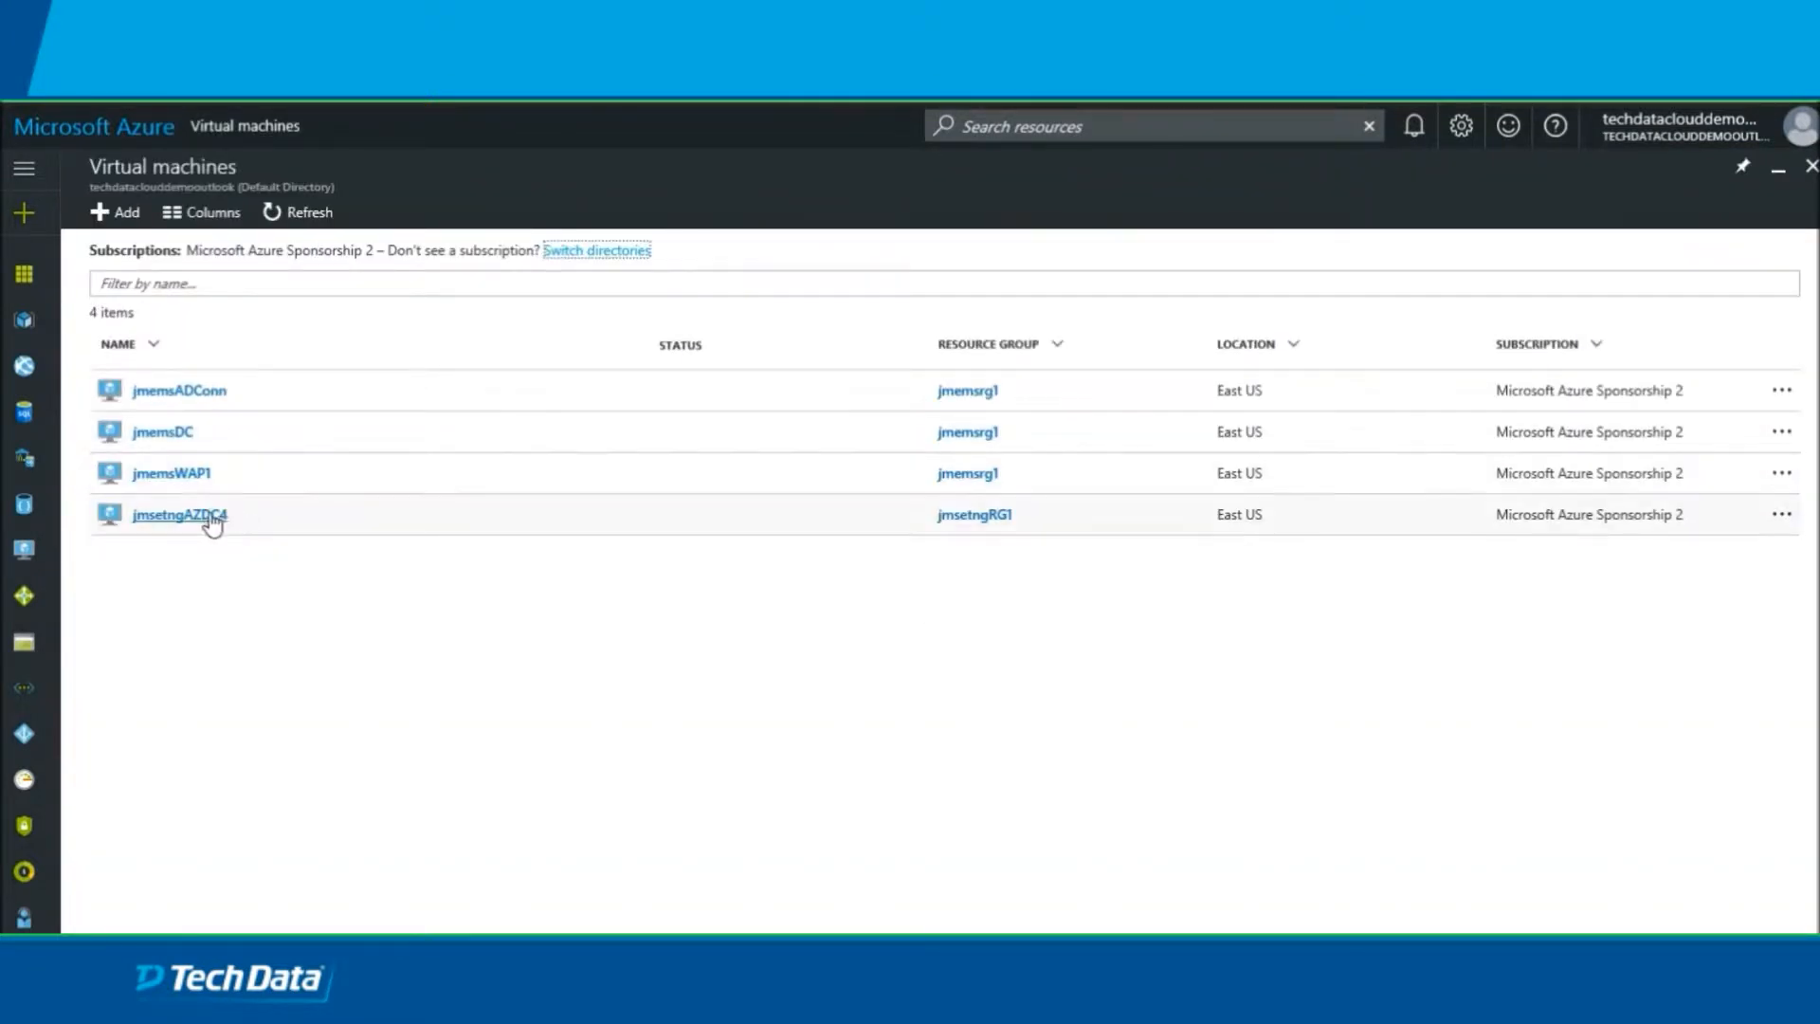
{"action": "left_click", "coordinate": [180, 514]}
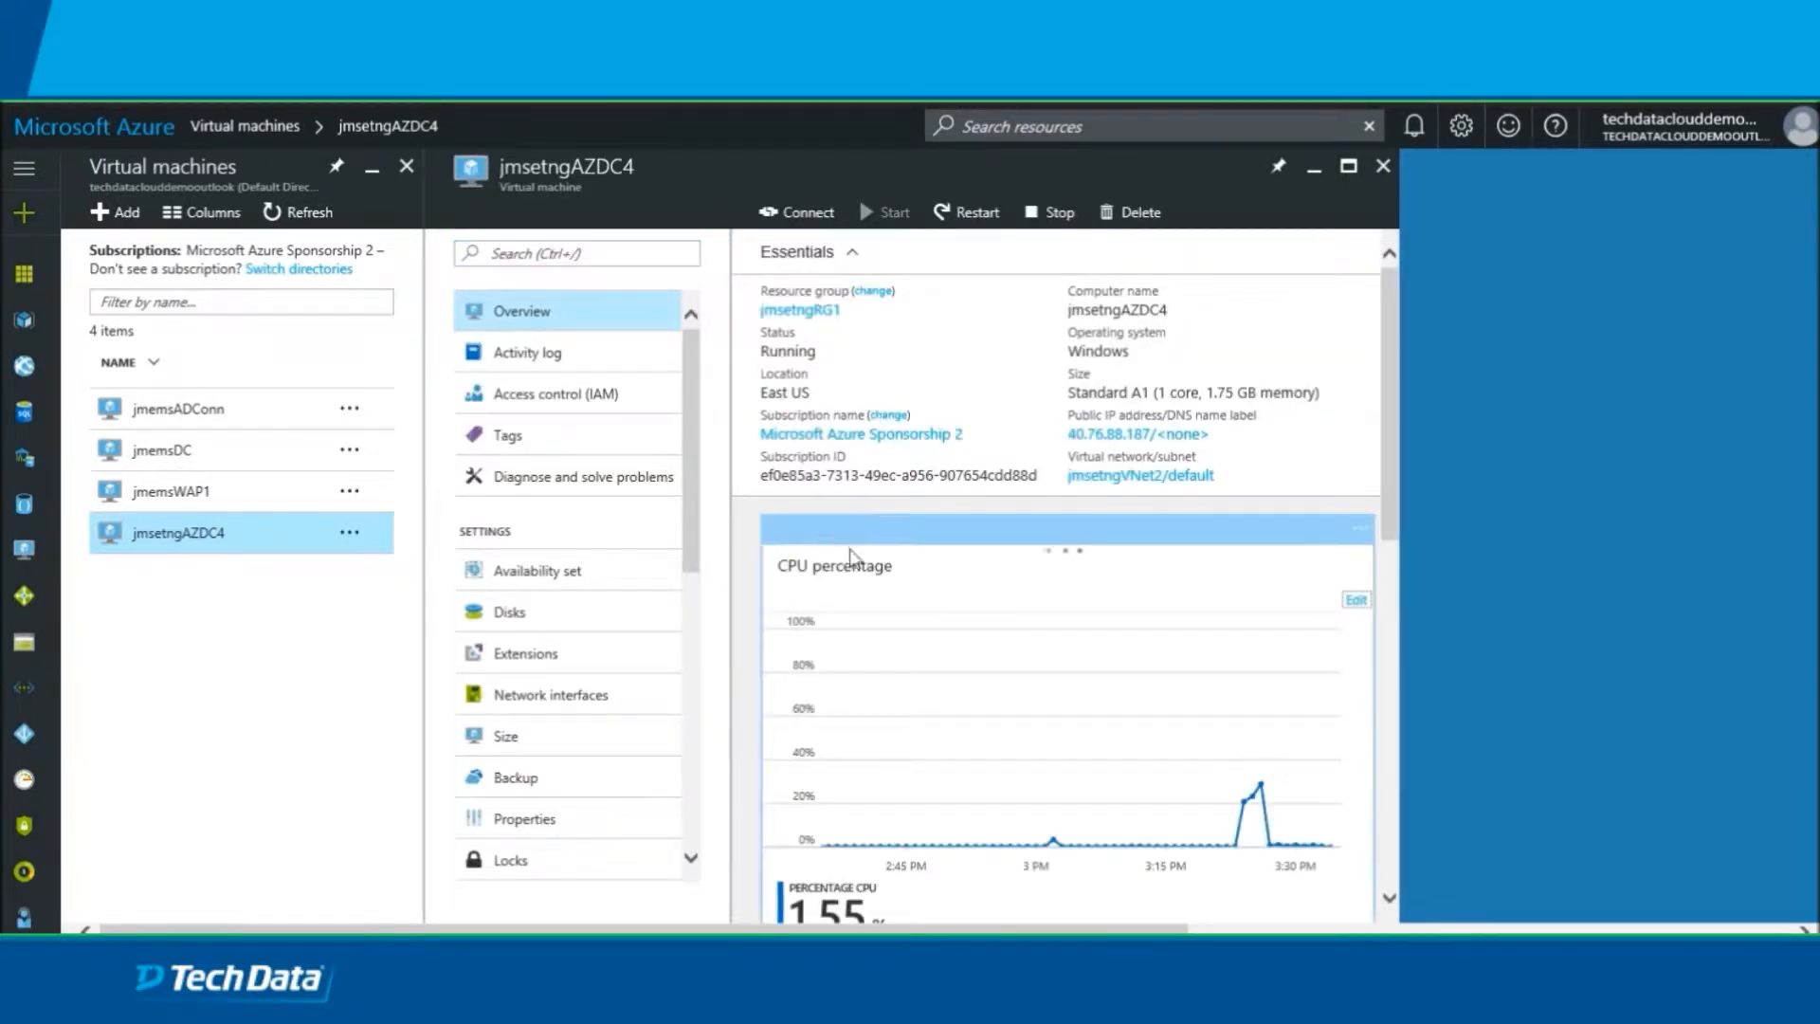
Show the Disks page of jmsetngAZDC4, listing only its OS disk.
{"action": "left_click", "coordinate": [508, 612]}
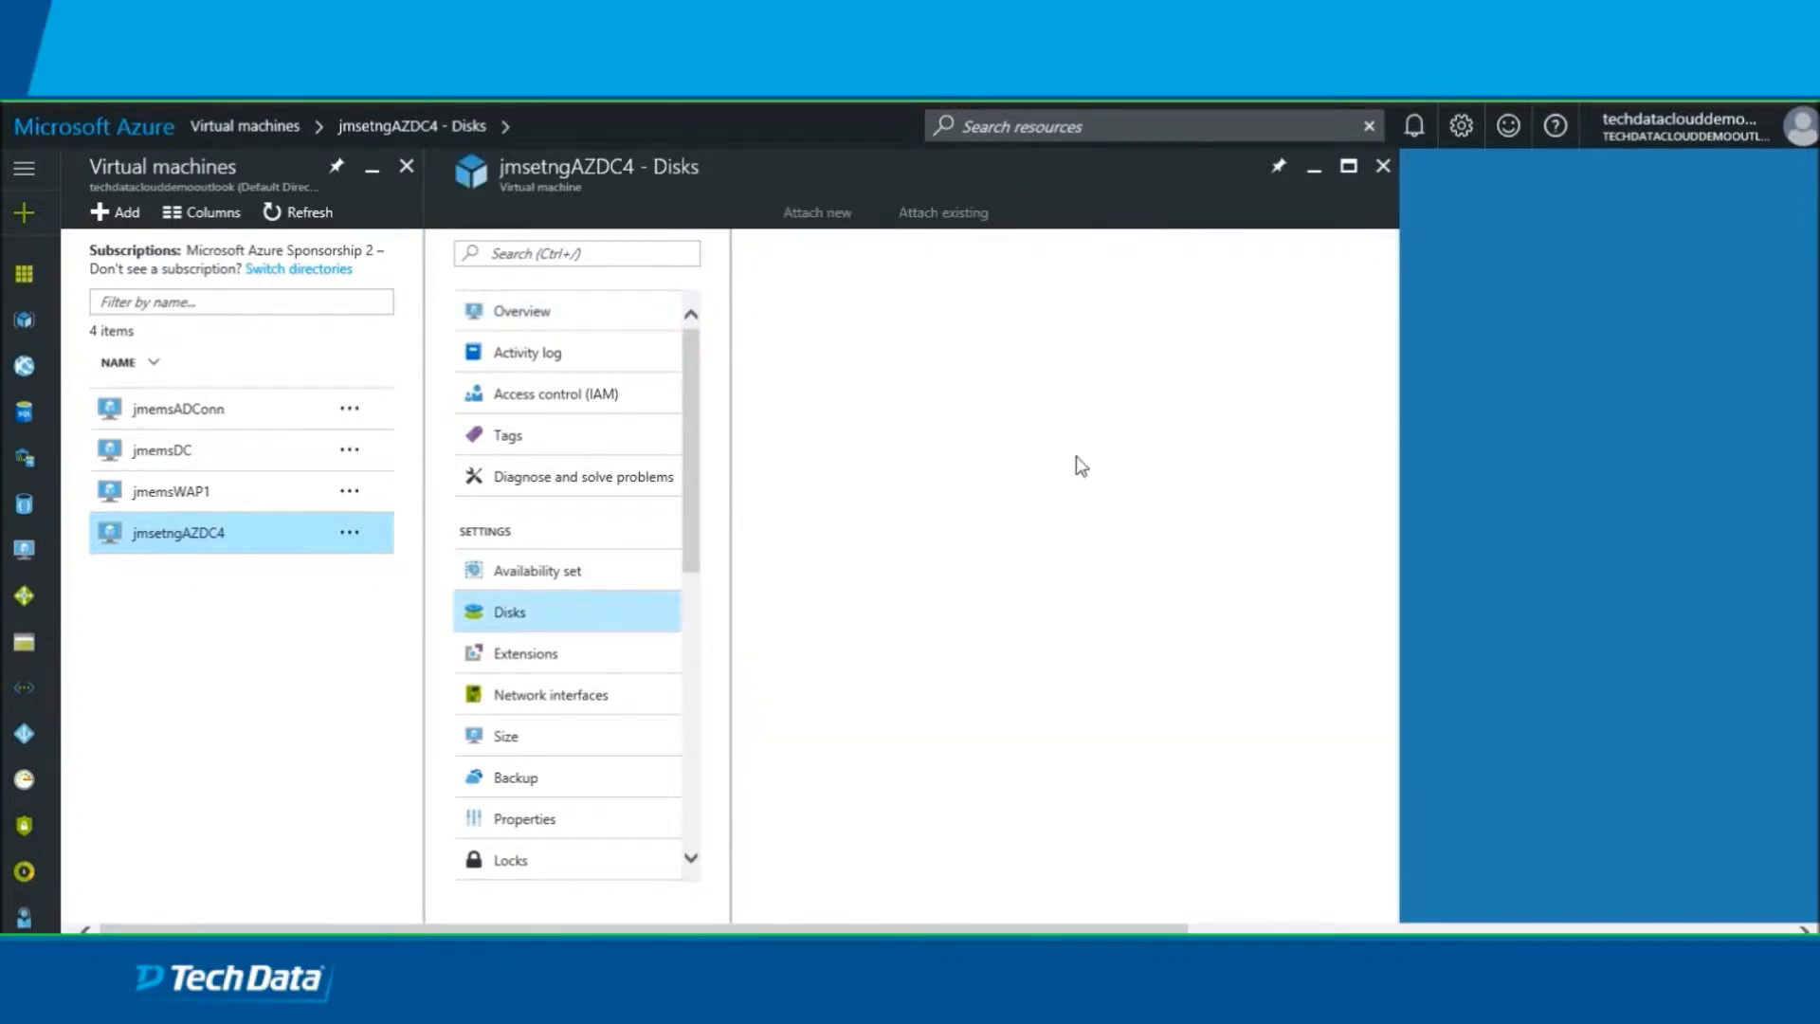
{"action": "left_click", "coordinate": [508, 613]}
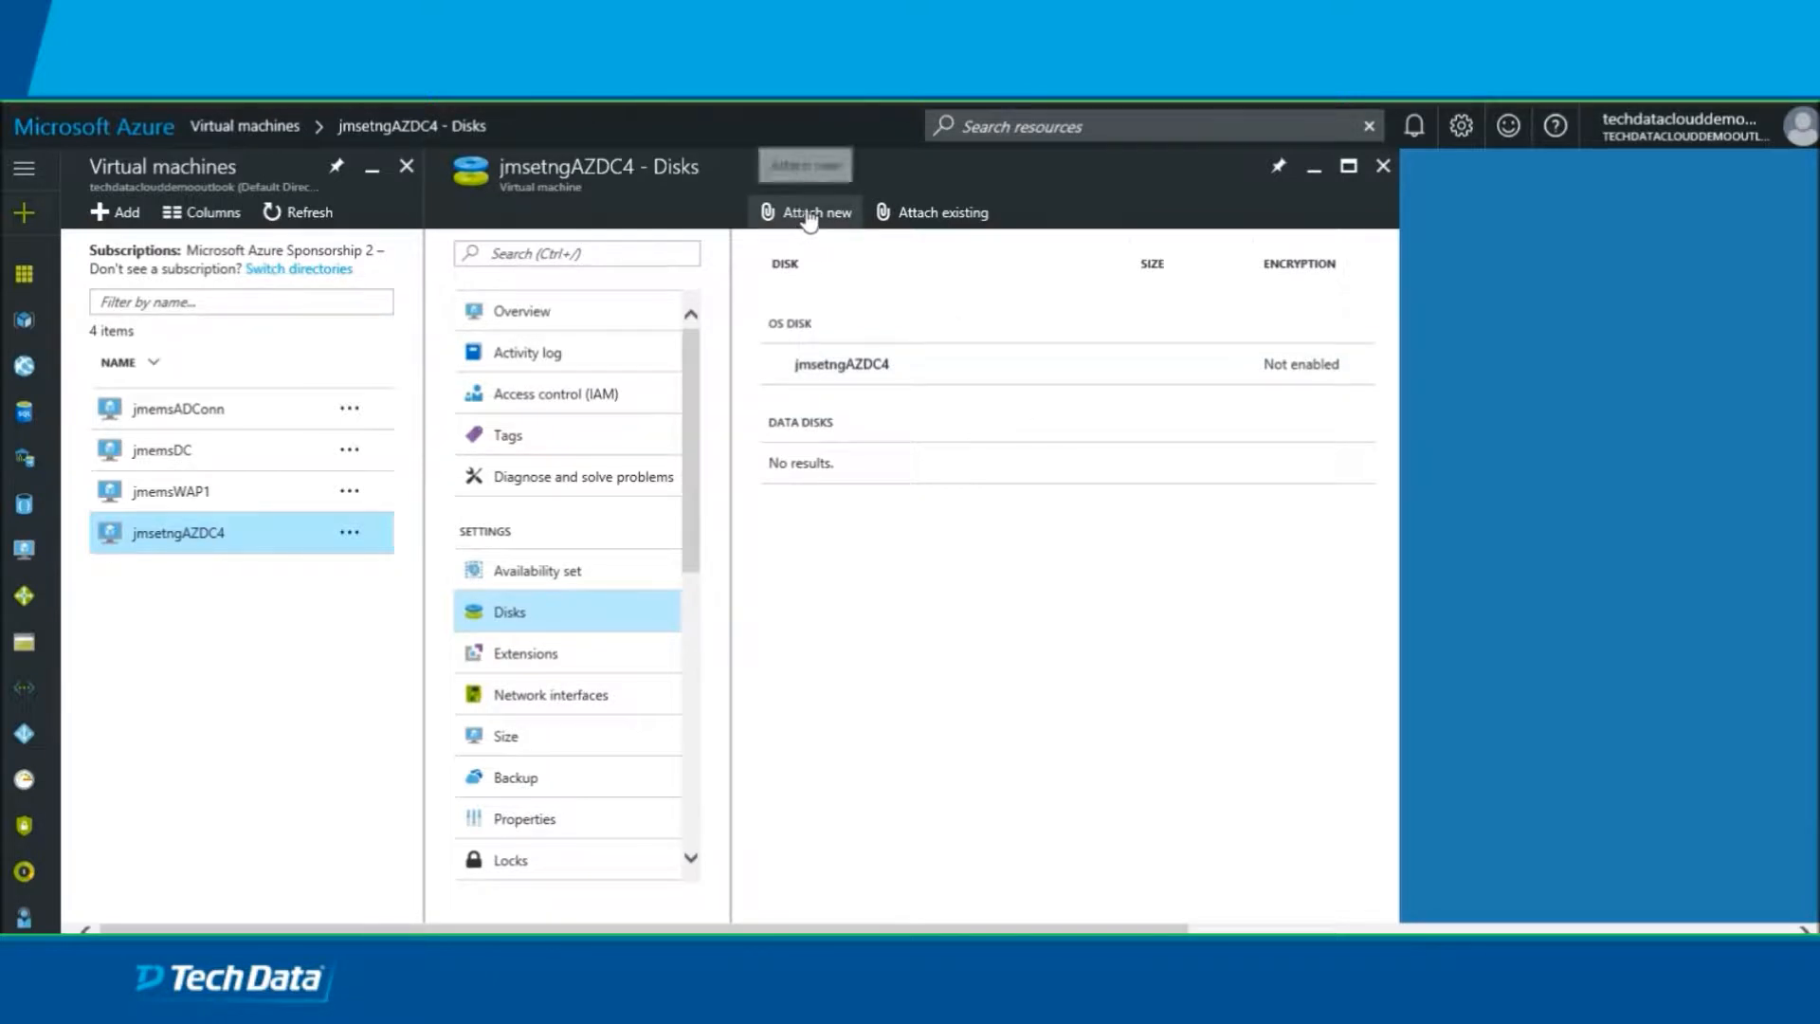
Configure a new data disk jmsetngAZDC4-ADdrive, 50 GiB HDD, host caching None.
{"action": "left_click", "coordinate": [815, 212]}
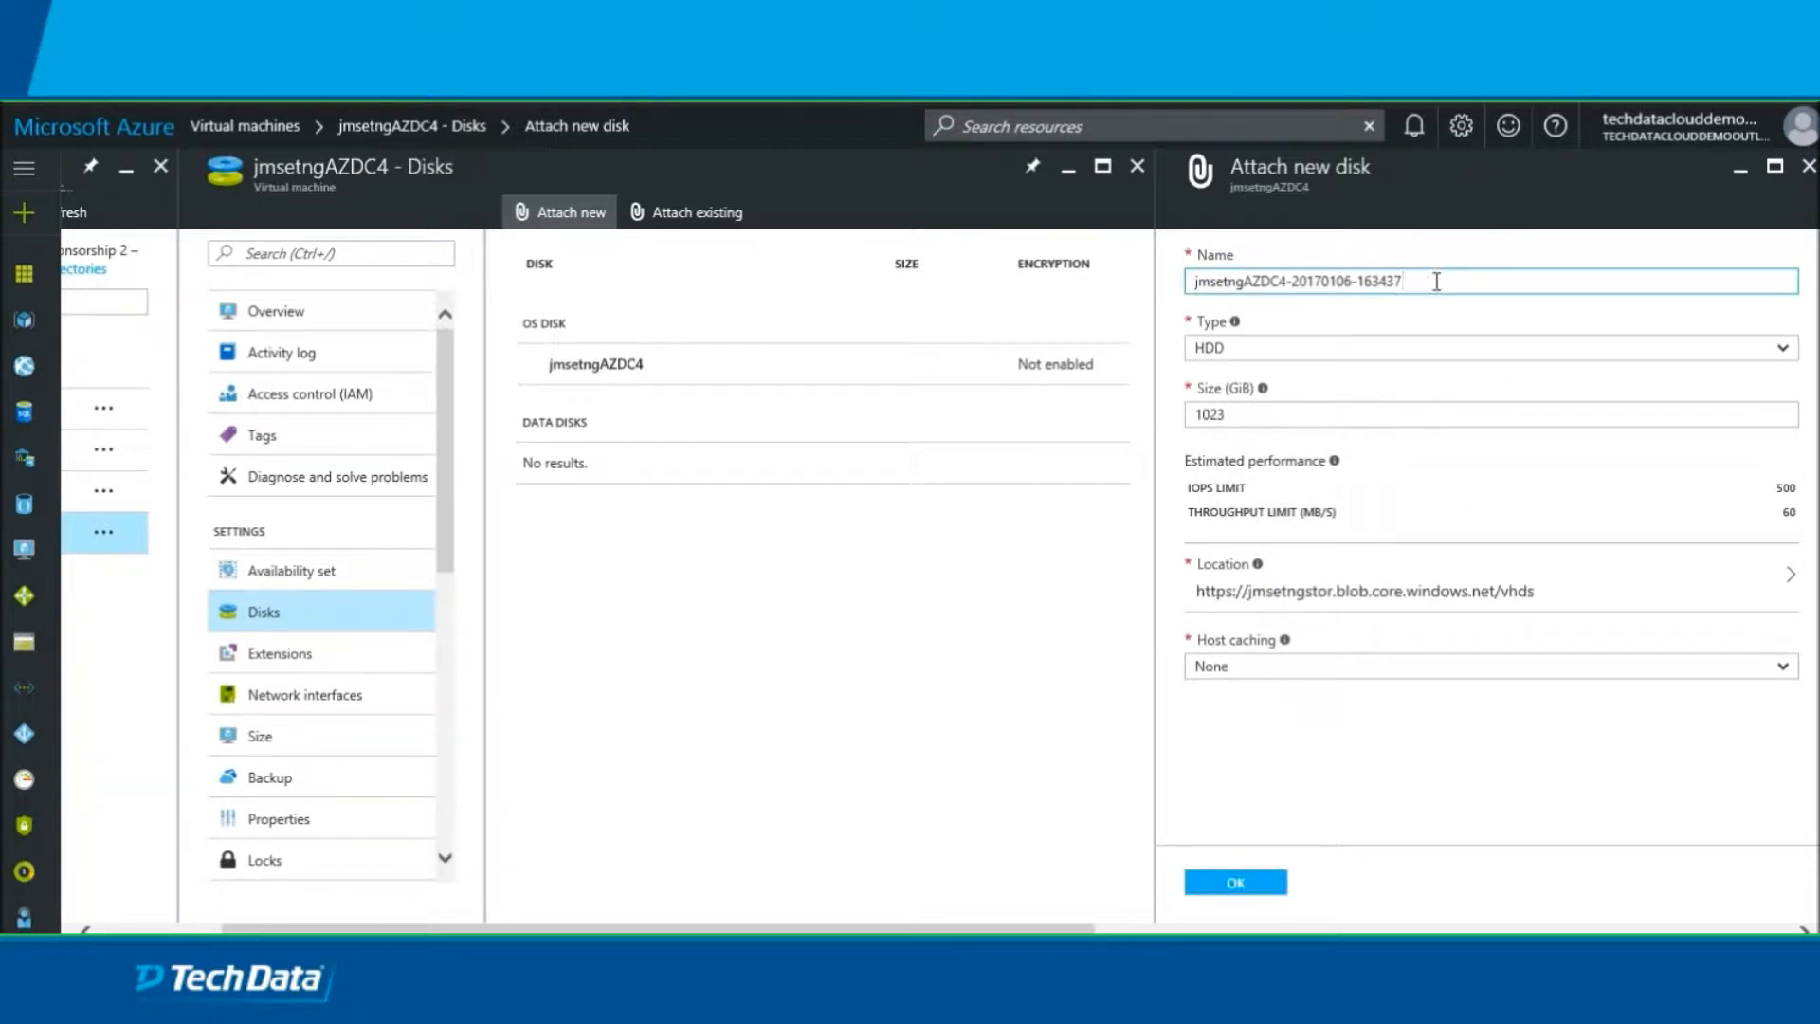
{"action": "key", "text": "Backspace"}
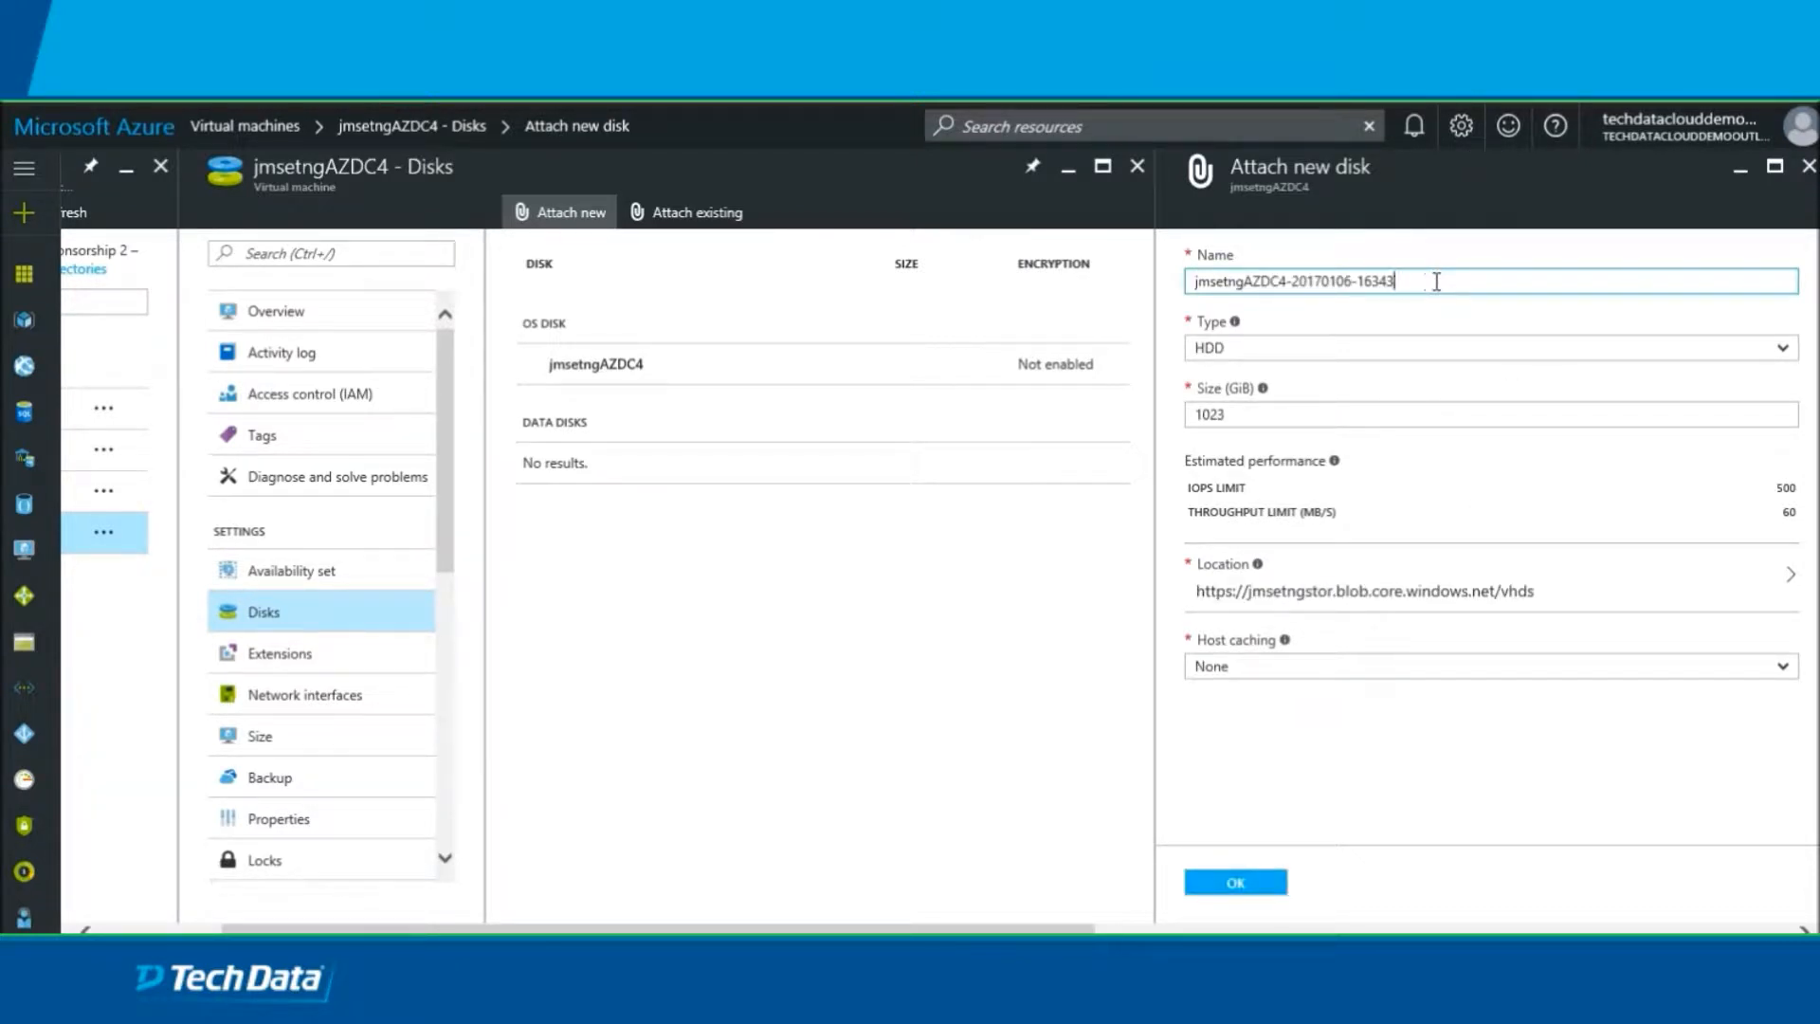
{"action": "key", "text": "Backspace"}
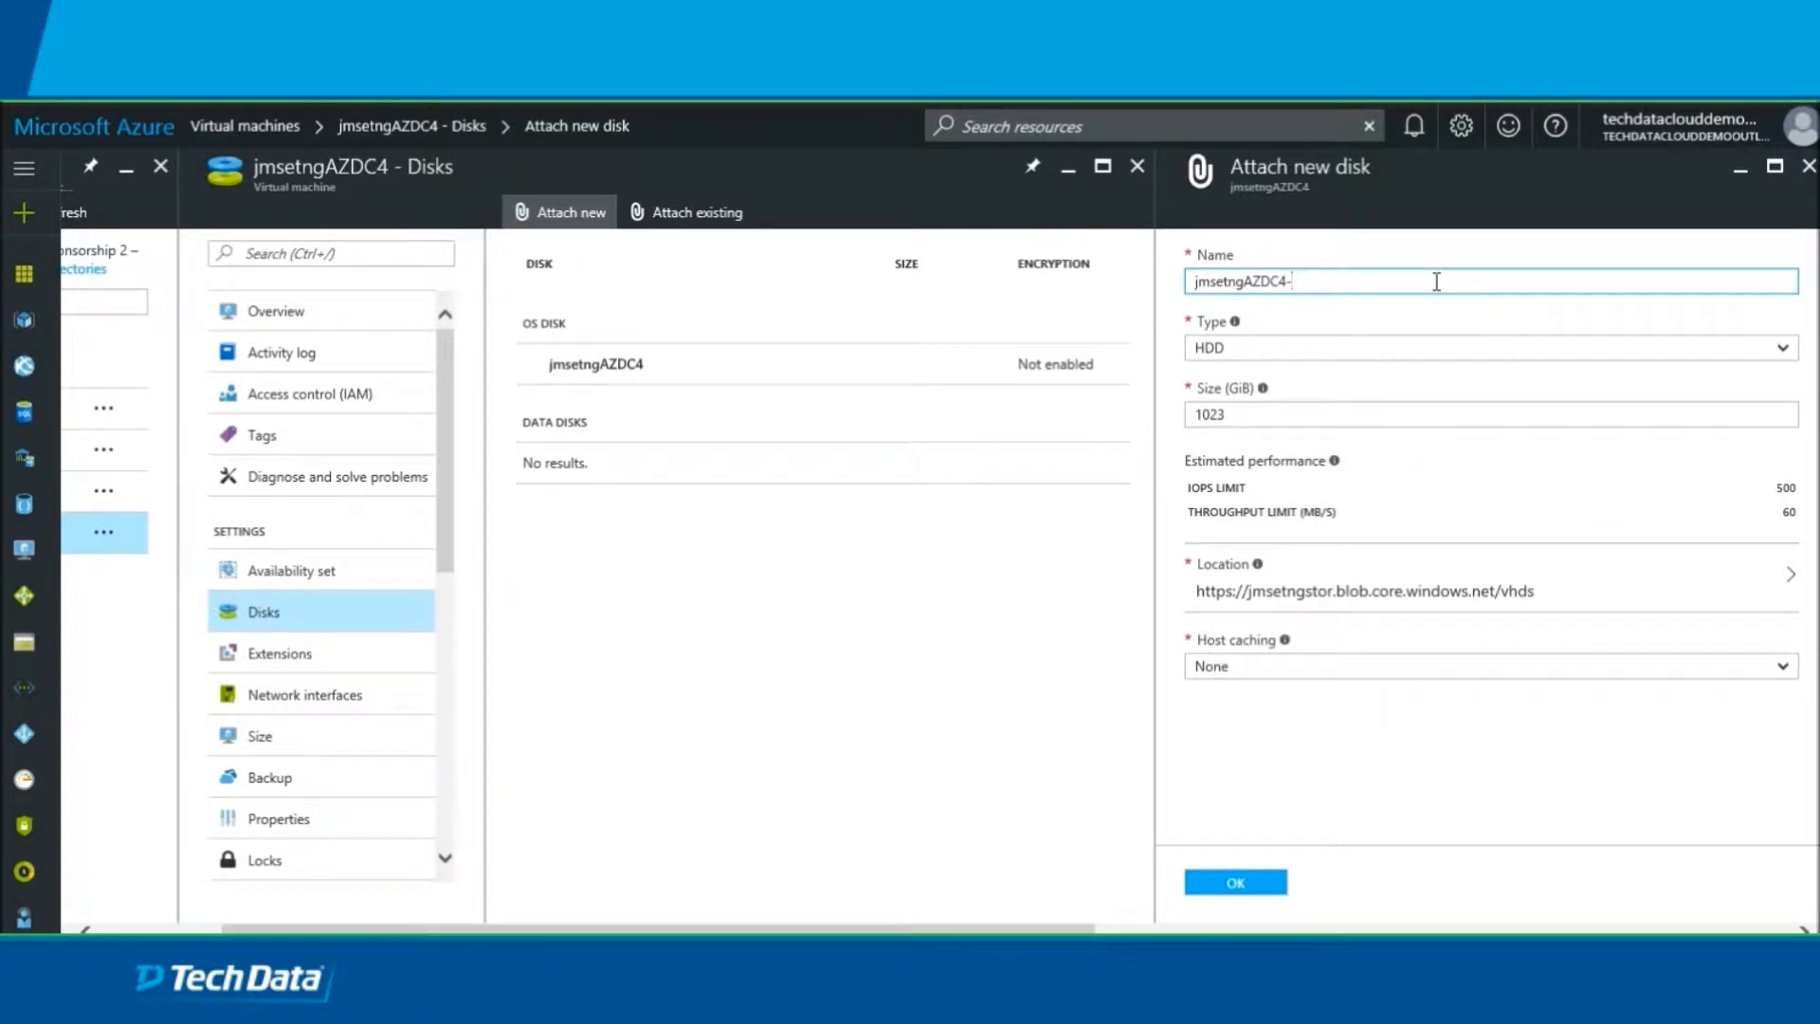
{"action": "type", "text": "AD"}
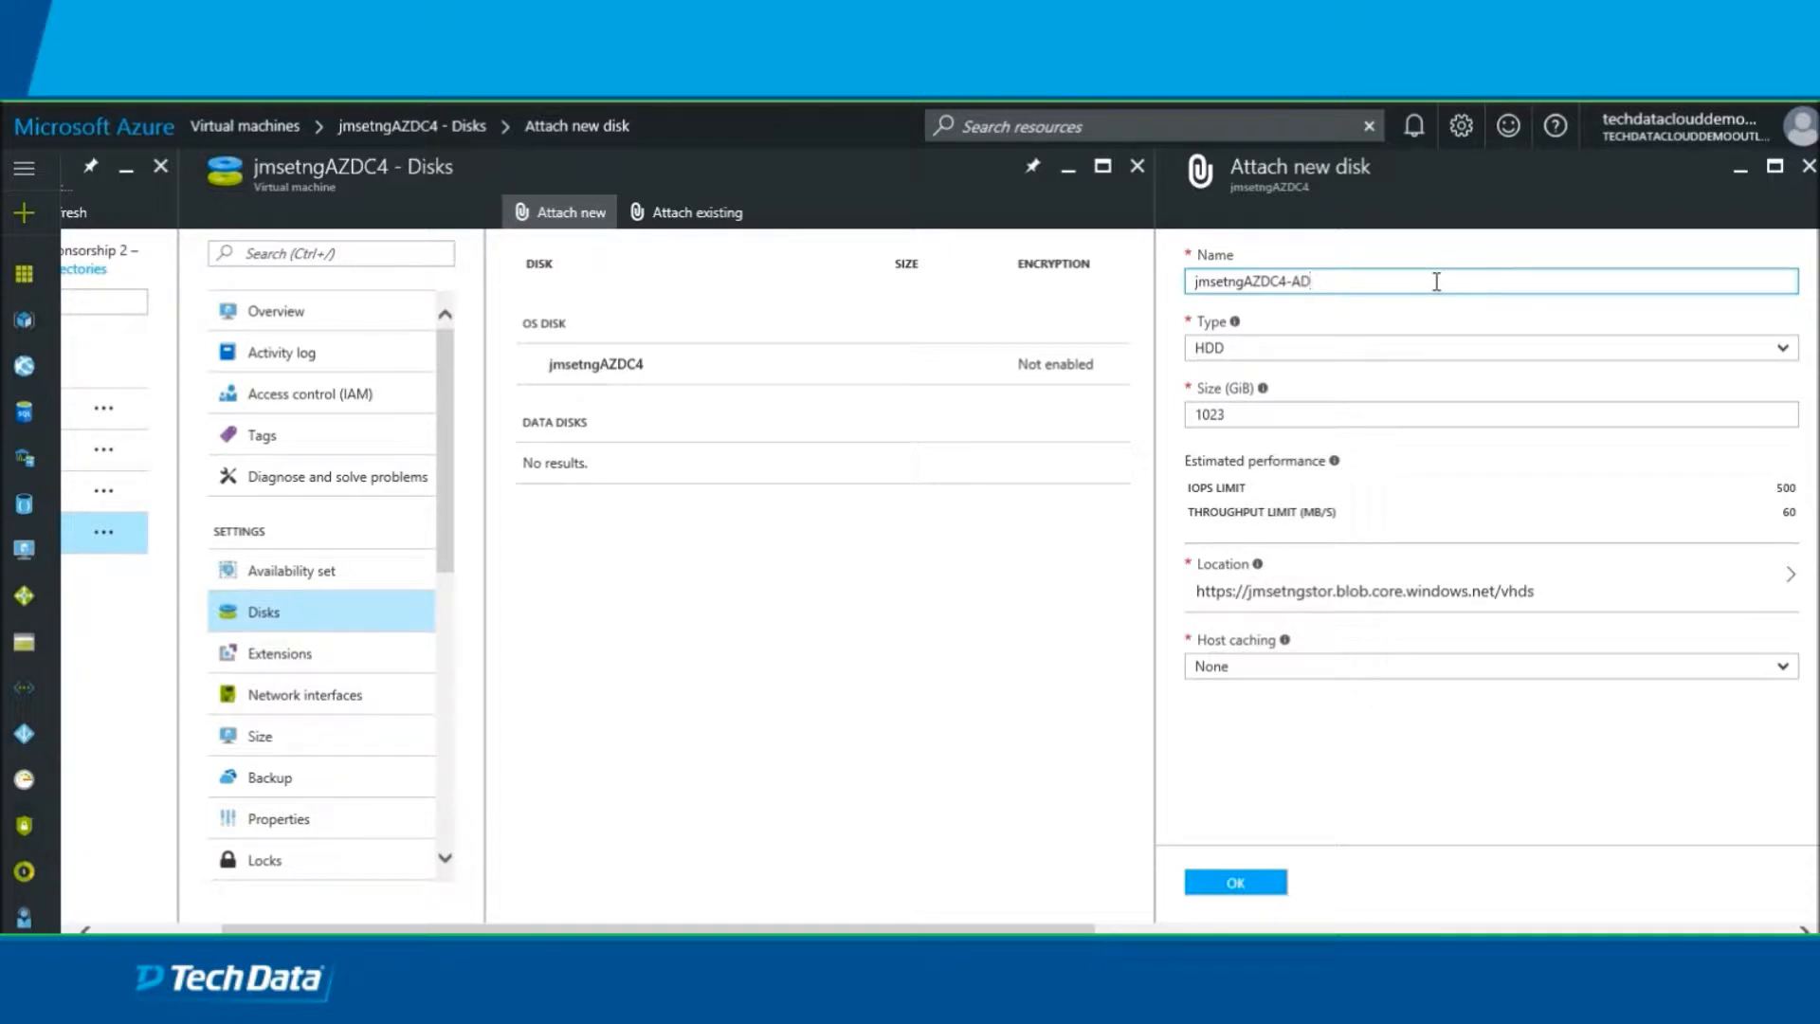
{"action": "type", "text": "dr"}
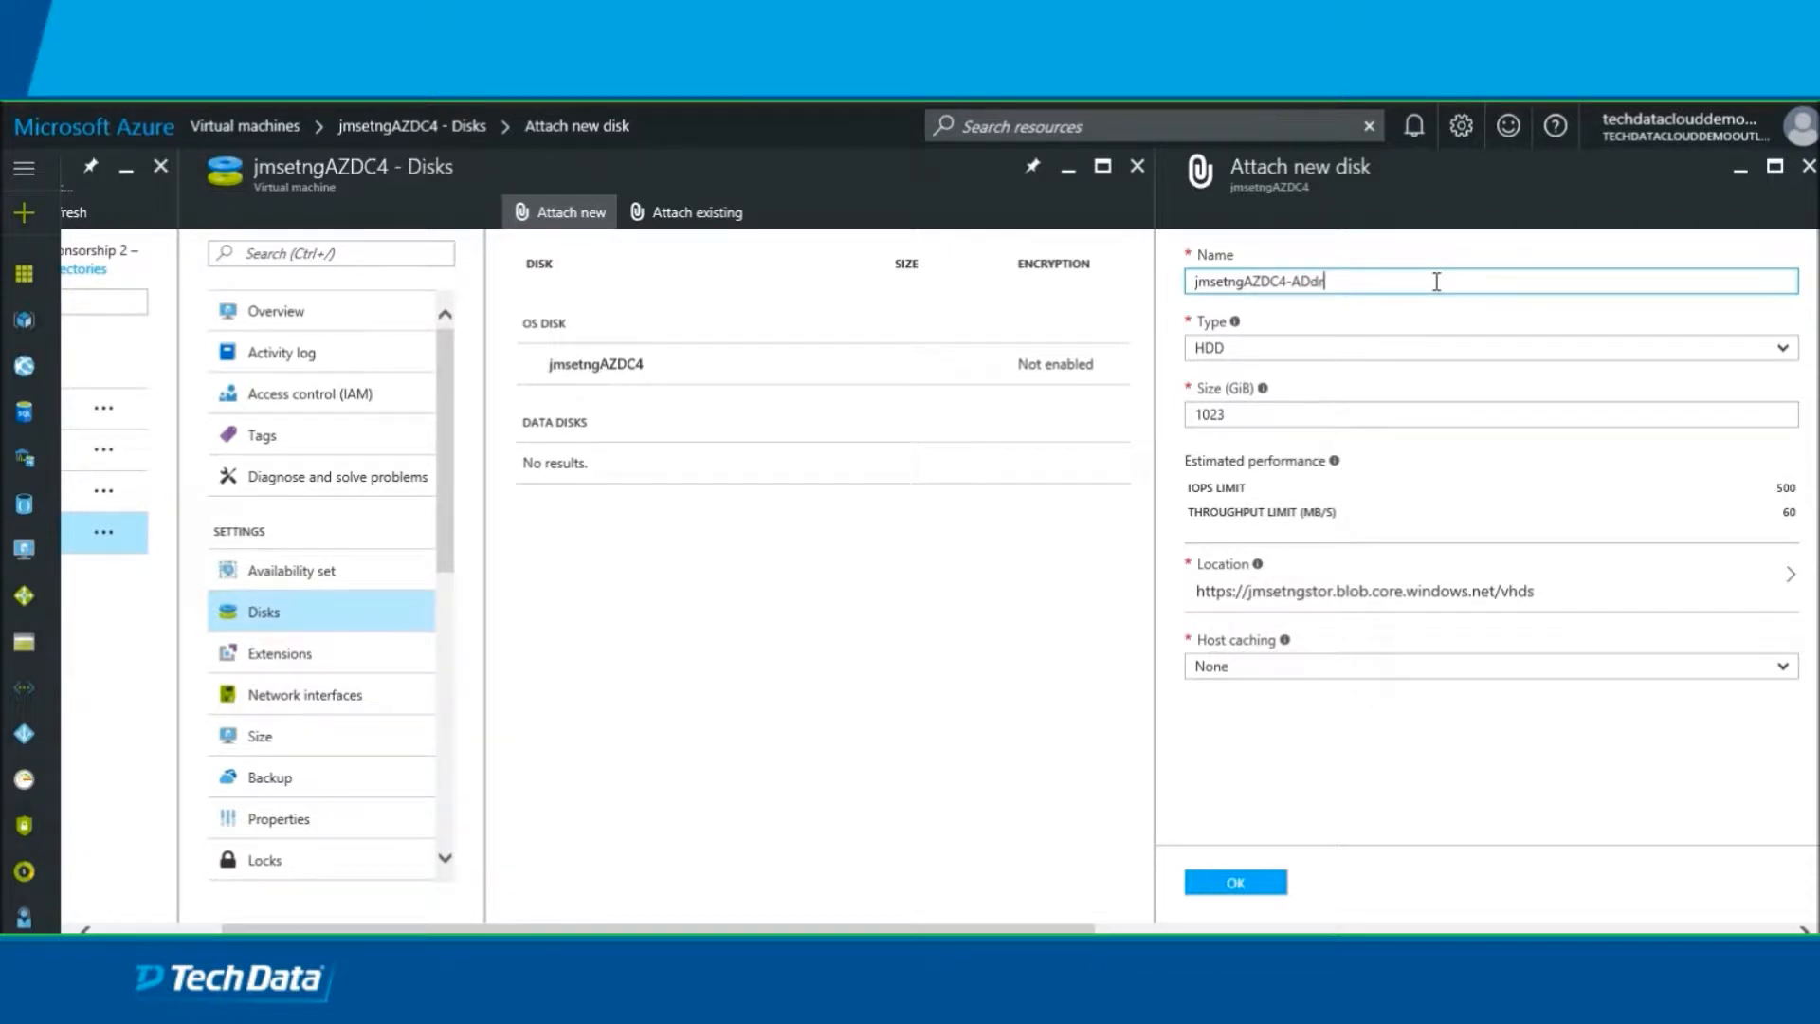
{"action": "type", "text": "ive"}
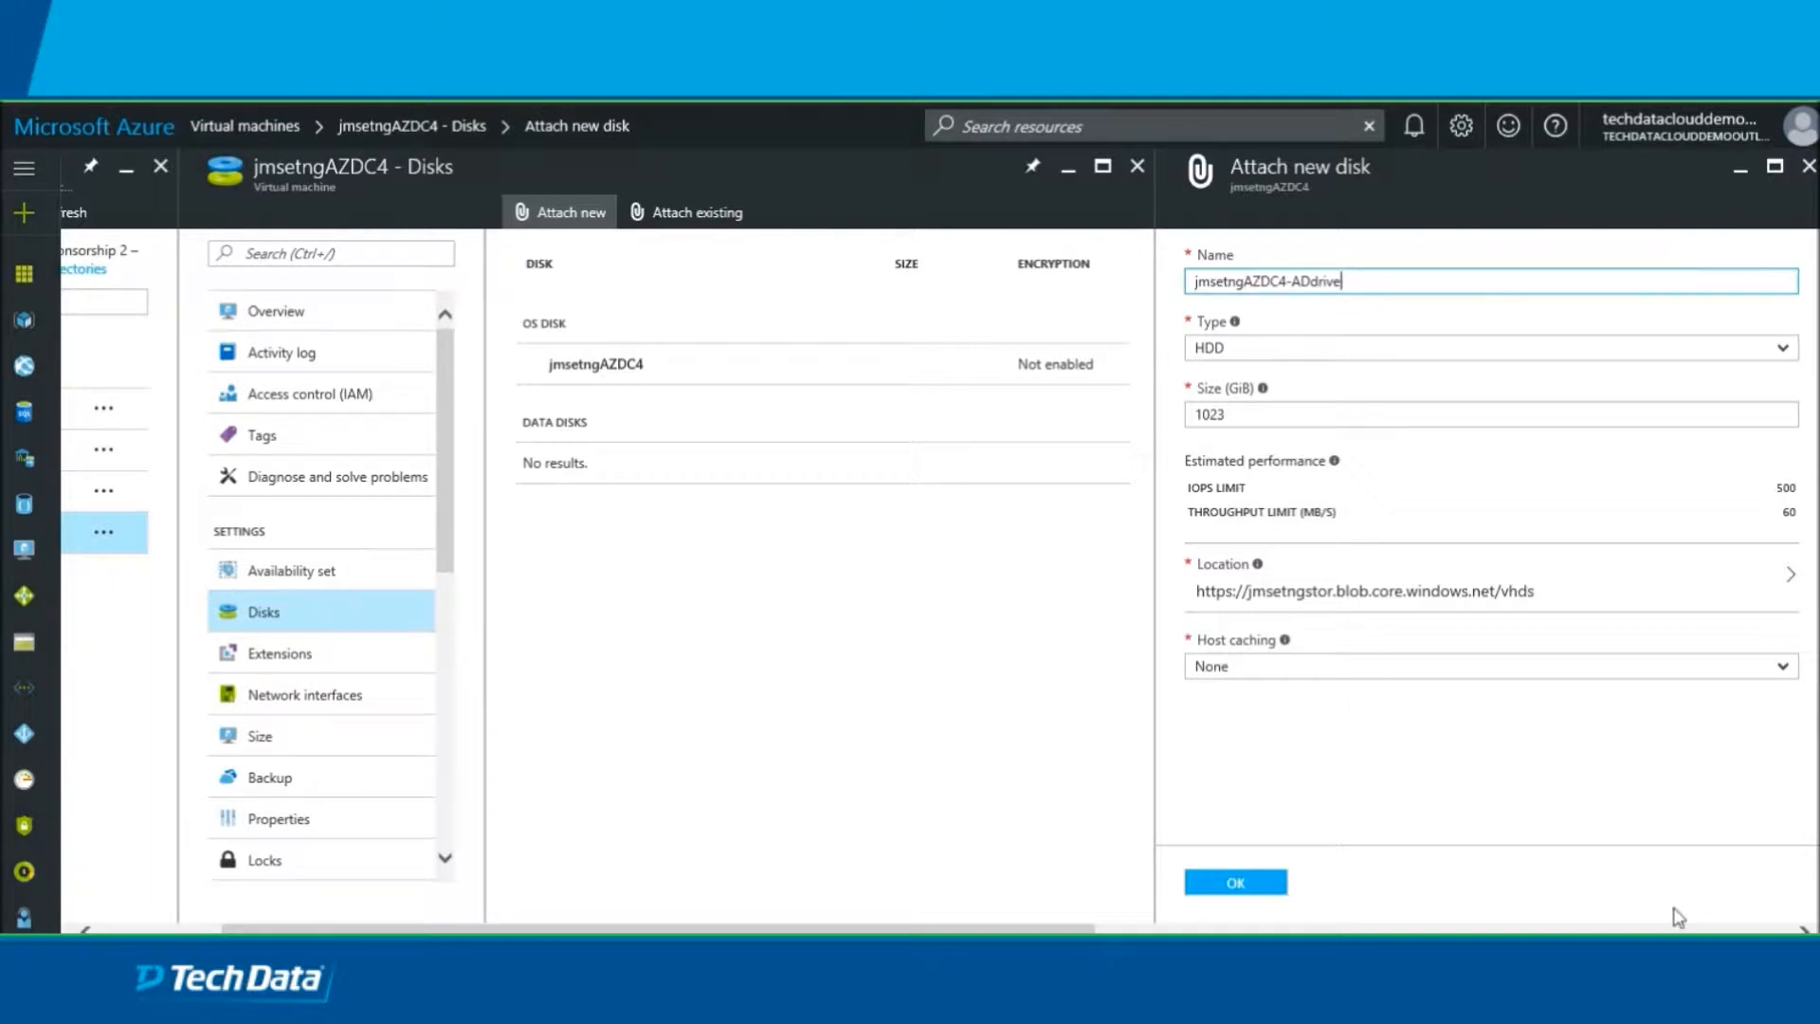
{"action": "mouse_move", "coordinate": [1695, 436]}
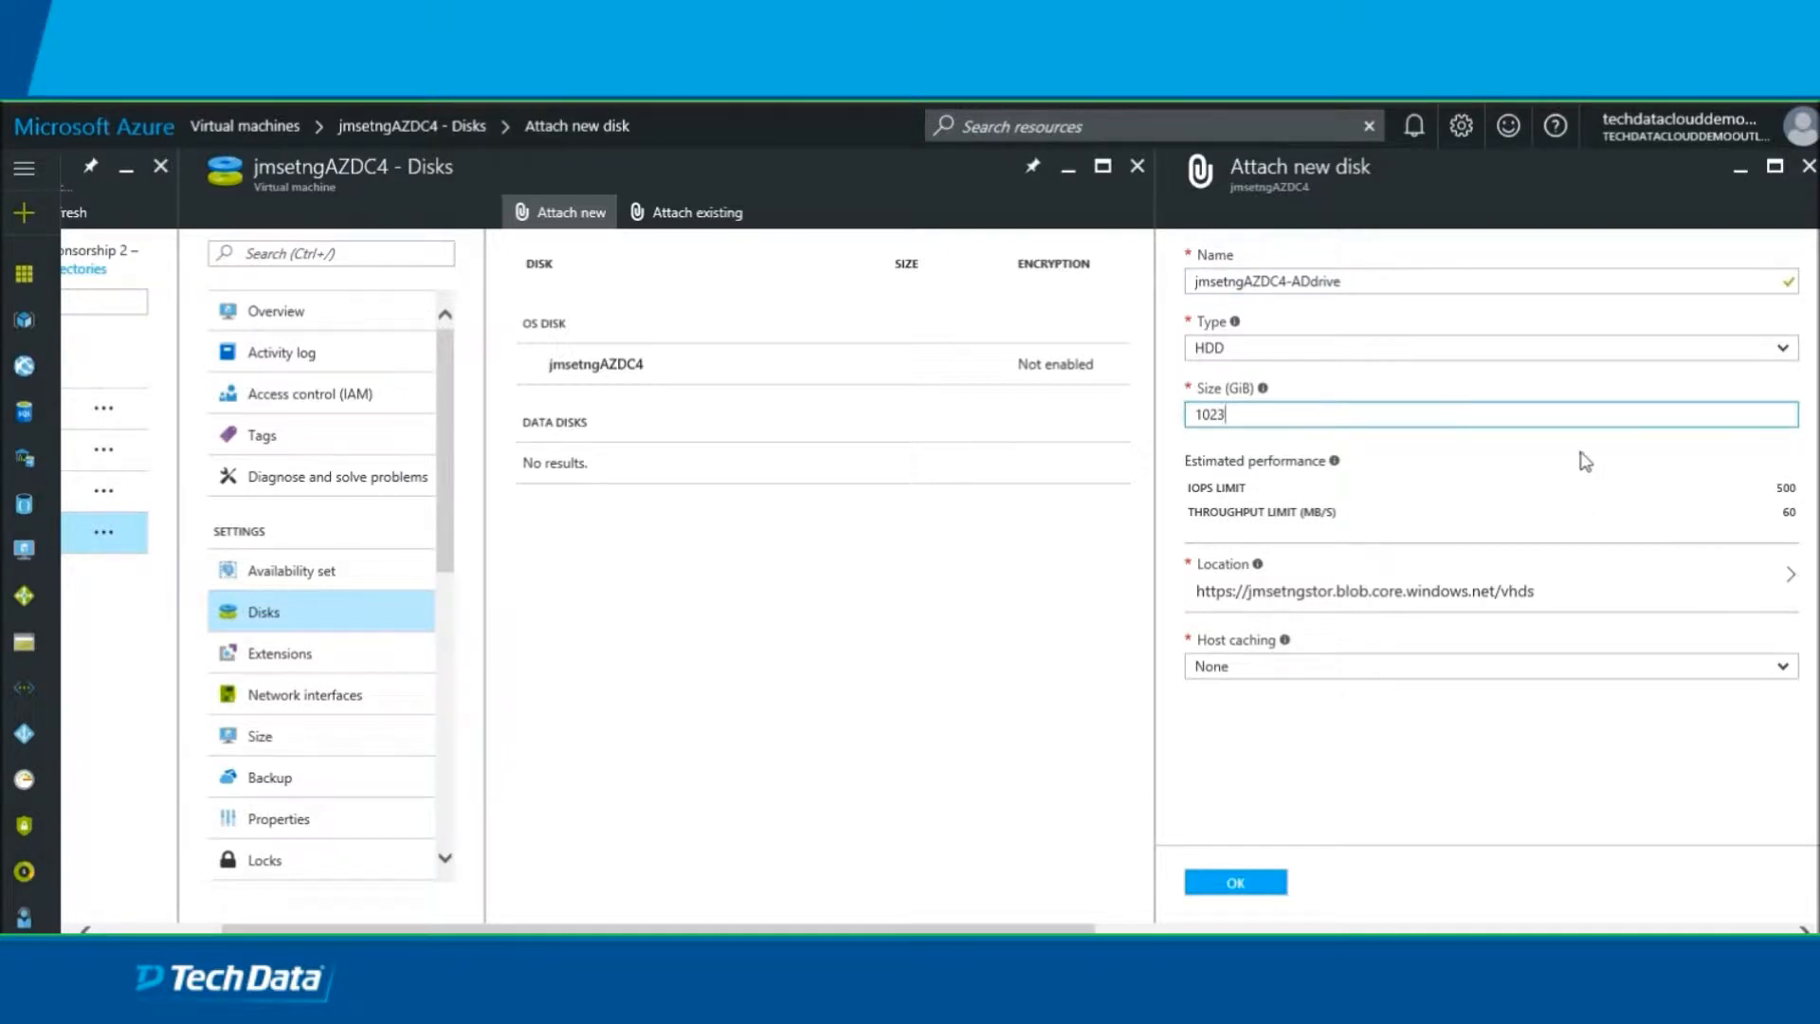
{"action": "mouse_move", "coordinate": [1507, 546]}
{"action": "type", "text": "10"}
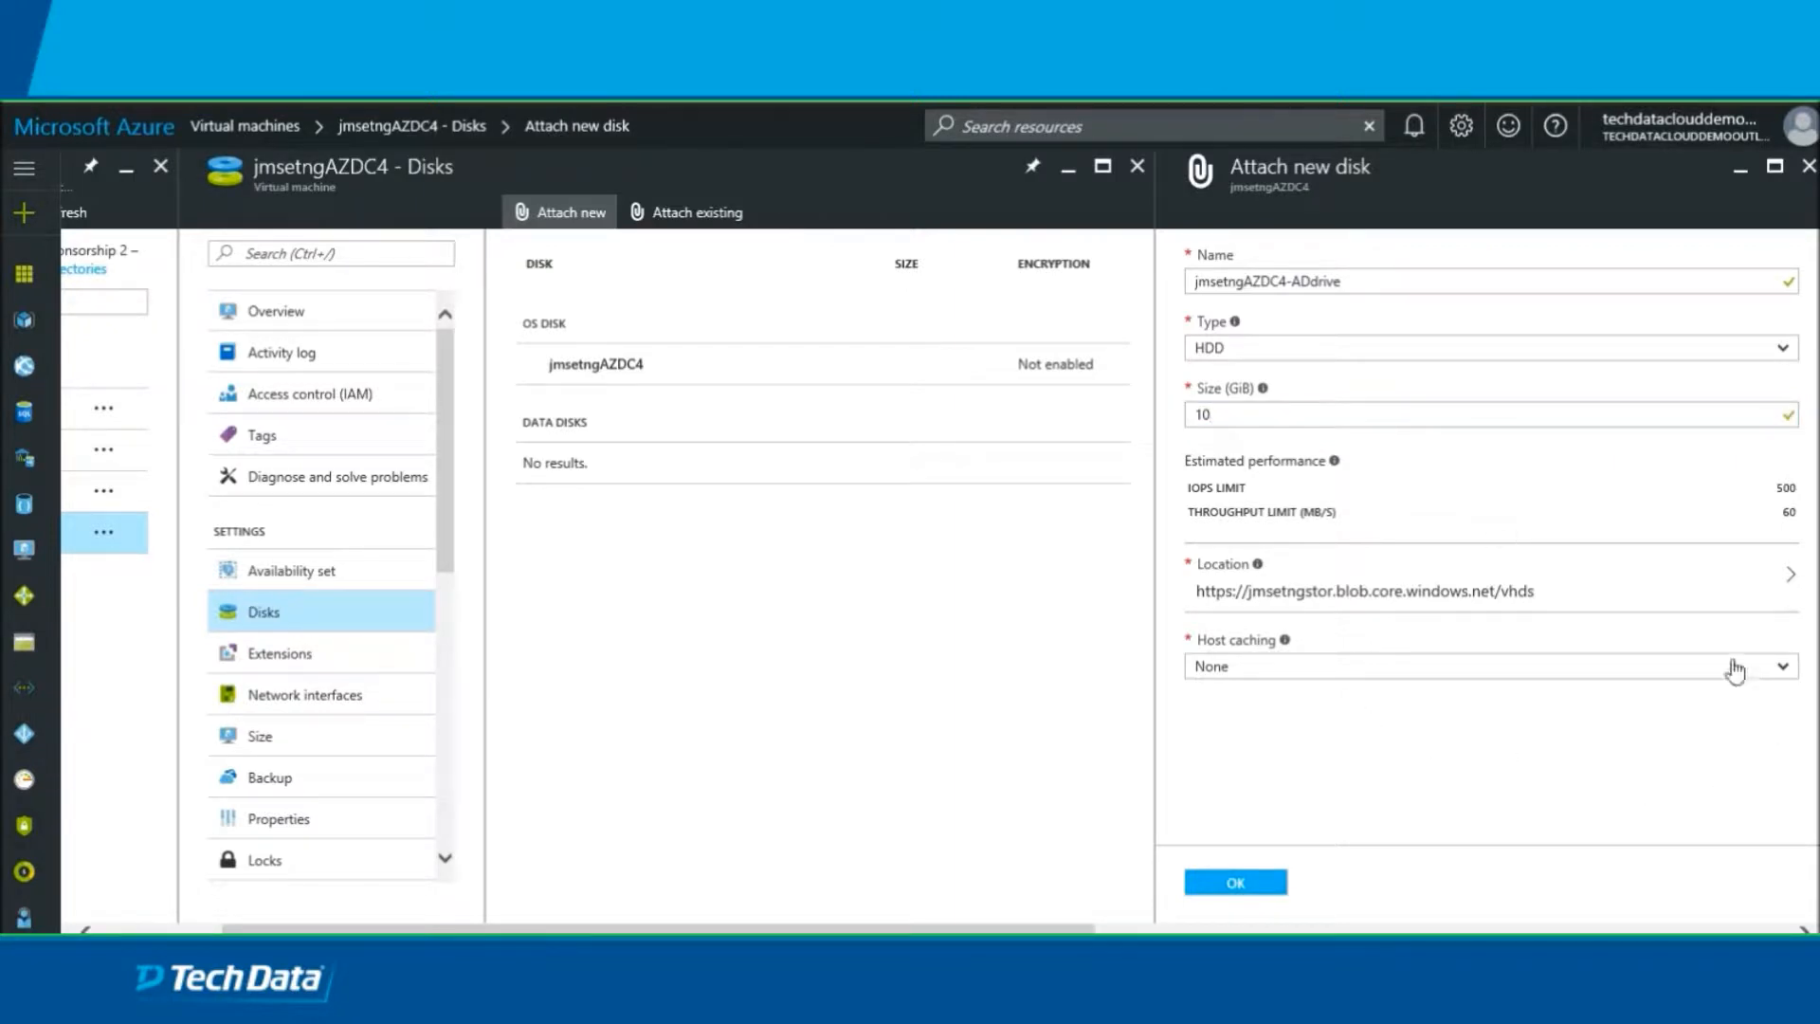
{"action": "mouse_move", "coordinate": [1346, 650]}
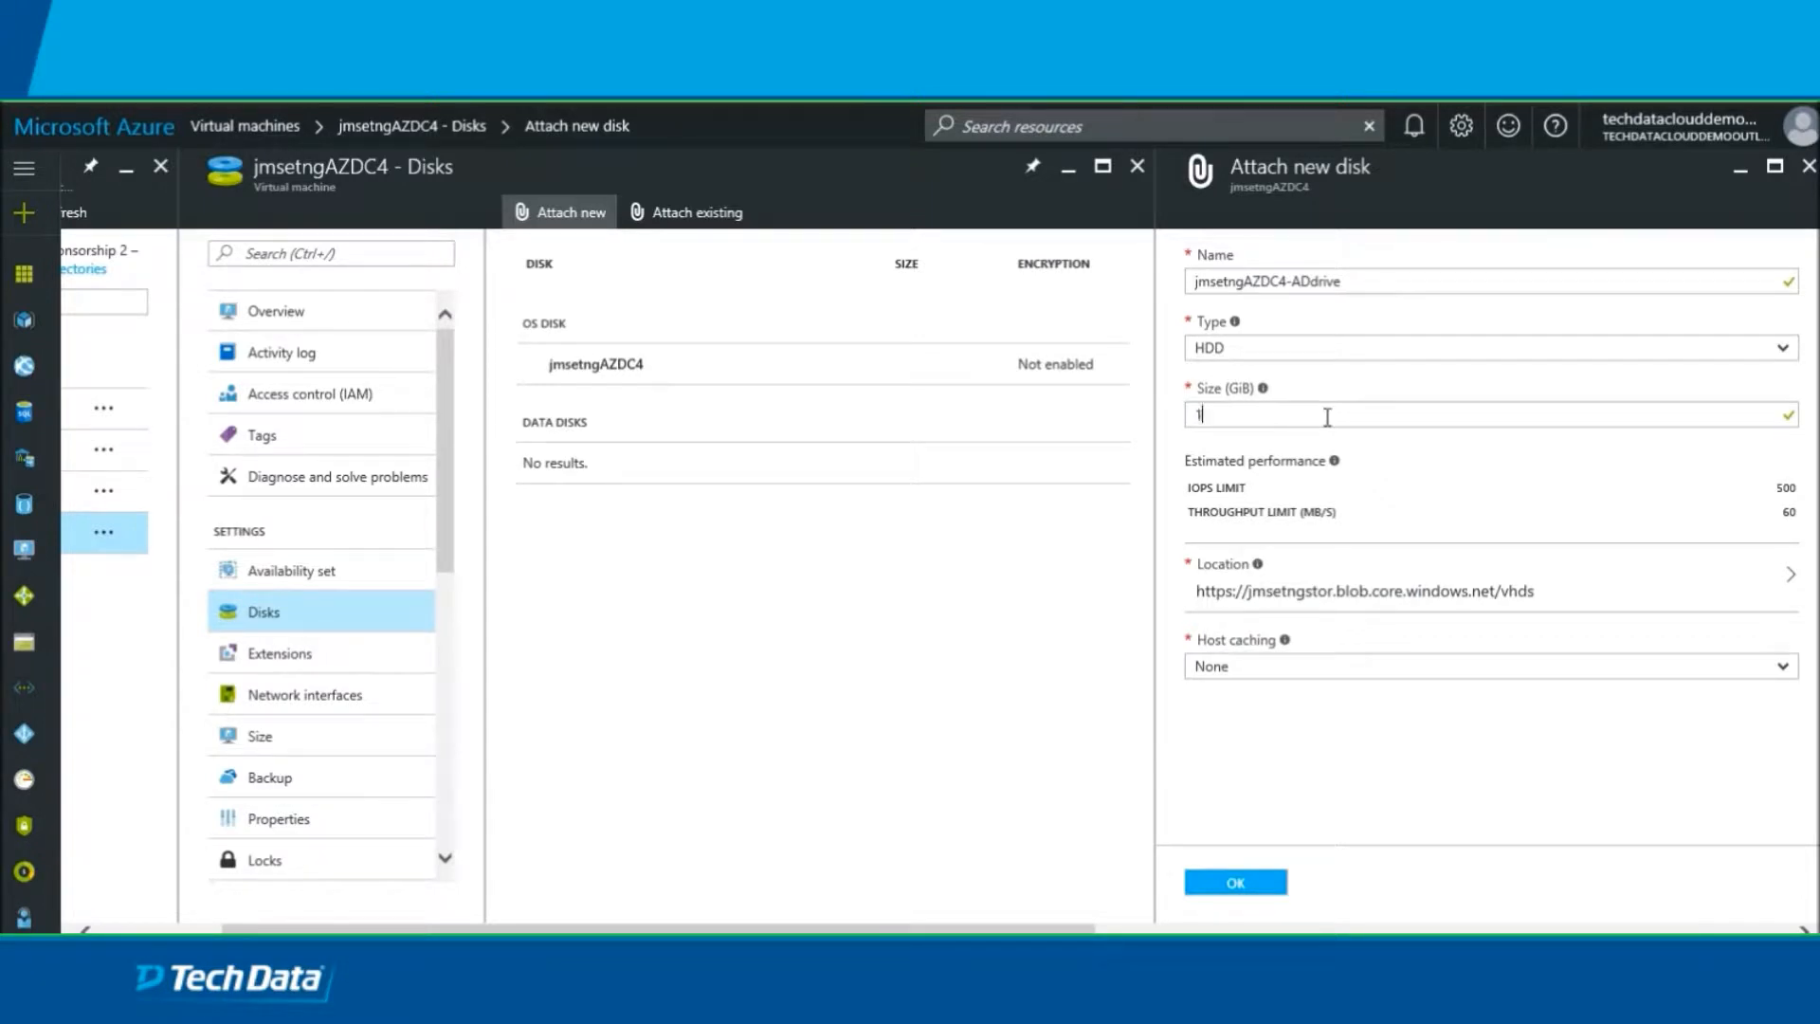
{"action": "type", "text": "50"}
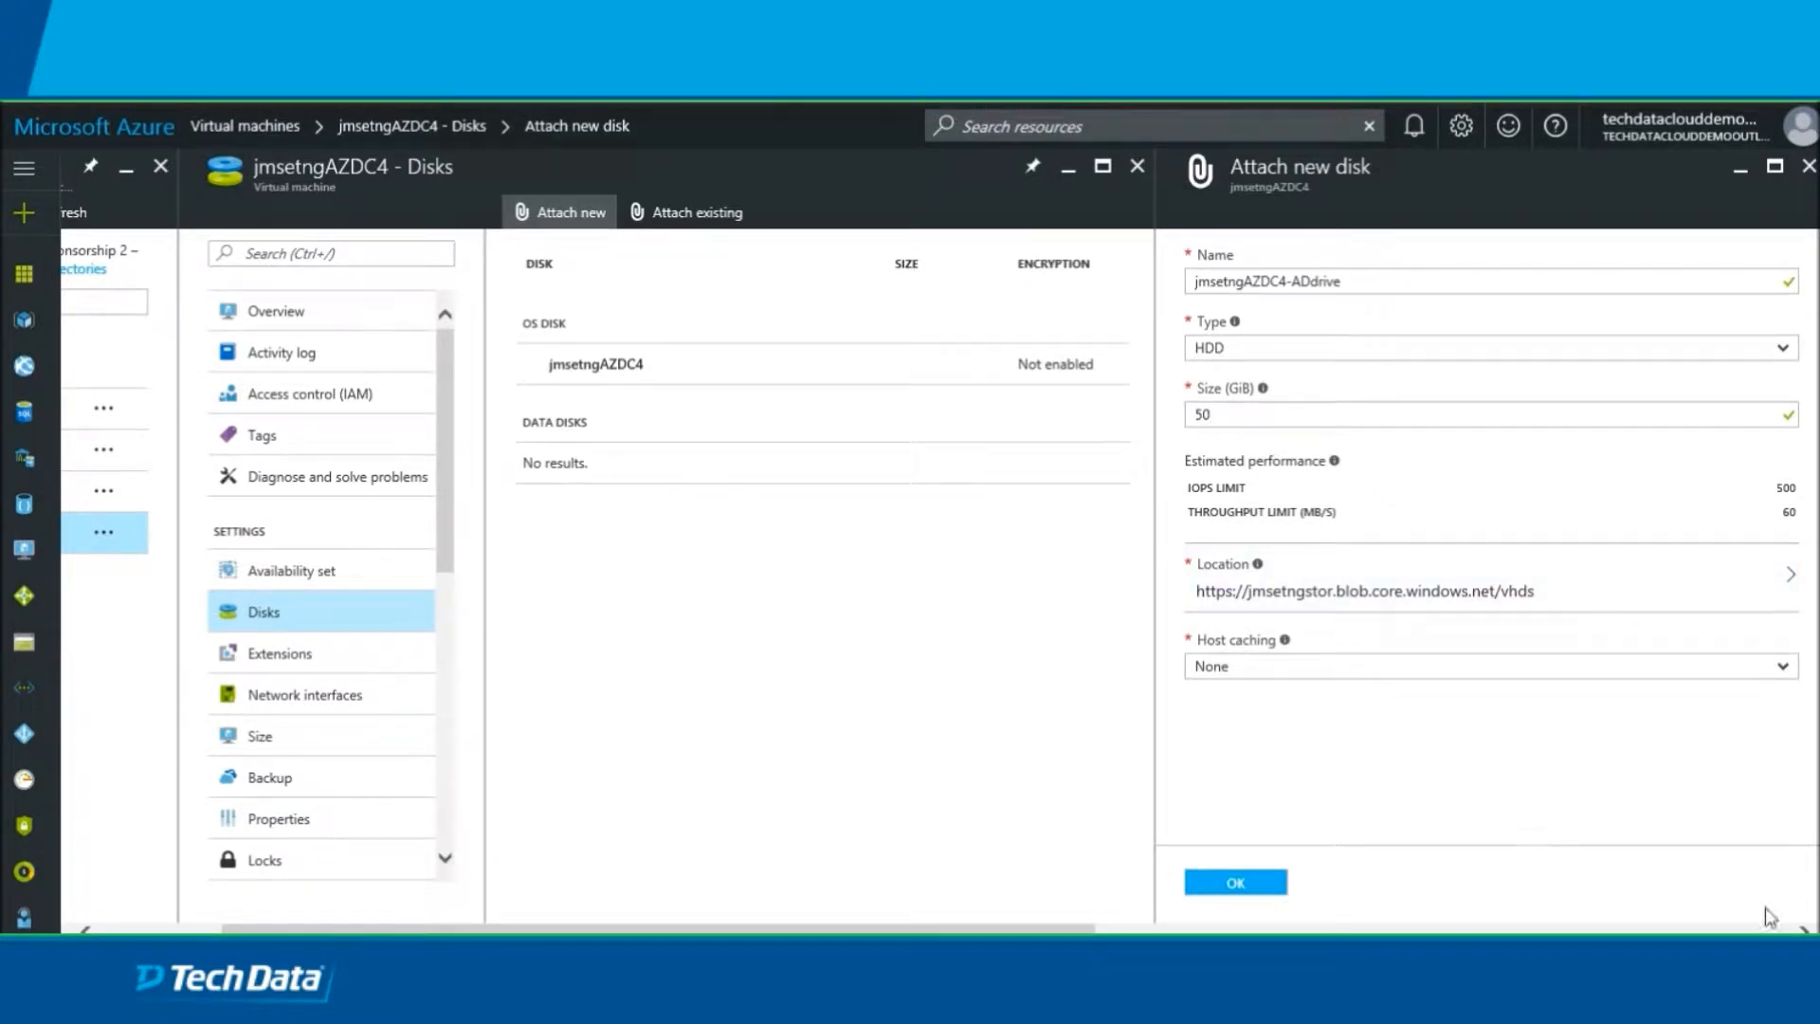
{"action": "mouse_move", "coordinate": [1614, 711]}
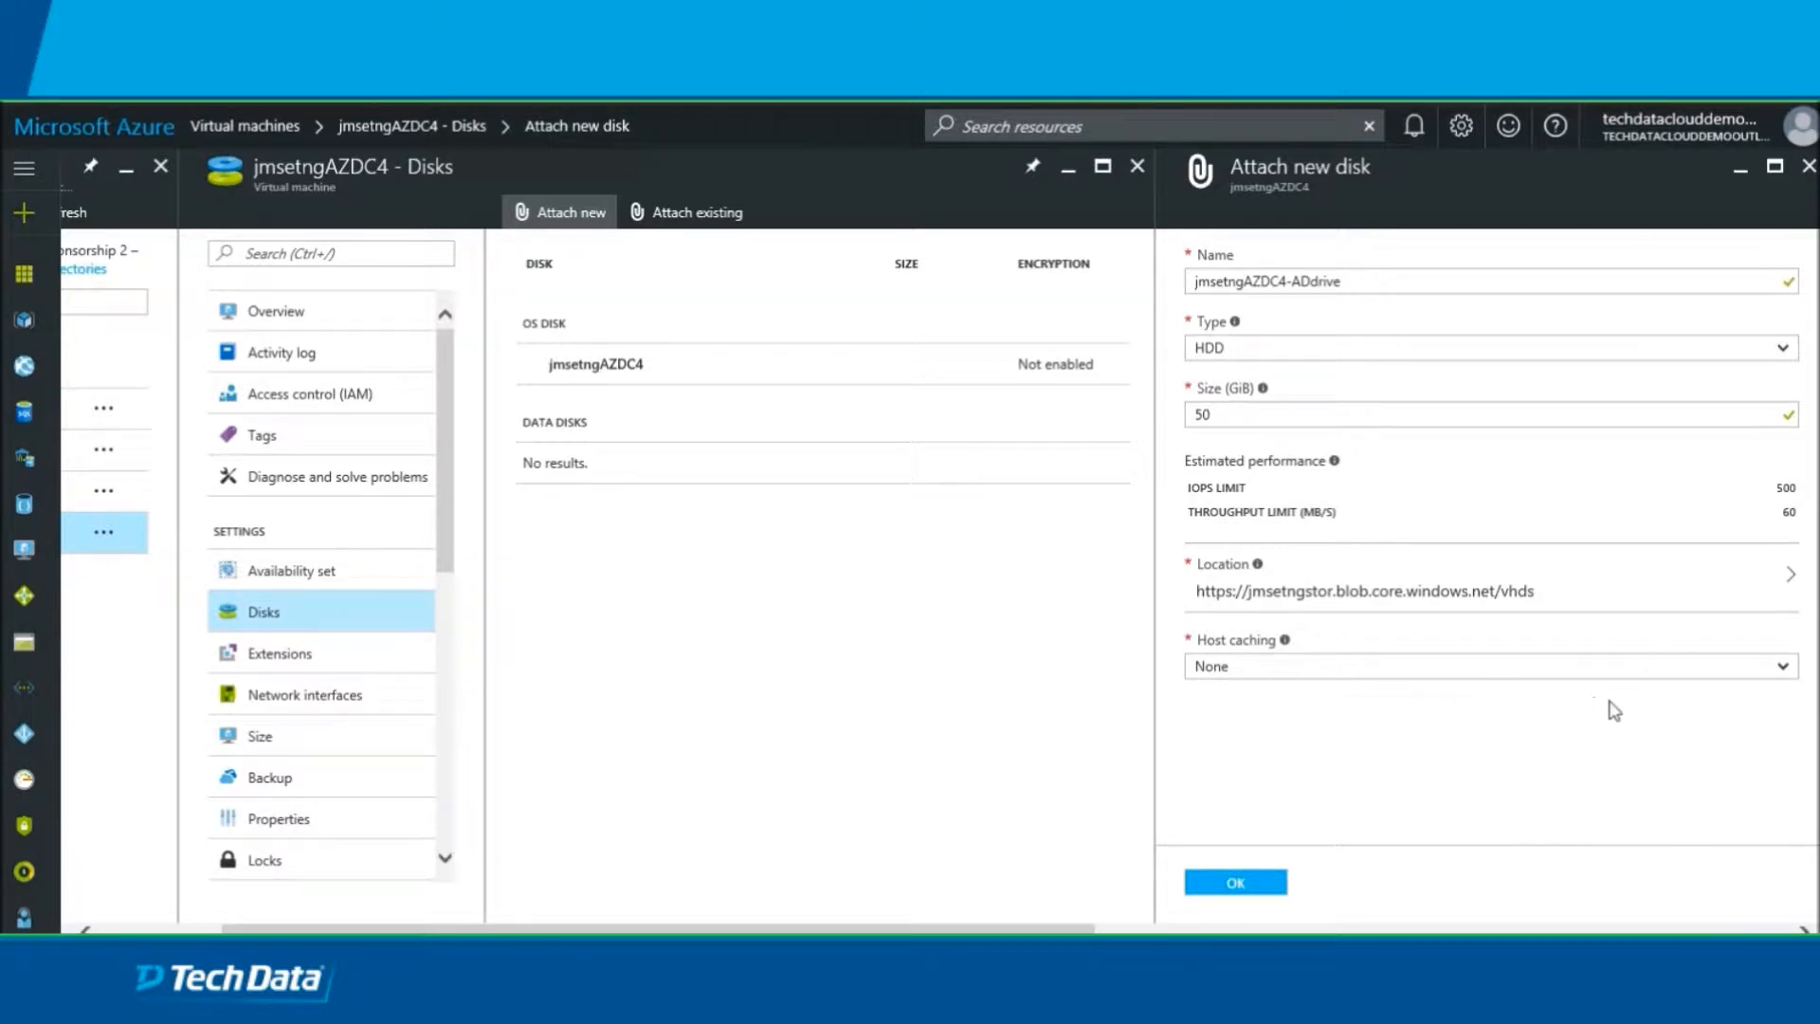
{"action": "mouse_move", "coordinate": [1806, 694]}
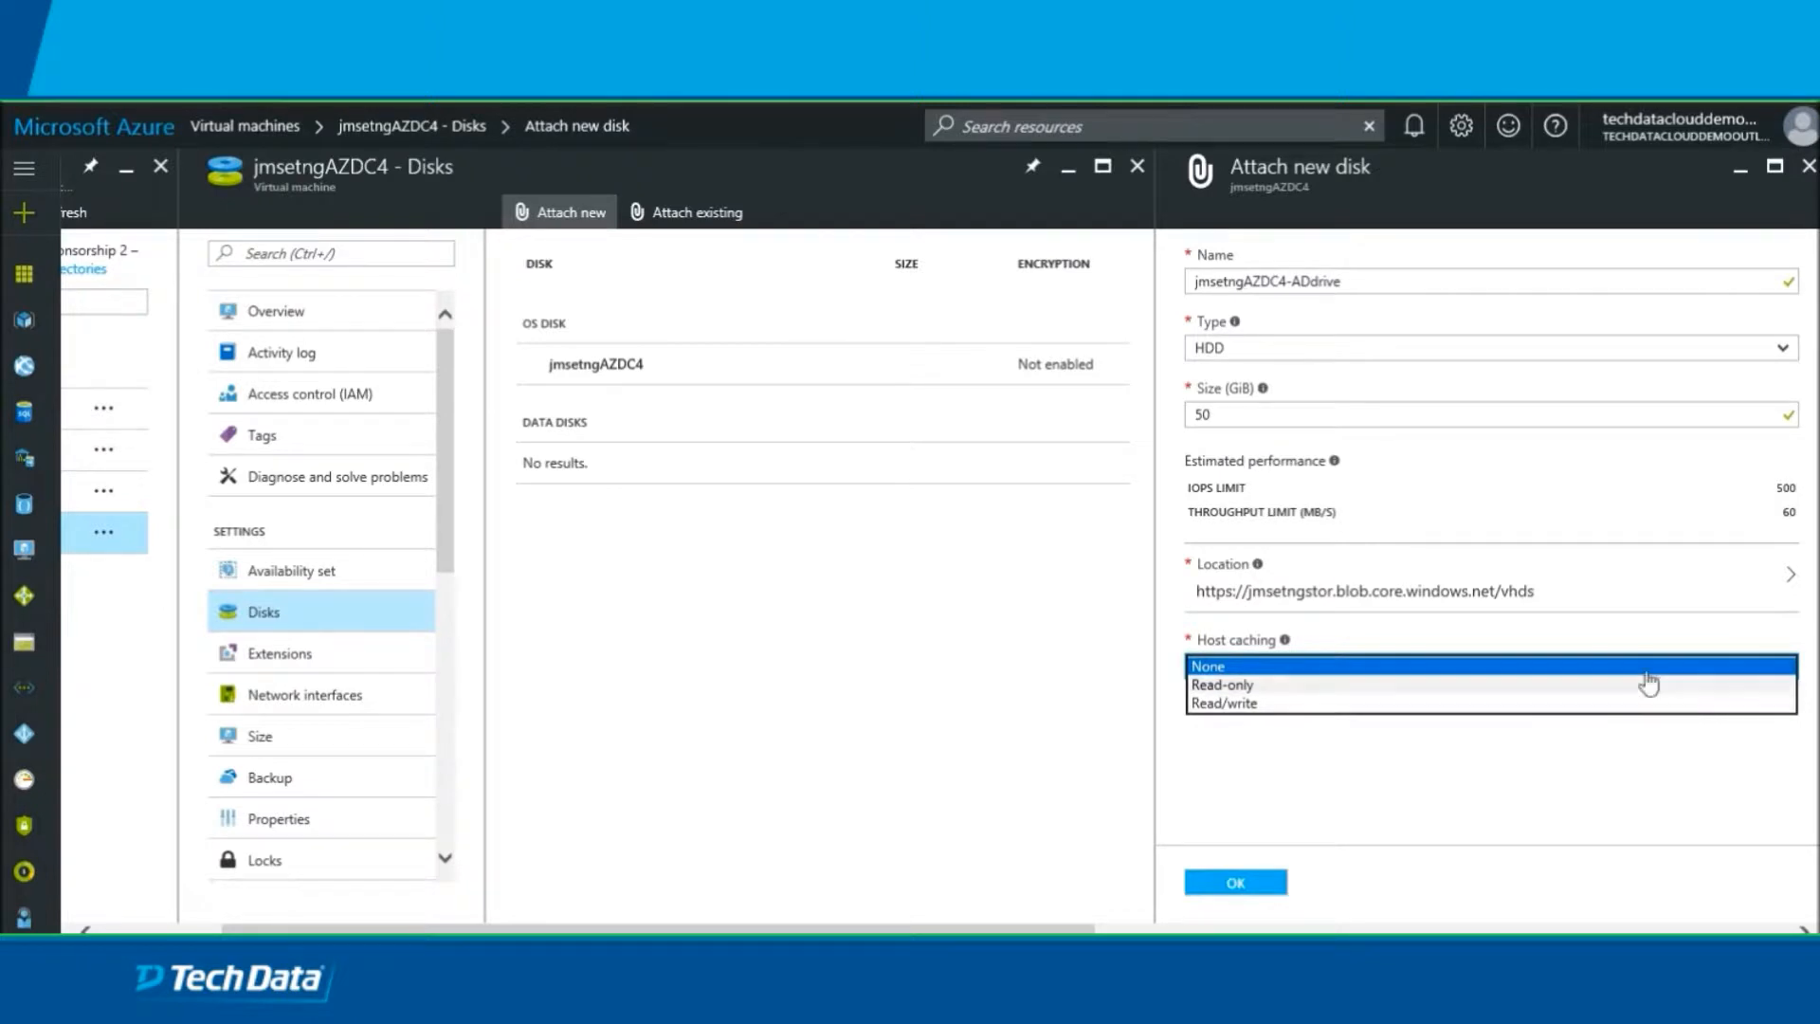
{"action": "left_click", "coordinate": [1207, 666]}
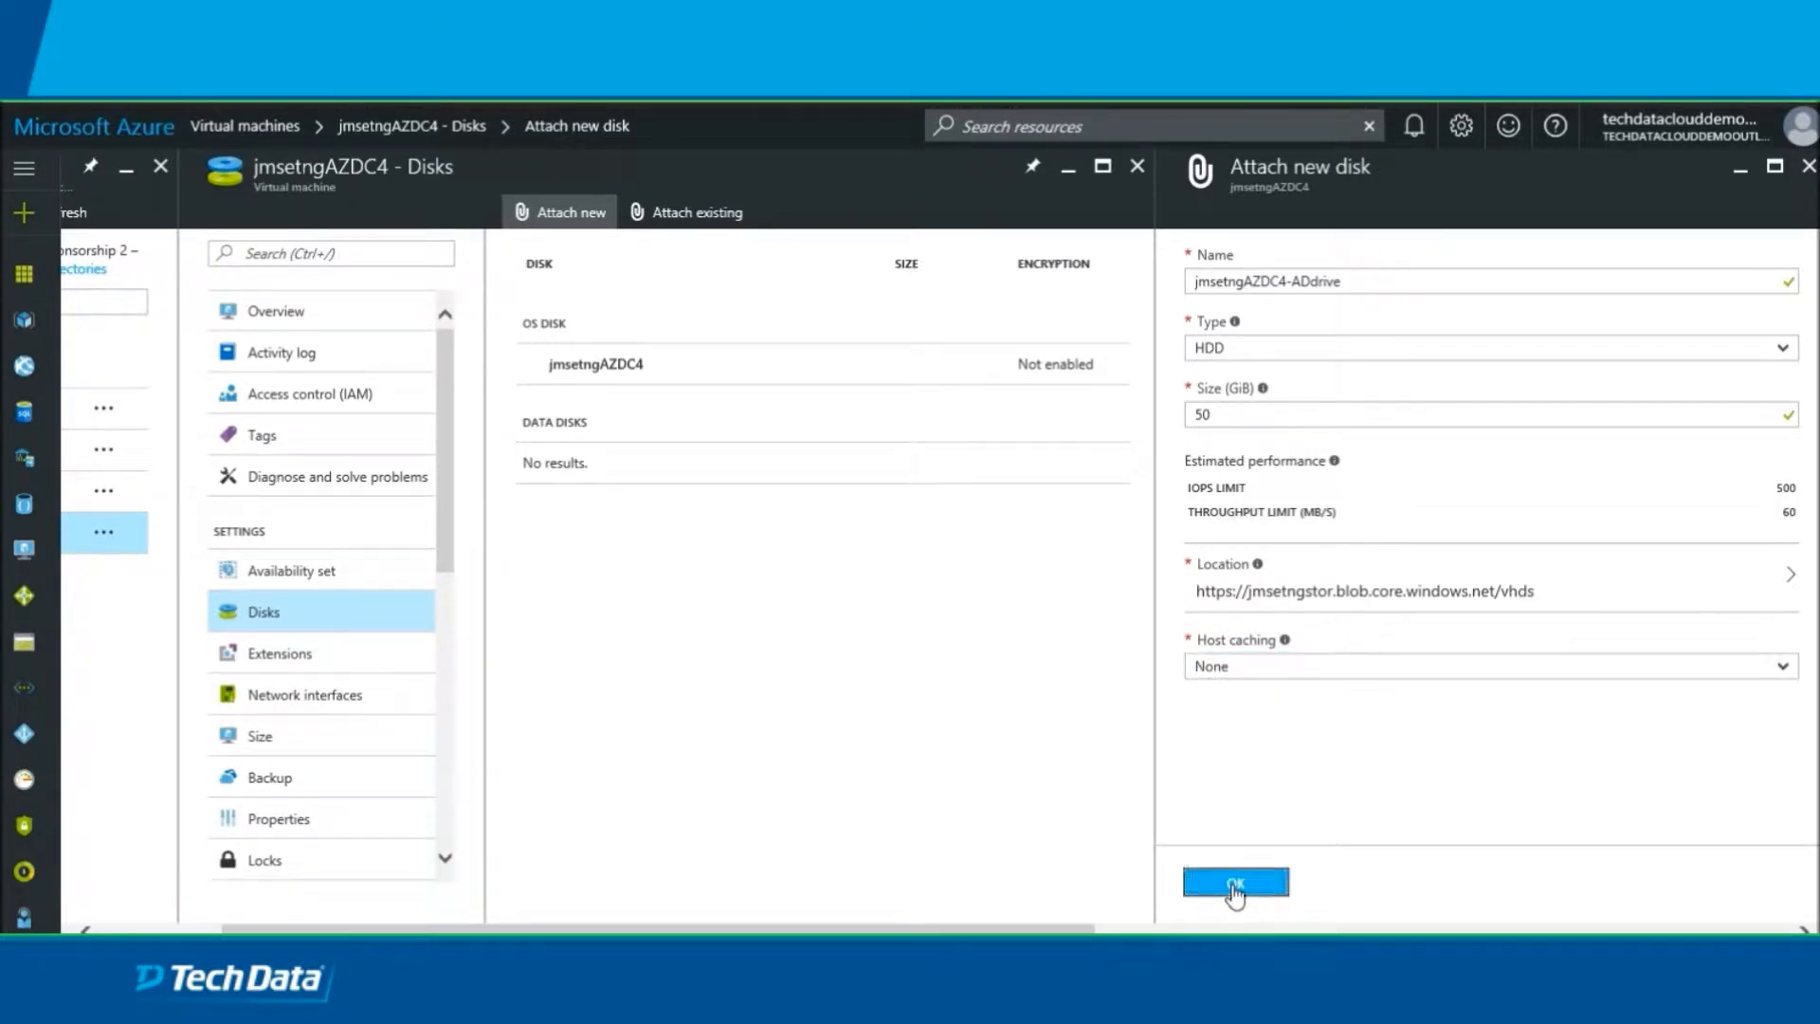
Confirm attaching the new data disk to jmsetngAZDC4.
{"action": "left_click", "coordinate": [1234, 881]}
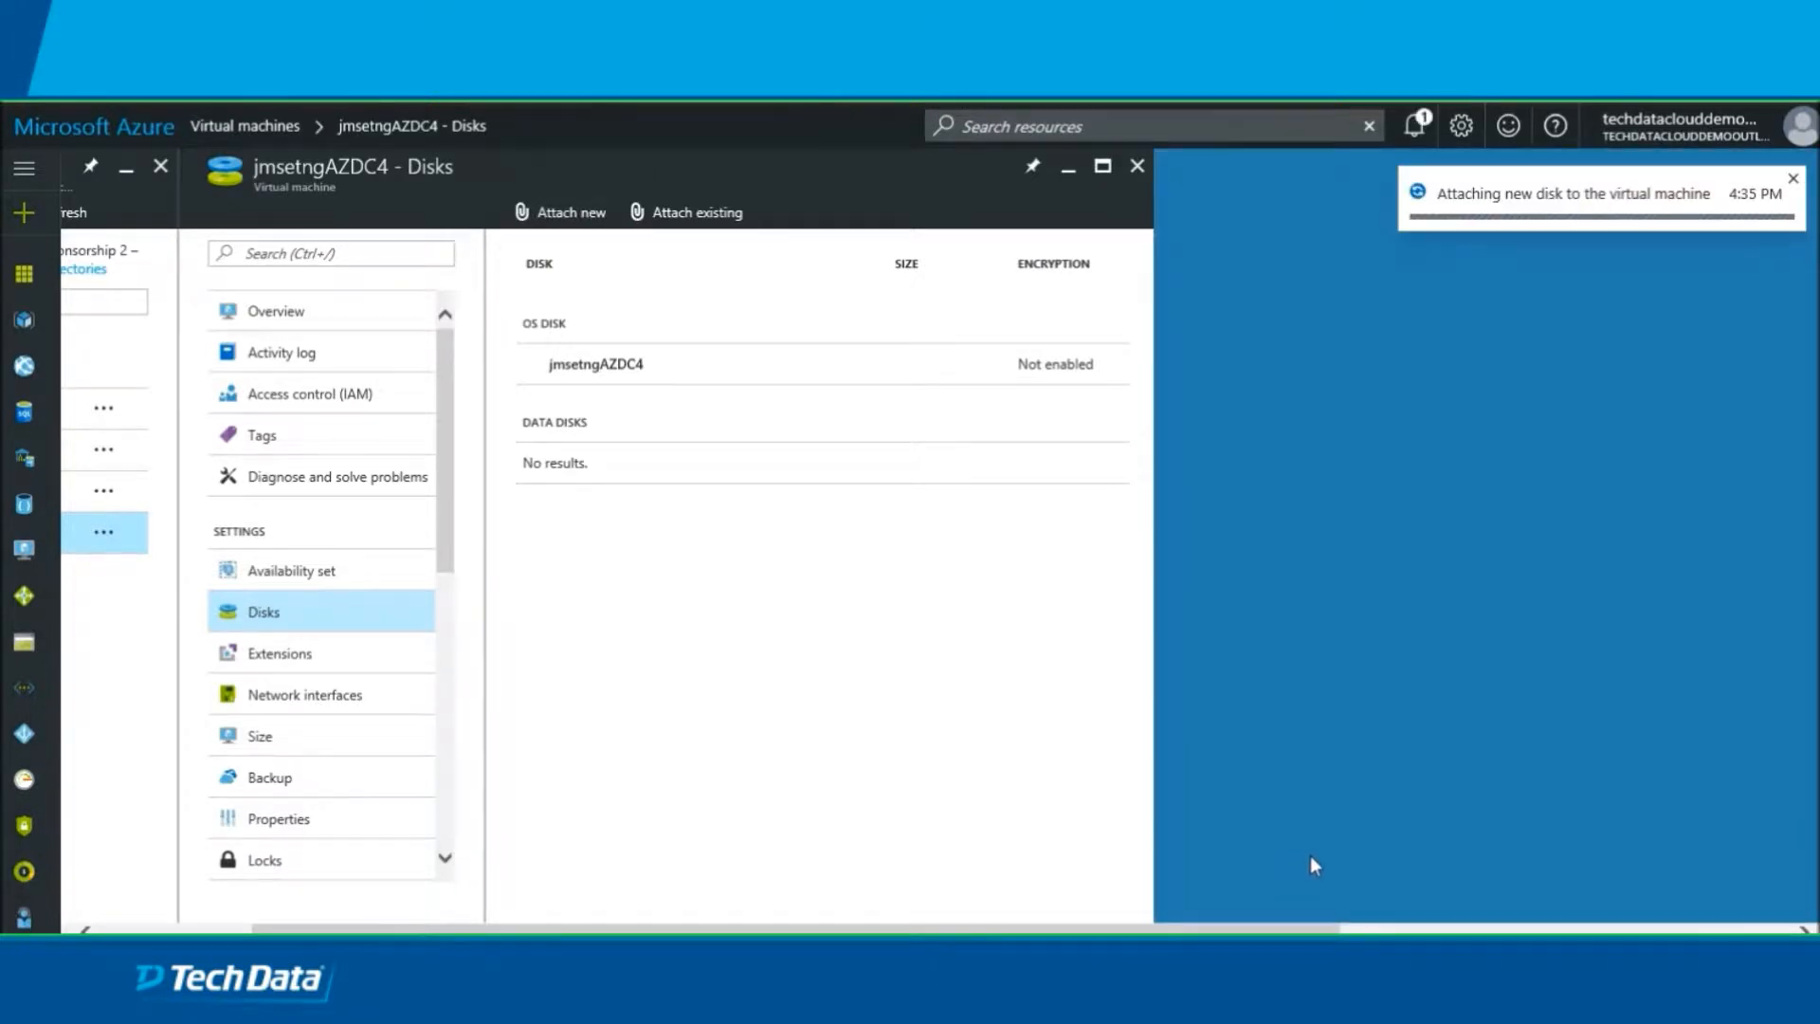
{"action": "mouse_move", "coordinate": [1300, 839]}
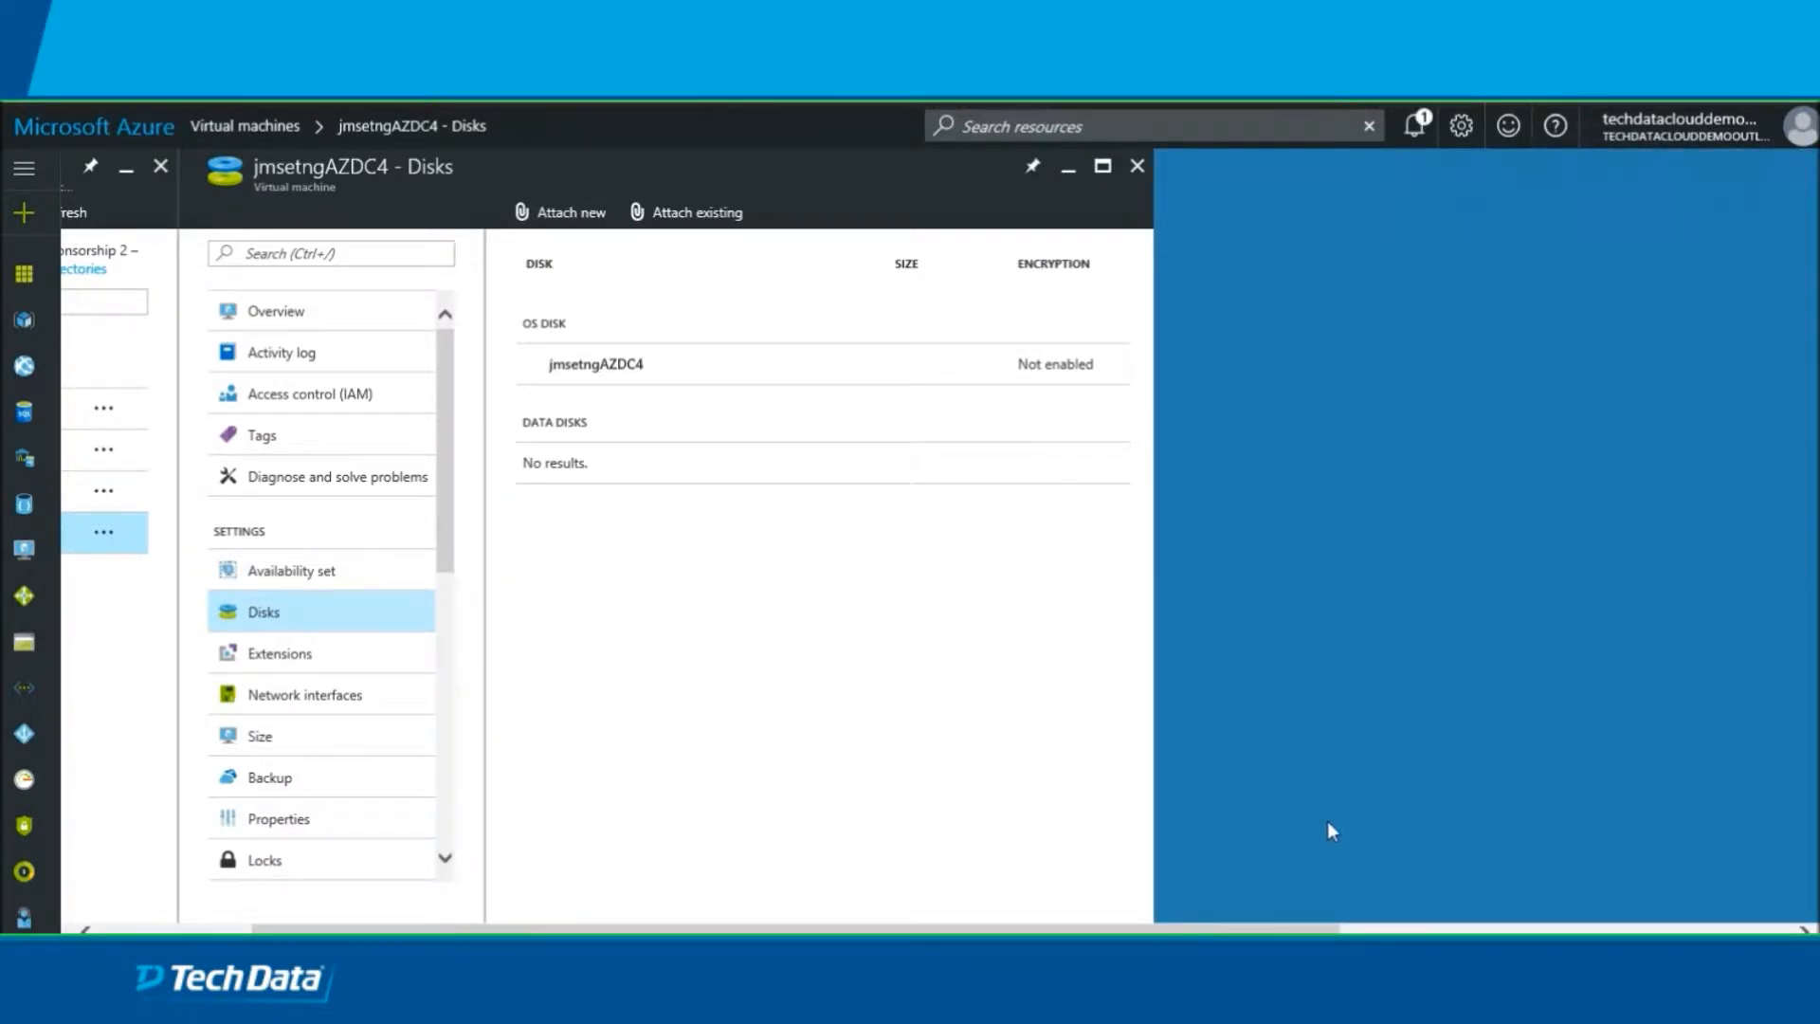
{"action": "mouse_move", "coordinate": [1391, 827]}
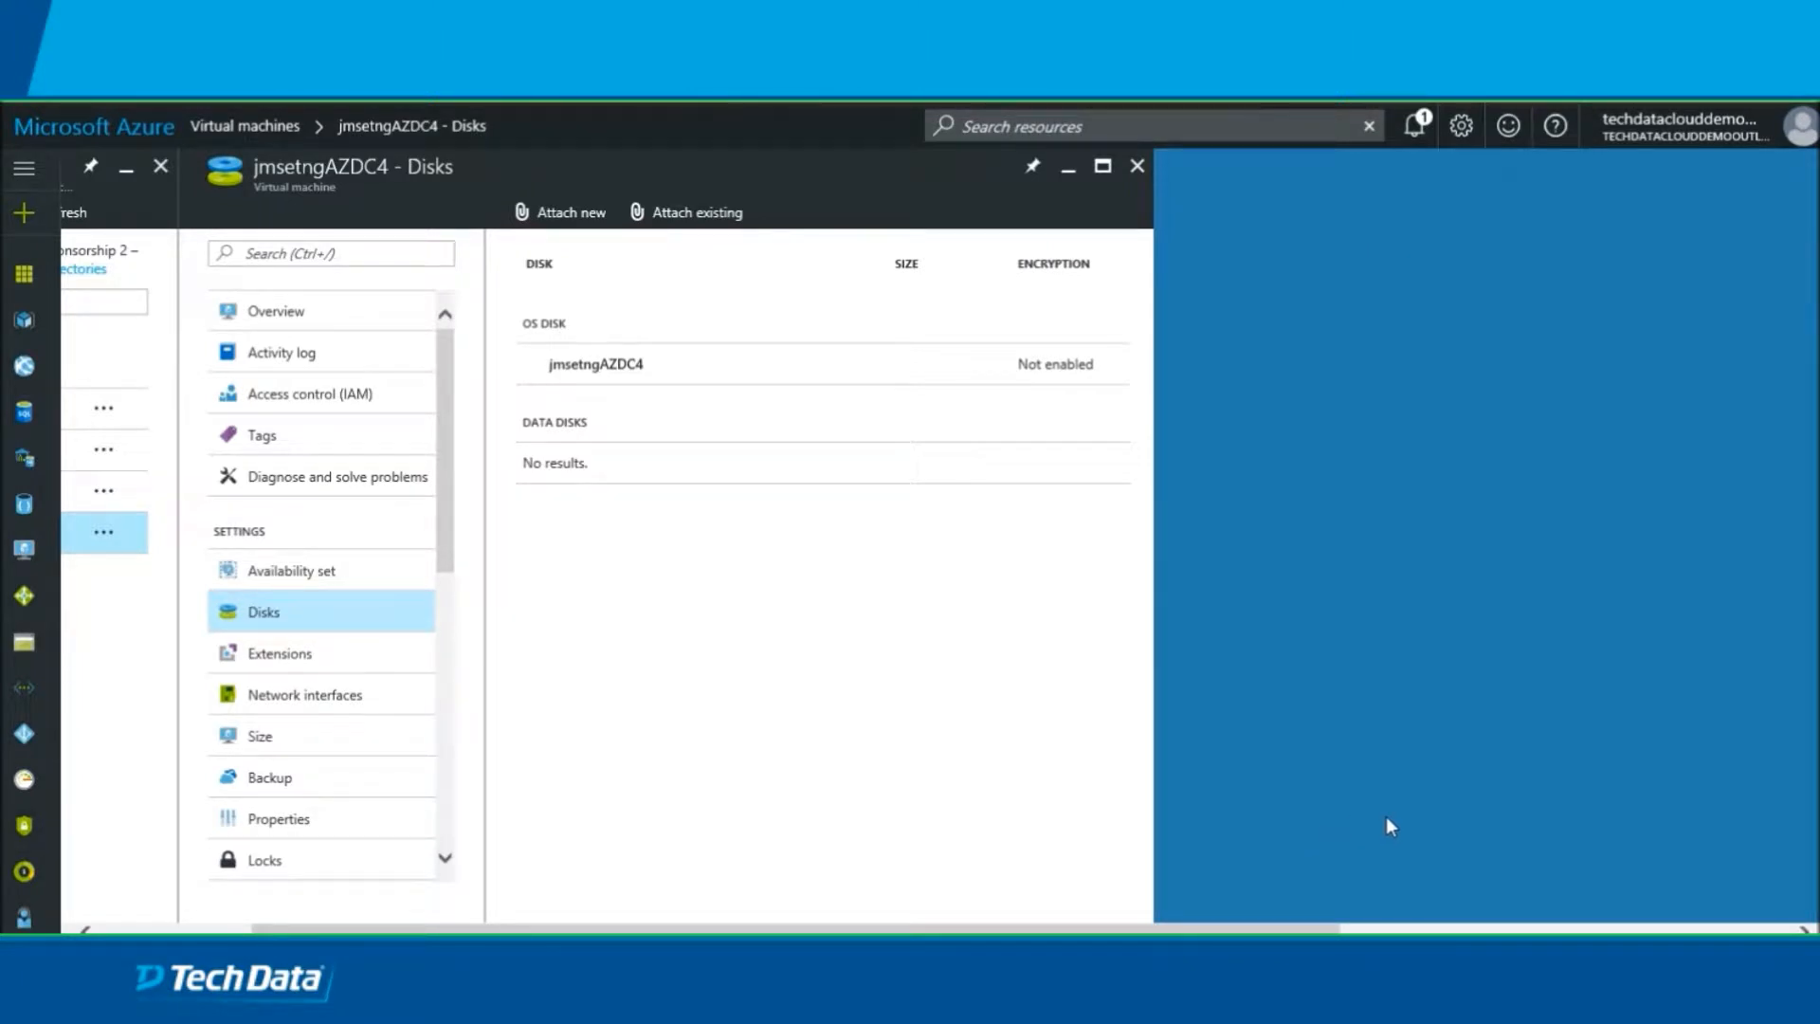
{"action": "mouse_move", "coordinate": [650, 719]}
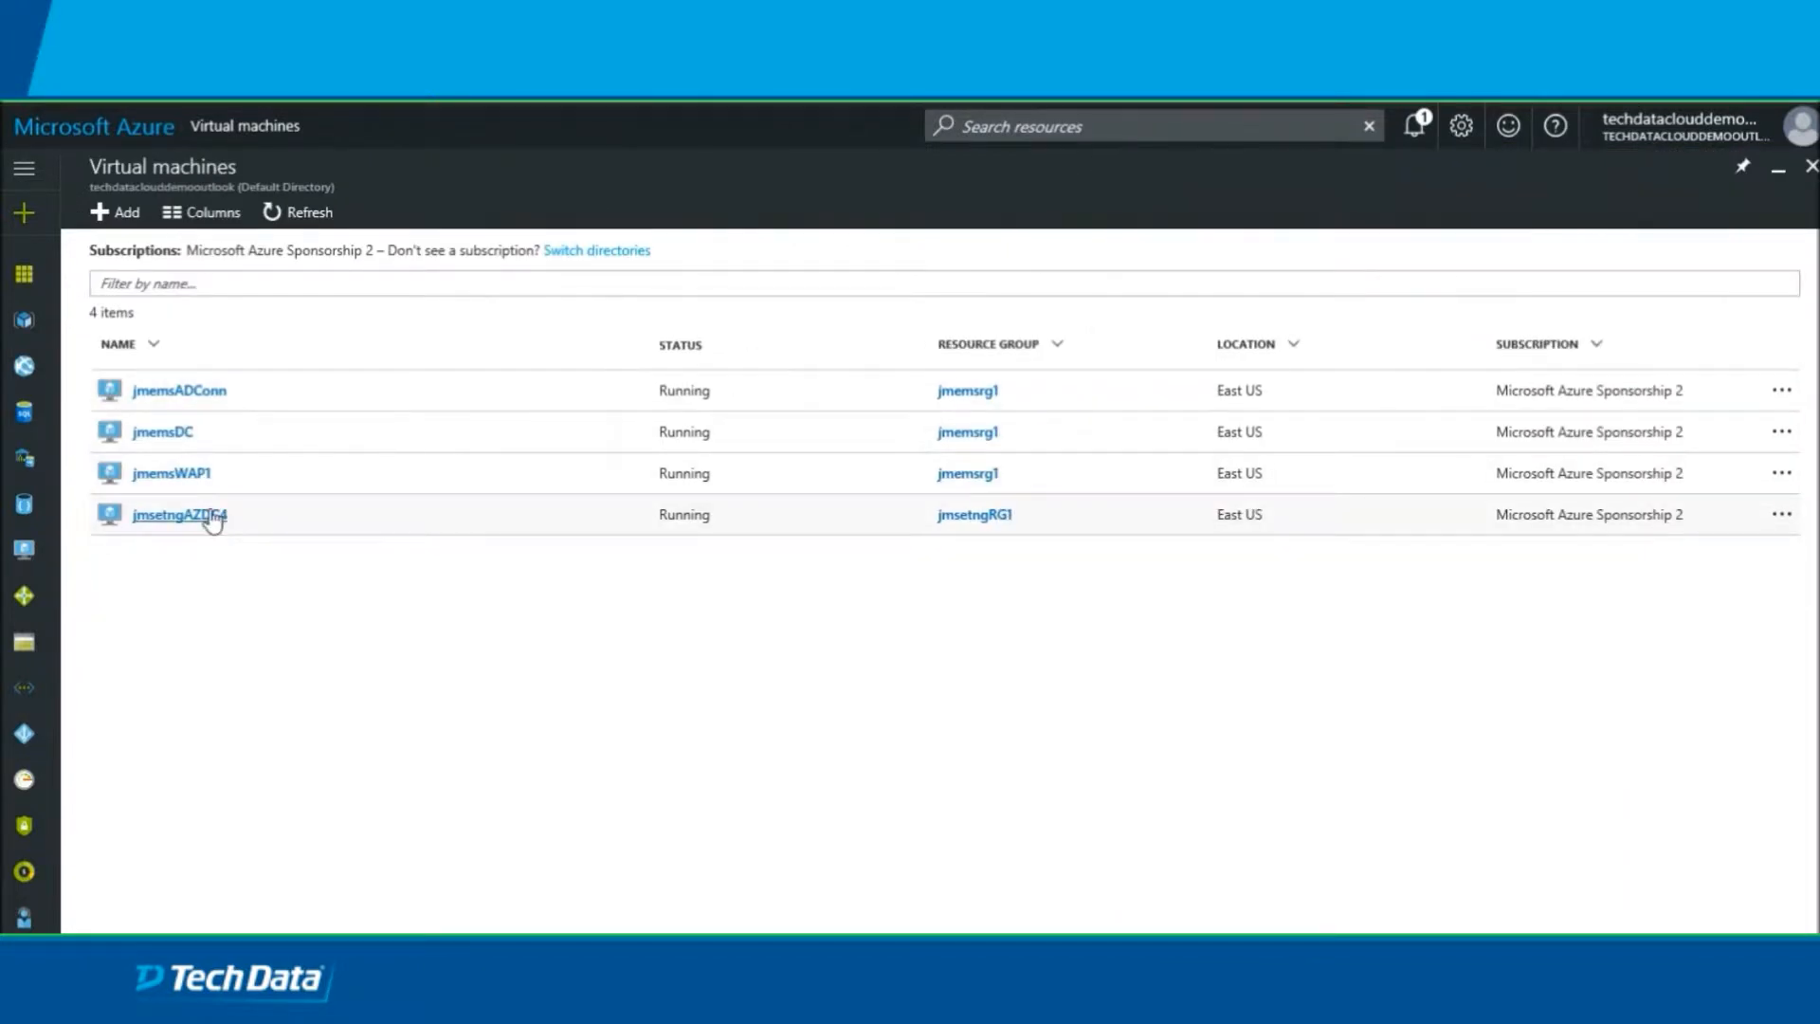
Connect to jmsetngAZDC4 over Remote Desktop and sign in with the password.
{"action": "left_click", "coordinate": [180, 514]}
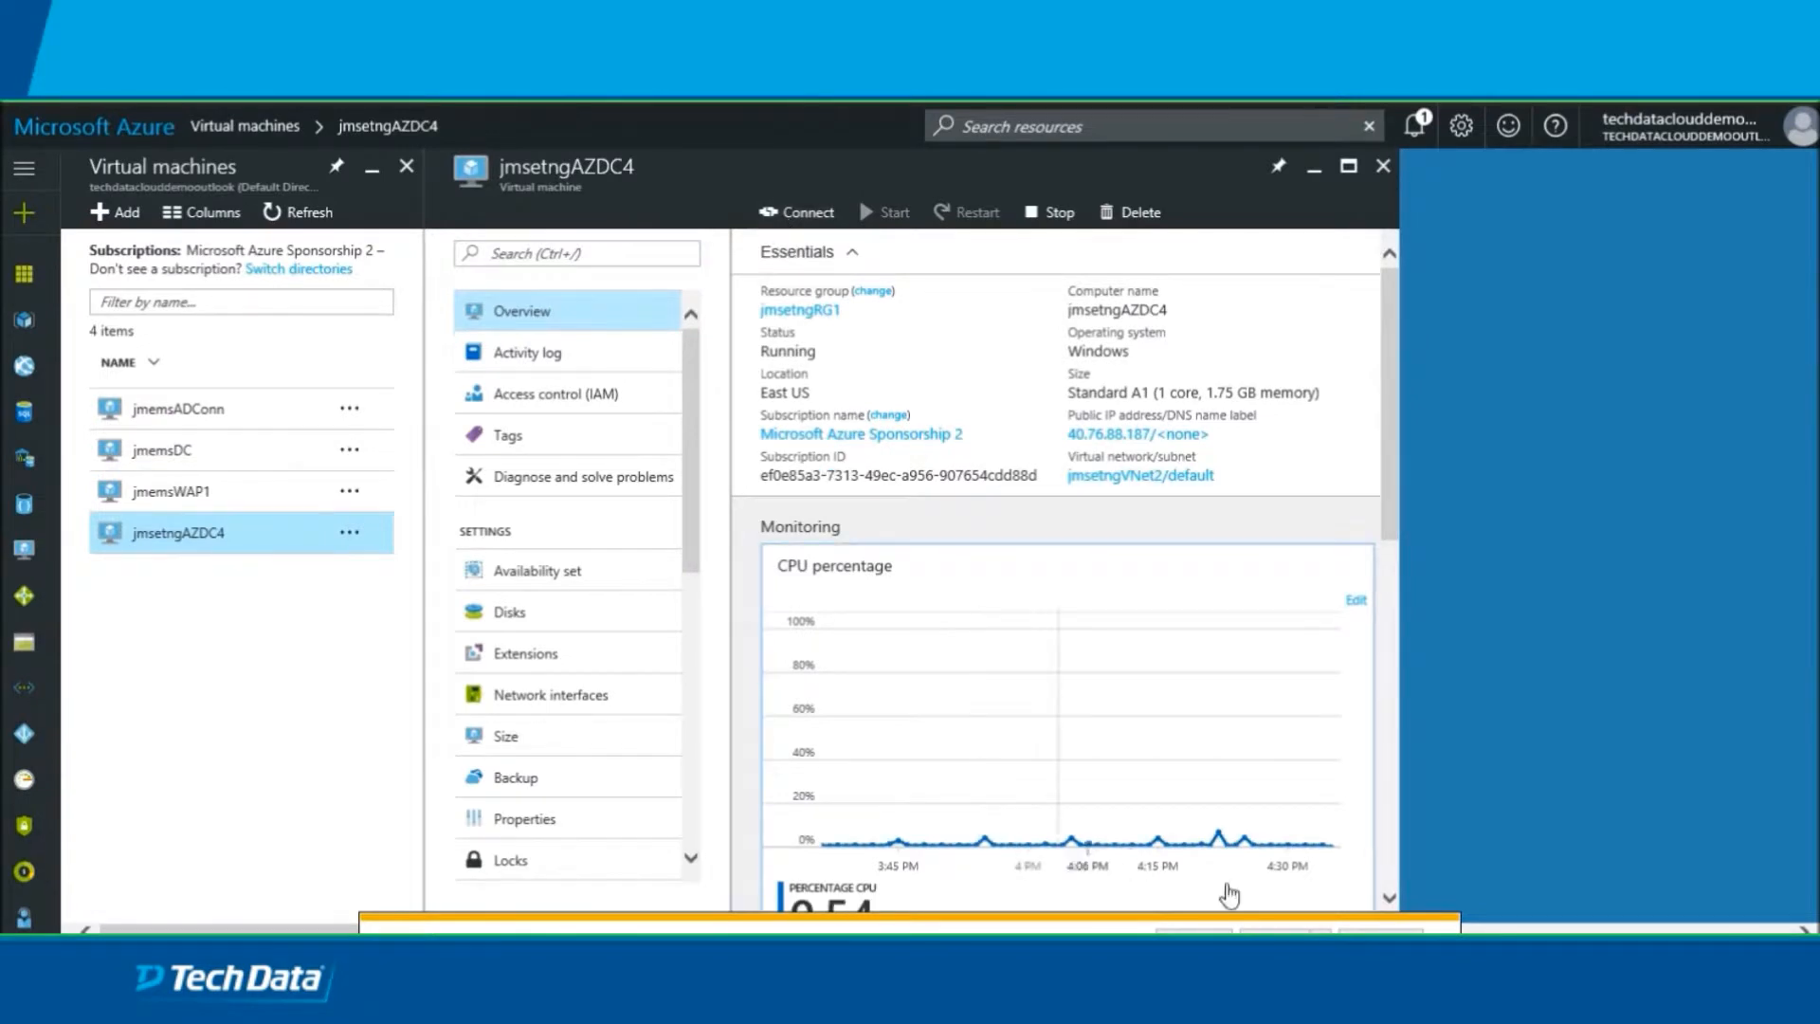
{"action": "left_click", "coordinate": [796, 211]}
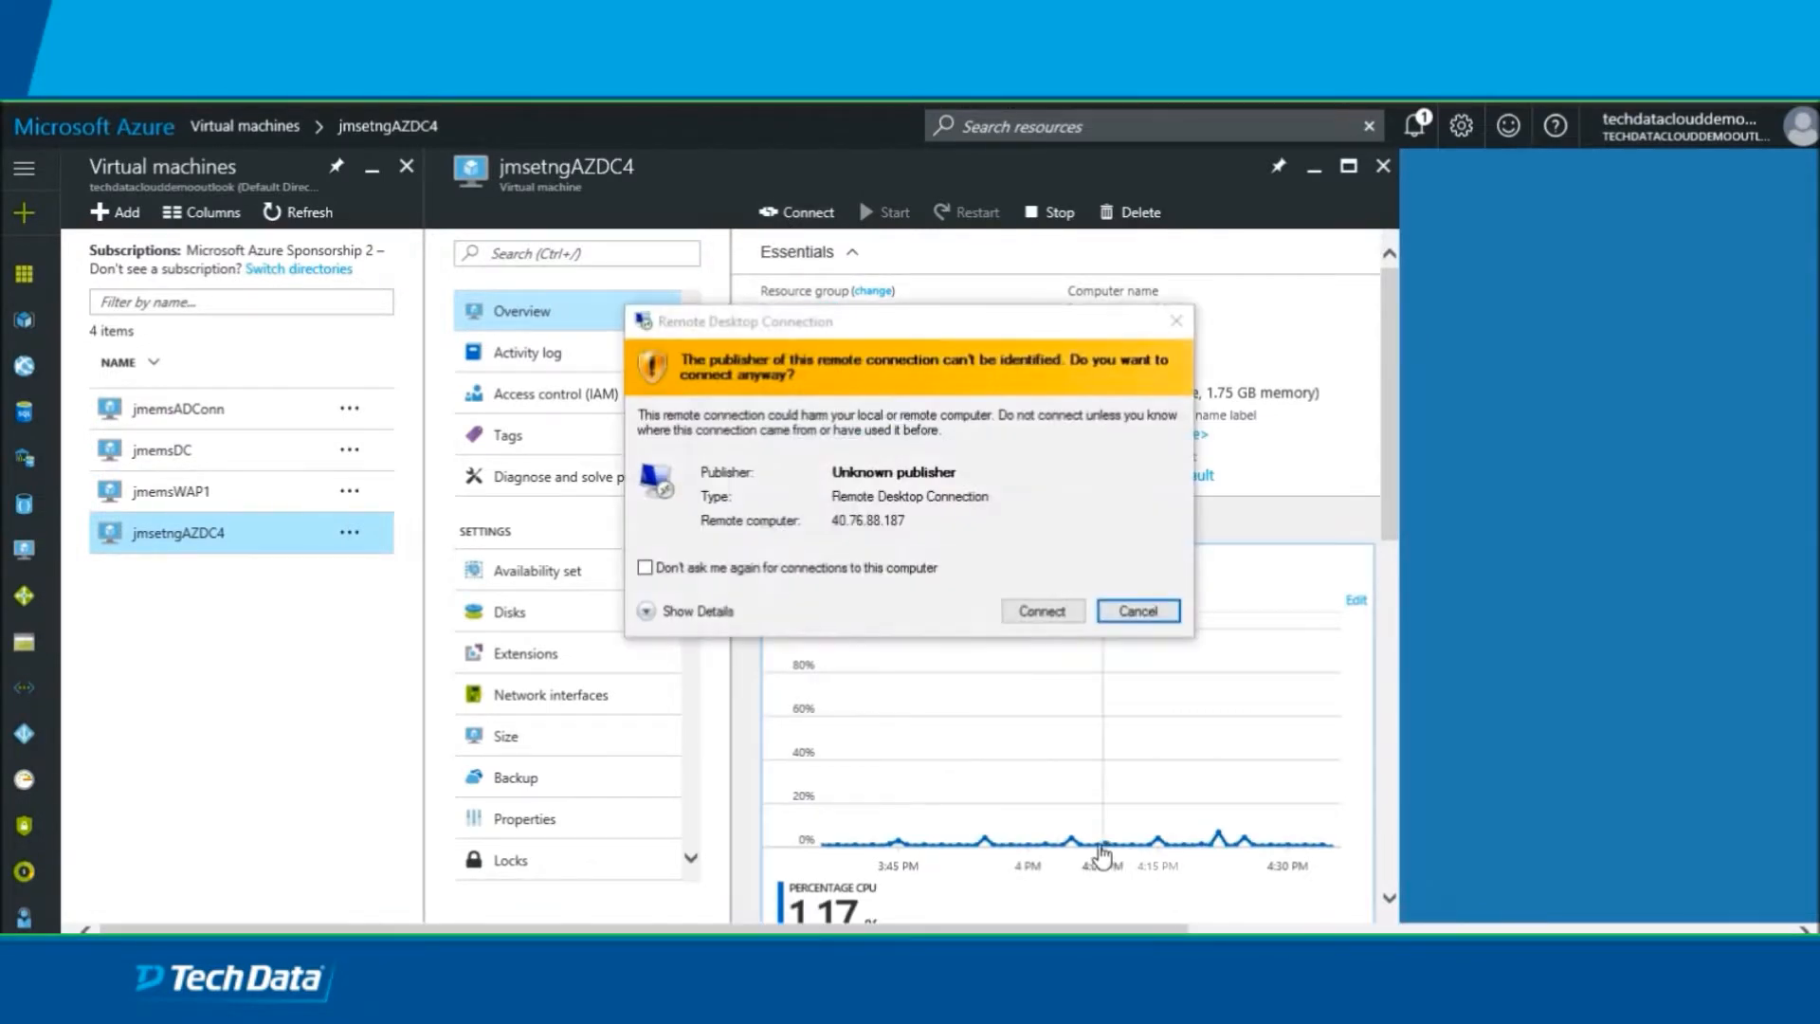
{"action": "left_click", "coordinate": [1041, 610]}
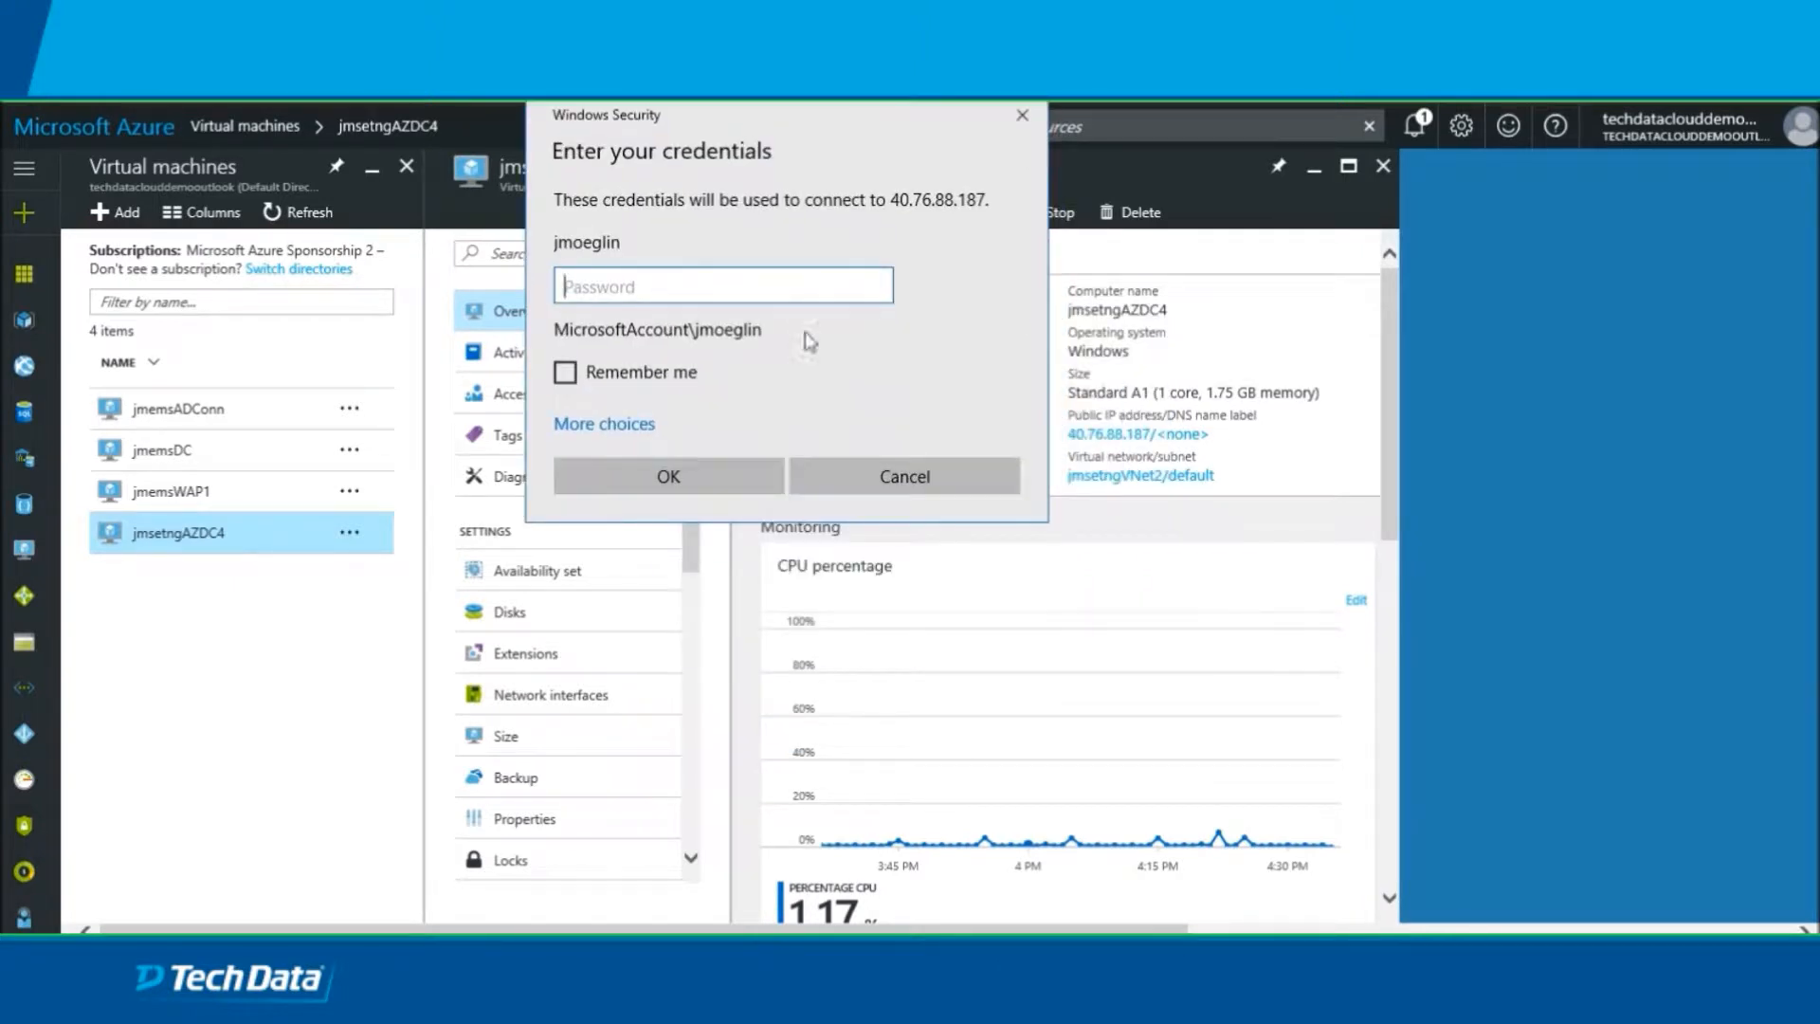
{"action": "type", "text": "••••••••"}
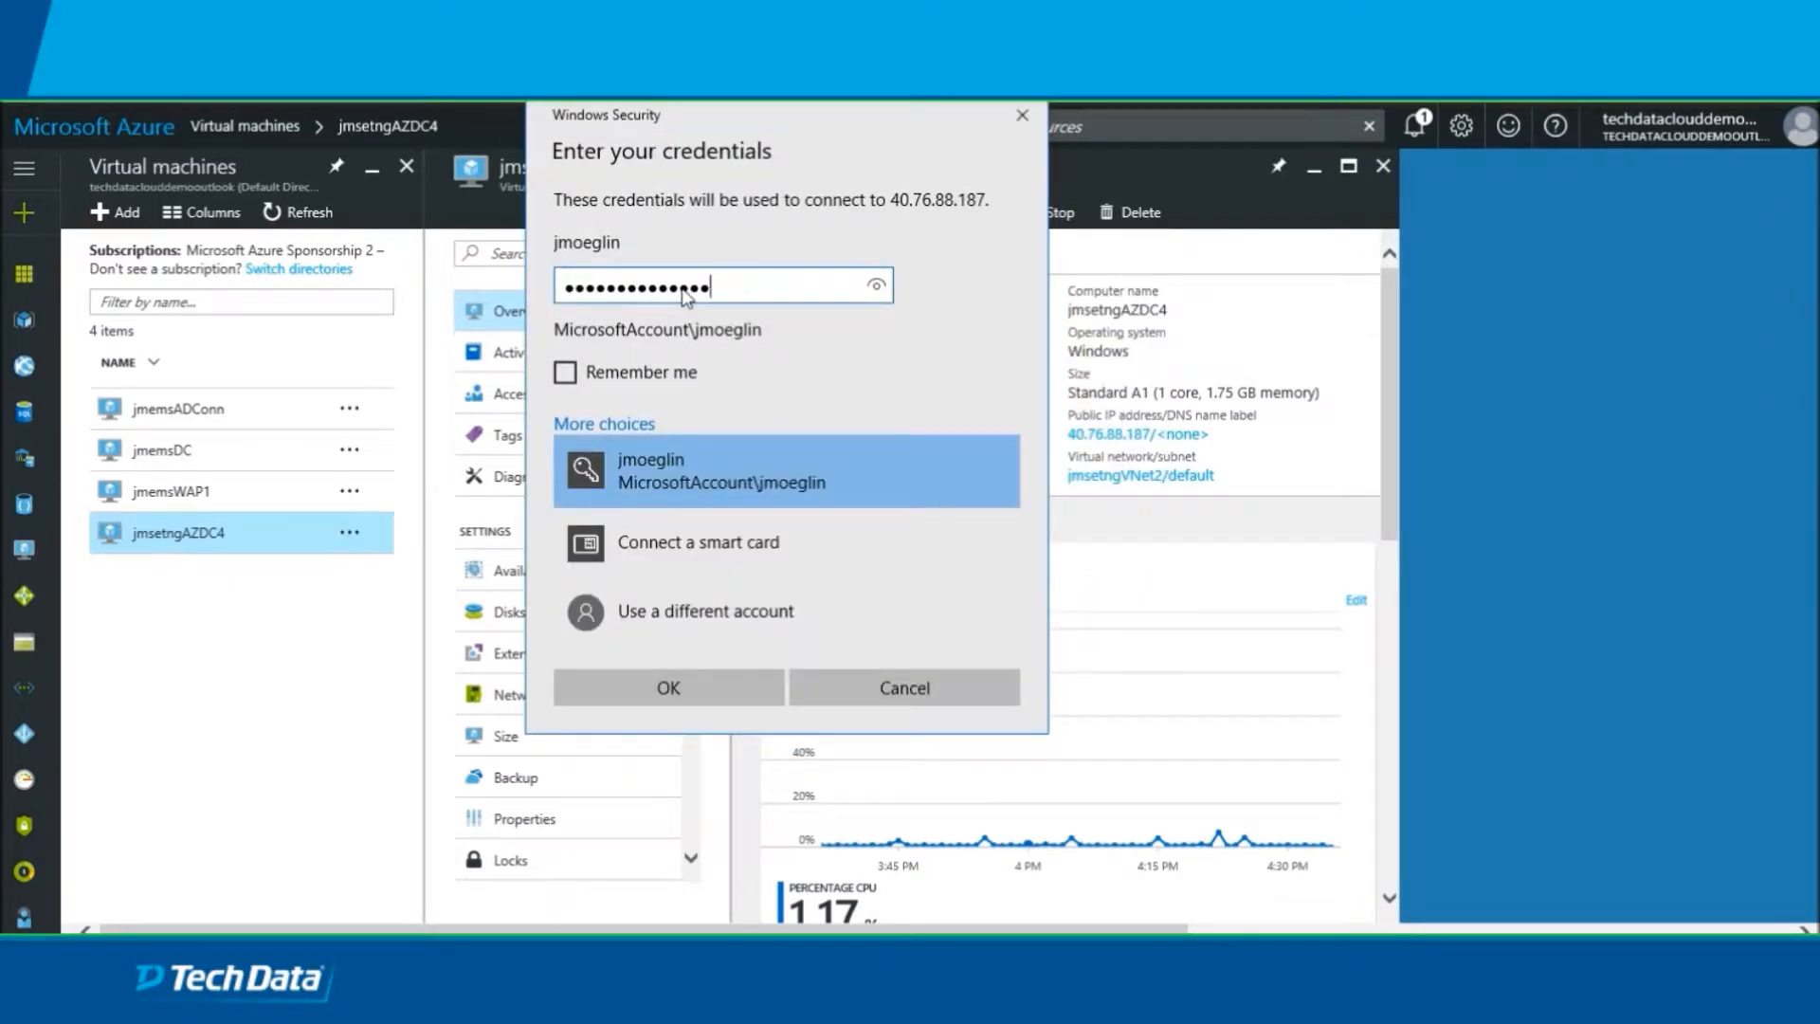
{"action": "left_click", "coordinate": [667, 687]}
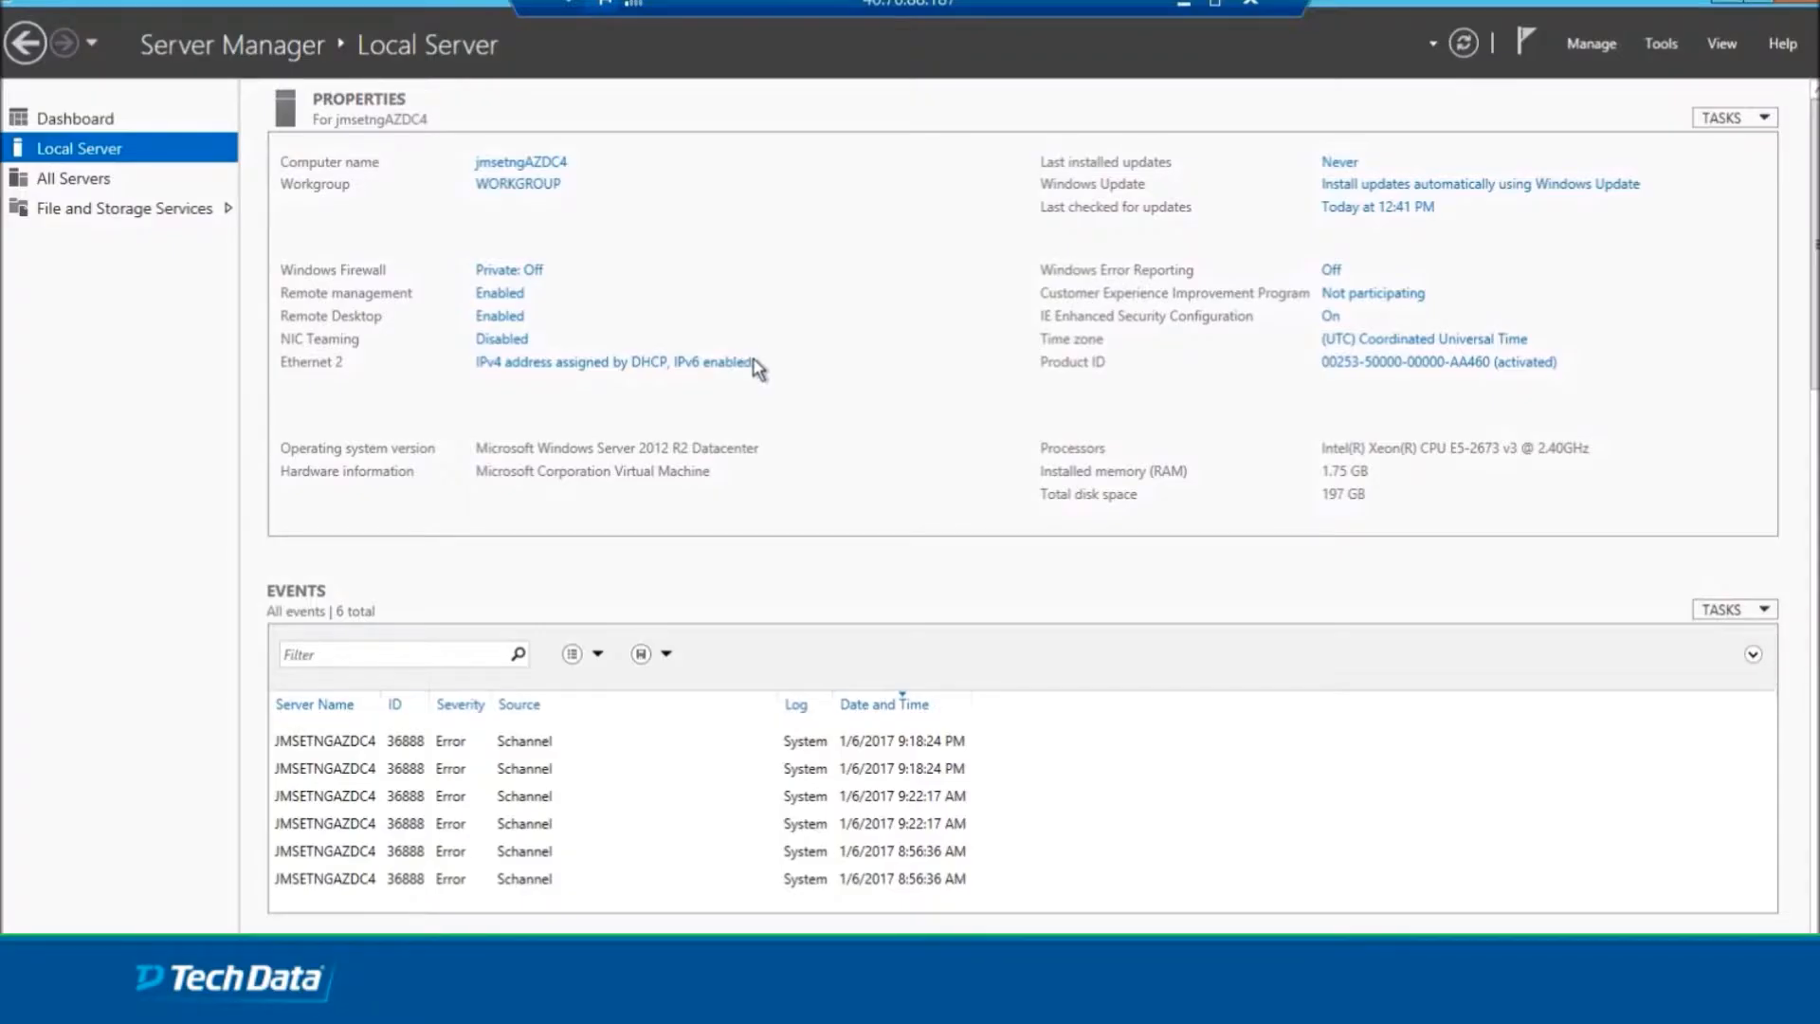
{"action": "mouse_move", "coordinate": [1186, 570]}
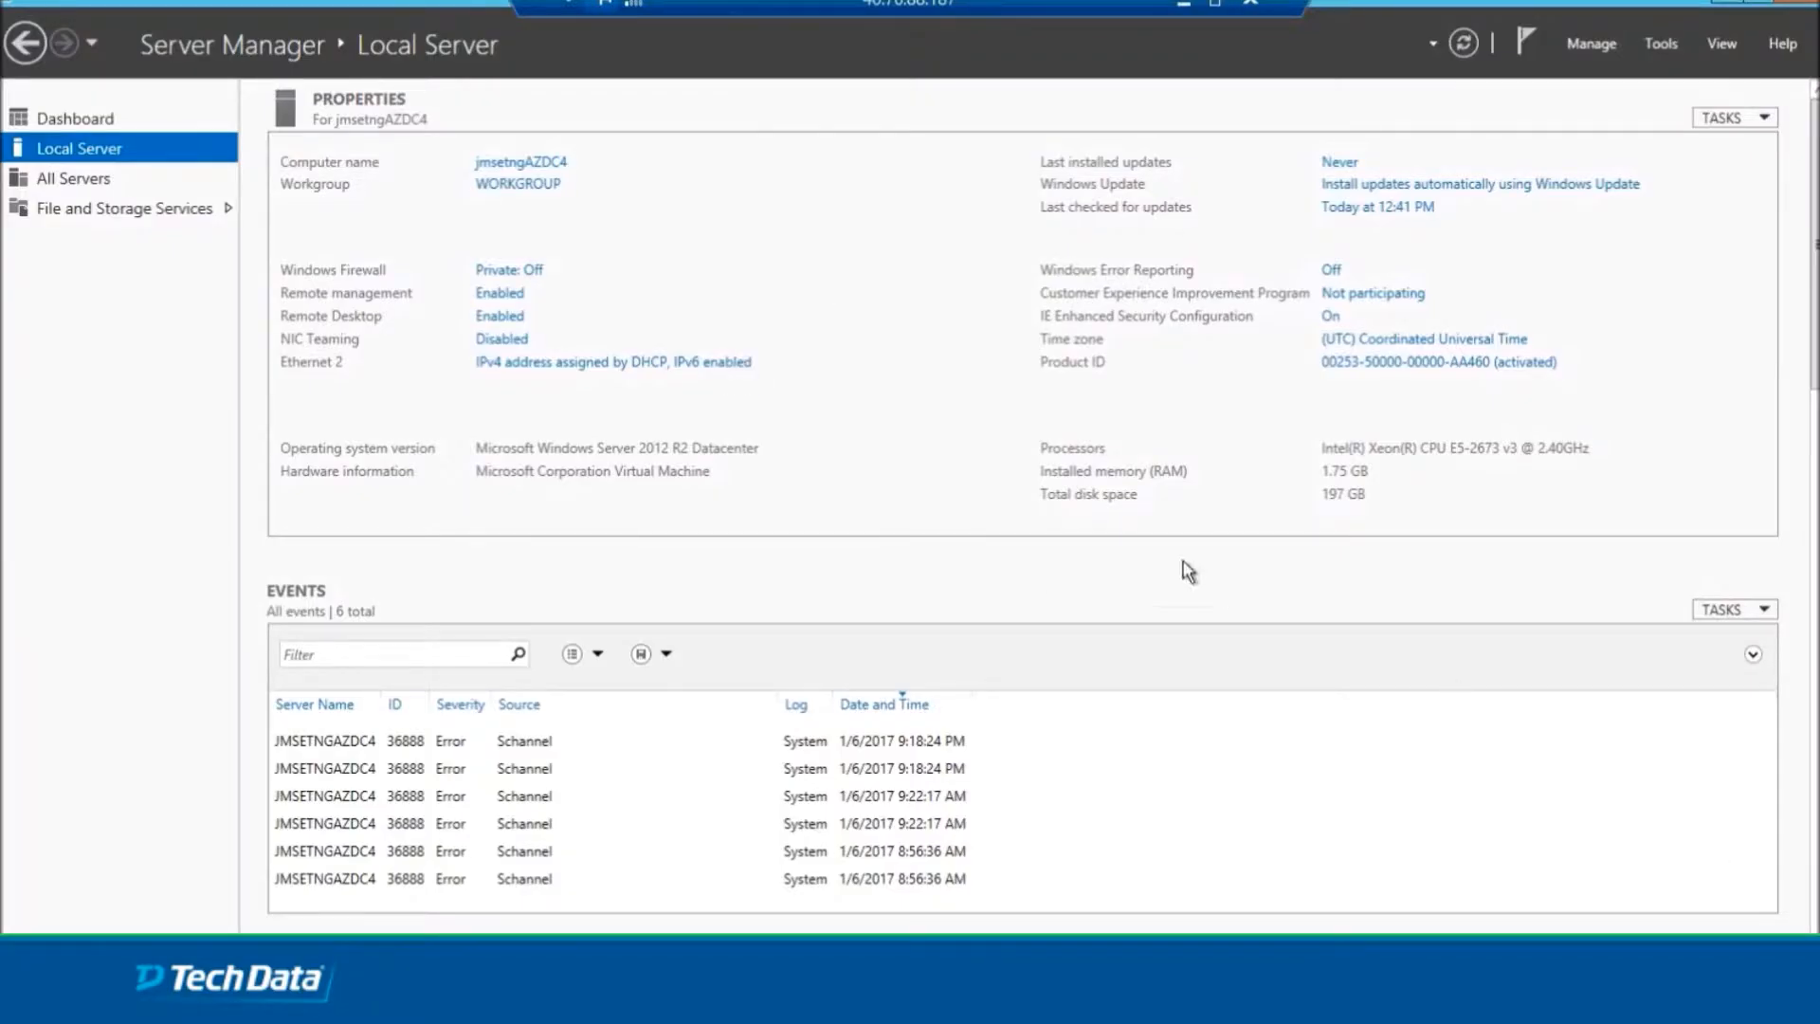
Launch Computer Management from Server Manager's Tools menu.
{"action": "left_click", "coordinate": [508, 269]}
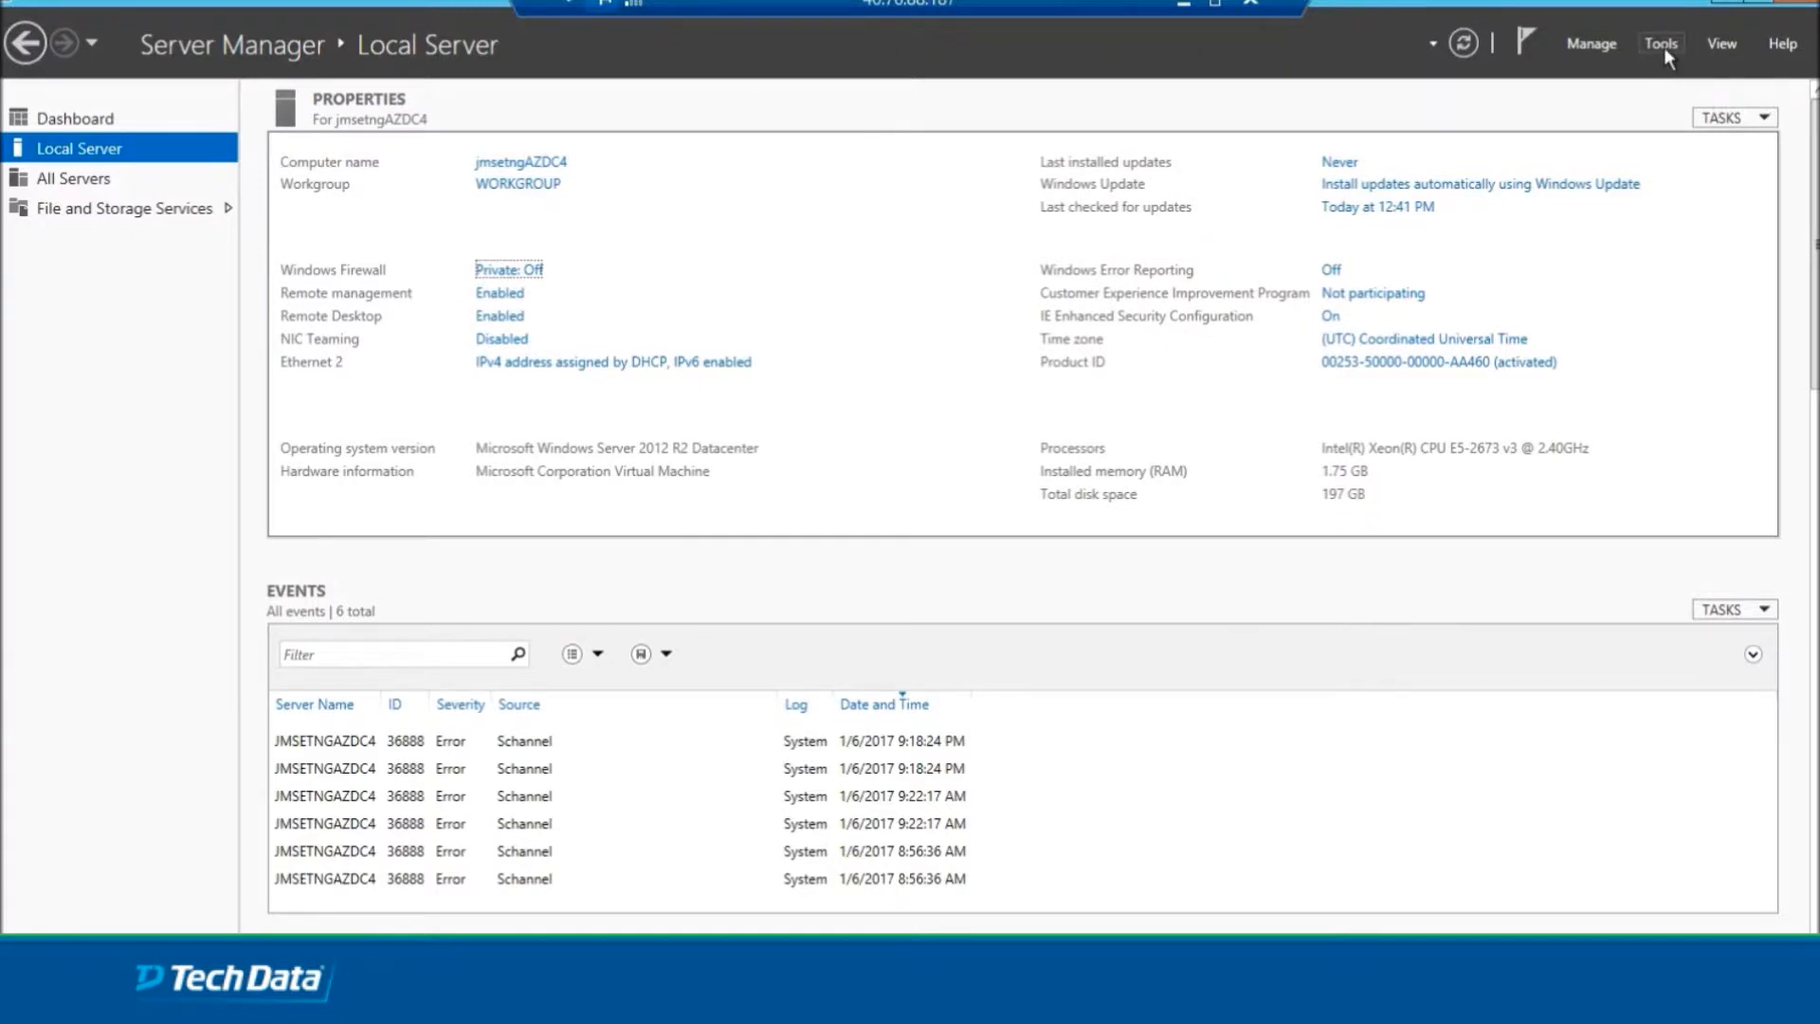
{"action": "left_click", "coordinate": [1660, 43]}
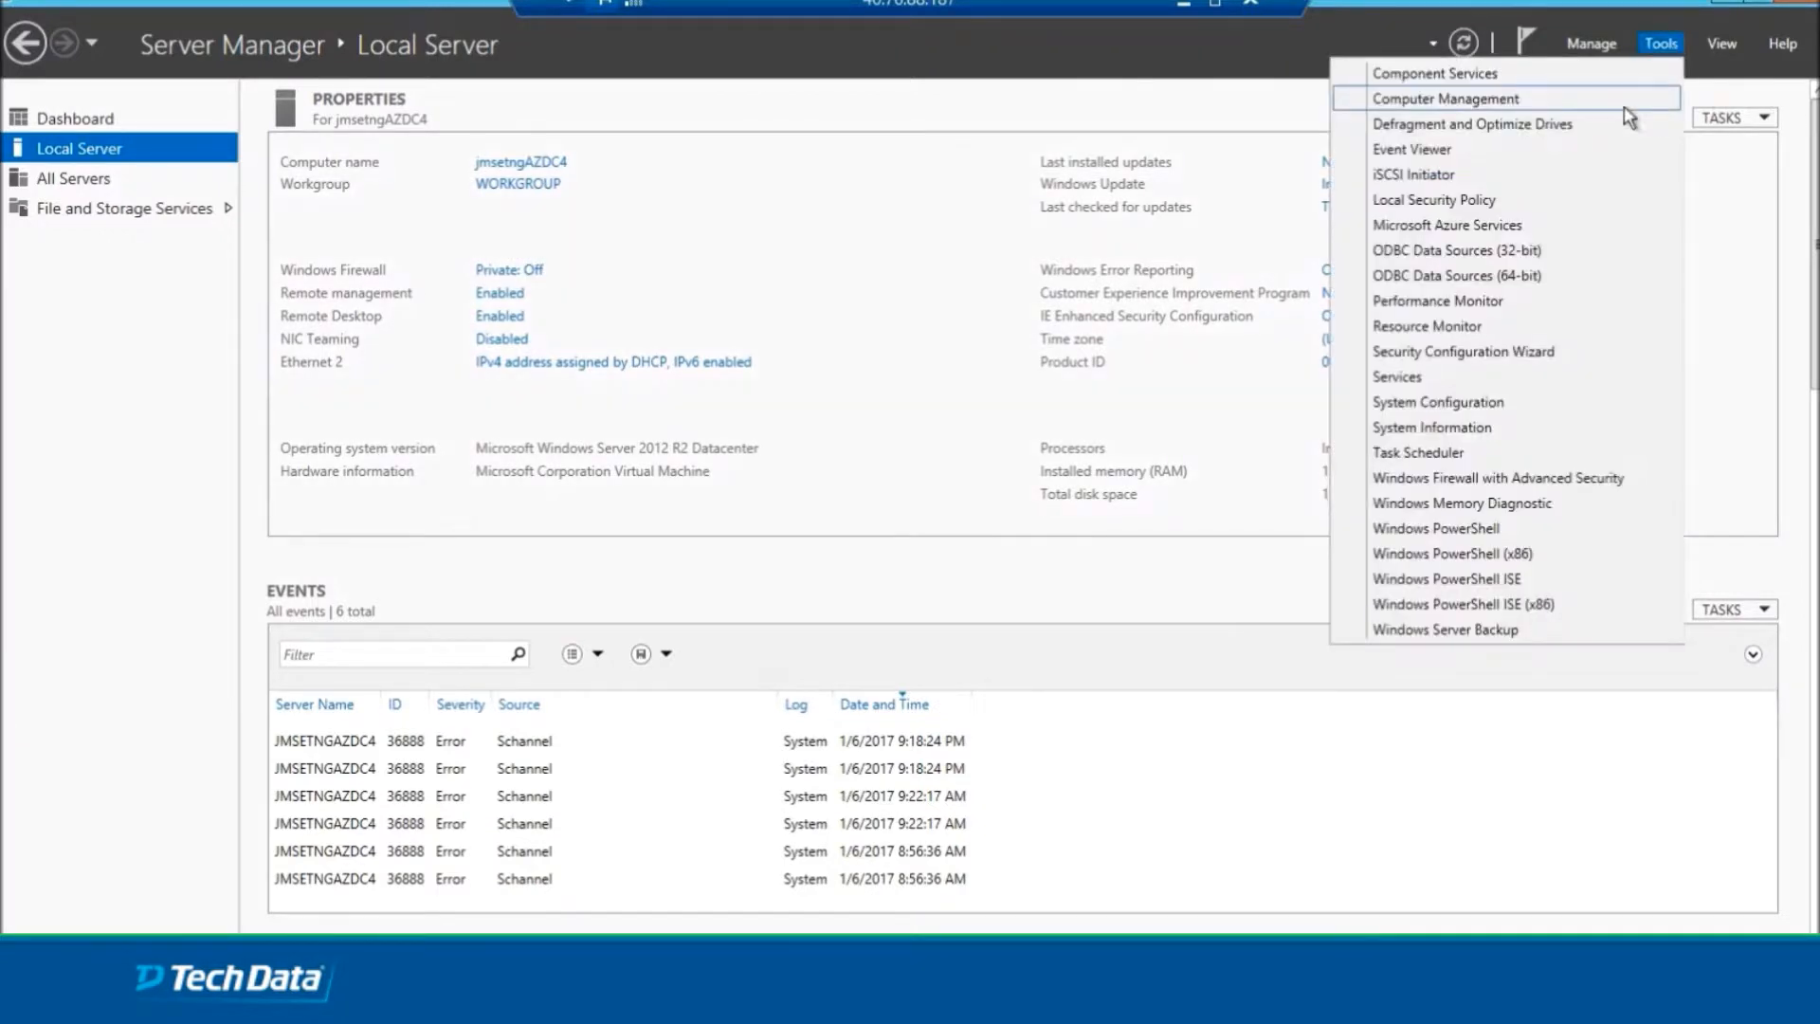
{"action": "left_click", "coordinate": [1444, 97]}
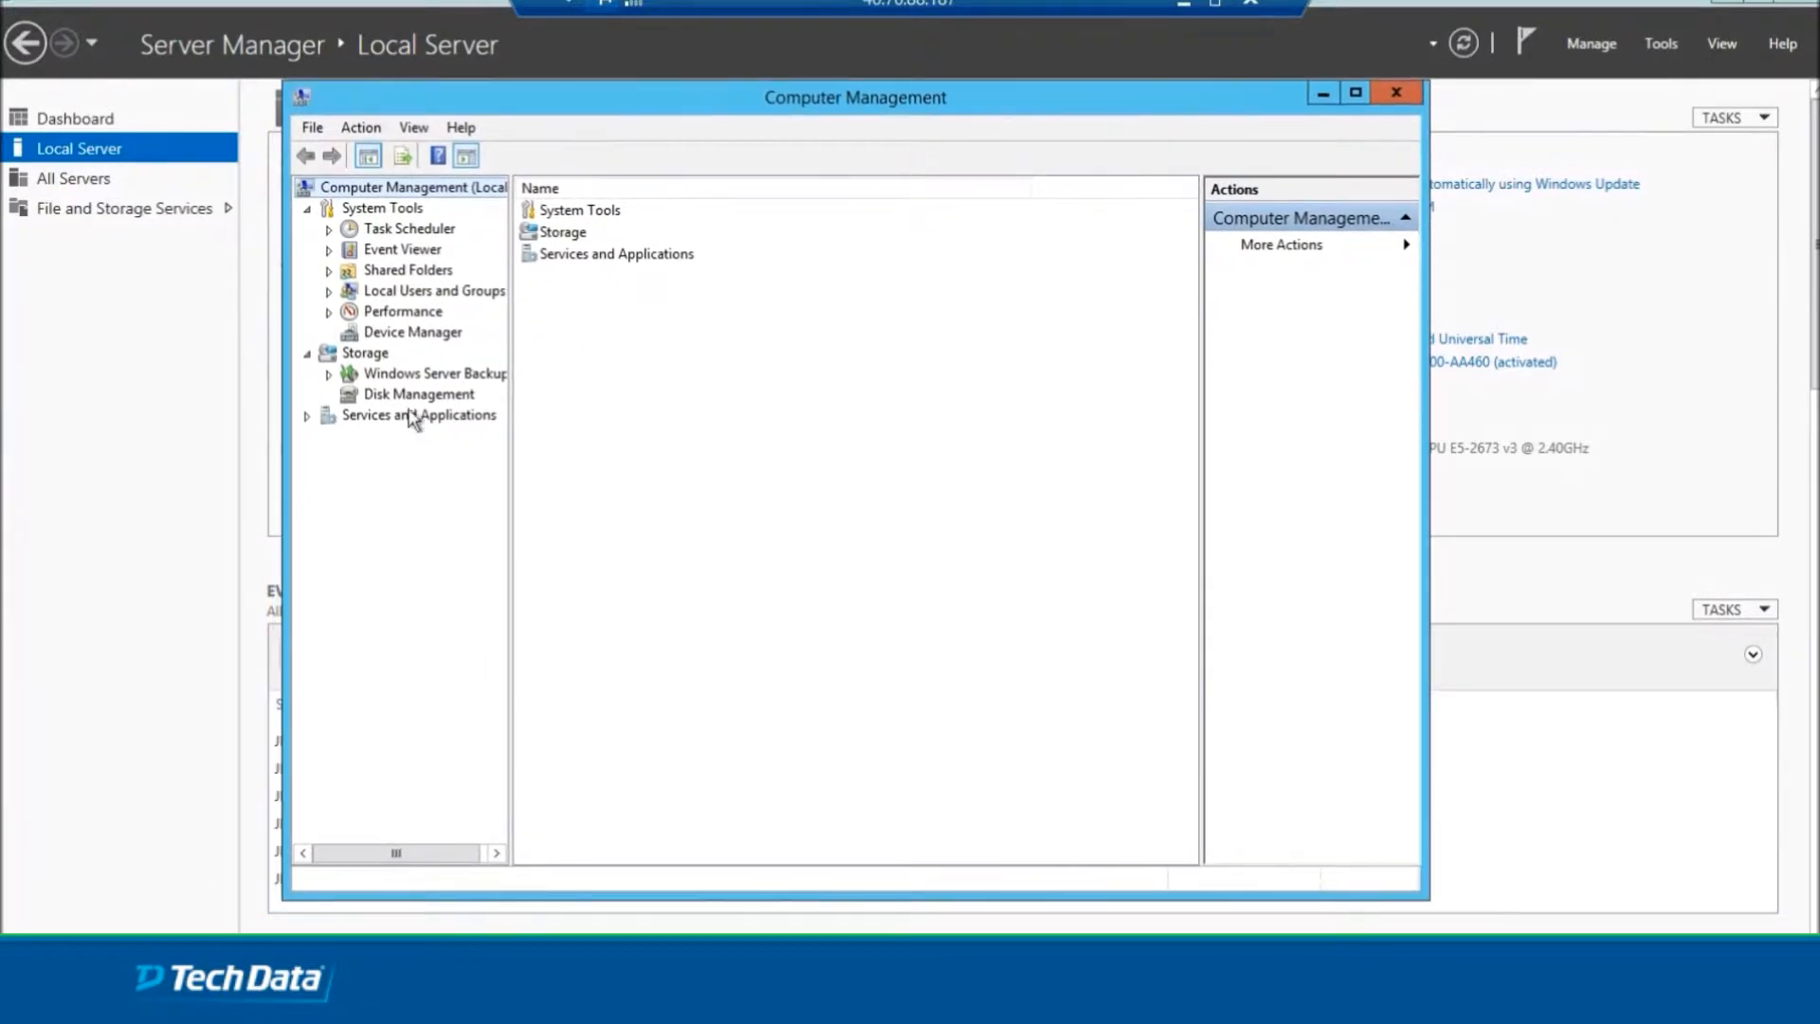
Initialize the new 50 GB Disk 2 with MBR partitioning in Disk Management.
{"action": "left_click", "coordinate": [417, 395]}
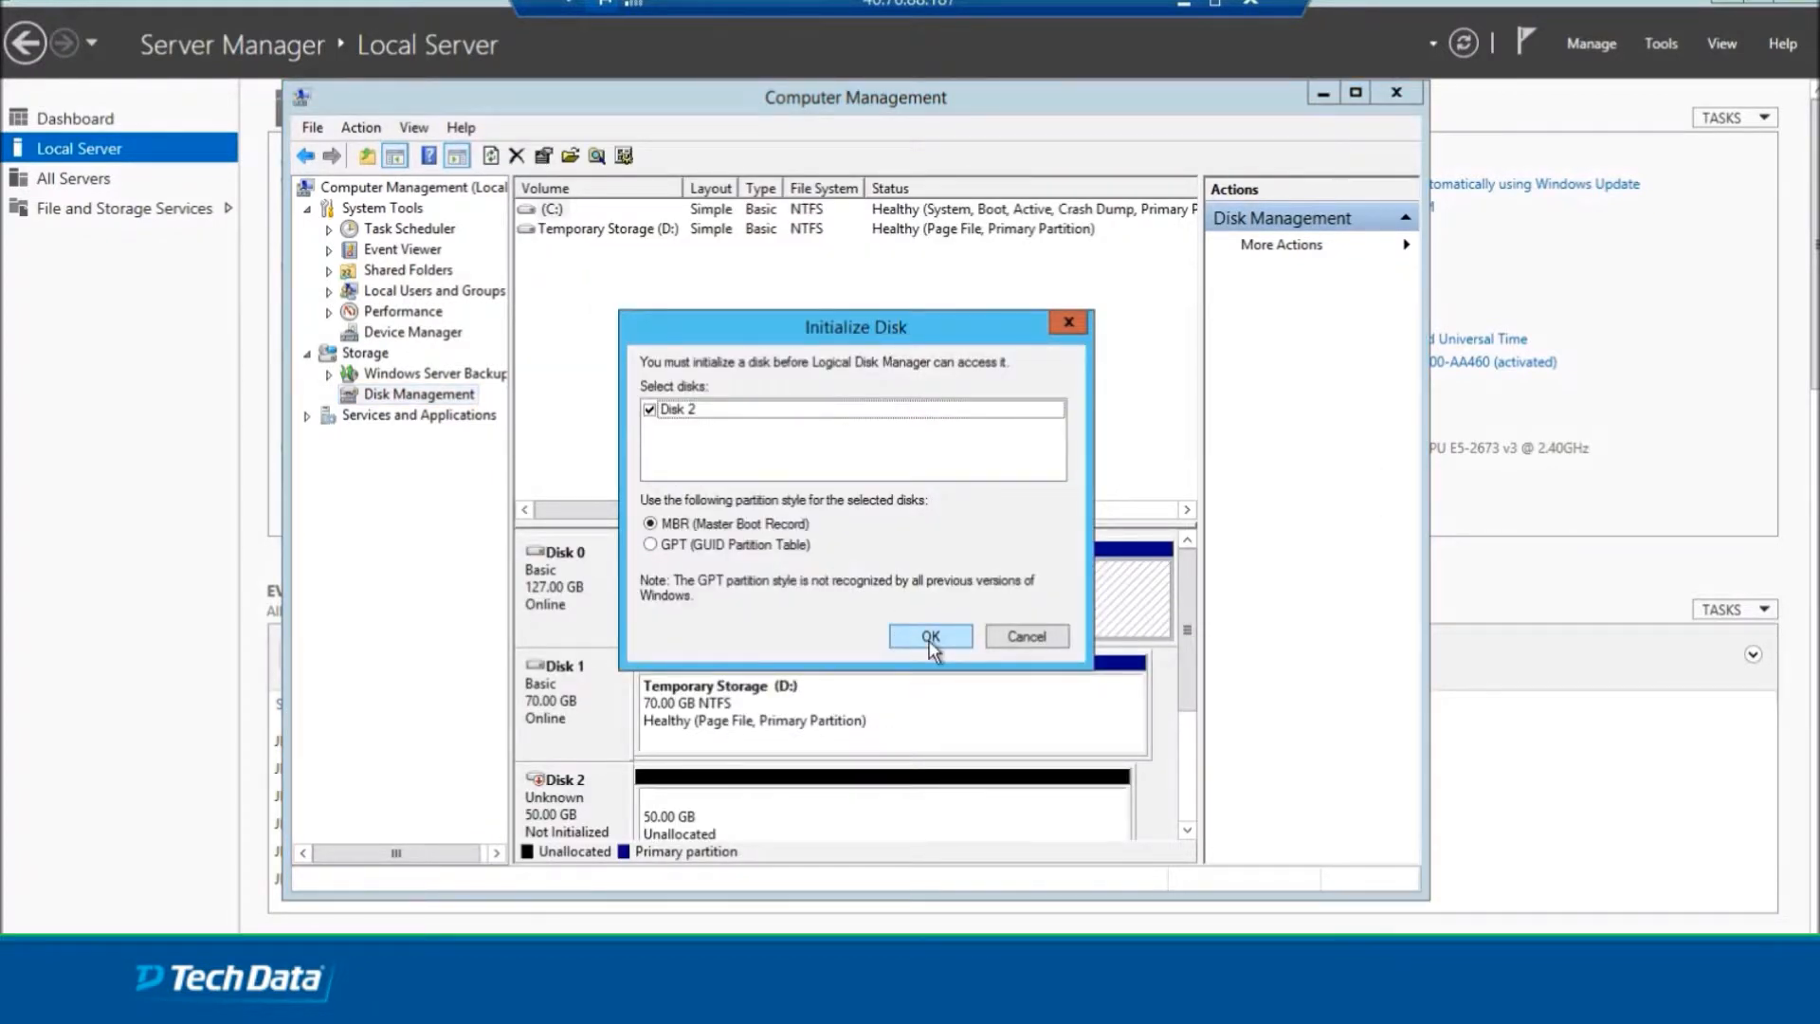
{"action": "left_click", "coordinate": [929, 637]}
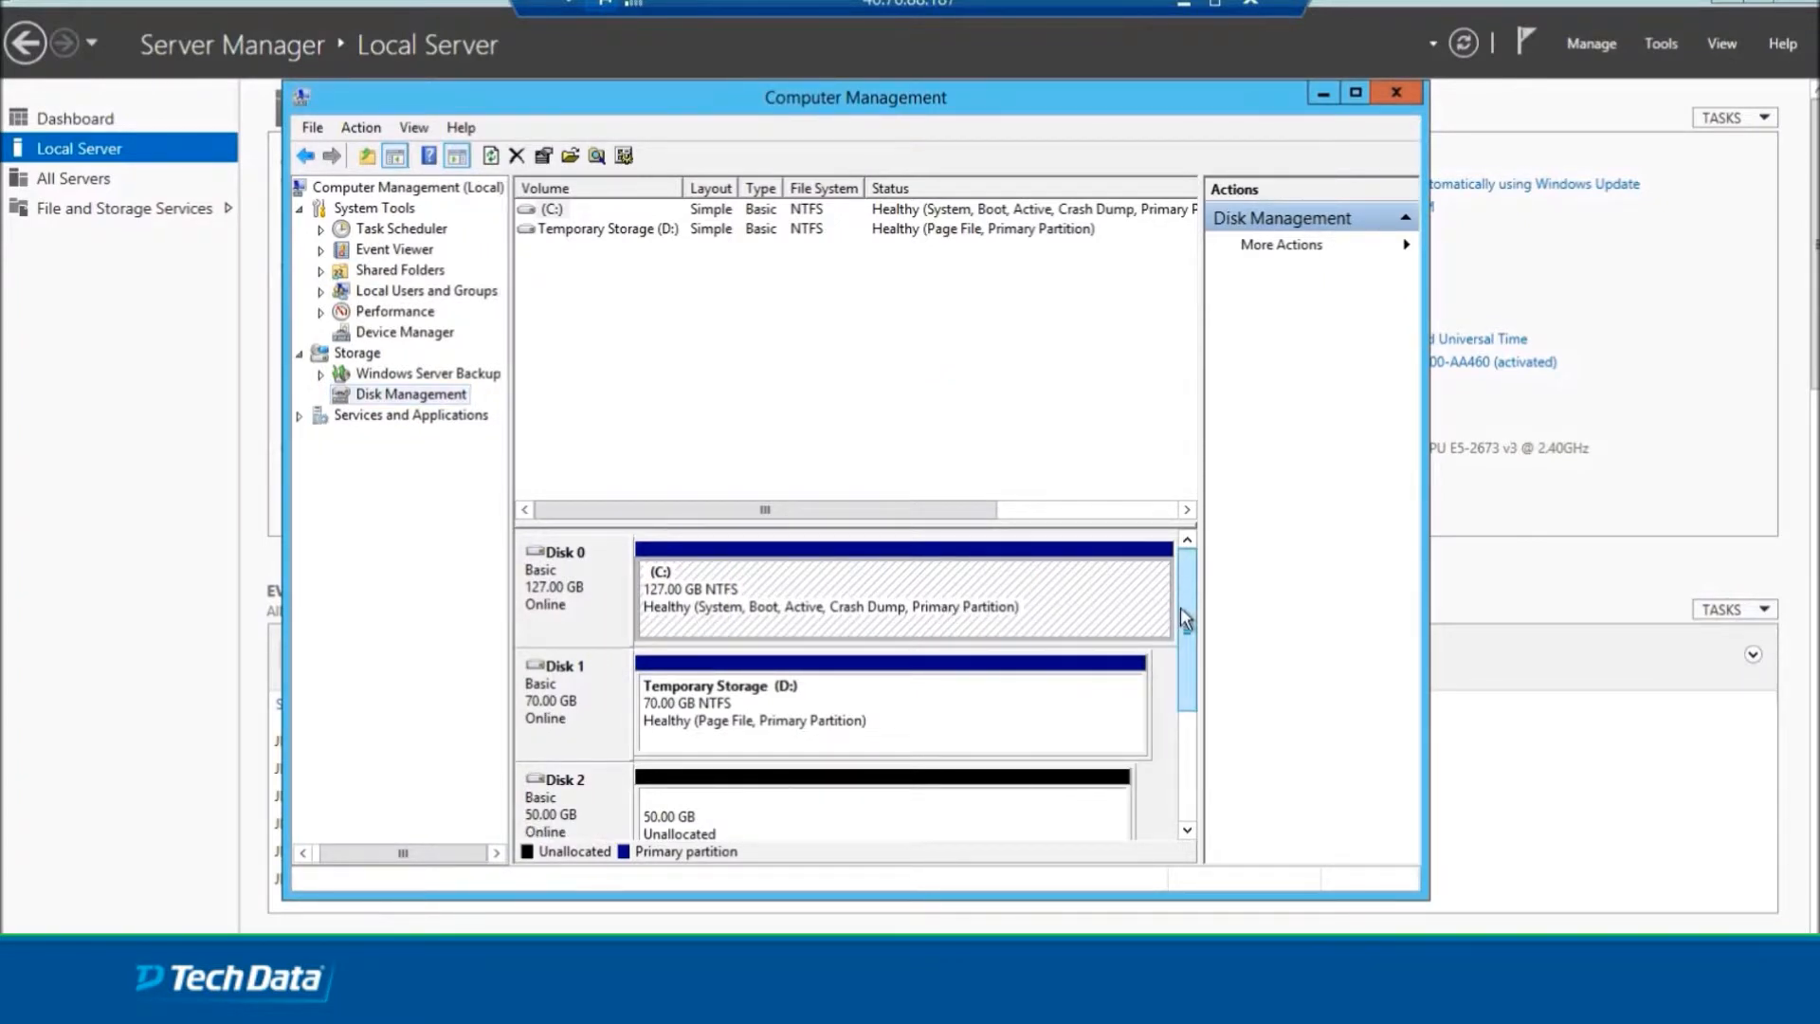
{"action": "scroll", "scroll_direction": "down", "scroll_amount": 3}
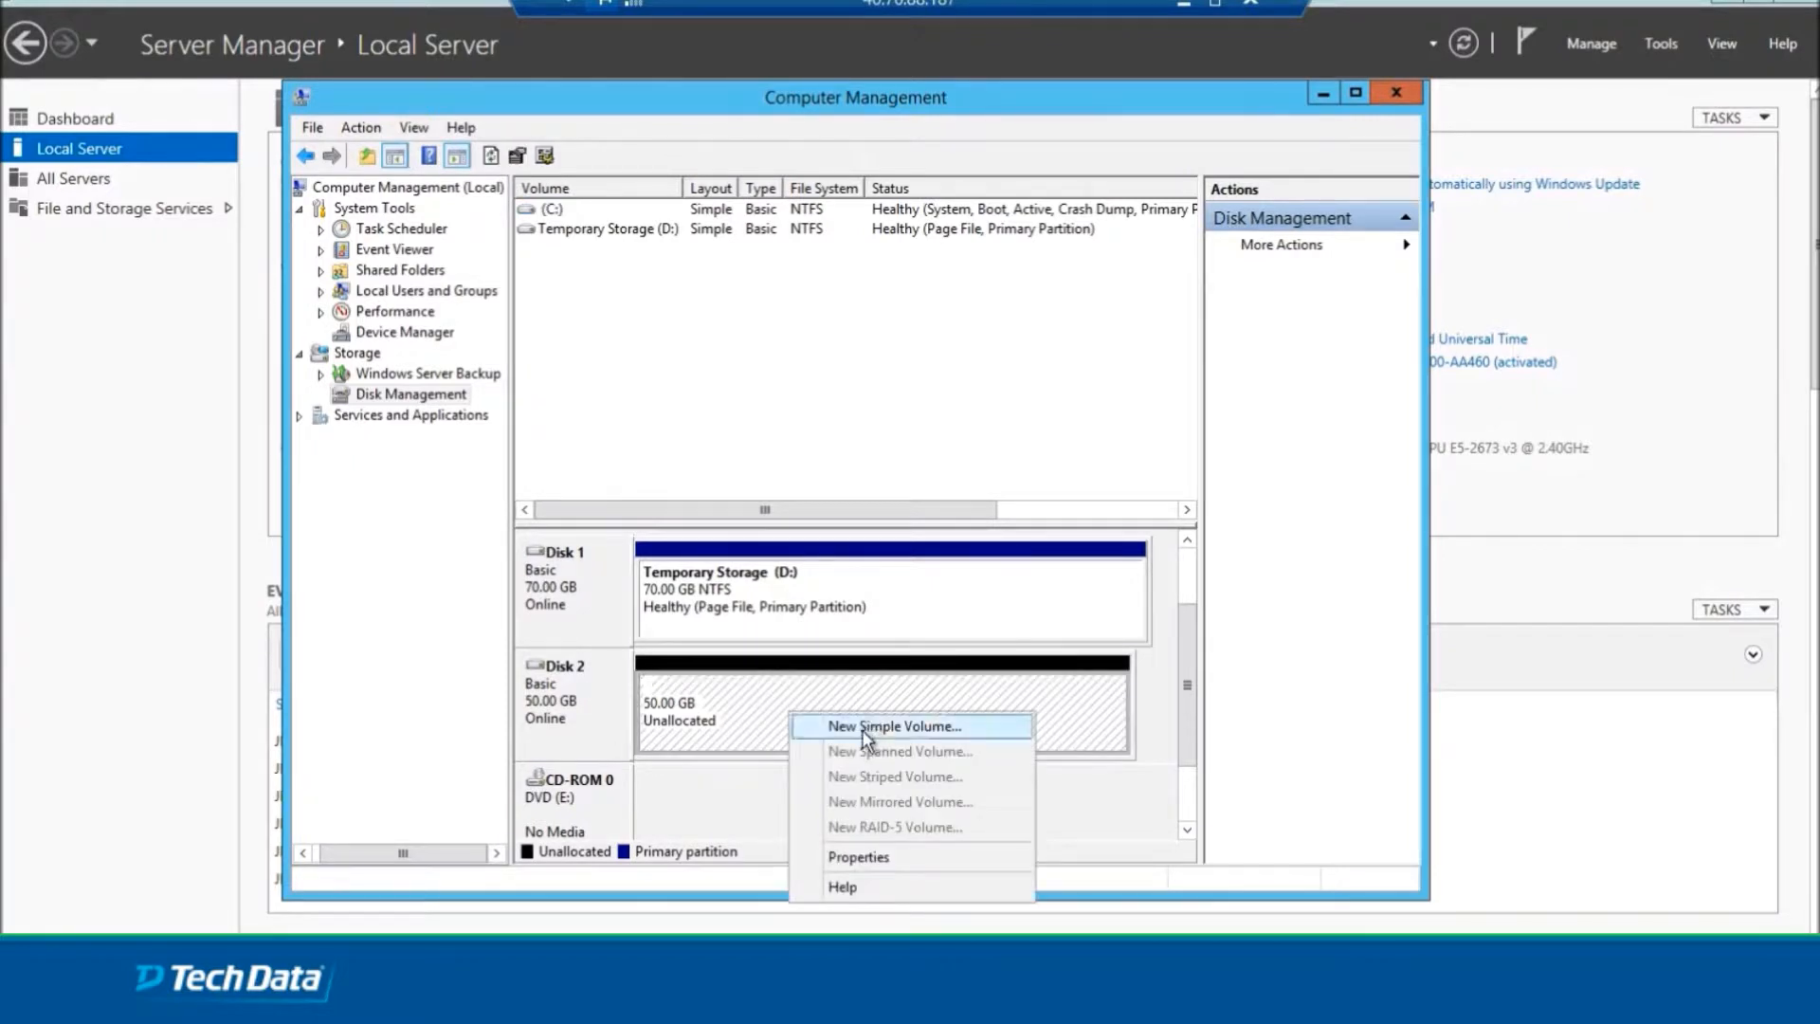
Start a new simple volume on Disk 2 at full 51197 MB size with drive letter F.
{"action": "left_click", "coordinate": [893, 726]}
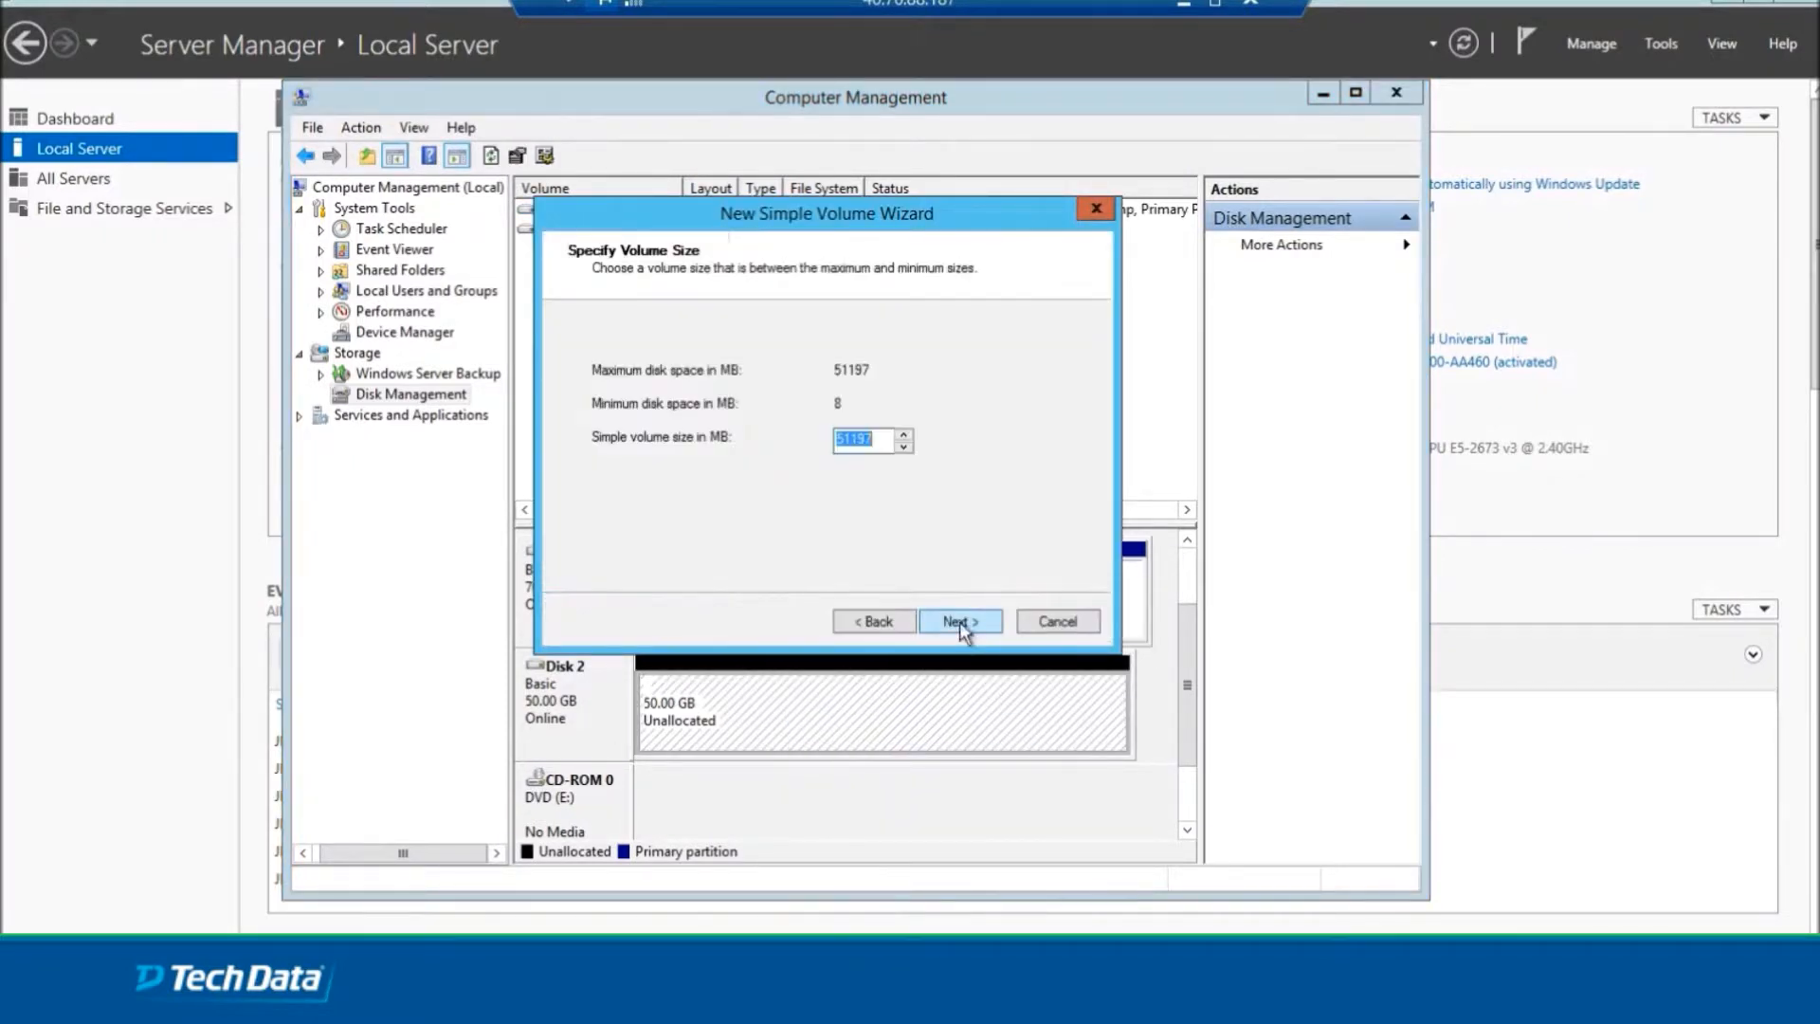
{"action": "mouse_move", "coordinate": [906, 485]}
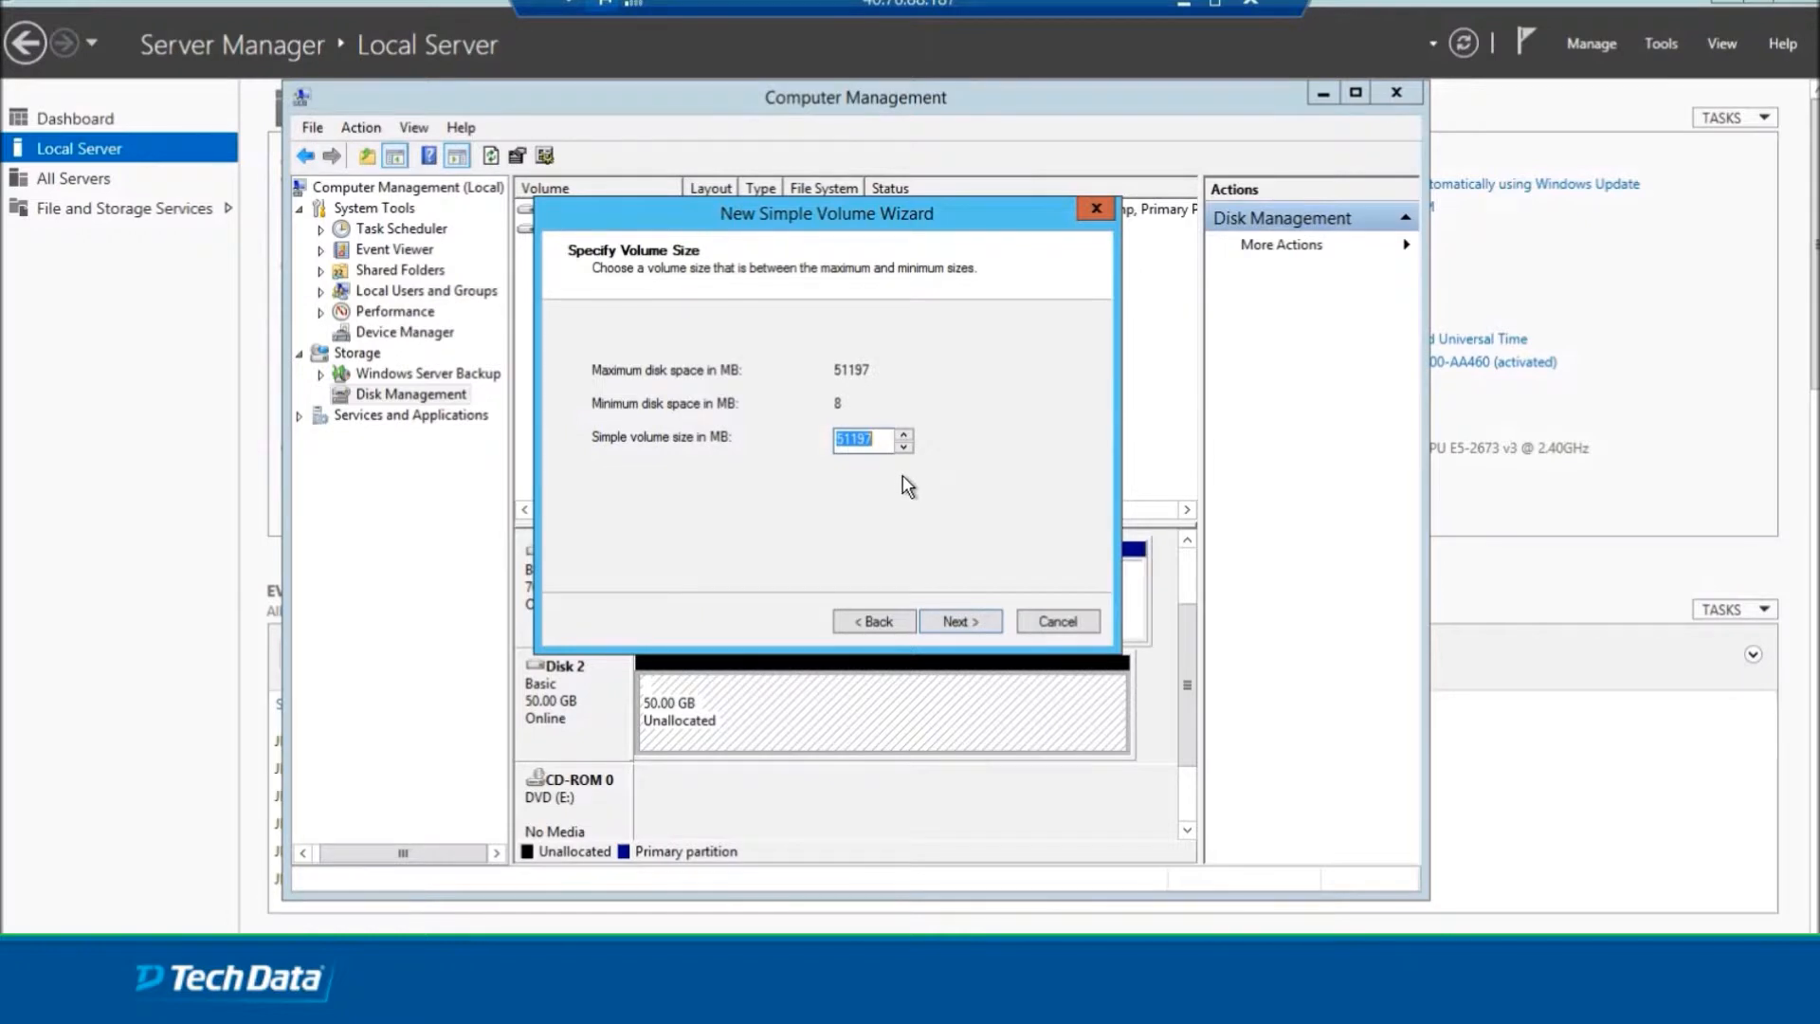
{"action": "left_click", "coordinate": [959, 621]}
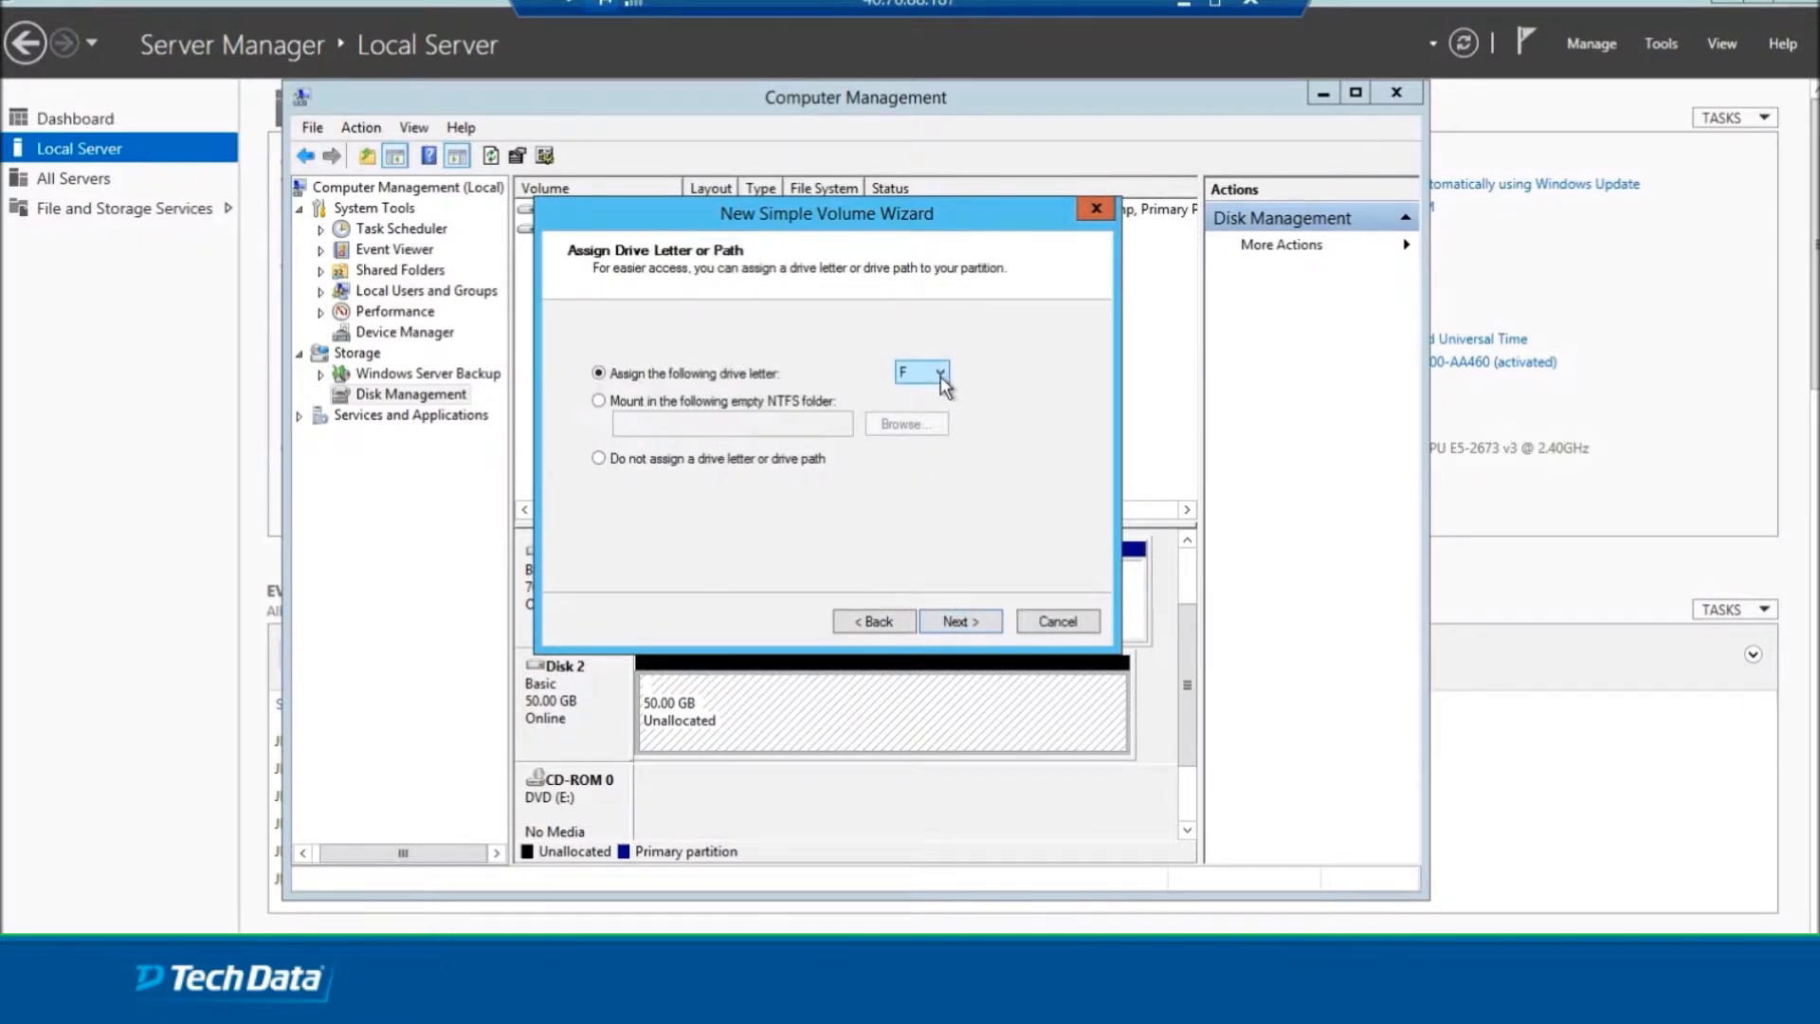
{"action": "mouse_move", "coordinate": [929, 376]}
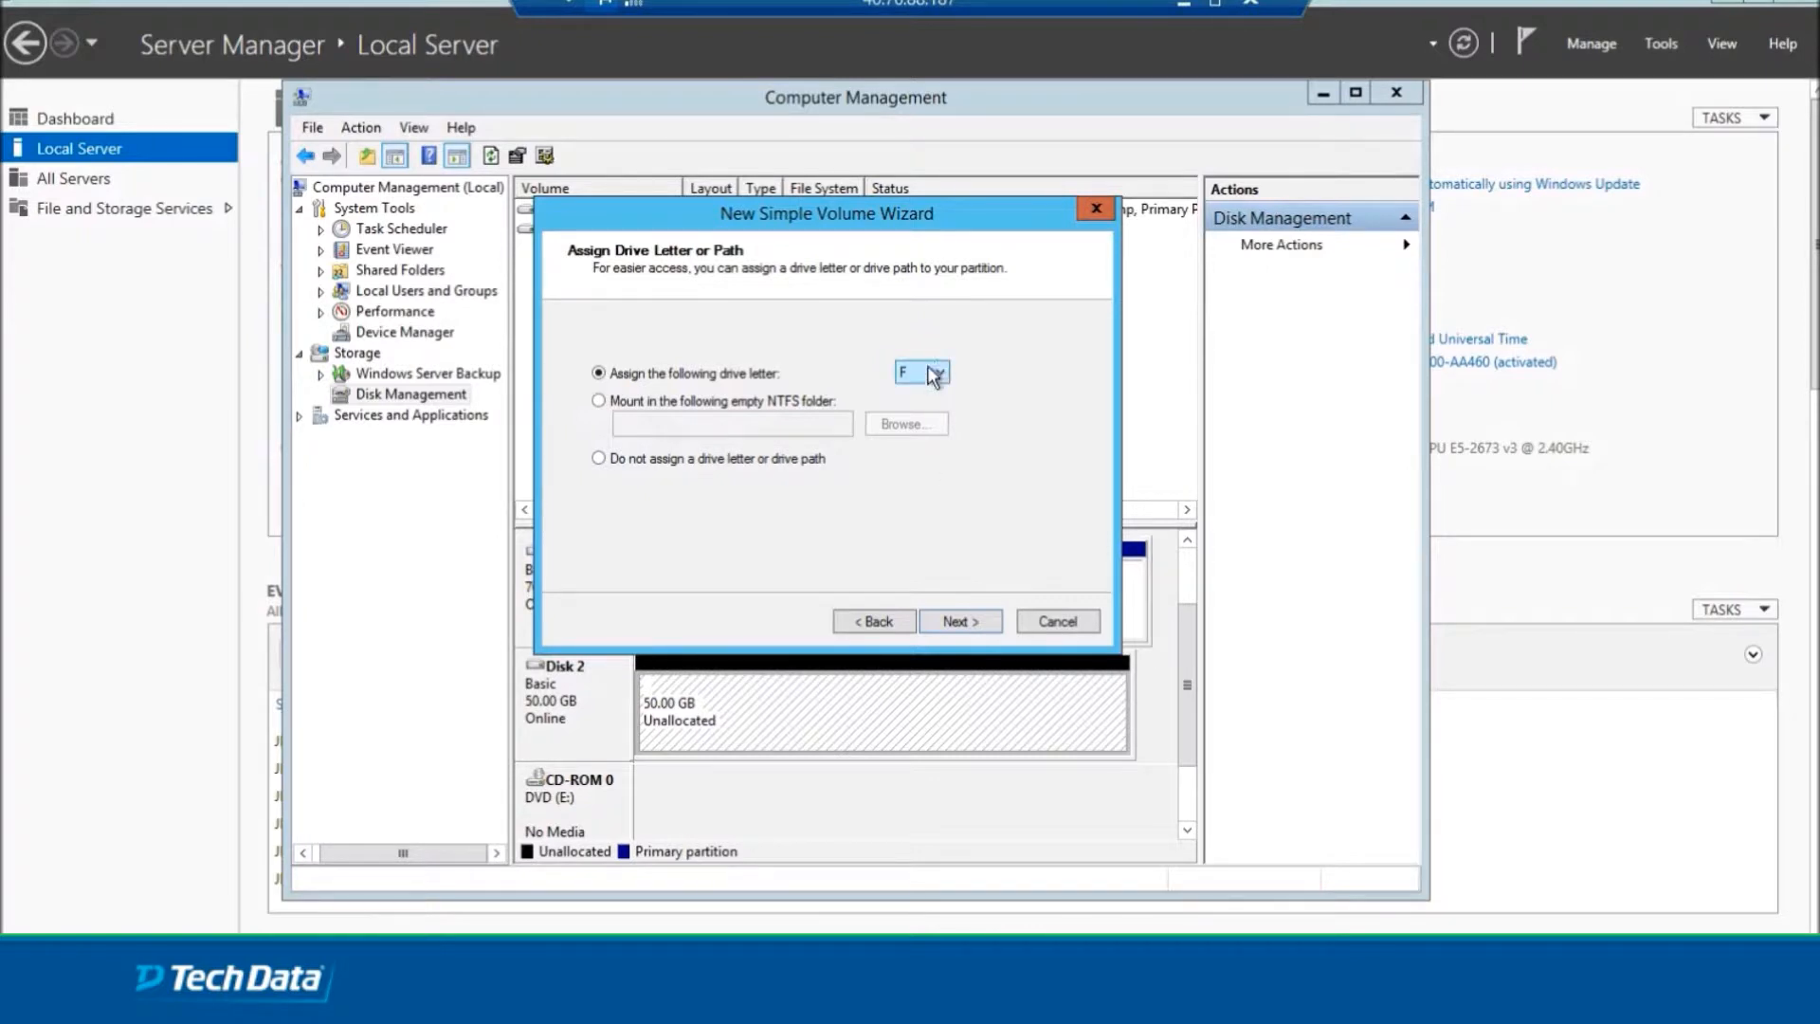
{"action": "mouse_move", "coordinate": [995, 404]}
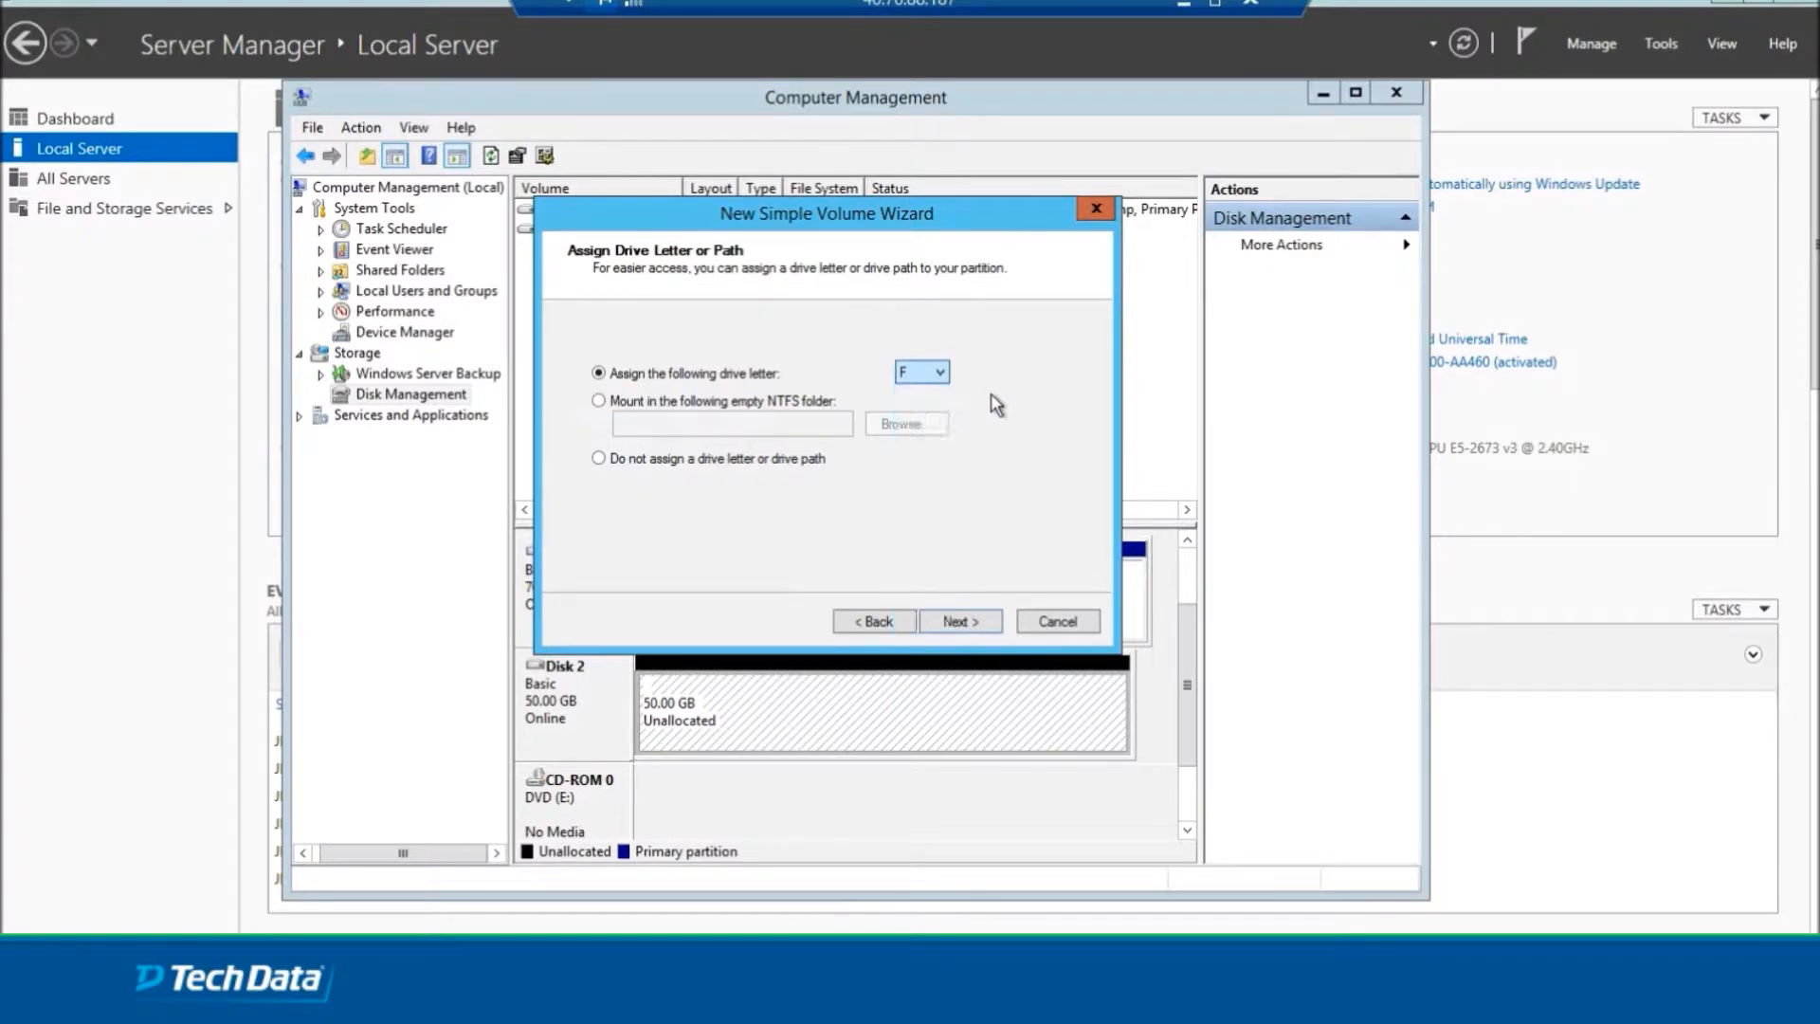
{"action": "left_click", "coordinate": [940, 372]}
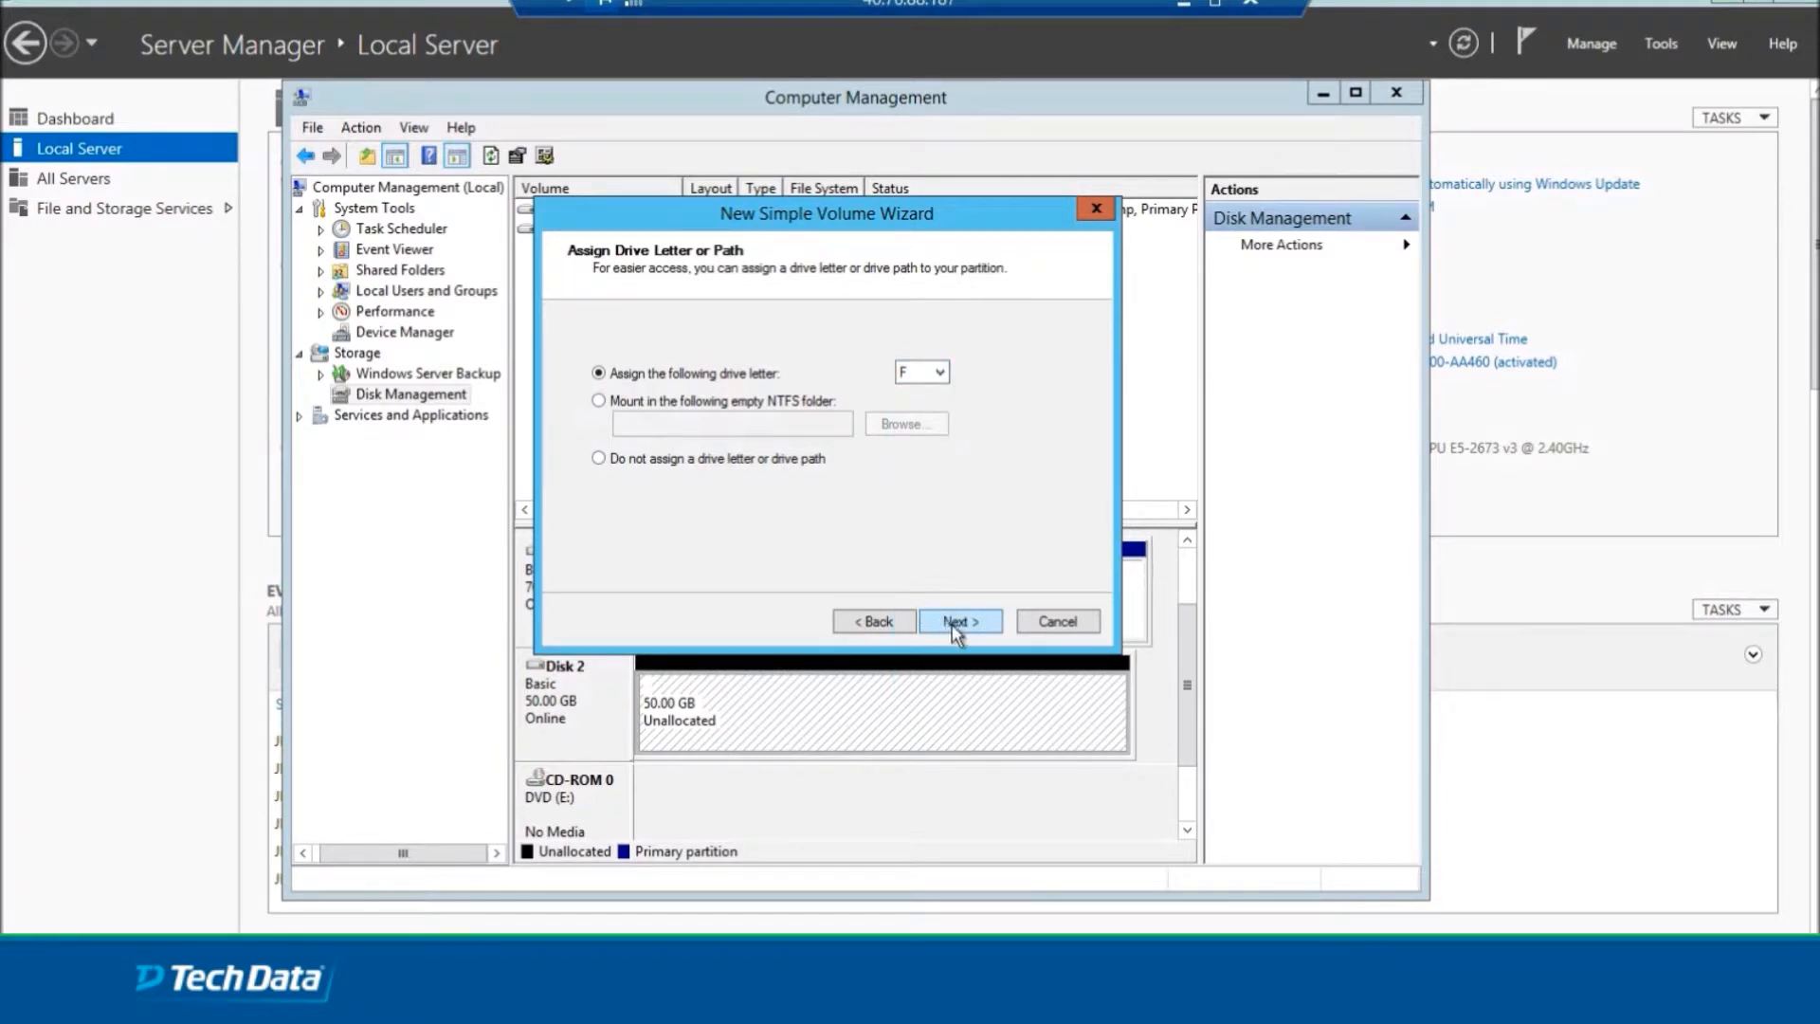
{"action": "left_click", "coordinate": [959, 621]}
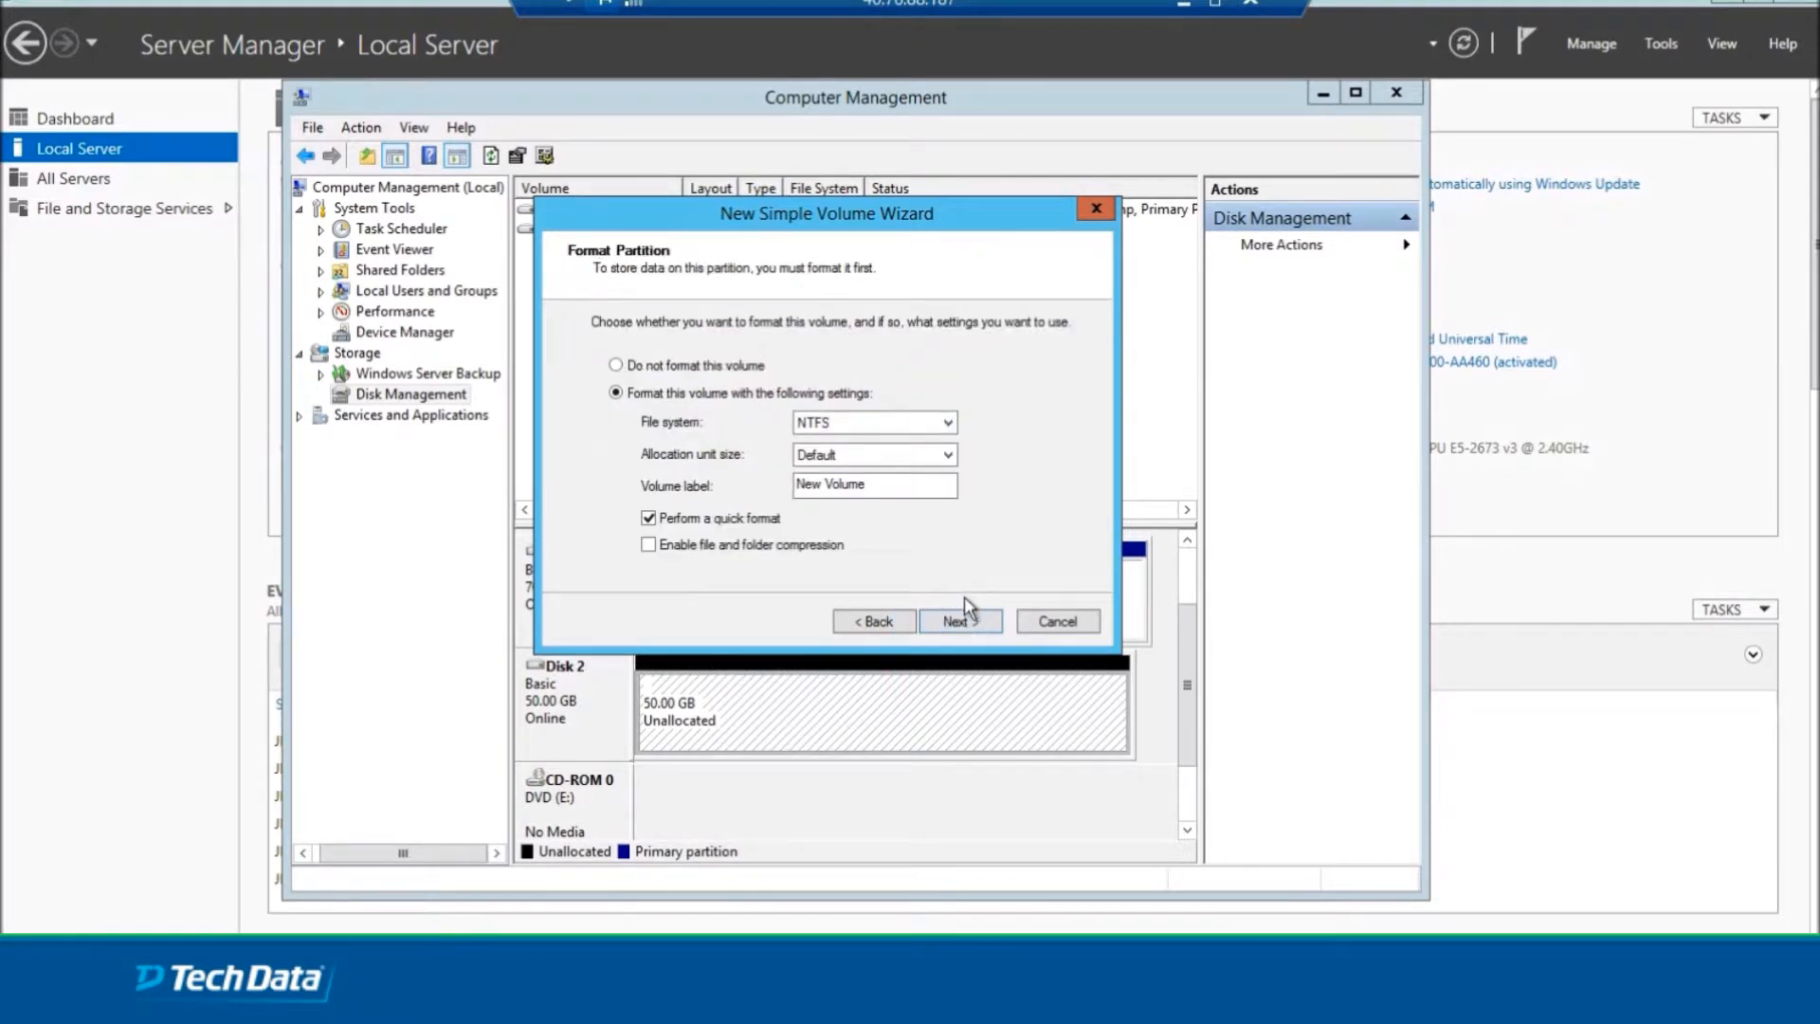
Label the volume ADdrive, quick-format it NTFS and dismiss the extra format prompt.
{"action": "triple_click", "coordinate": [872, 483]}
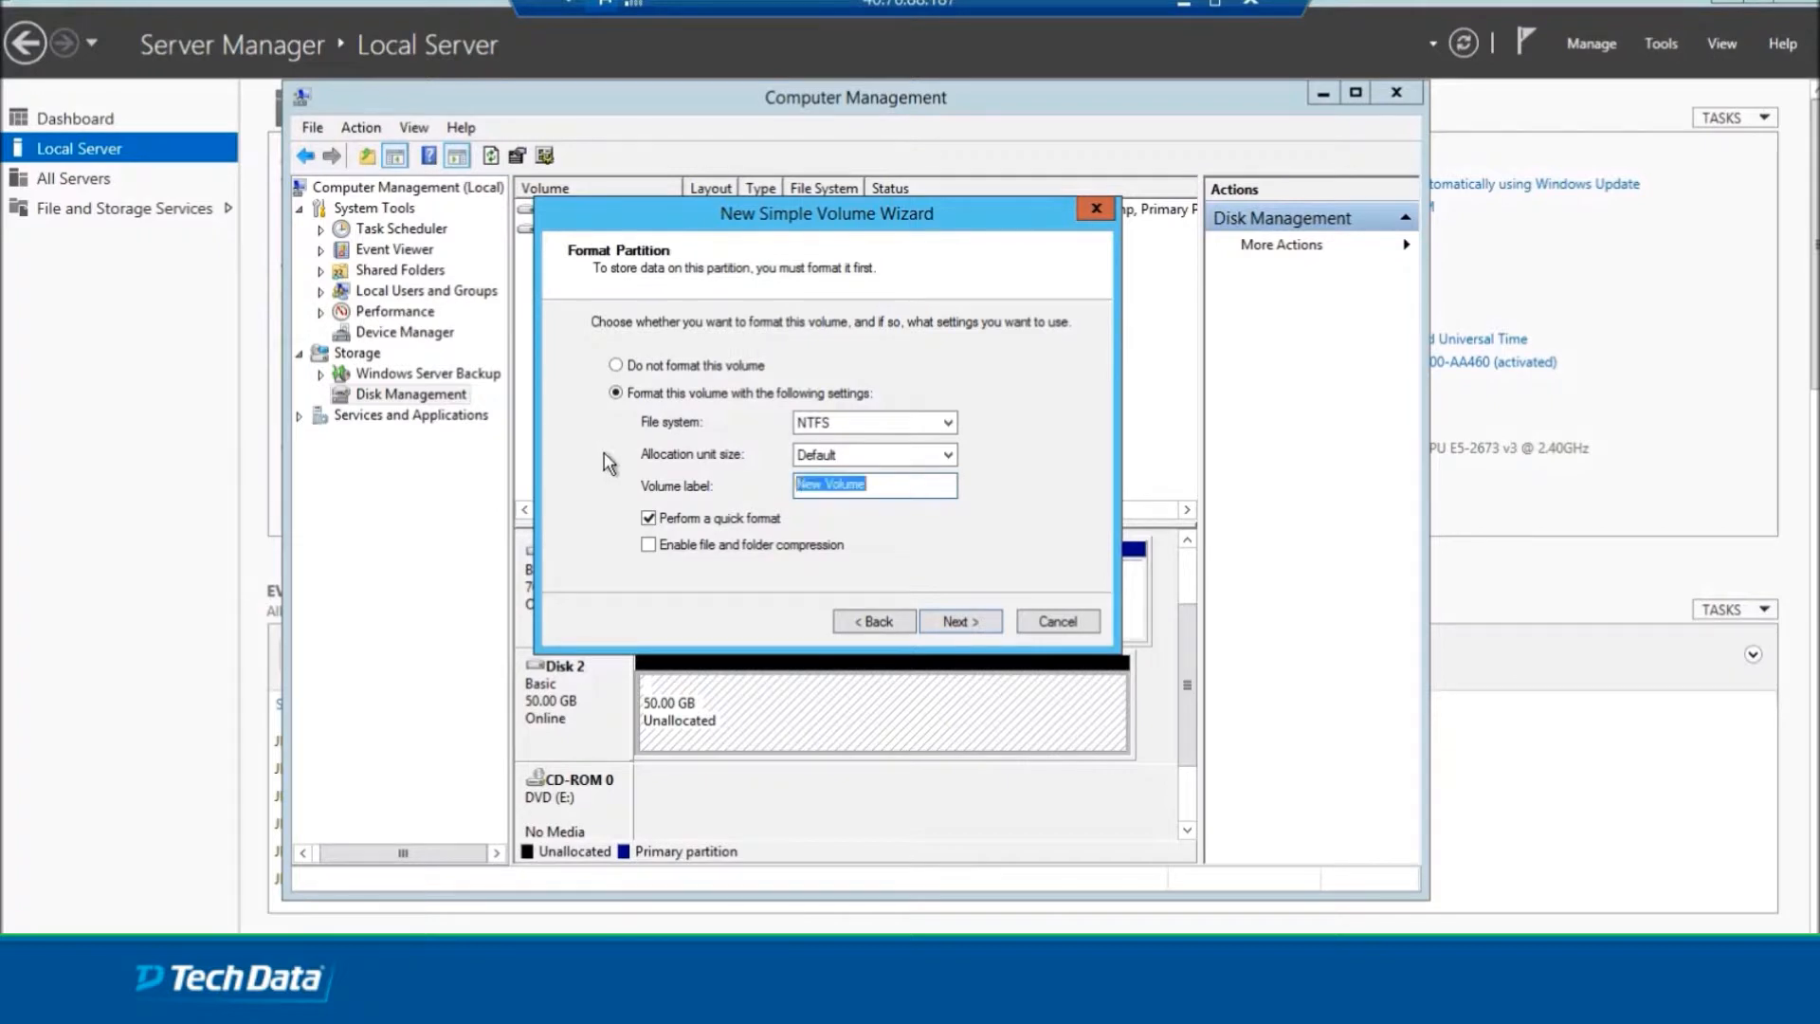
{"action": "type", "text": "AD"}
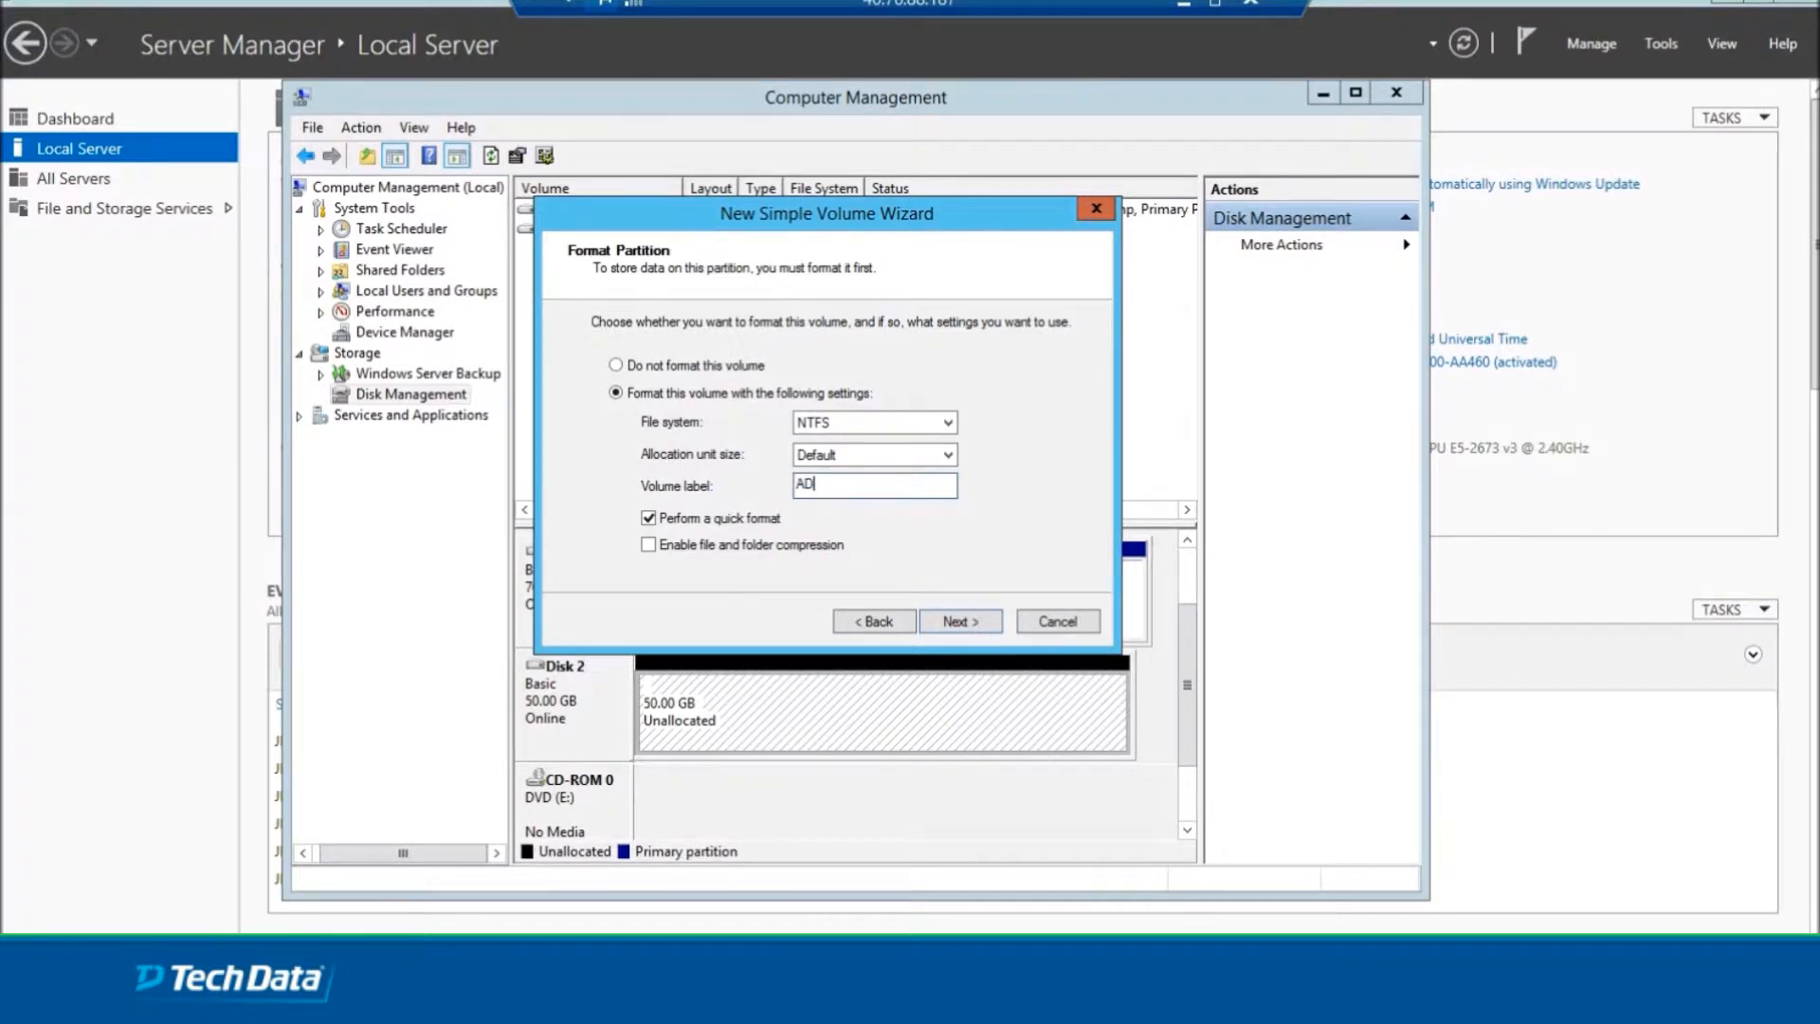
{"action": "type", "text": "d"}
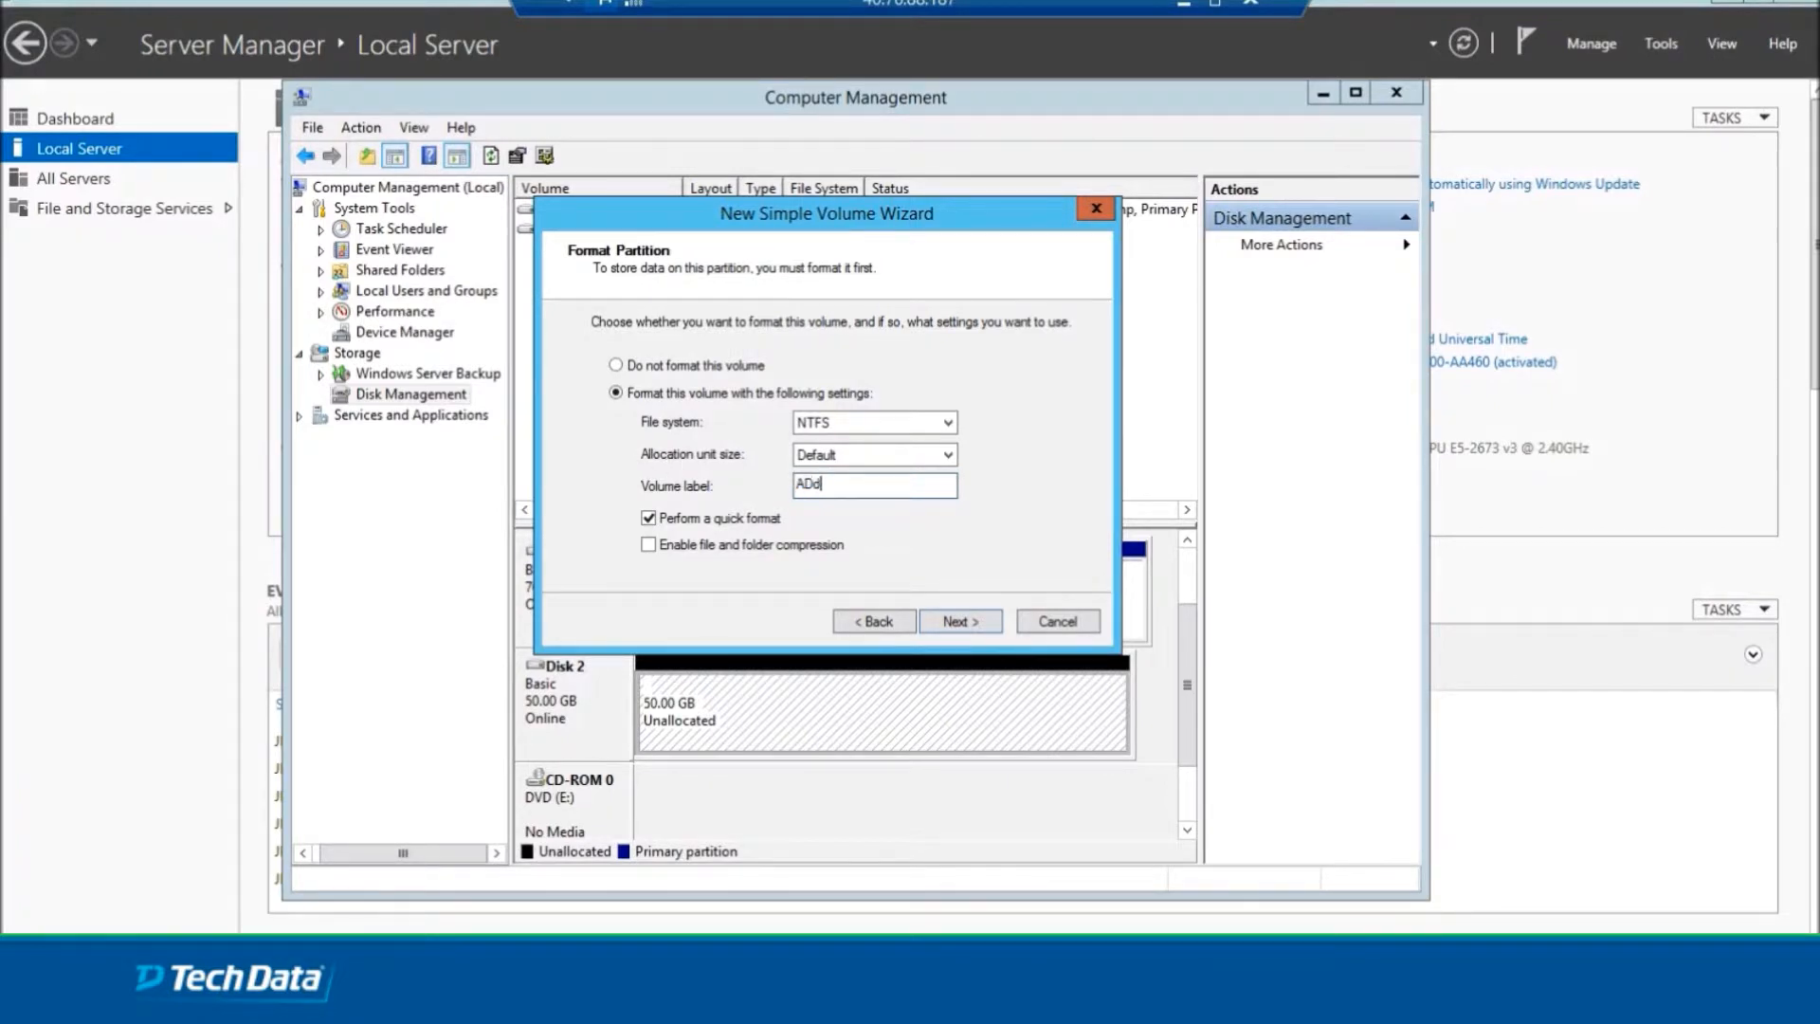
{"action": "type", "text": "r"}
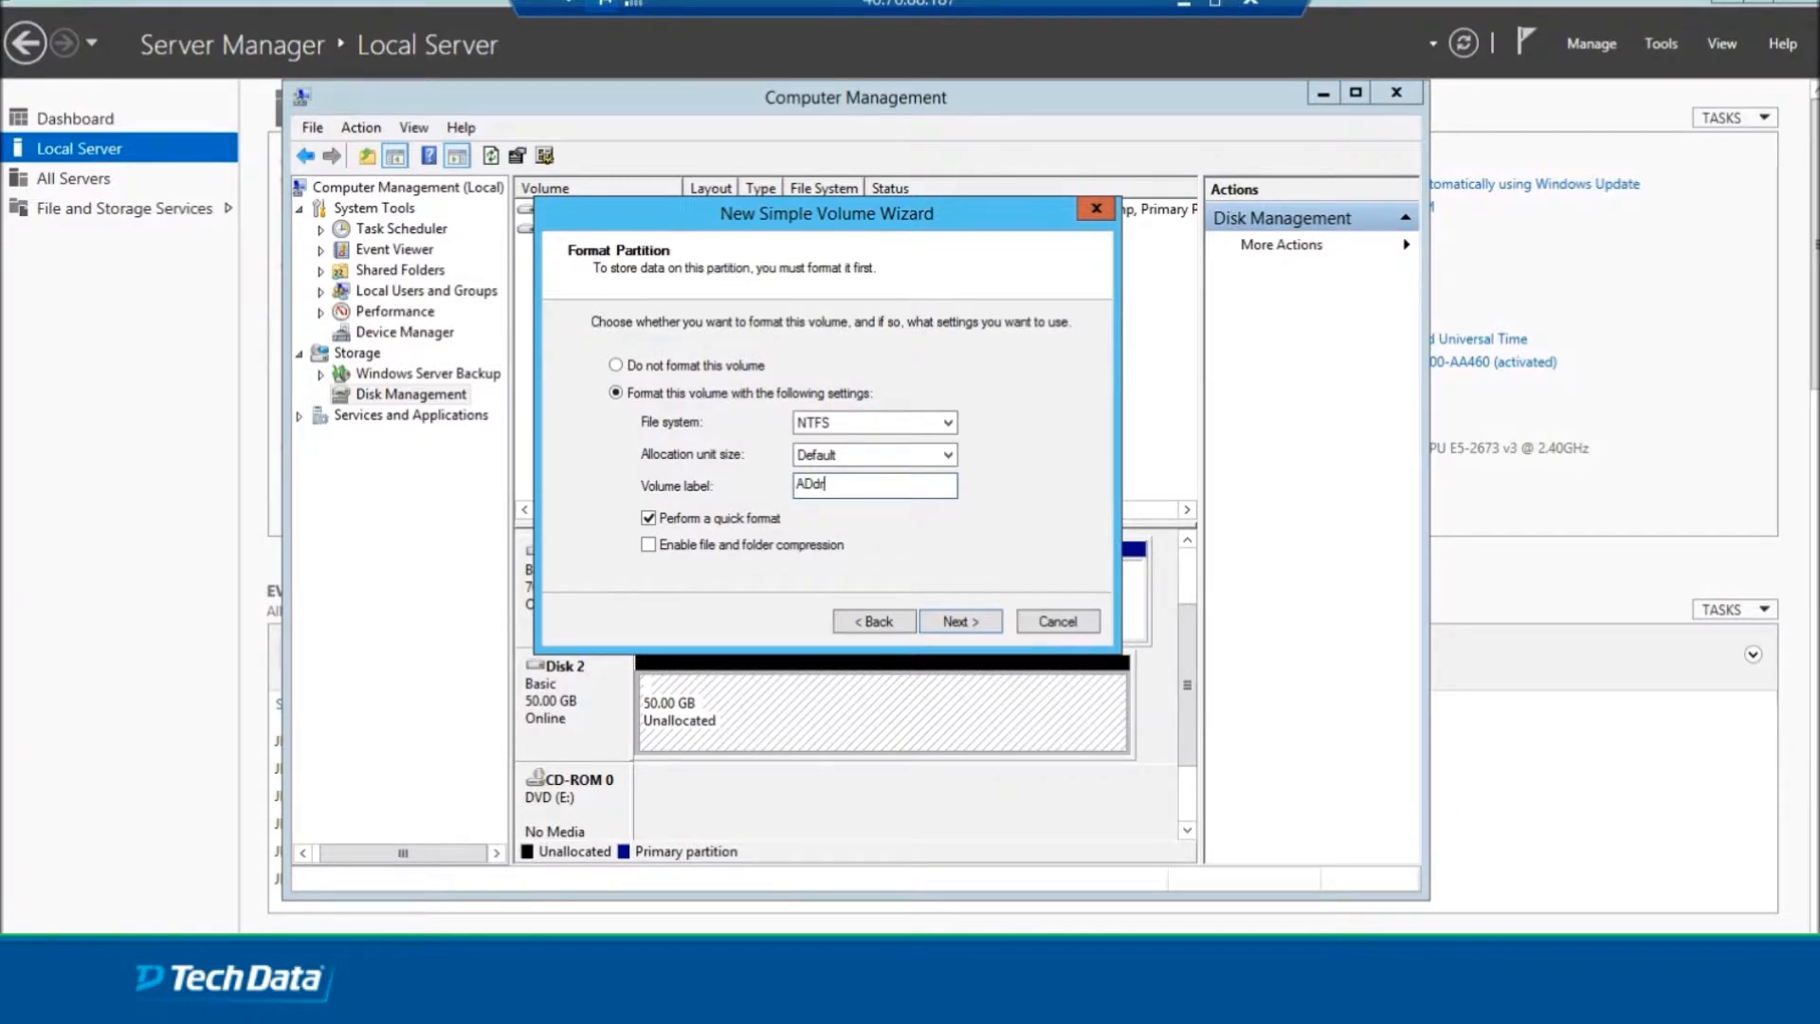
{"action": "type", "text": "ive"}
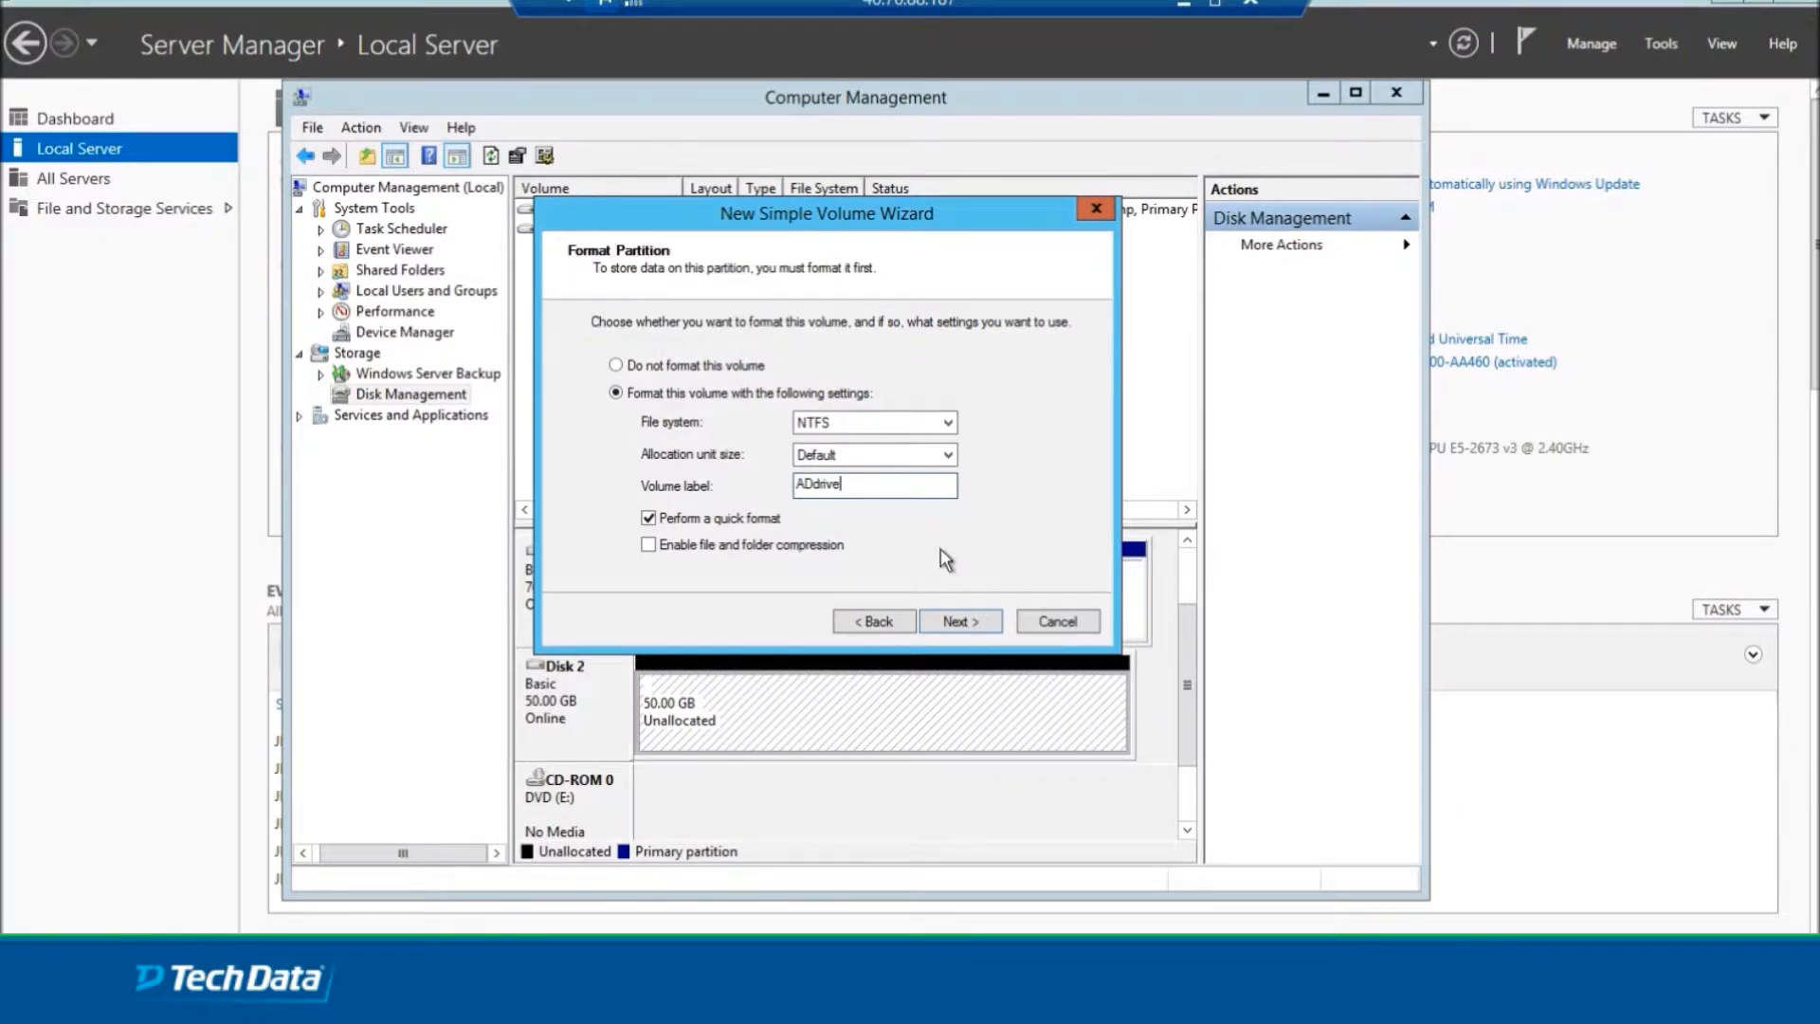
{"action": "left_click", "coordinate": [959, 621]}
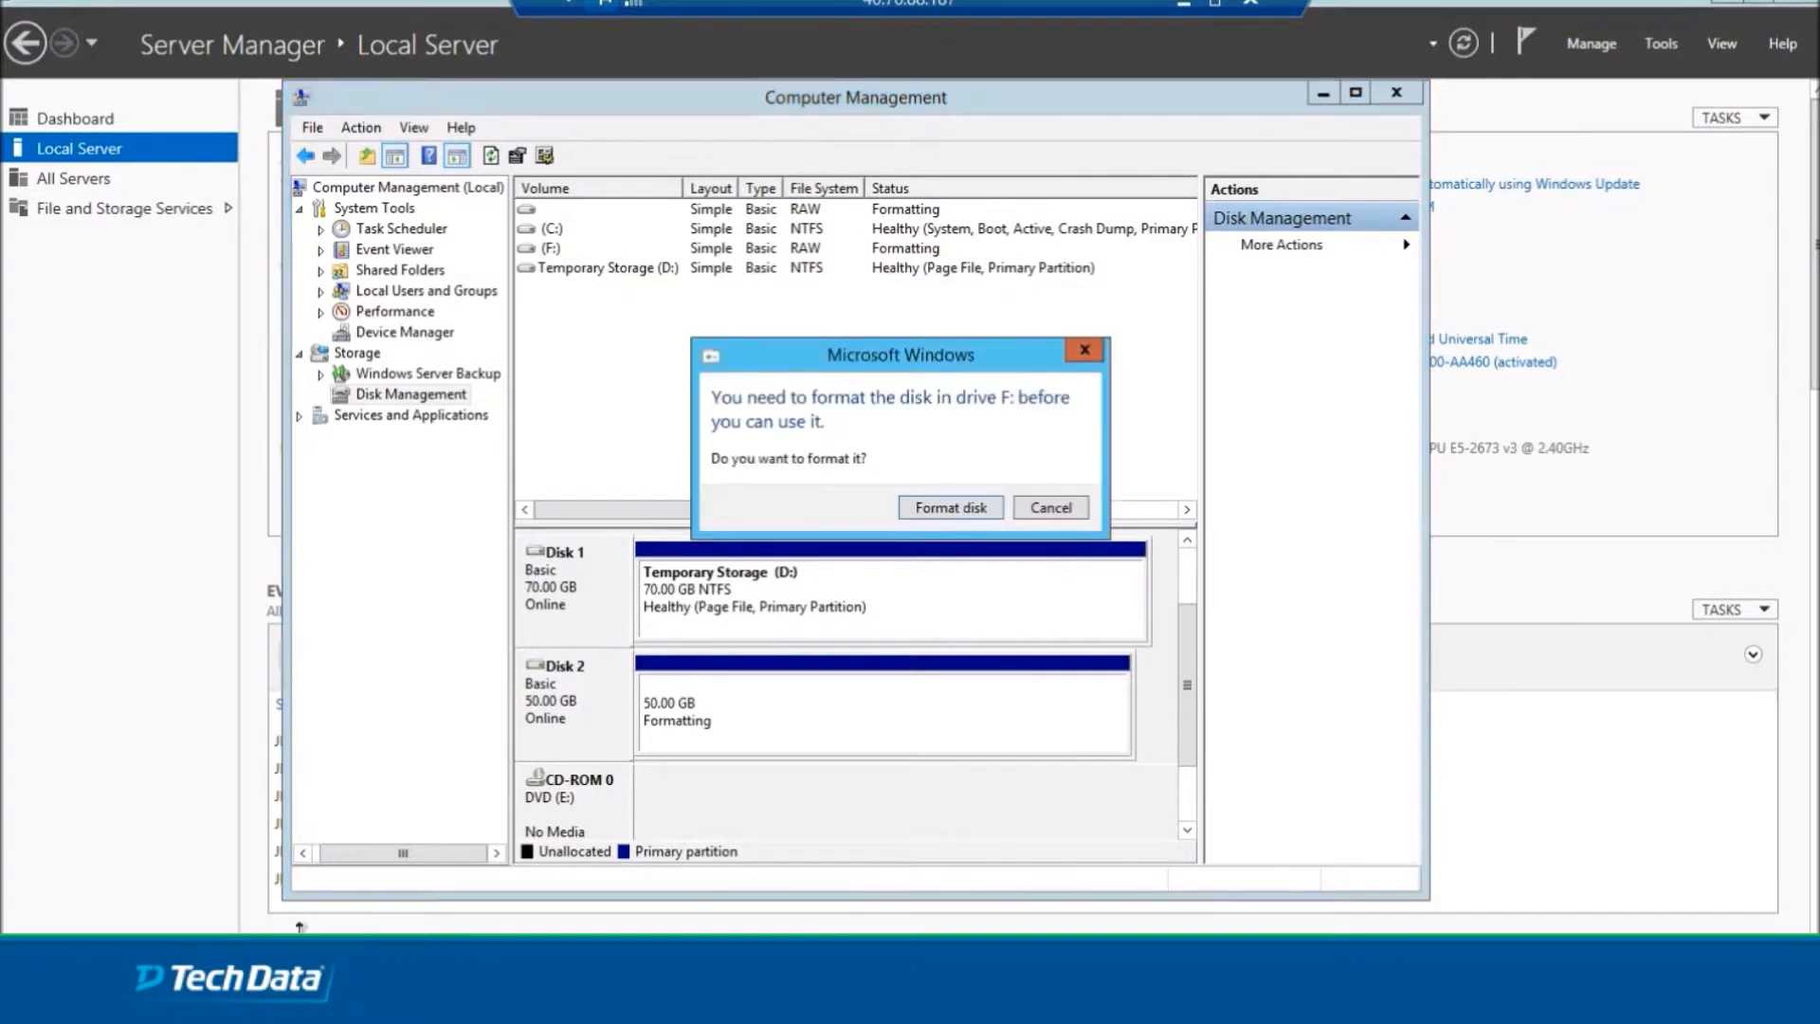
{"action": "mouse_move", "coordinate": [951, 508]}
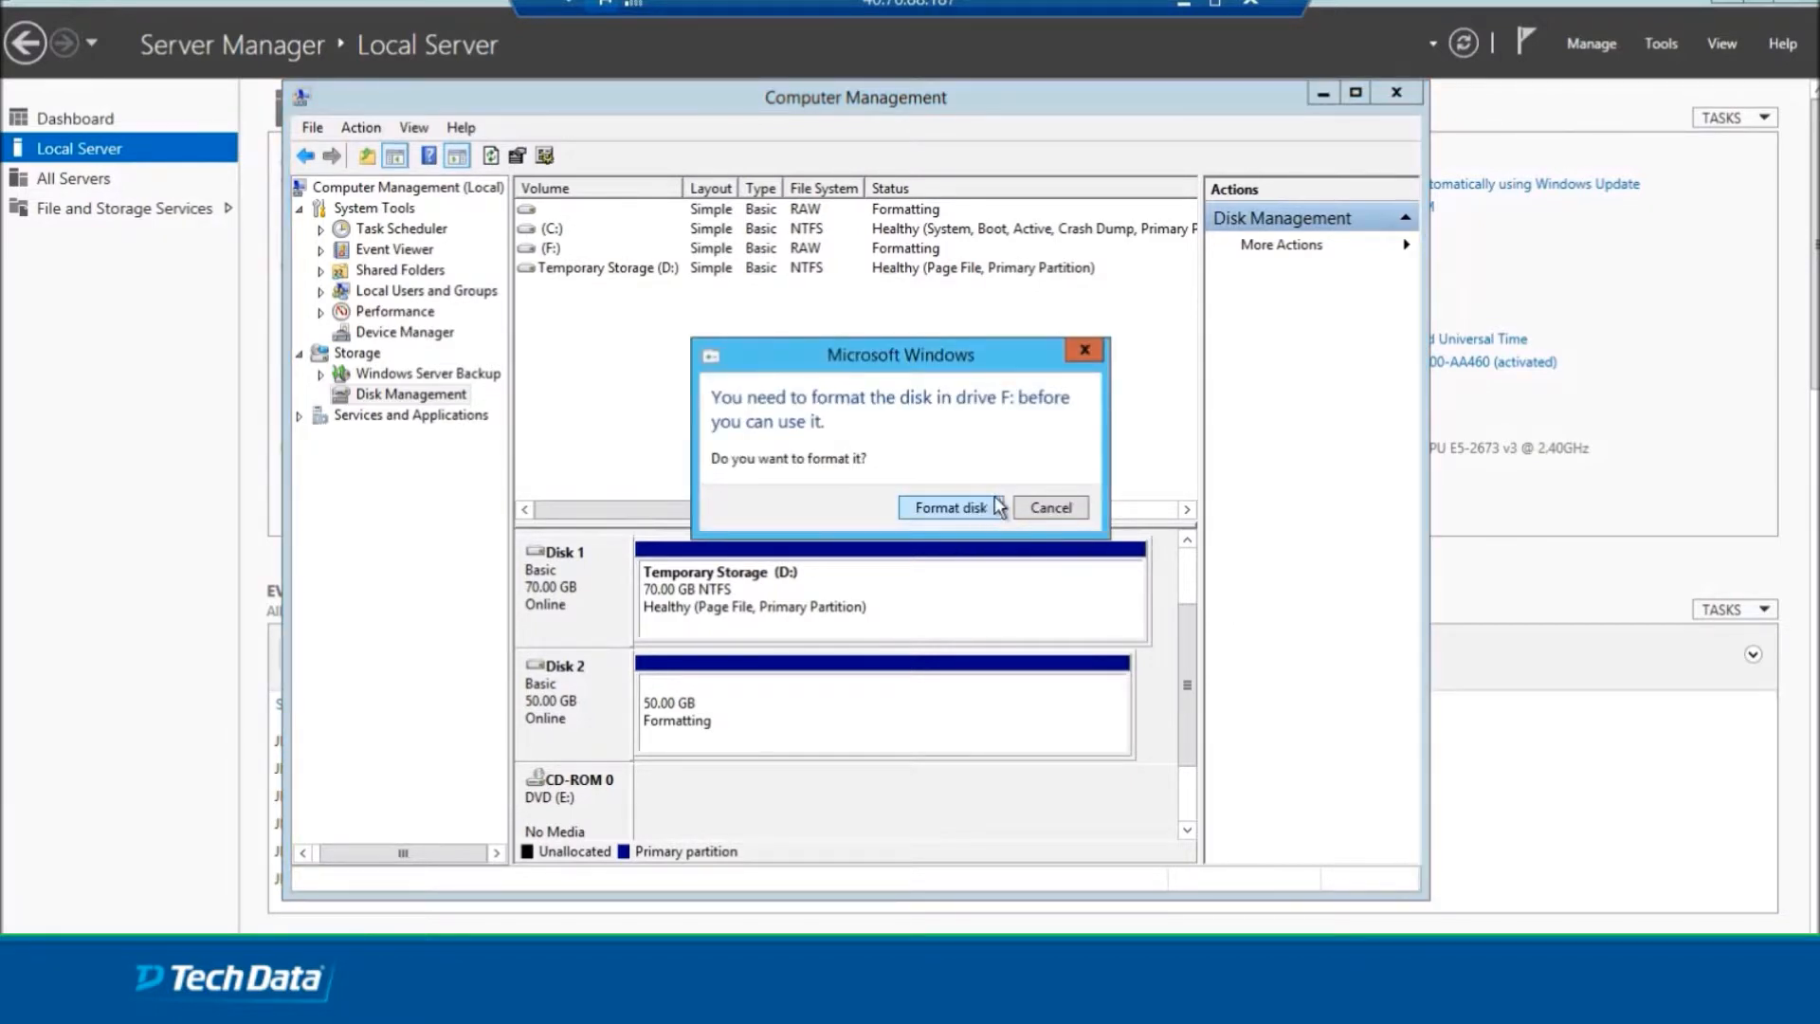
{"action": "mouse_move", "coordinate": [1048, 508]}
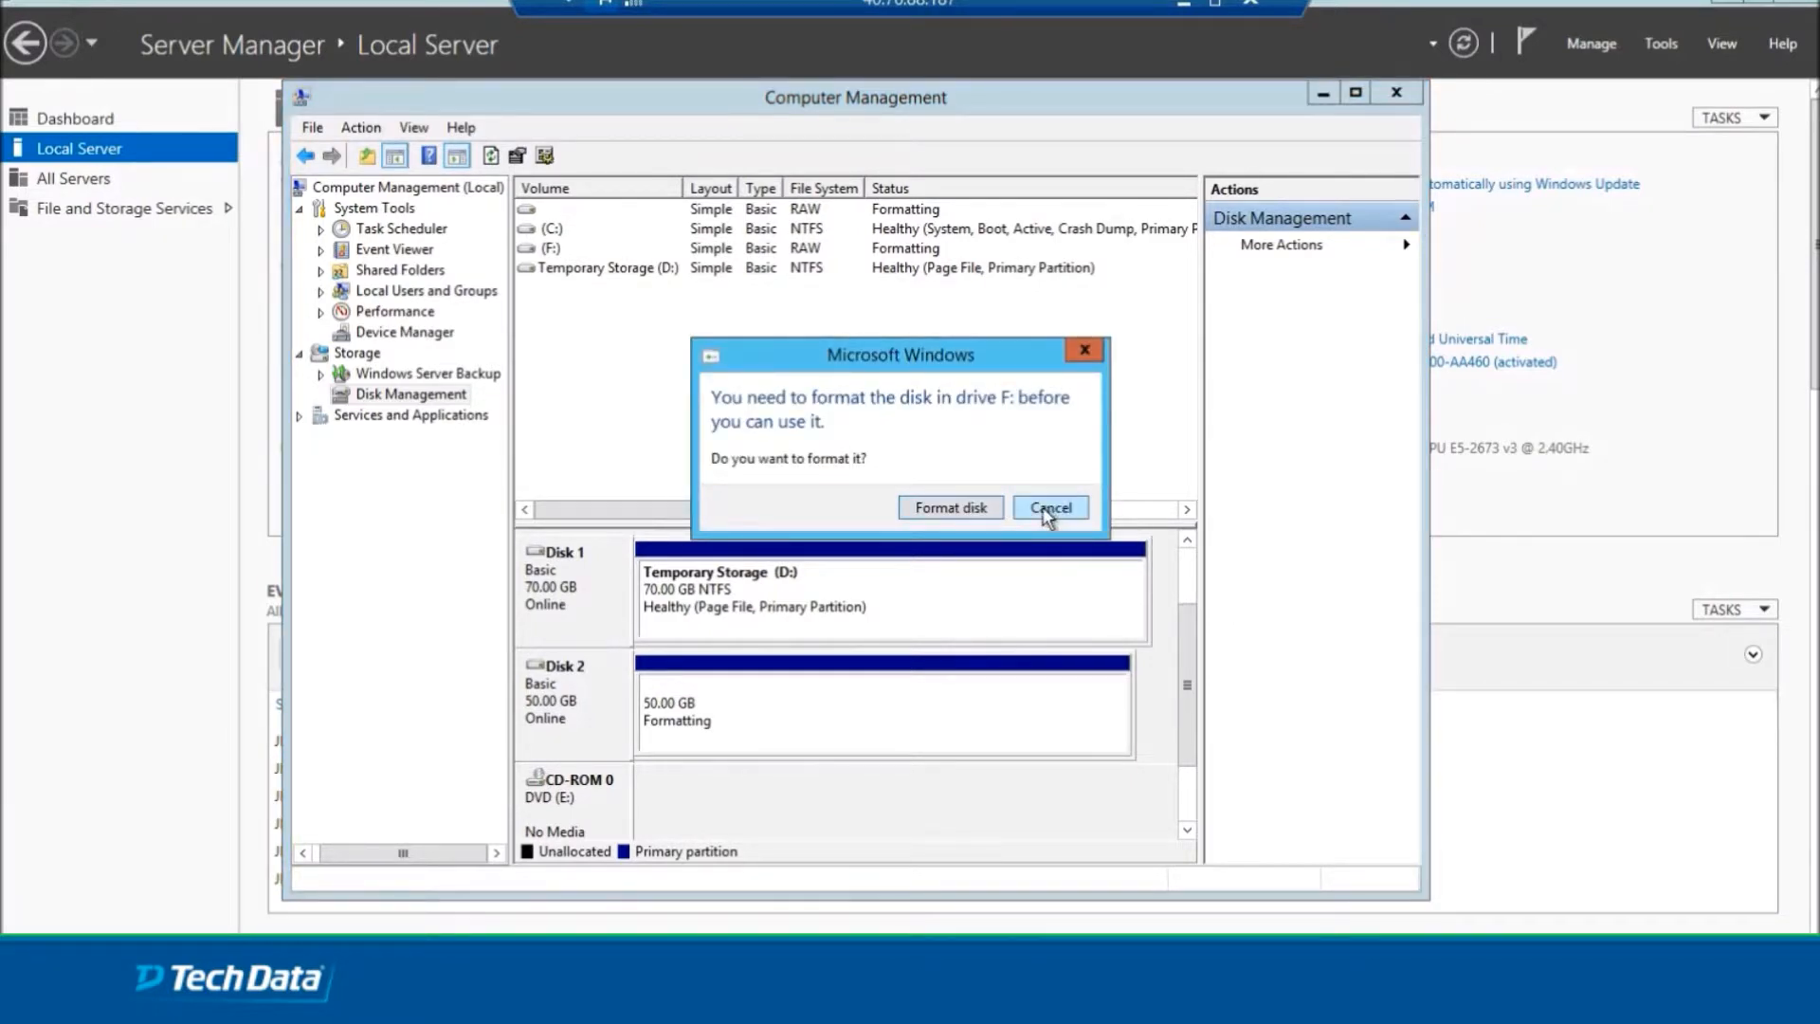
{"action": "left_click", "coordinate": [1048, 508]}
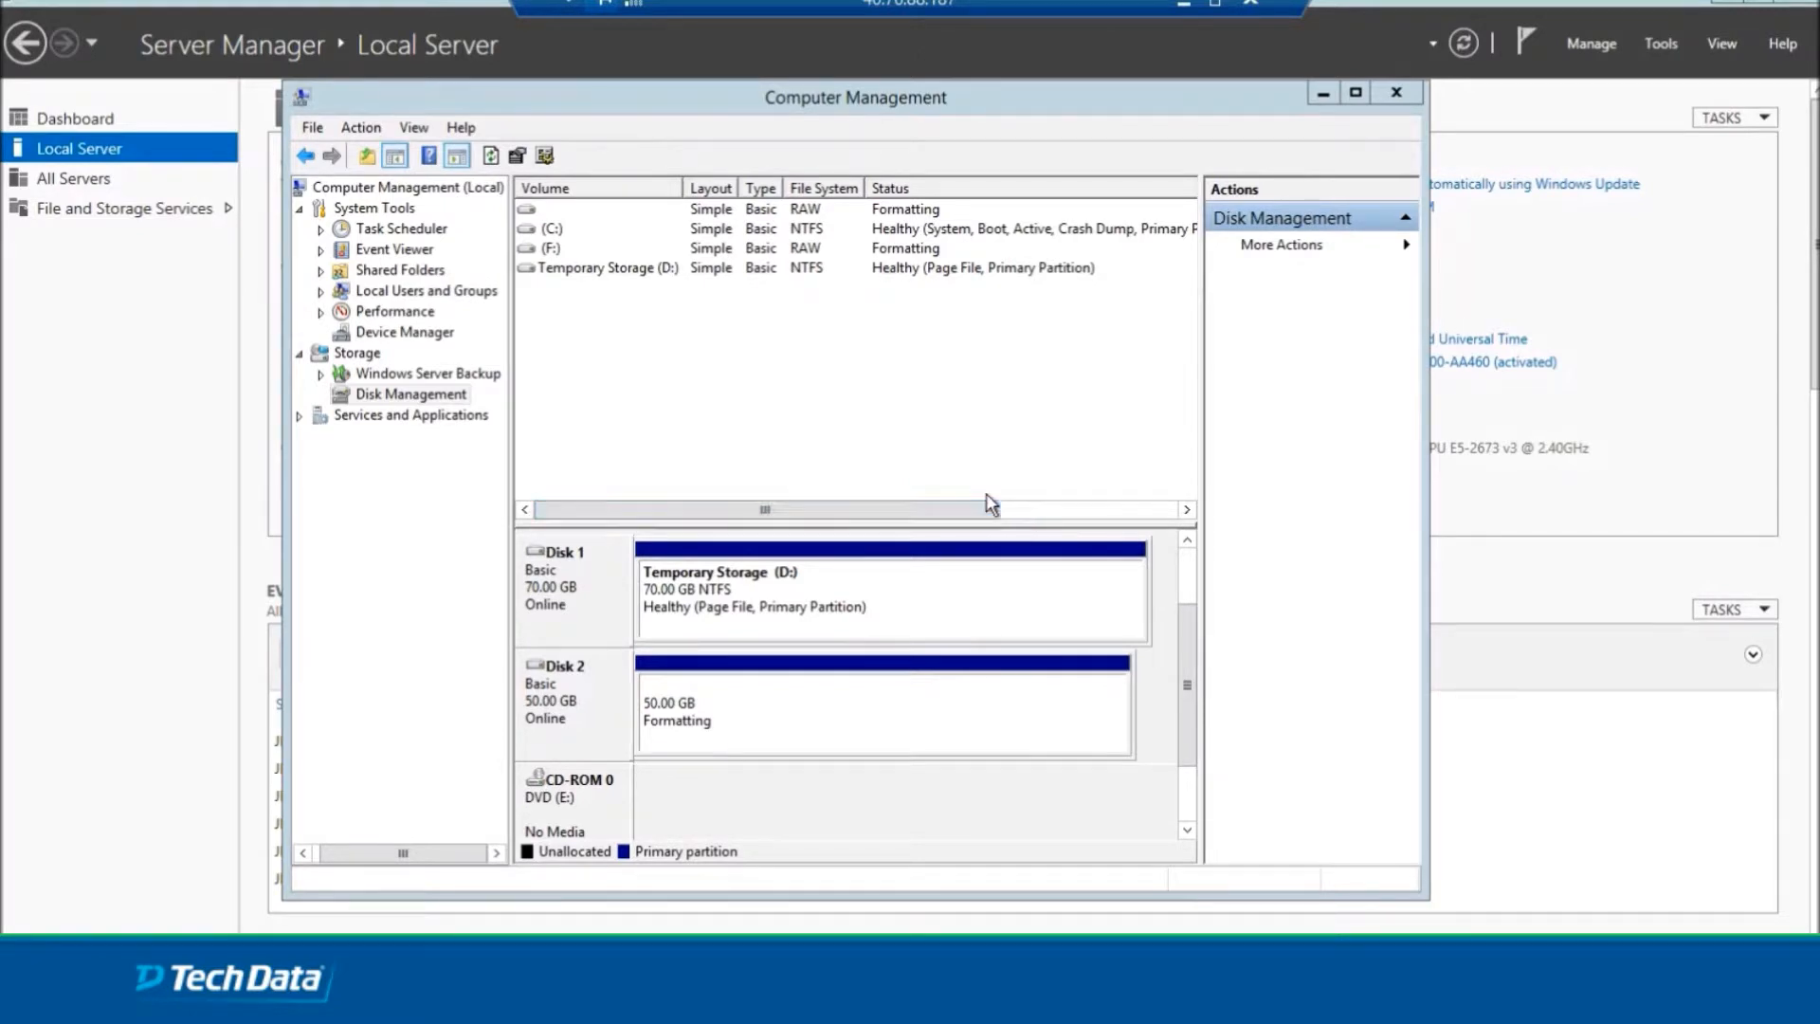
{"action": "mouse_move", "coordinate": [887, 709]}
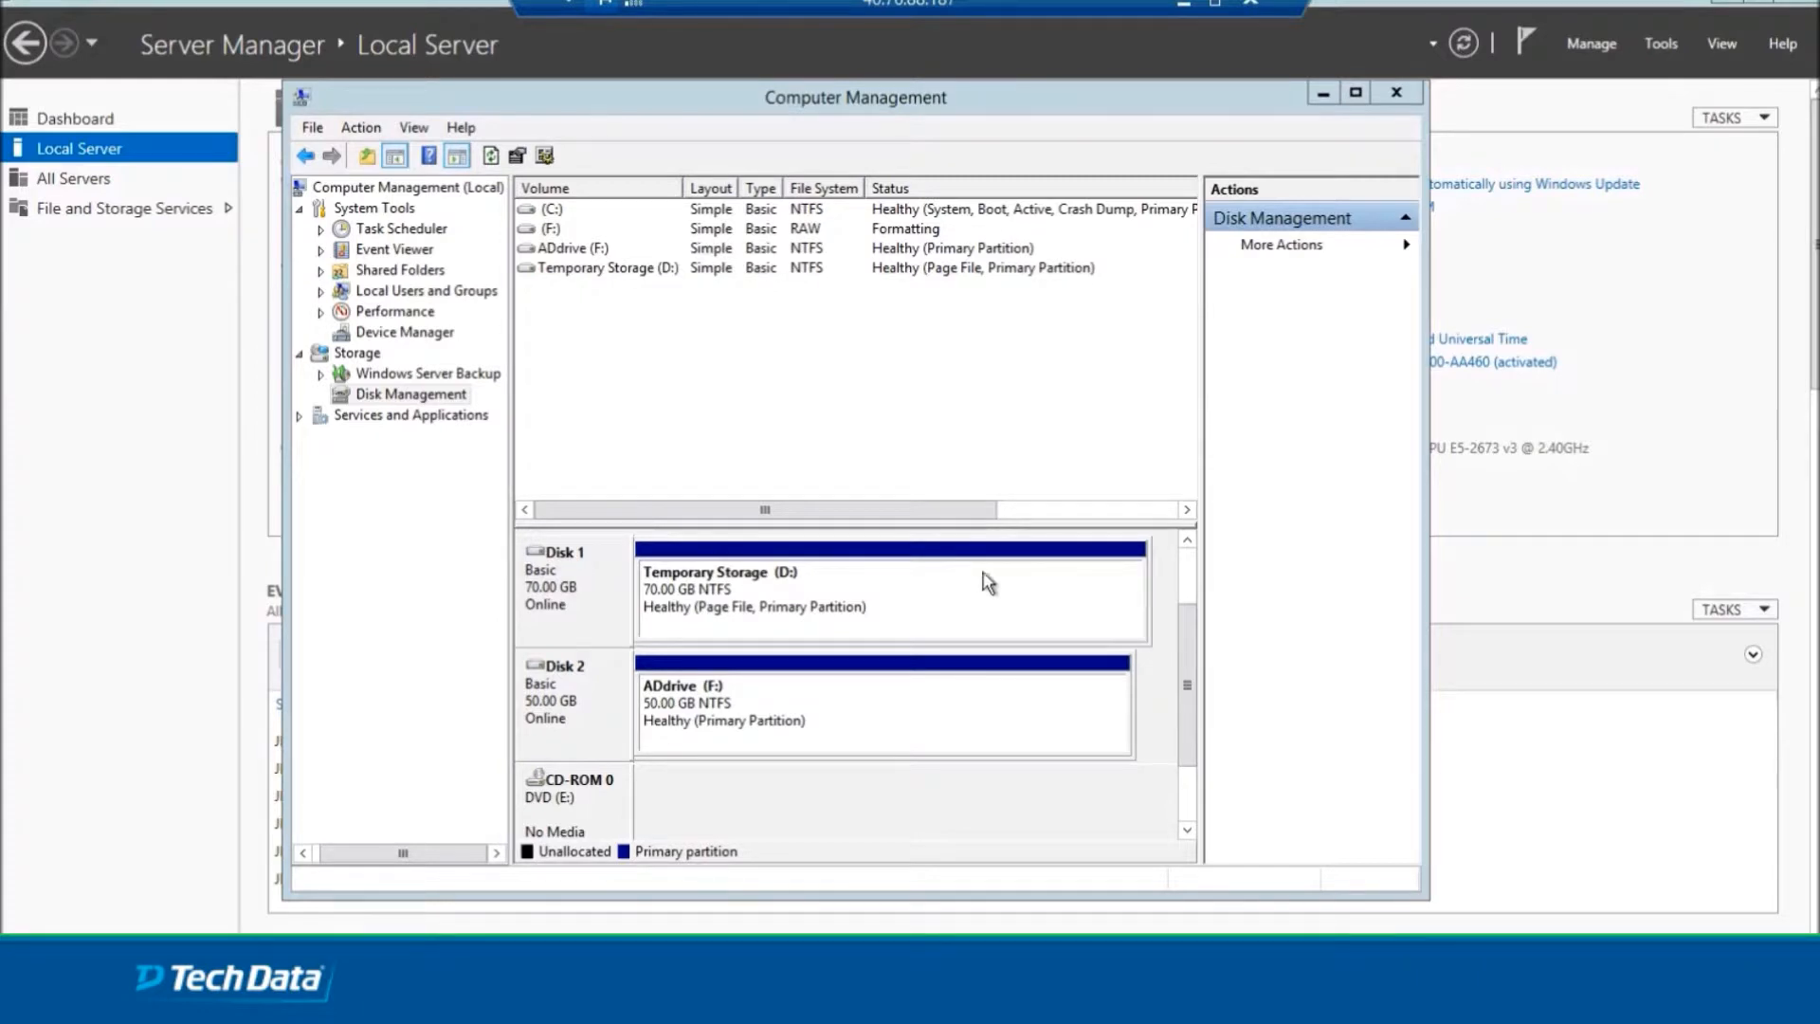
Change the computer's membership to domain setng.local in System Properties.
{"action": "left_click", "coordinate": [1397, 91]}
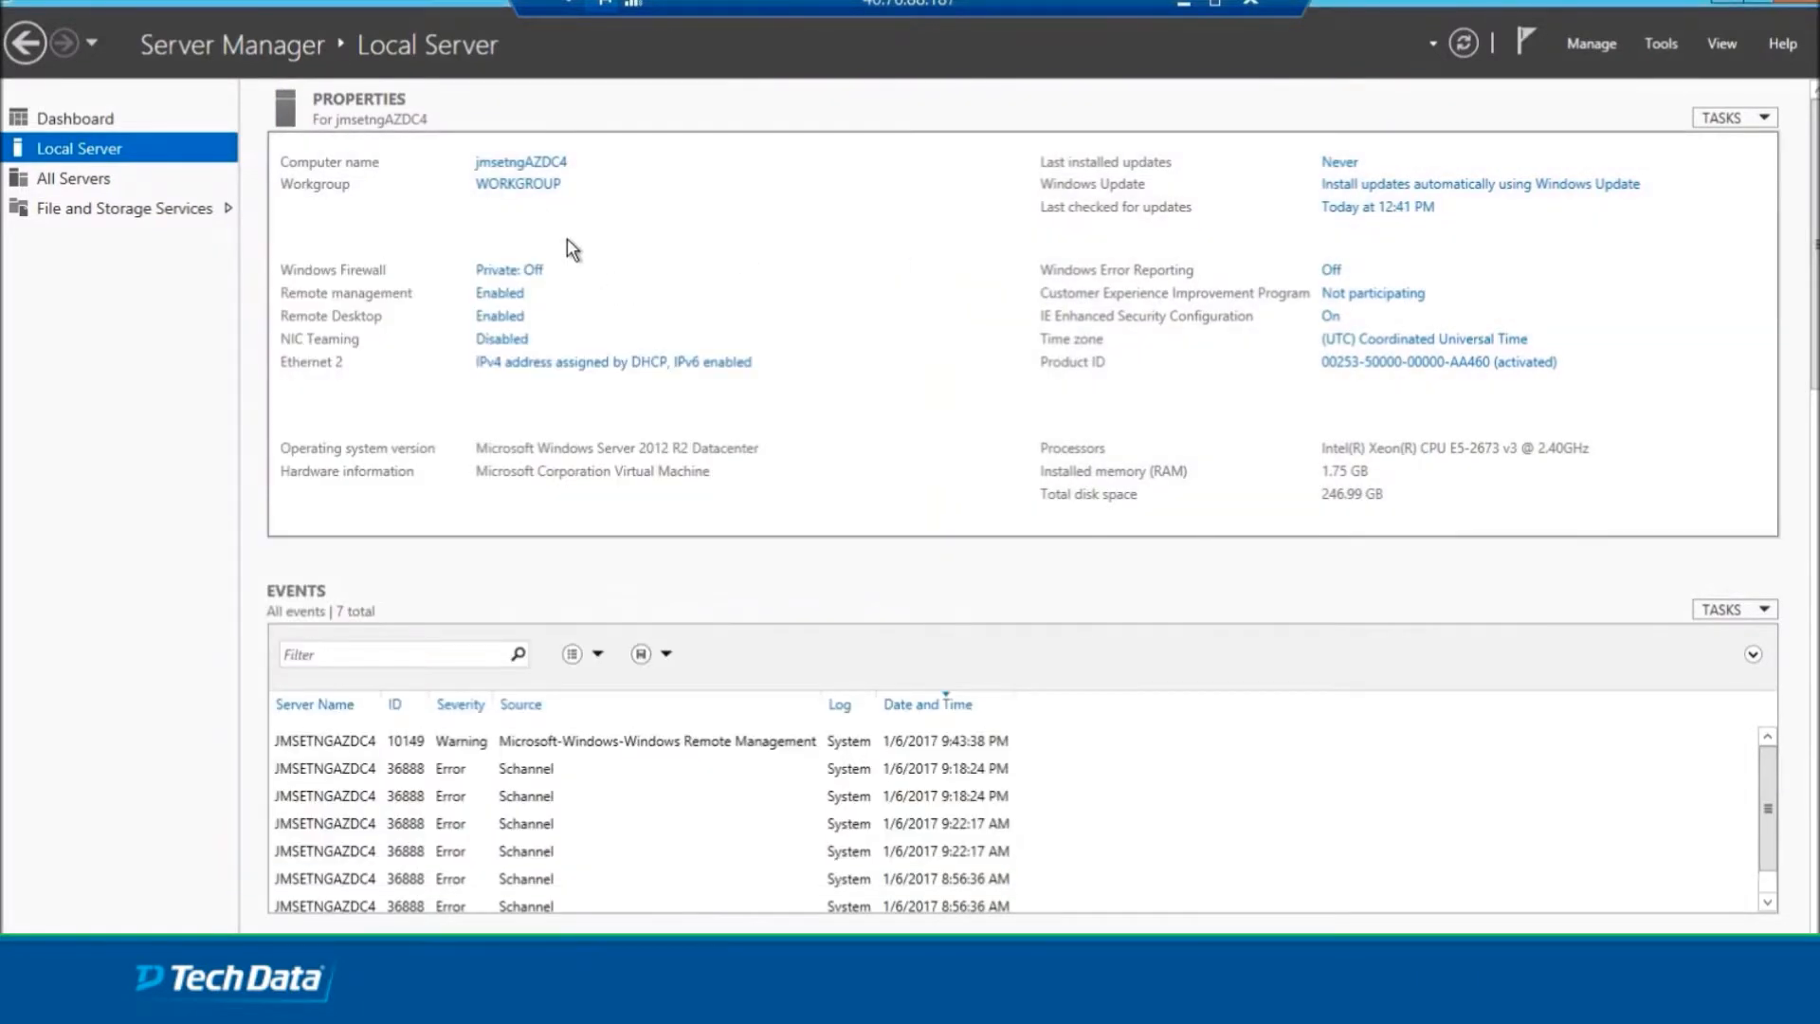
{"action": "mouse_move", "coordinate": [662, 304]}
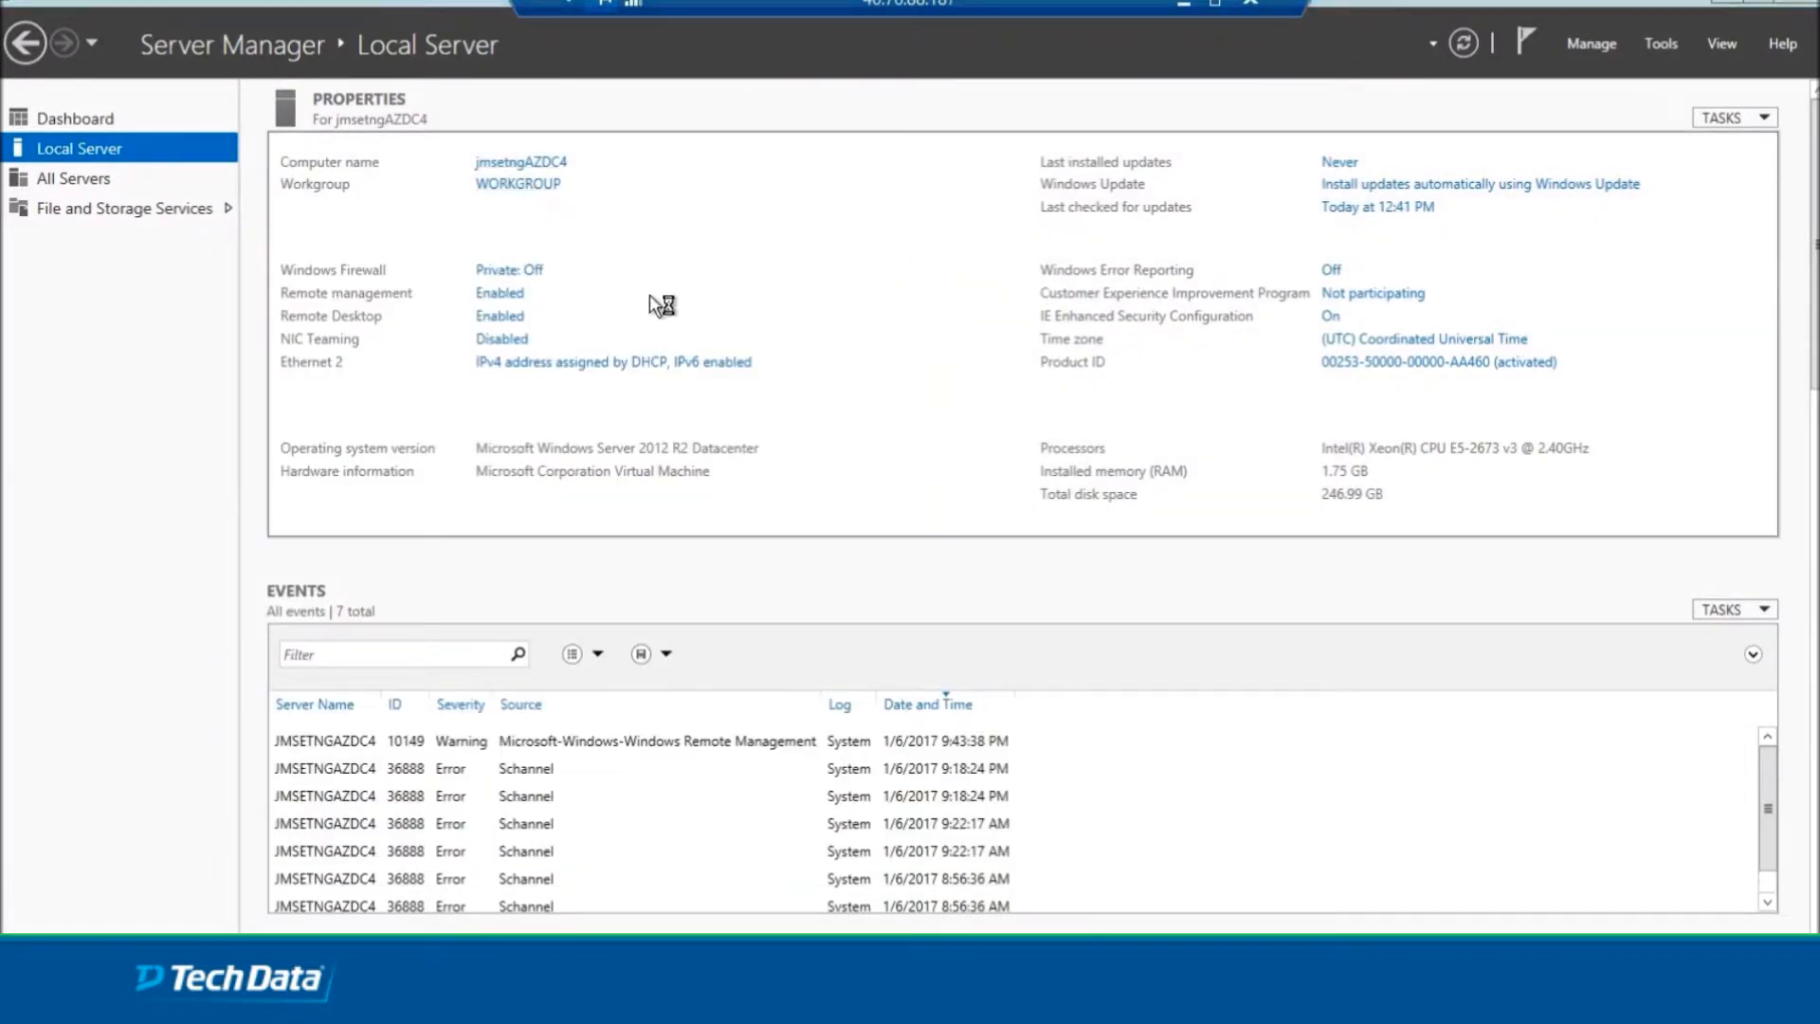
{"action": "left_click", "coordinate": [520, 161]}
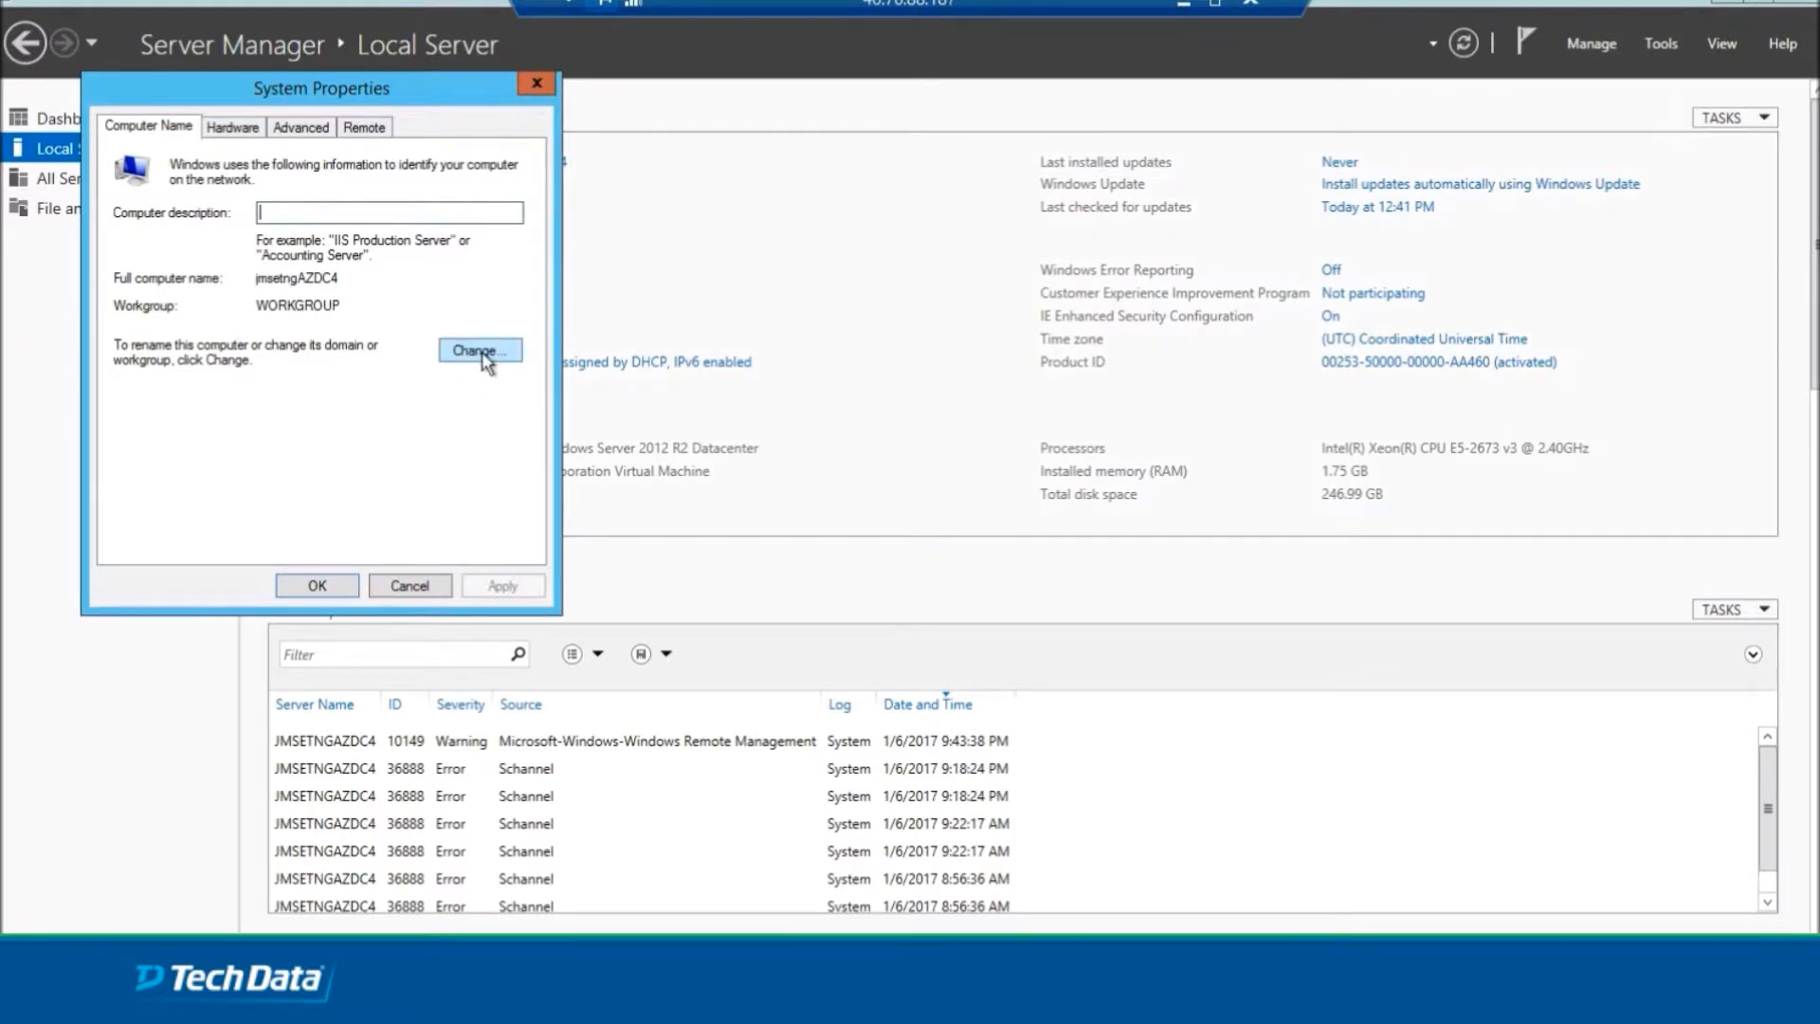
{"action": "left_click", "coordinate": [478, 351]}
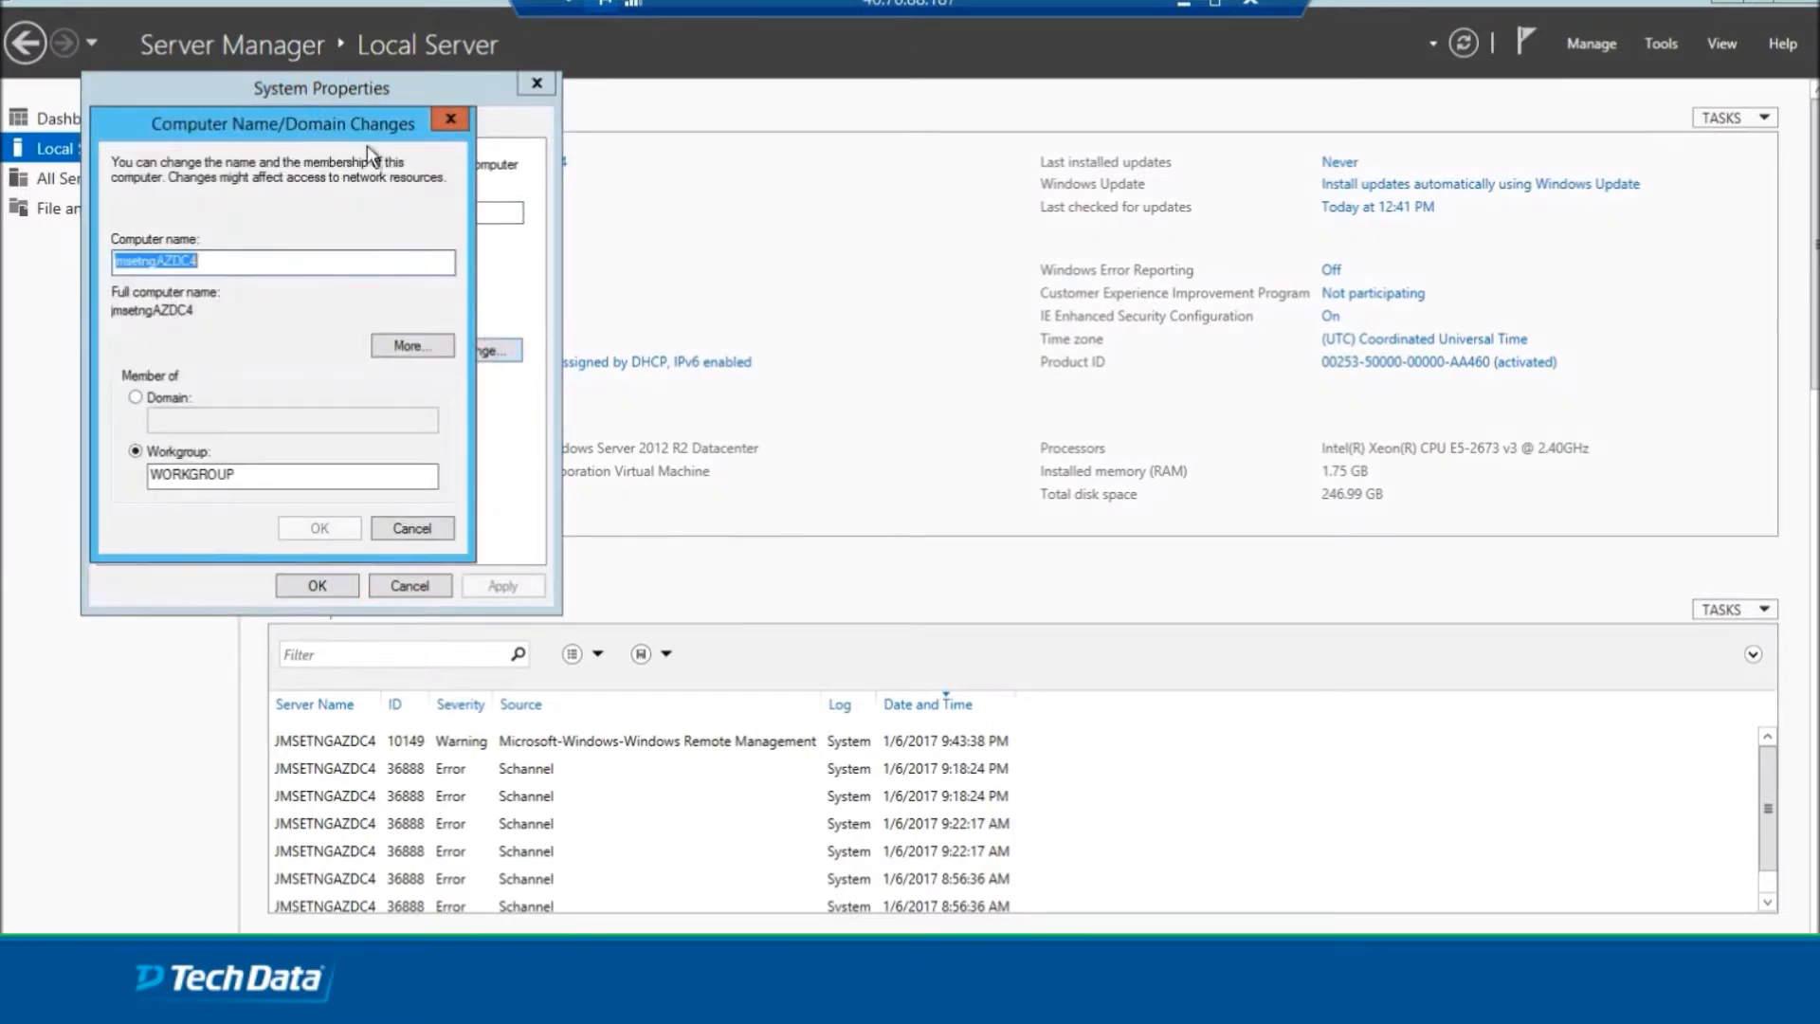
{"action": "left_click", "coordinate": [556, 483]}
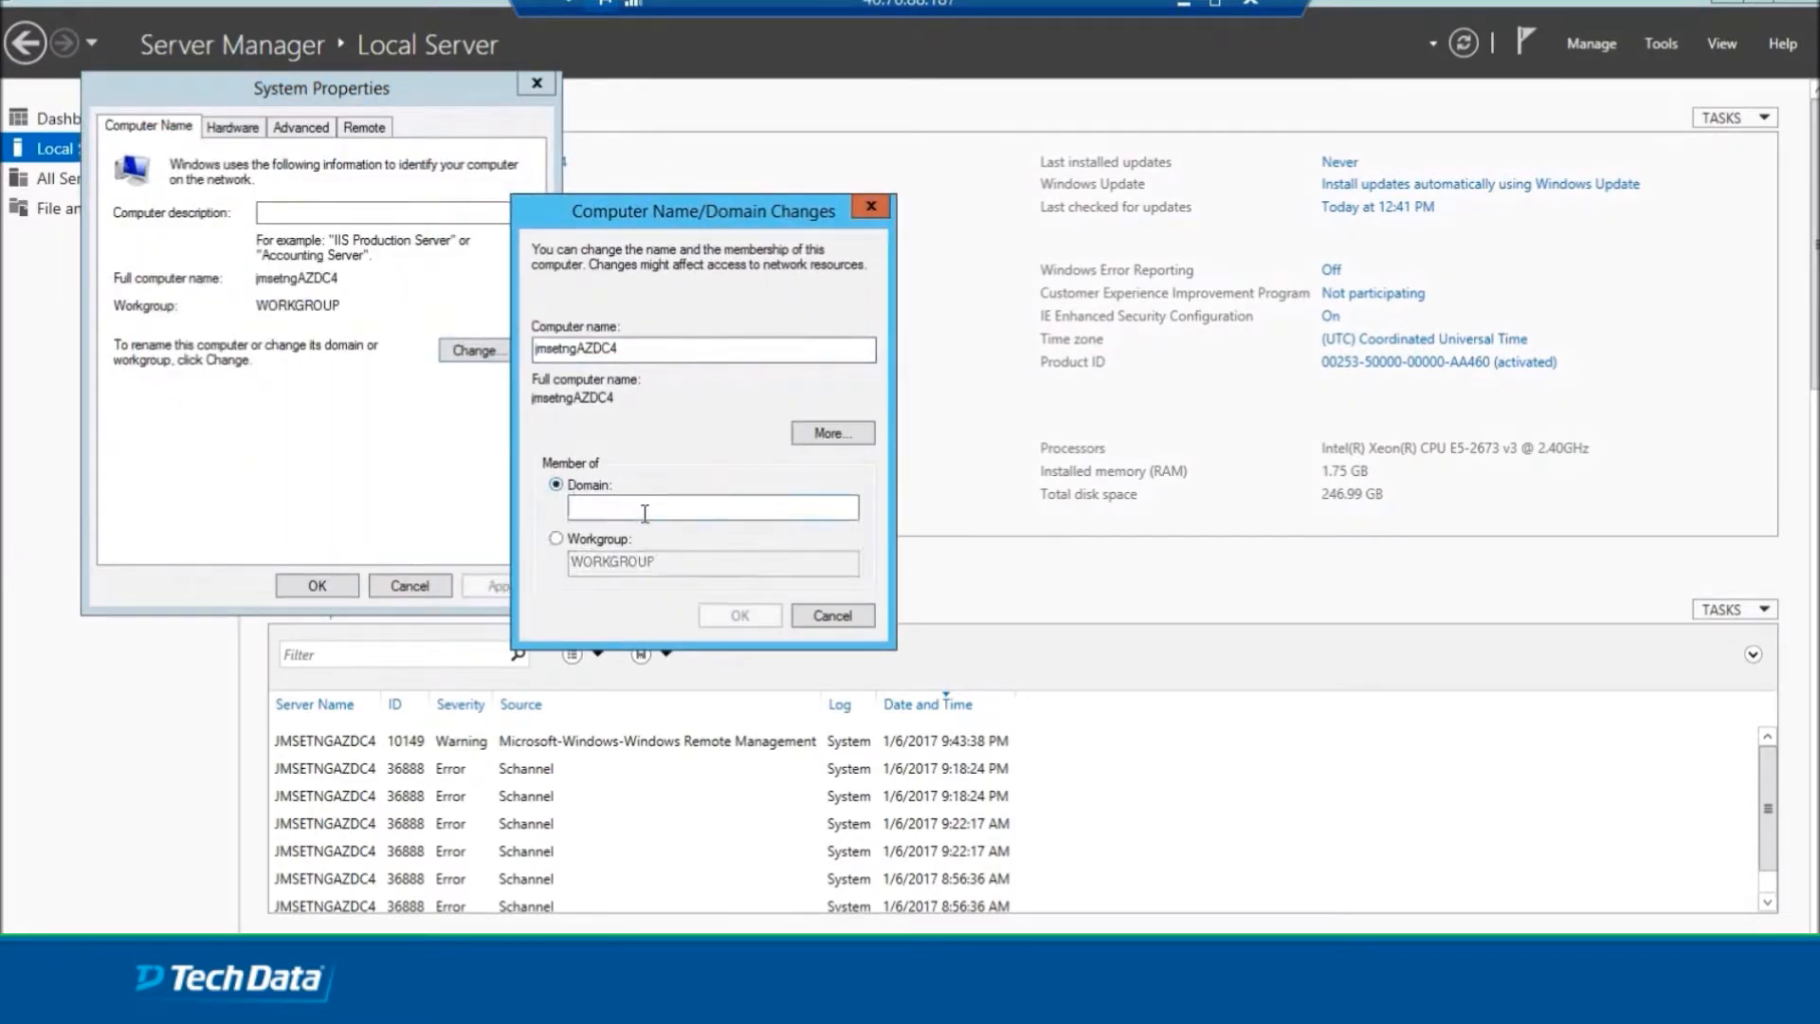
{"action": "type", "text": "setng"}
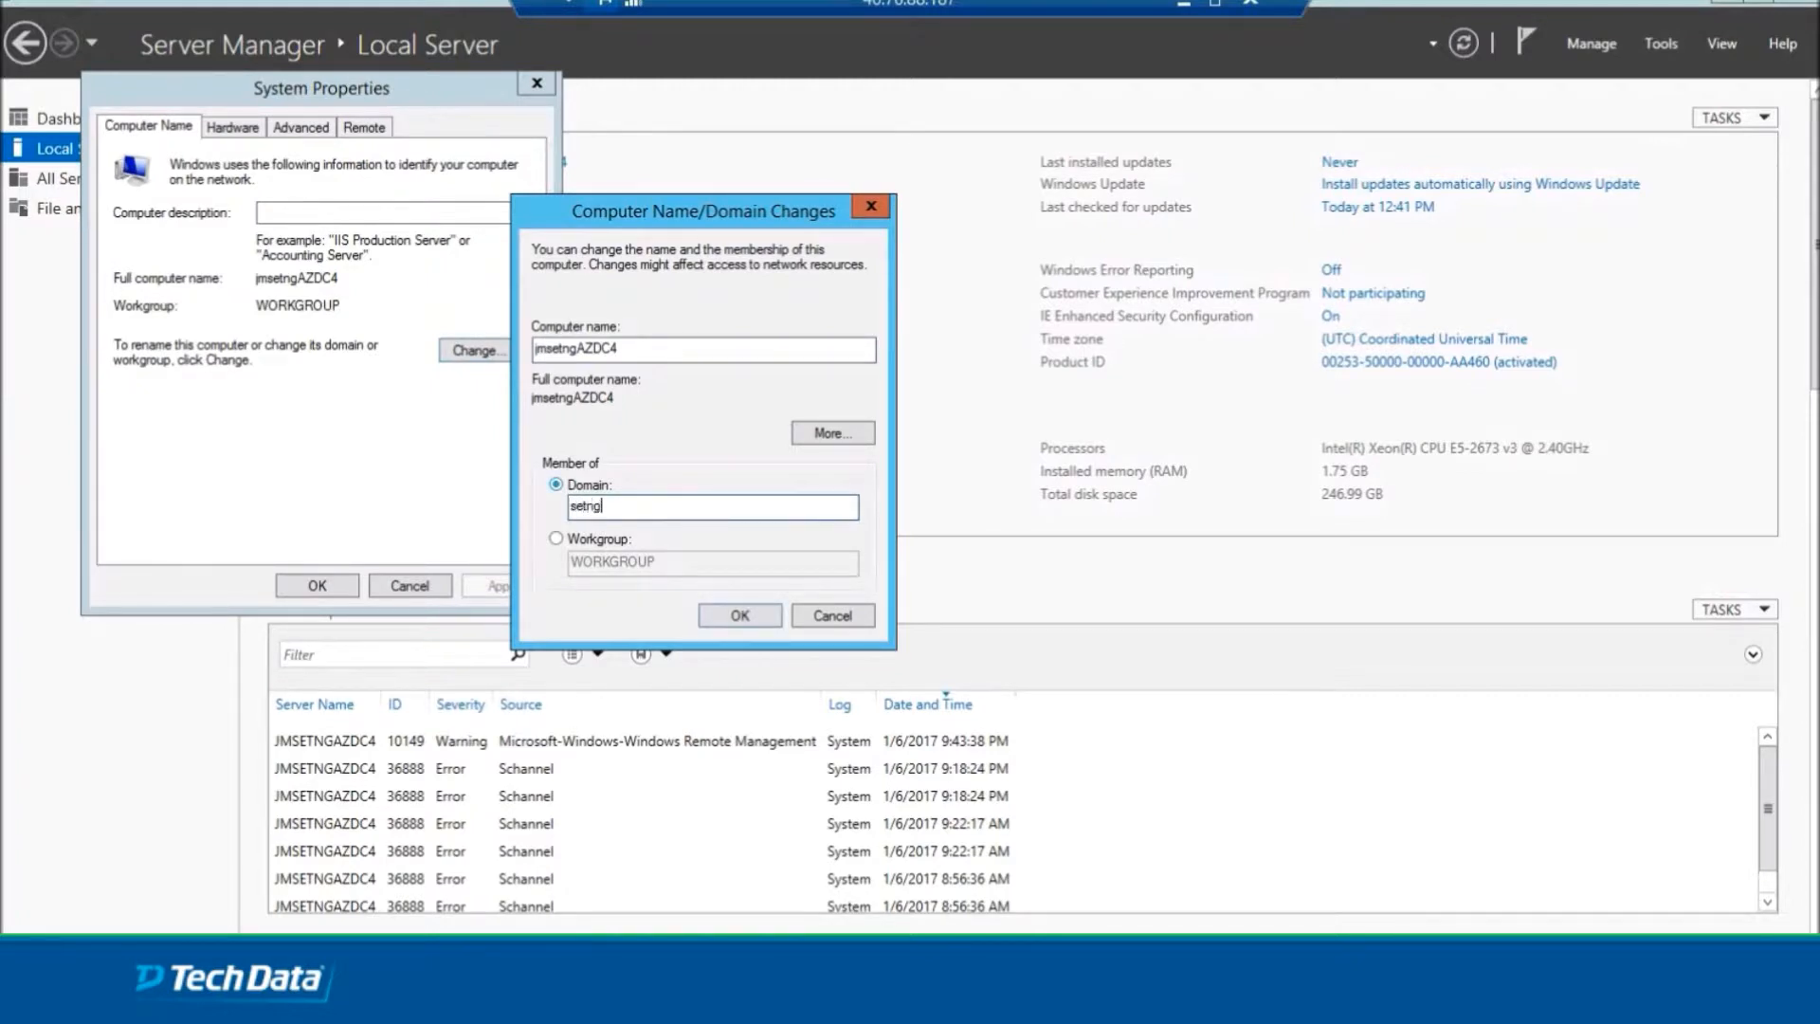
{"action": "type", "text": ".local"}
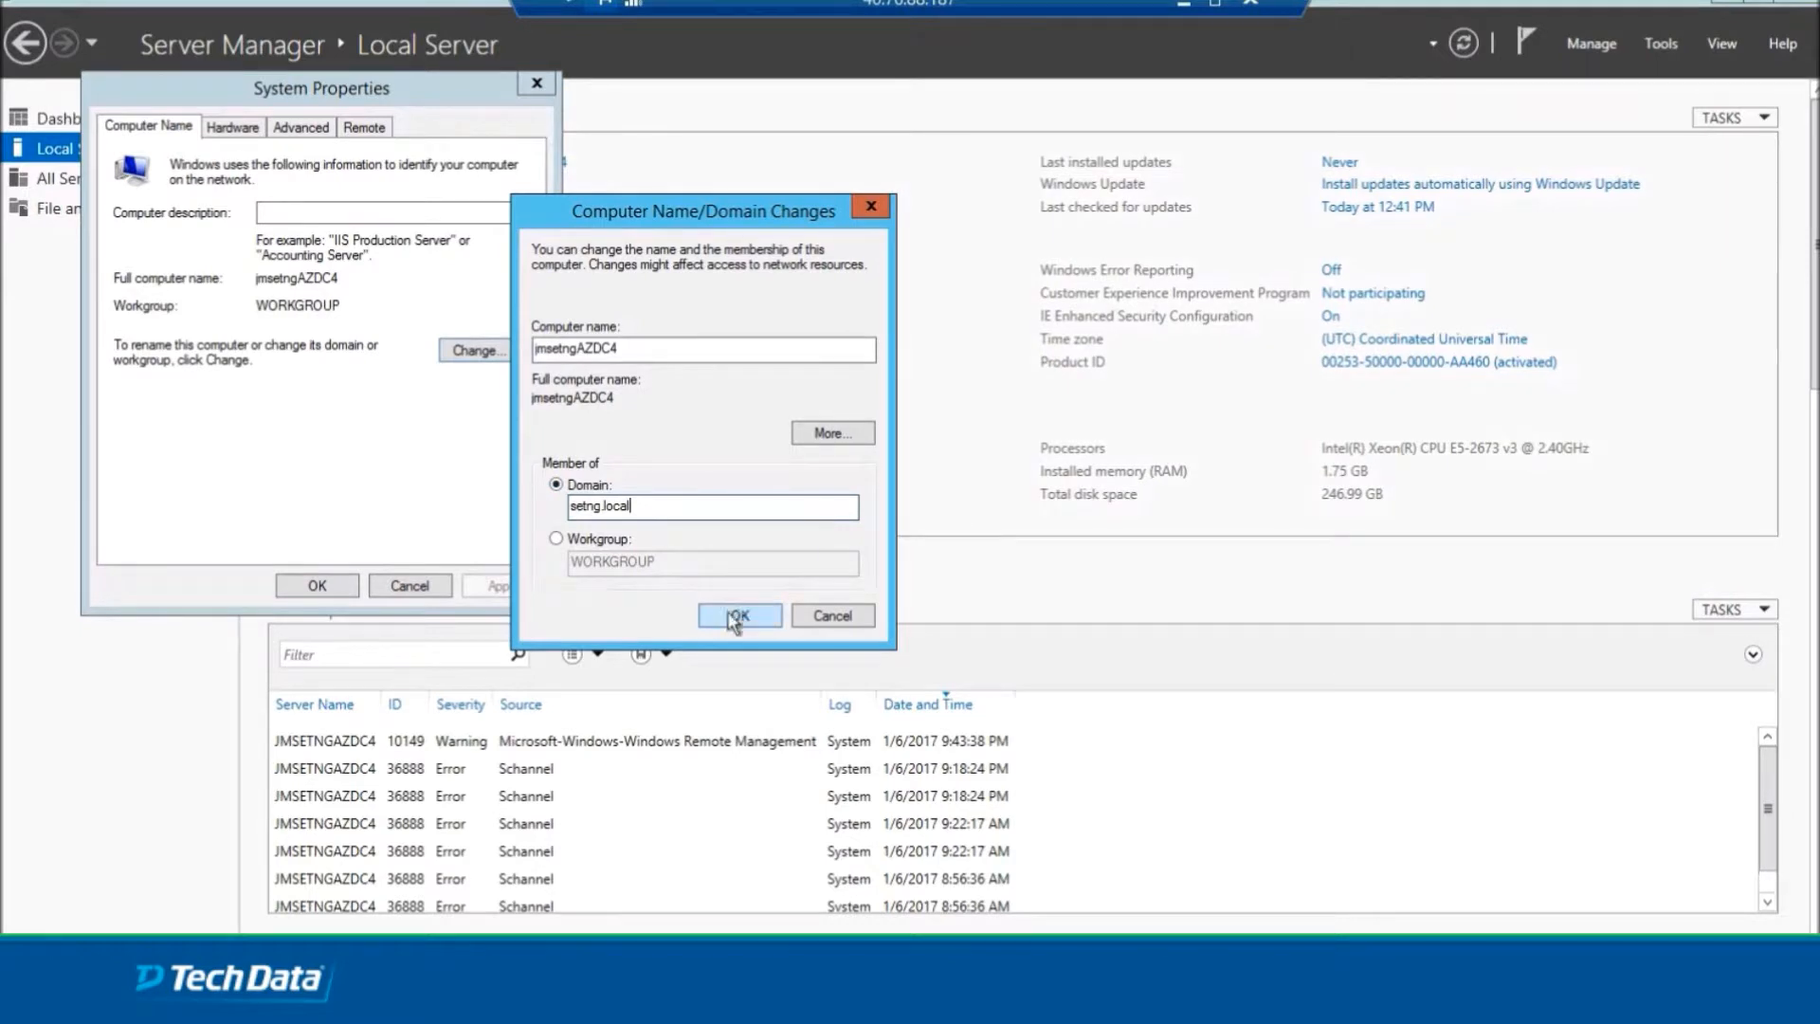
{"action": "left_click", "coordinate": [738, 614]}
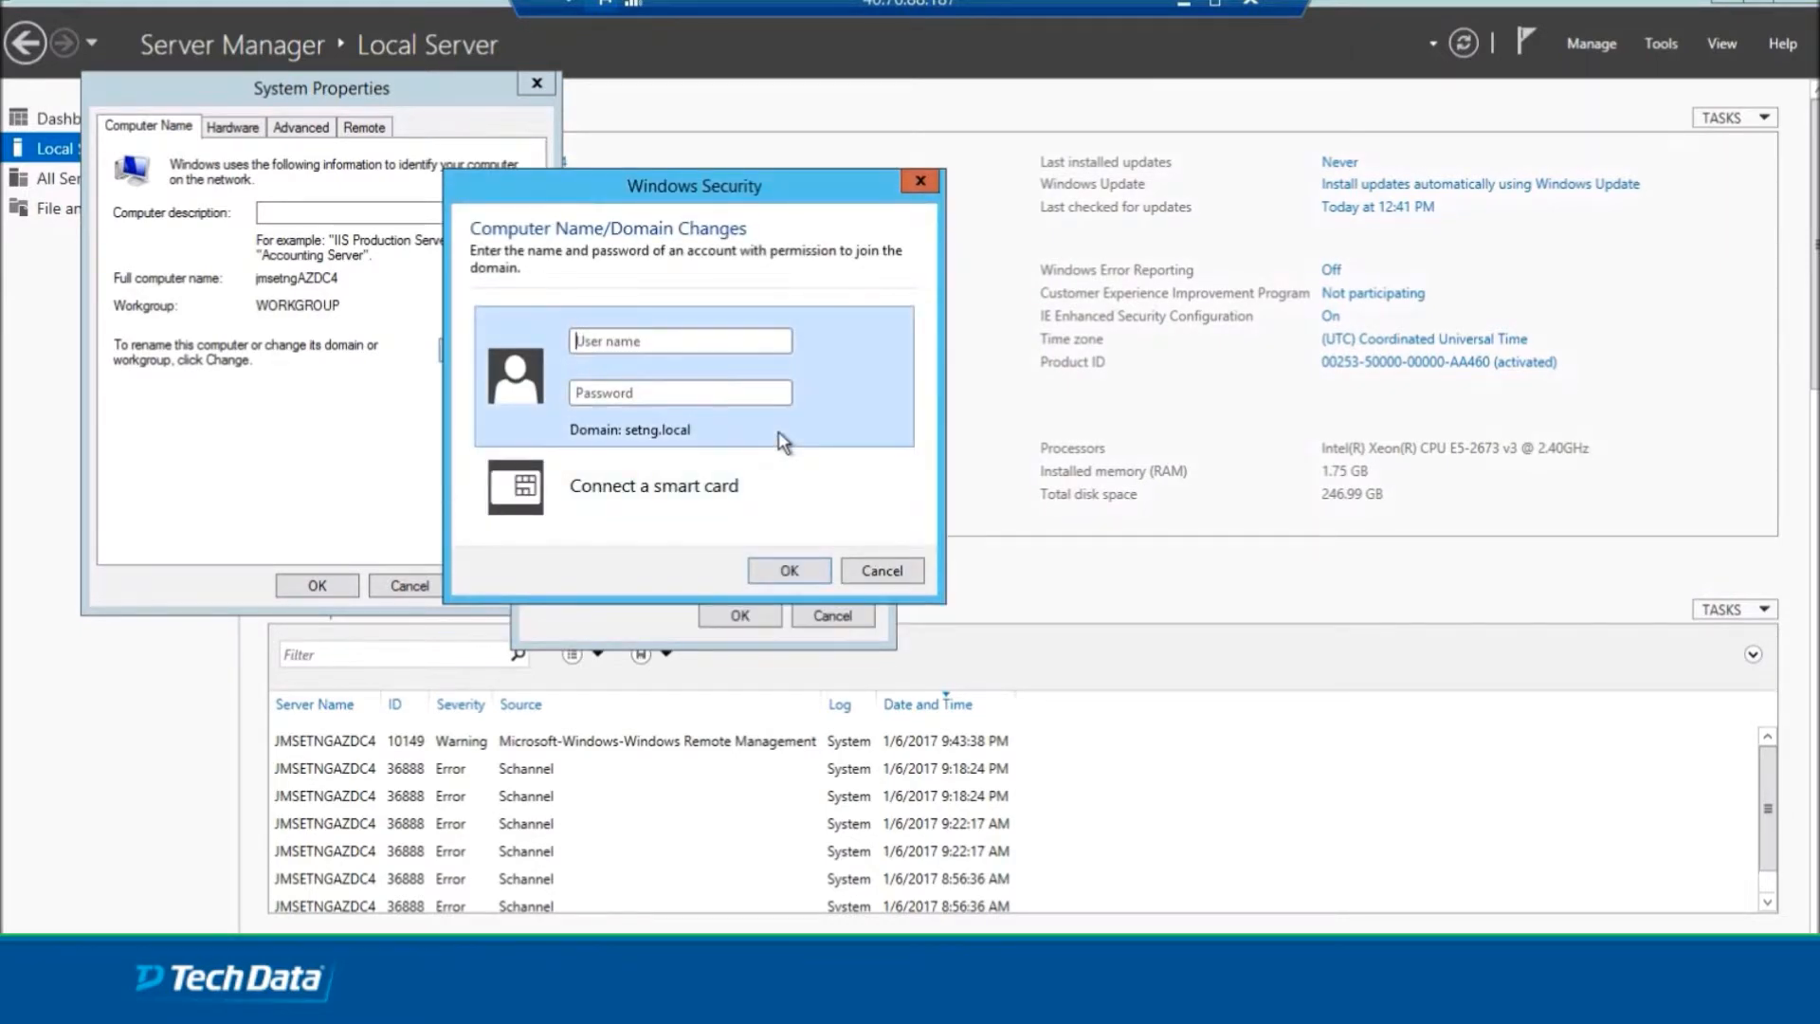
Authenticate the join as administrator and accept the welcome to setng.local.
{"action": "type", "text": "a"}
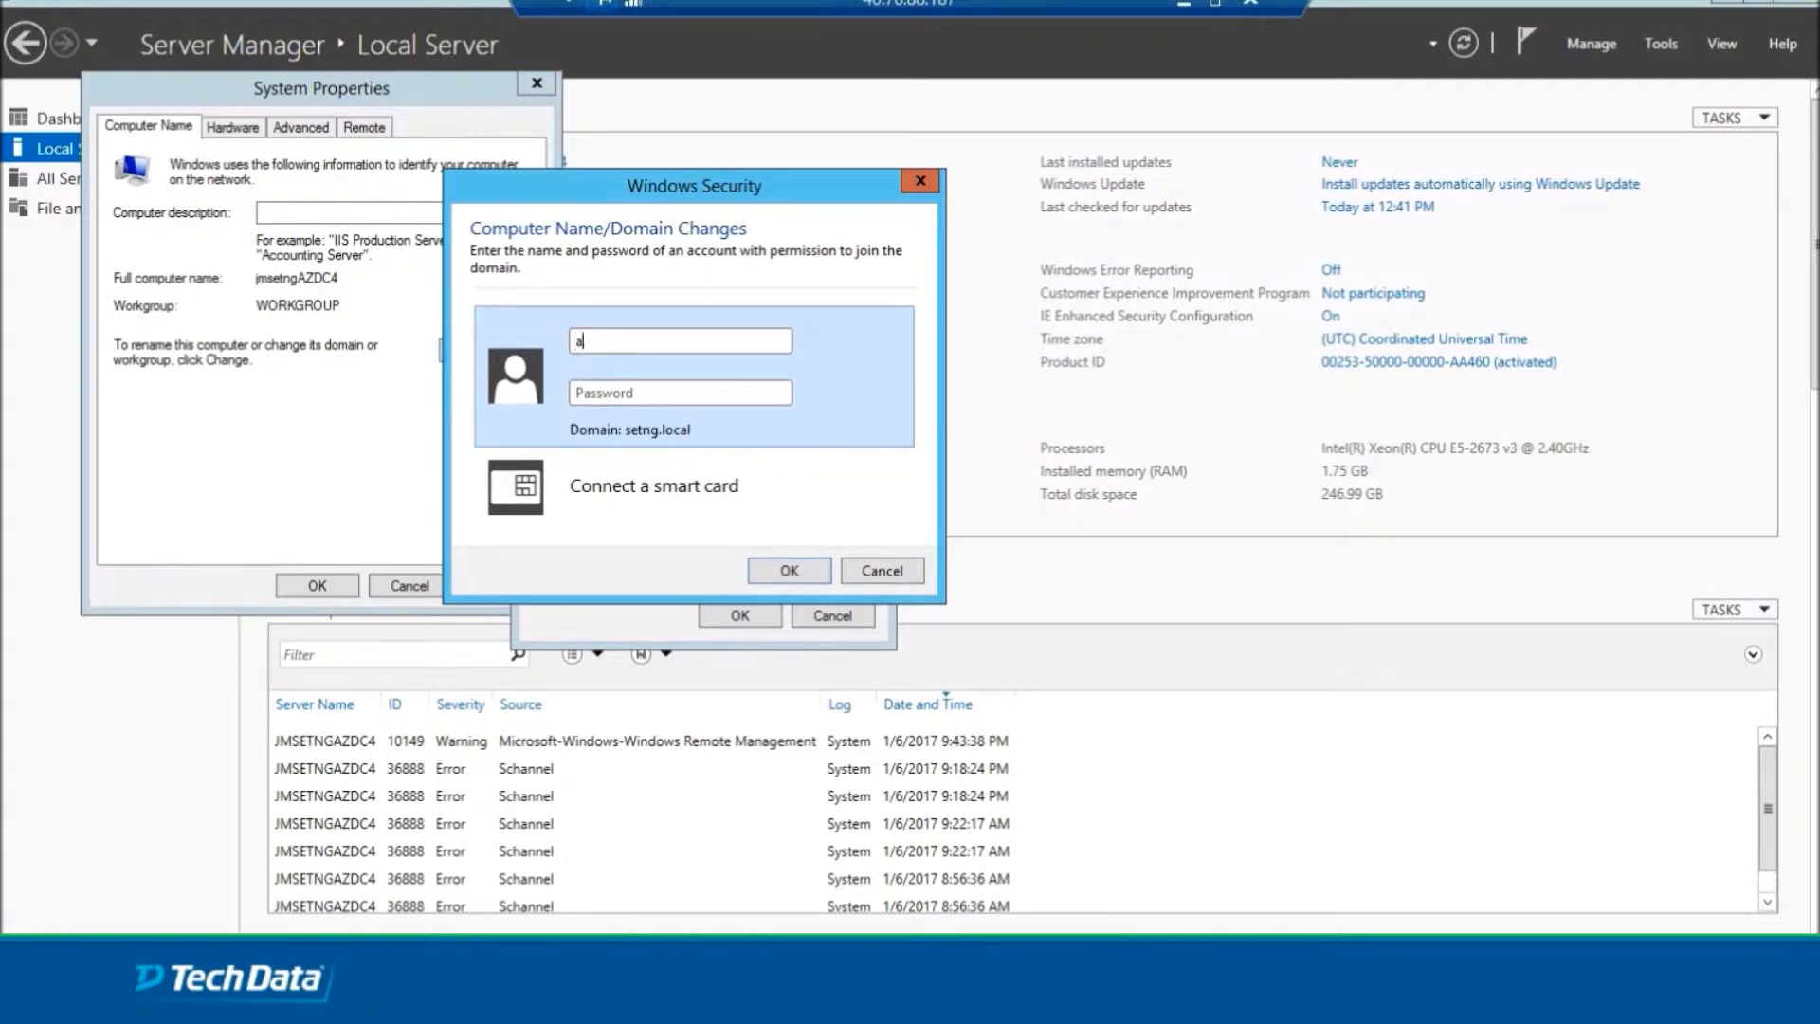
{"action": "type", "text": "dministrator"}
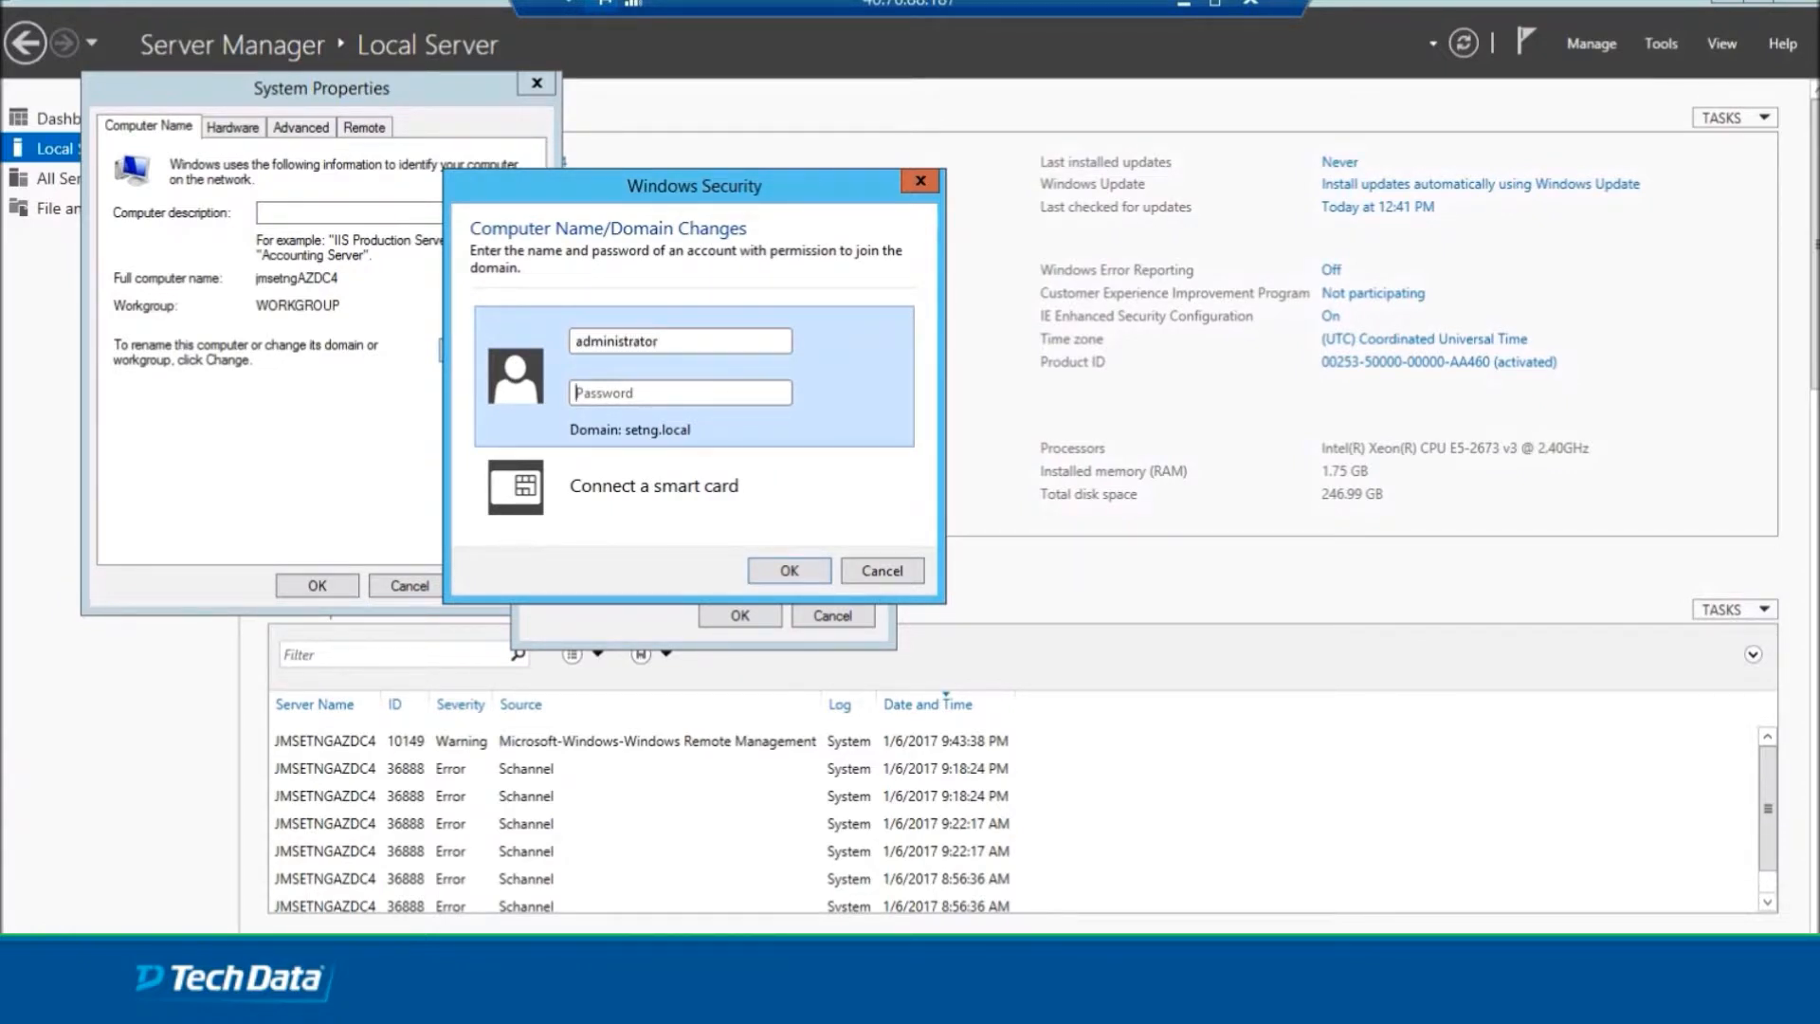
{"action": "type", "text": "•••"}
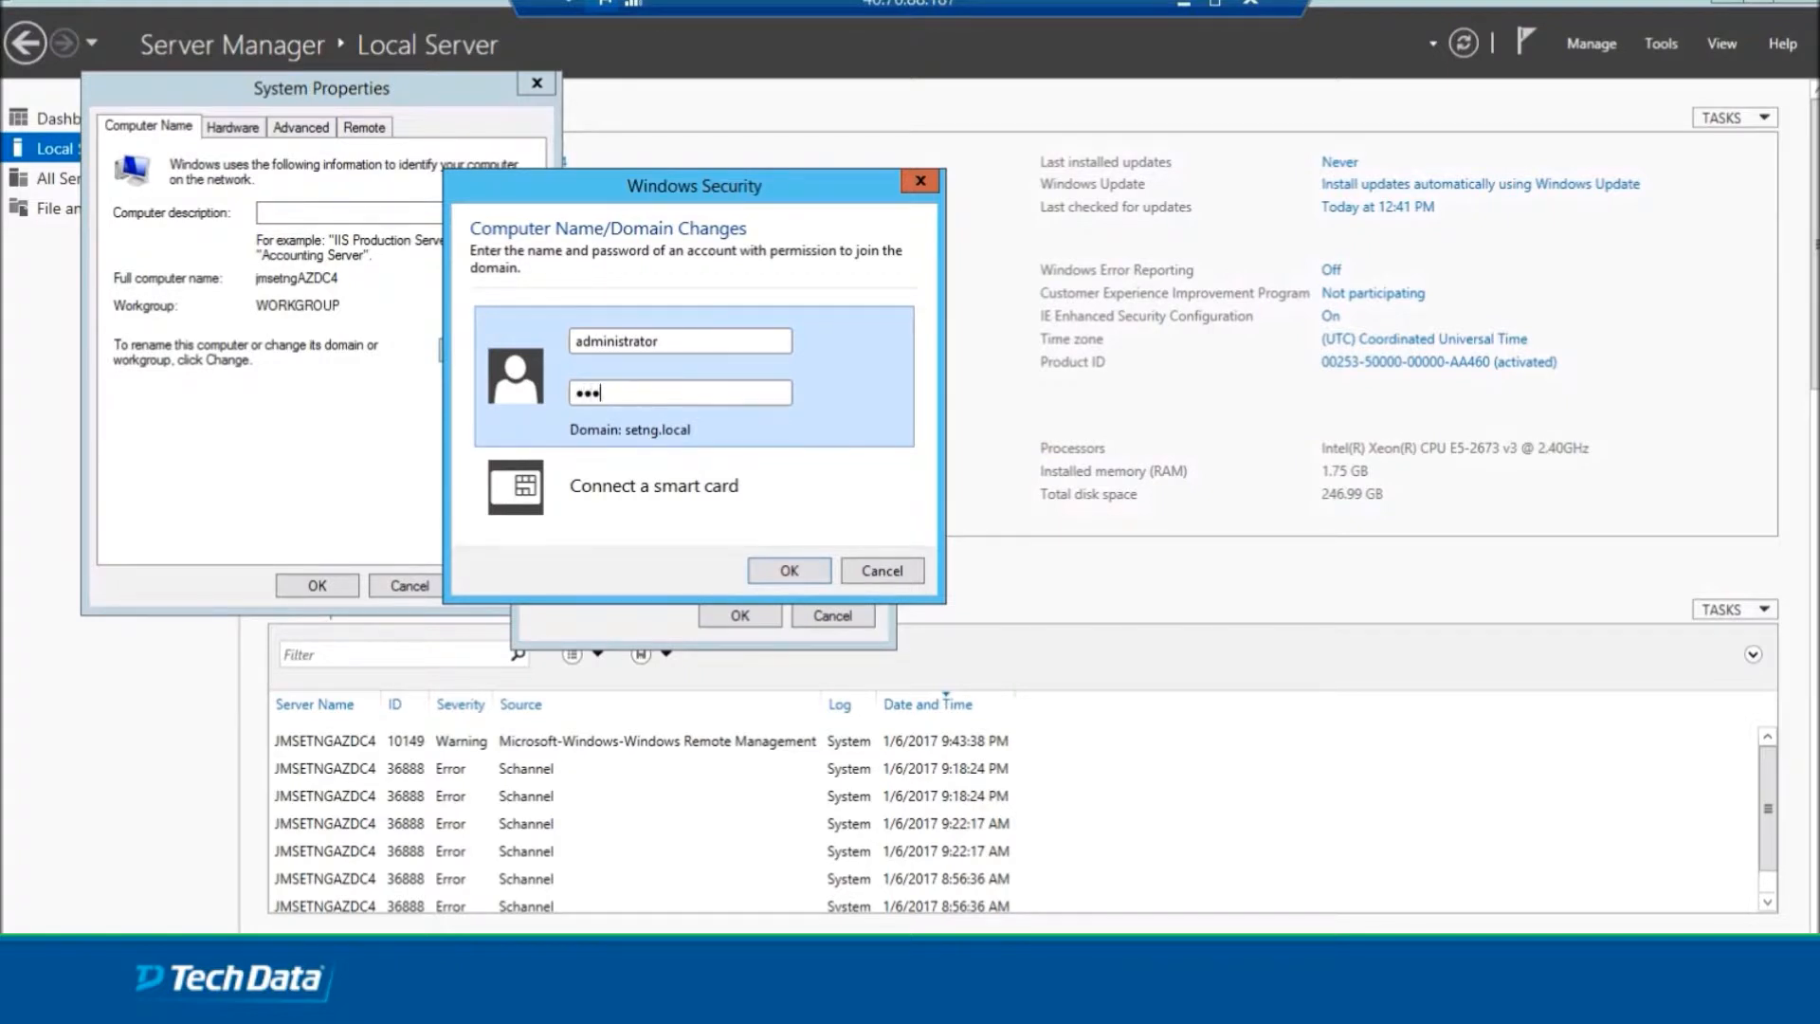
{"action": "type", "text": "••••"}
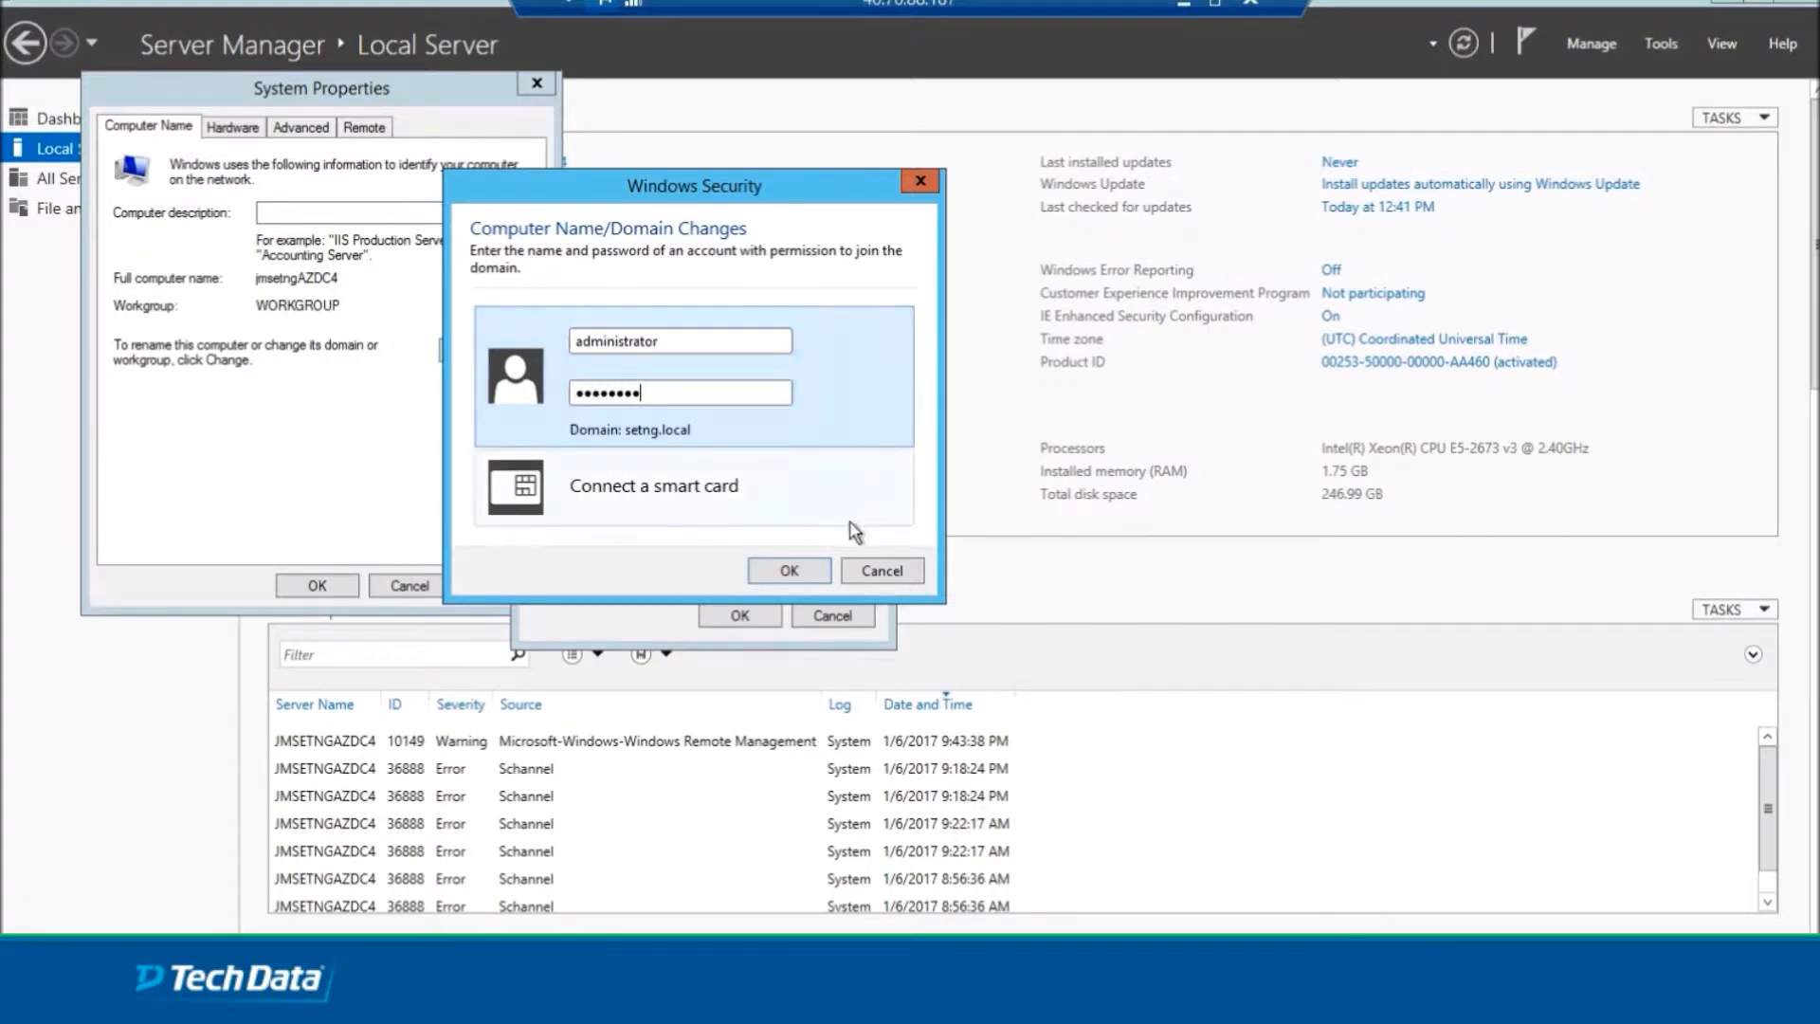
{"action": "left_click", "coordinate": [788, 570]}
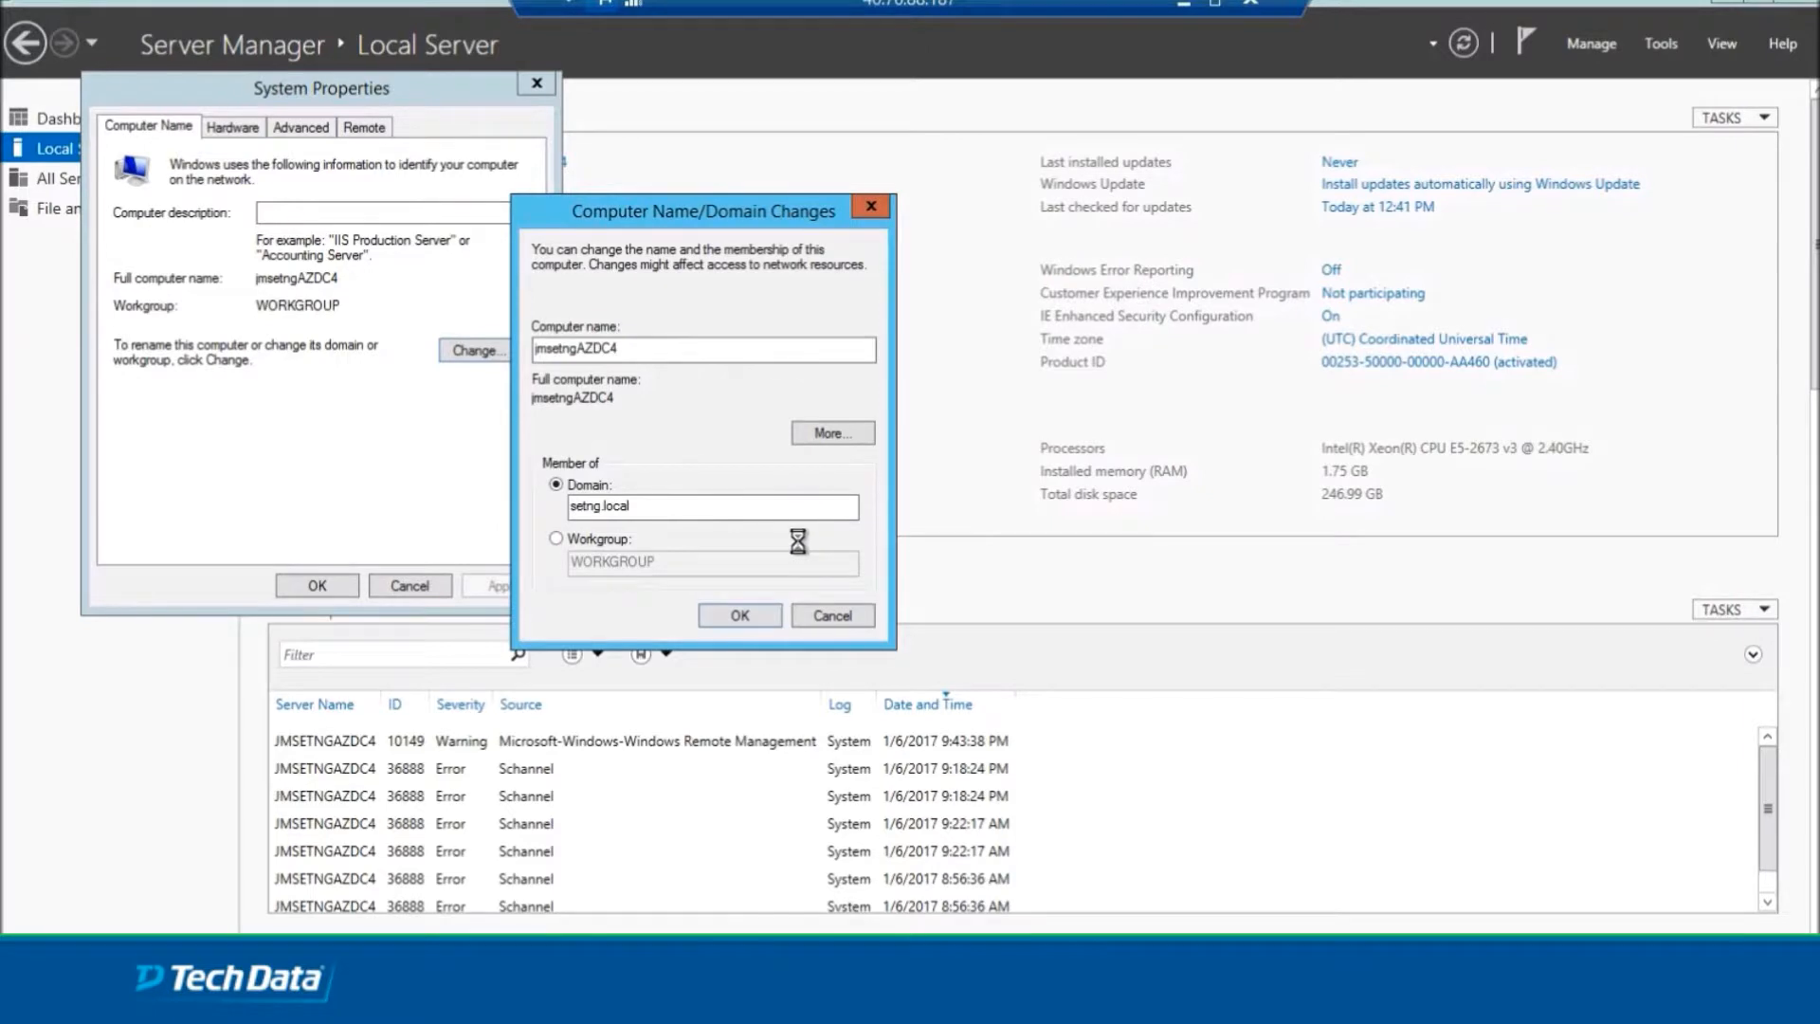
{"action": "mouse_move", "coordinate": [803, 537]}
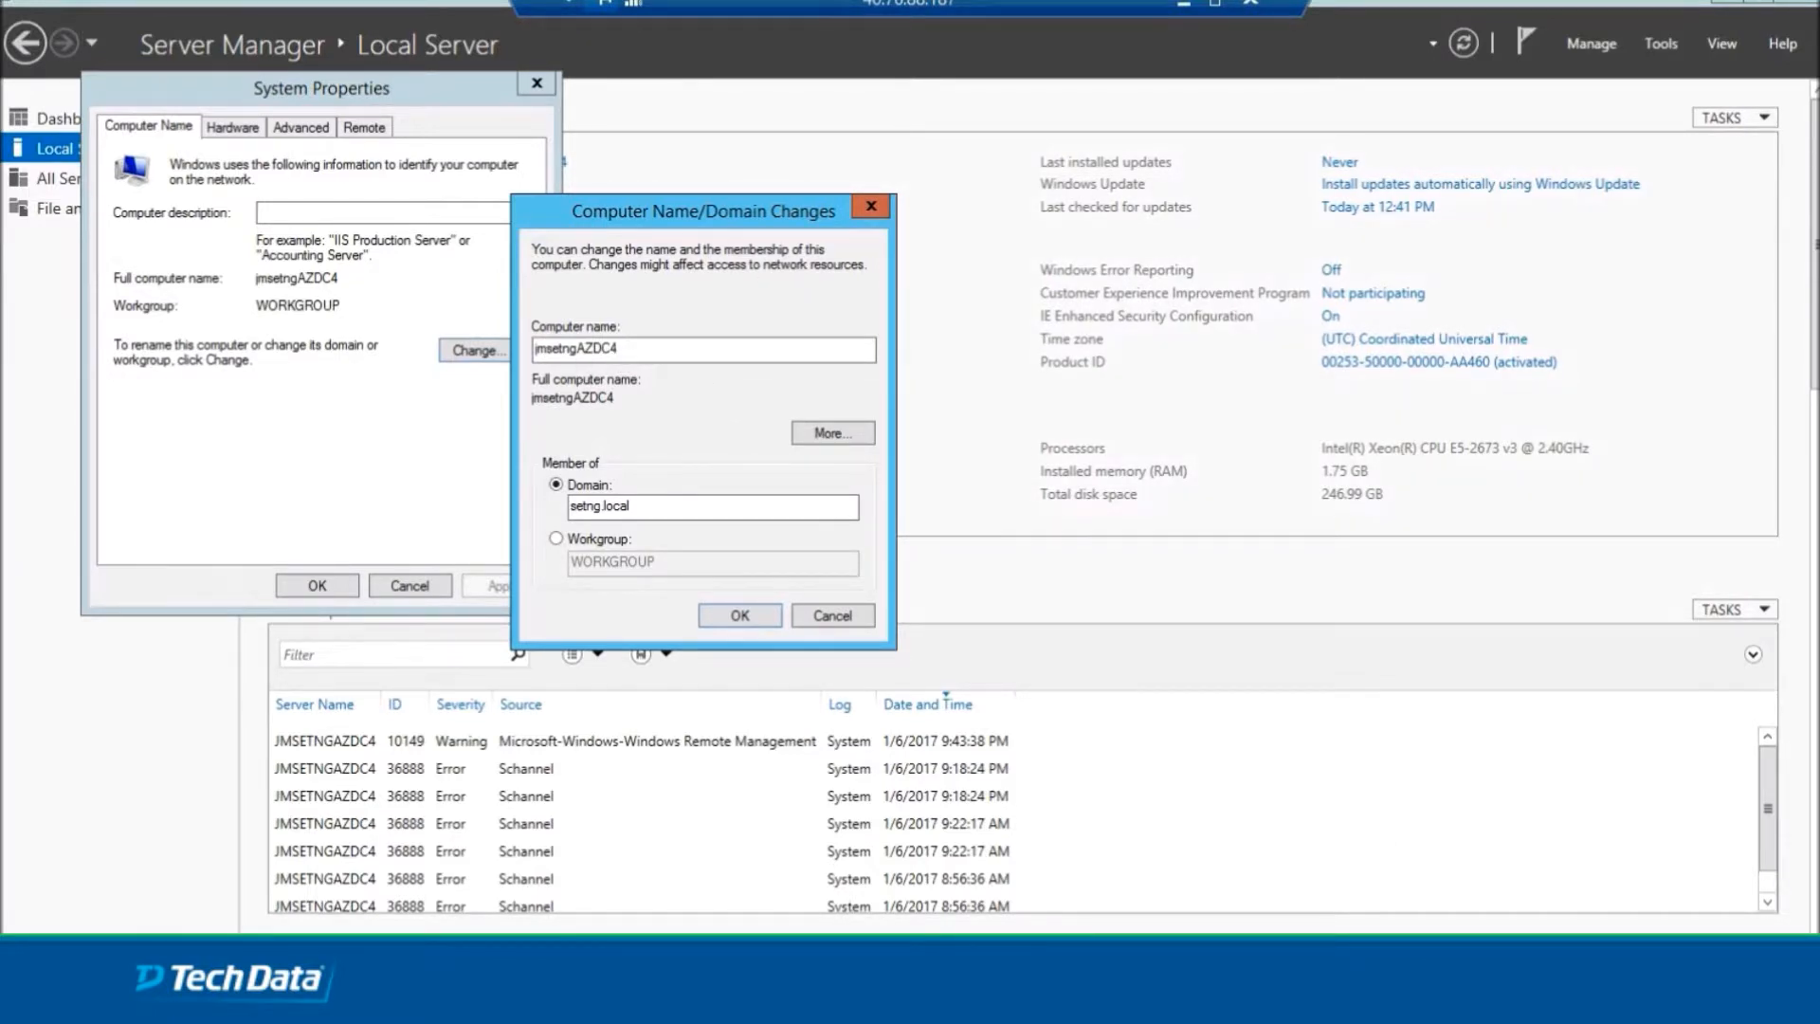
{"action": "left_click", "coordinate": [737, 614]}
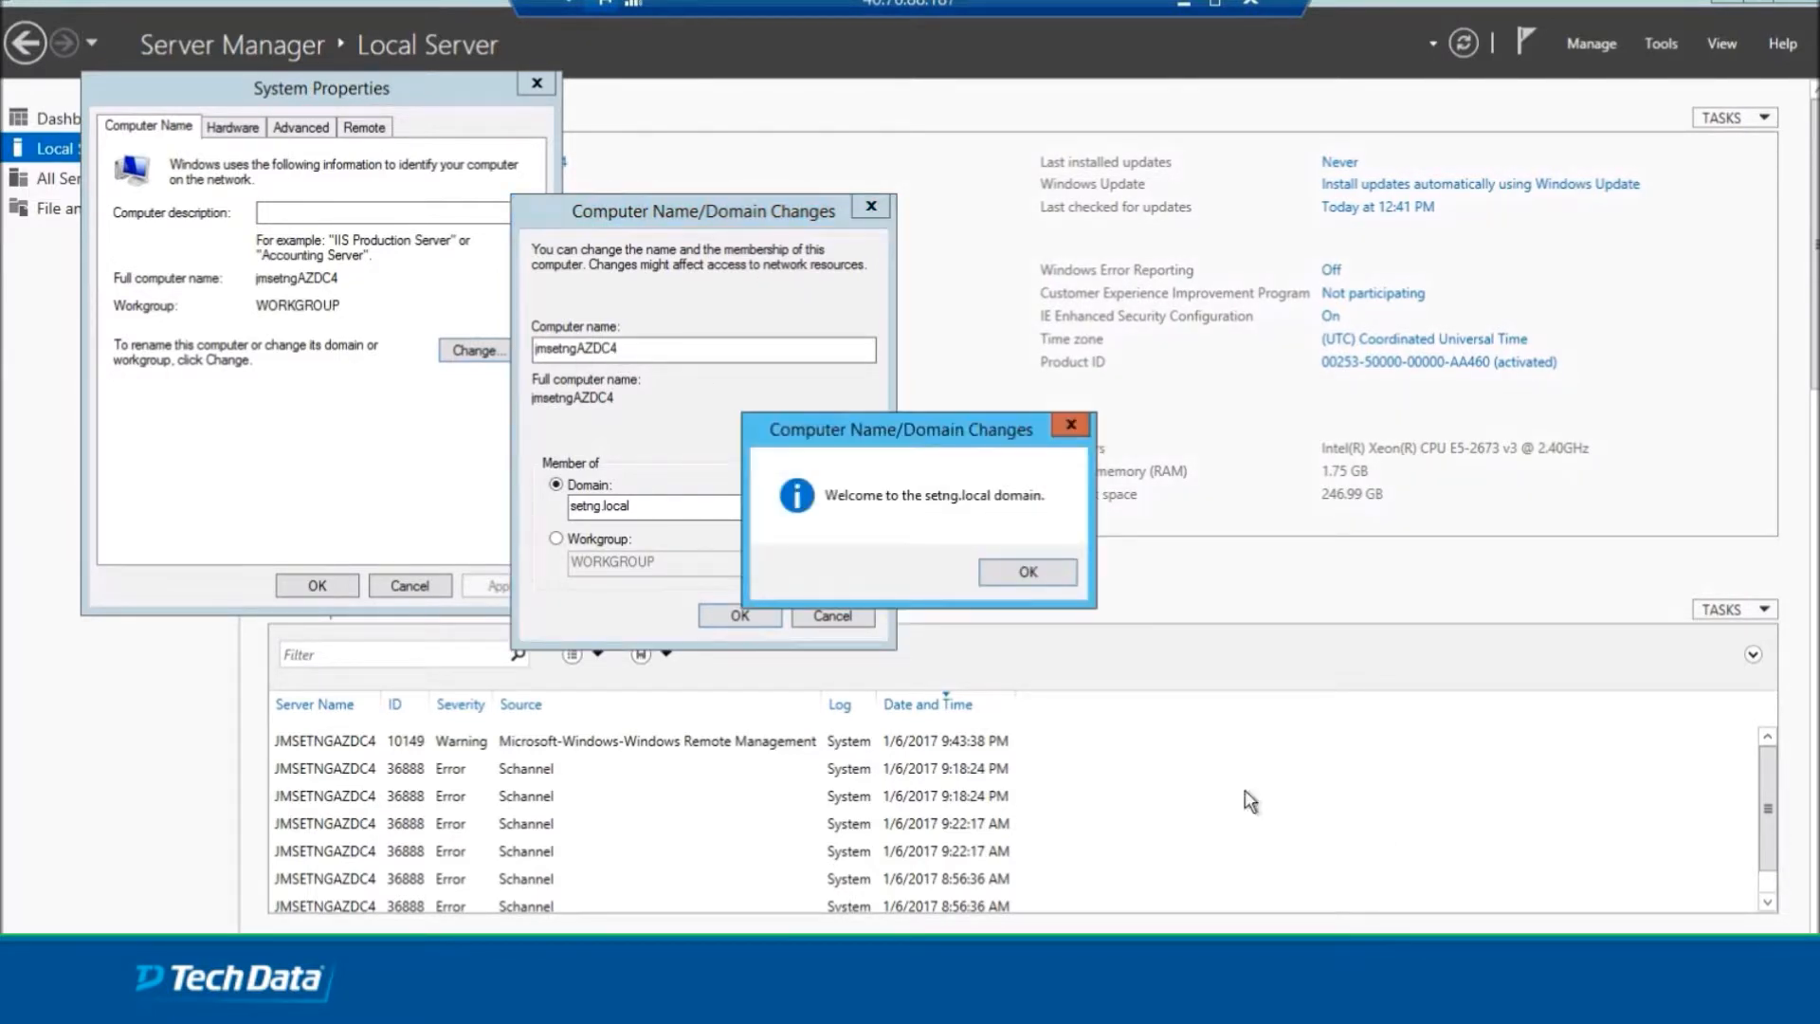
{"action": "left_click", "coordinate": [1025, 571]}
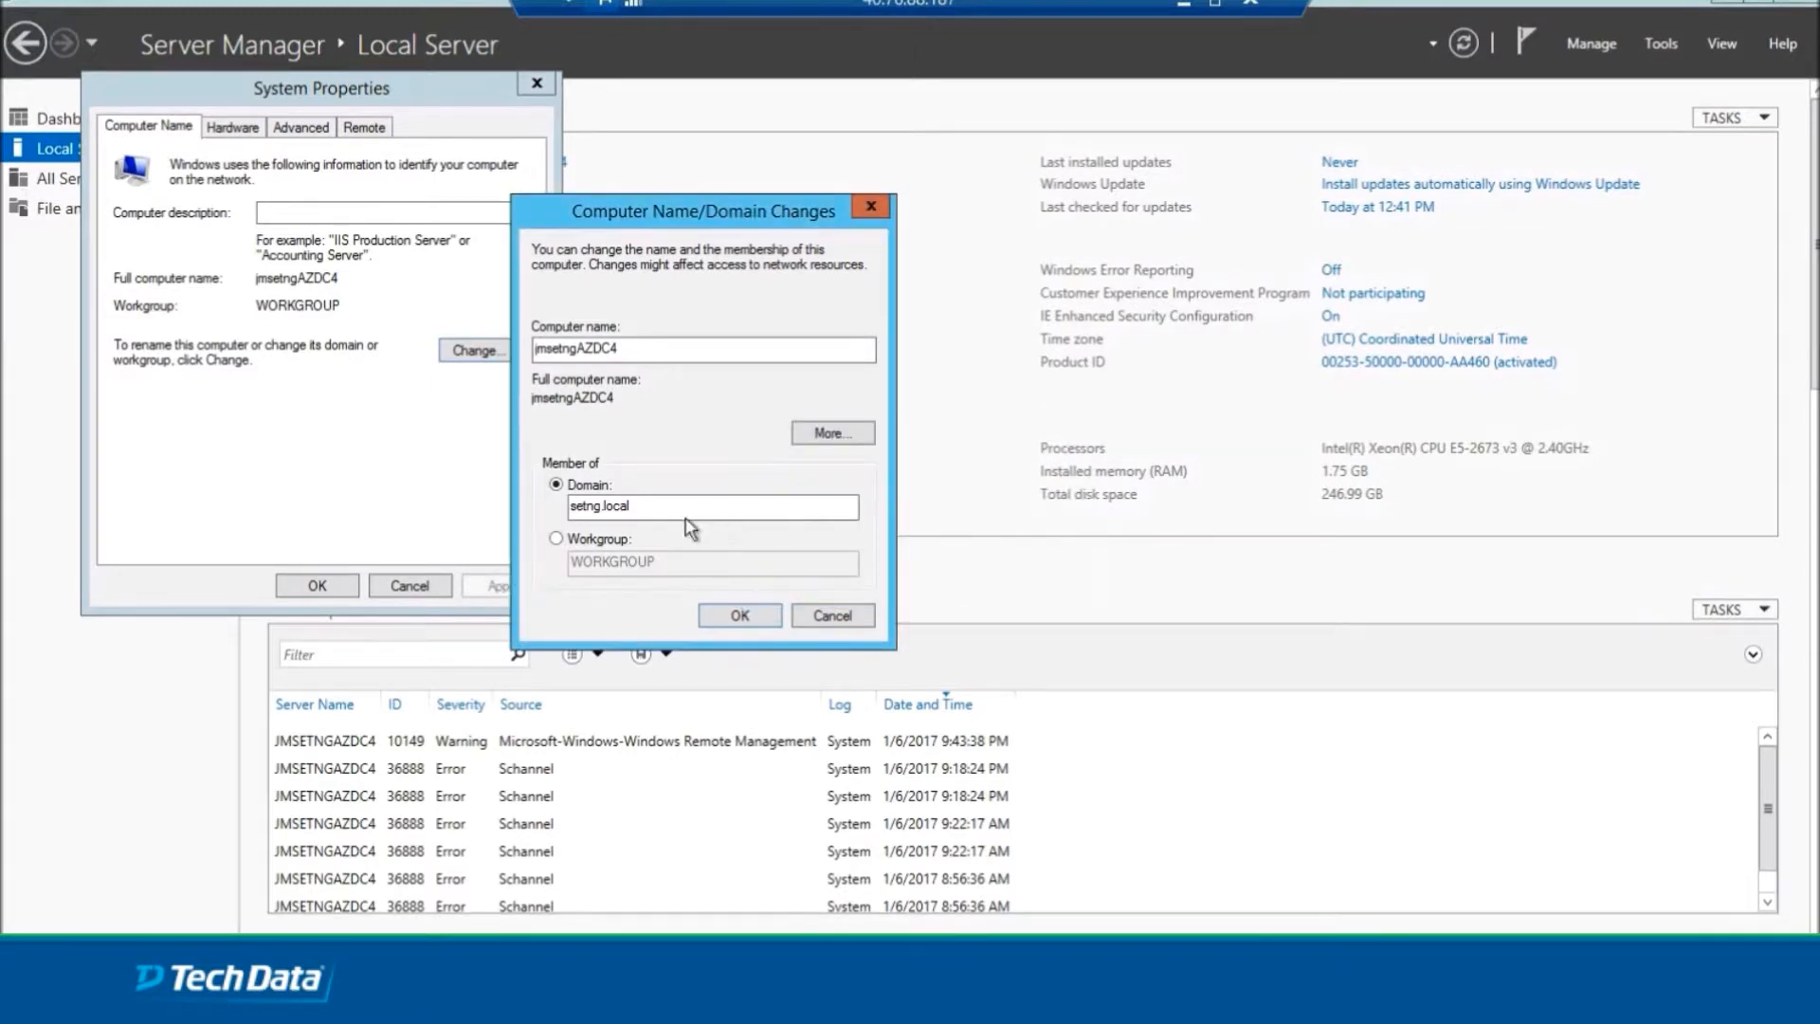
{"action": "left_click", "coordinate": [737, 614]}
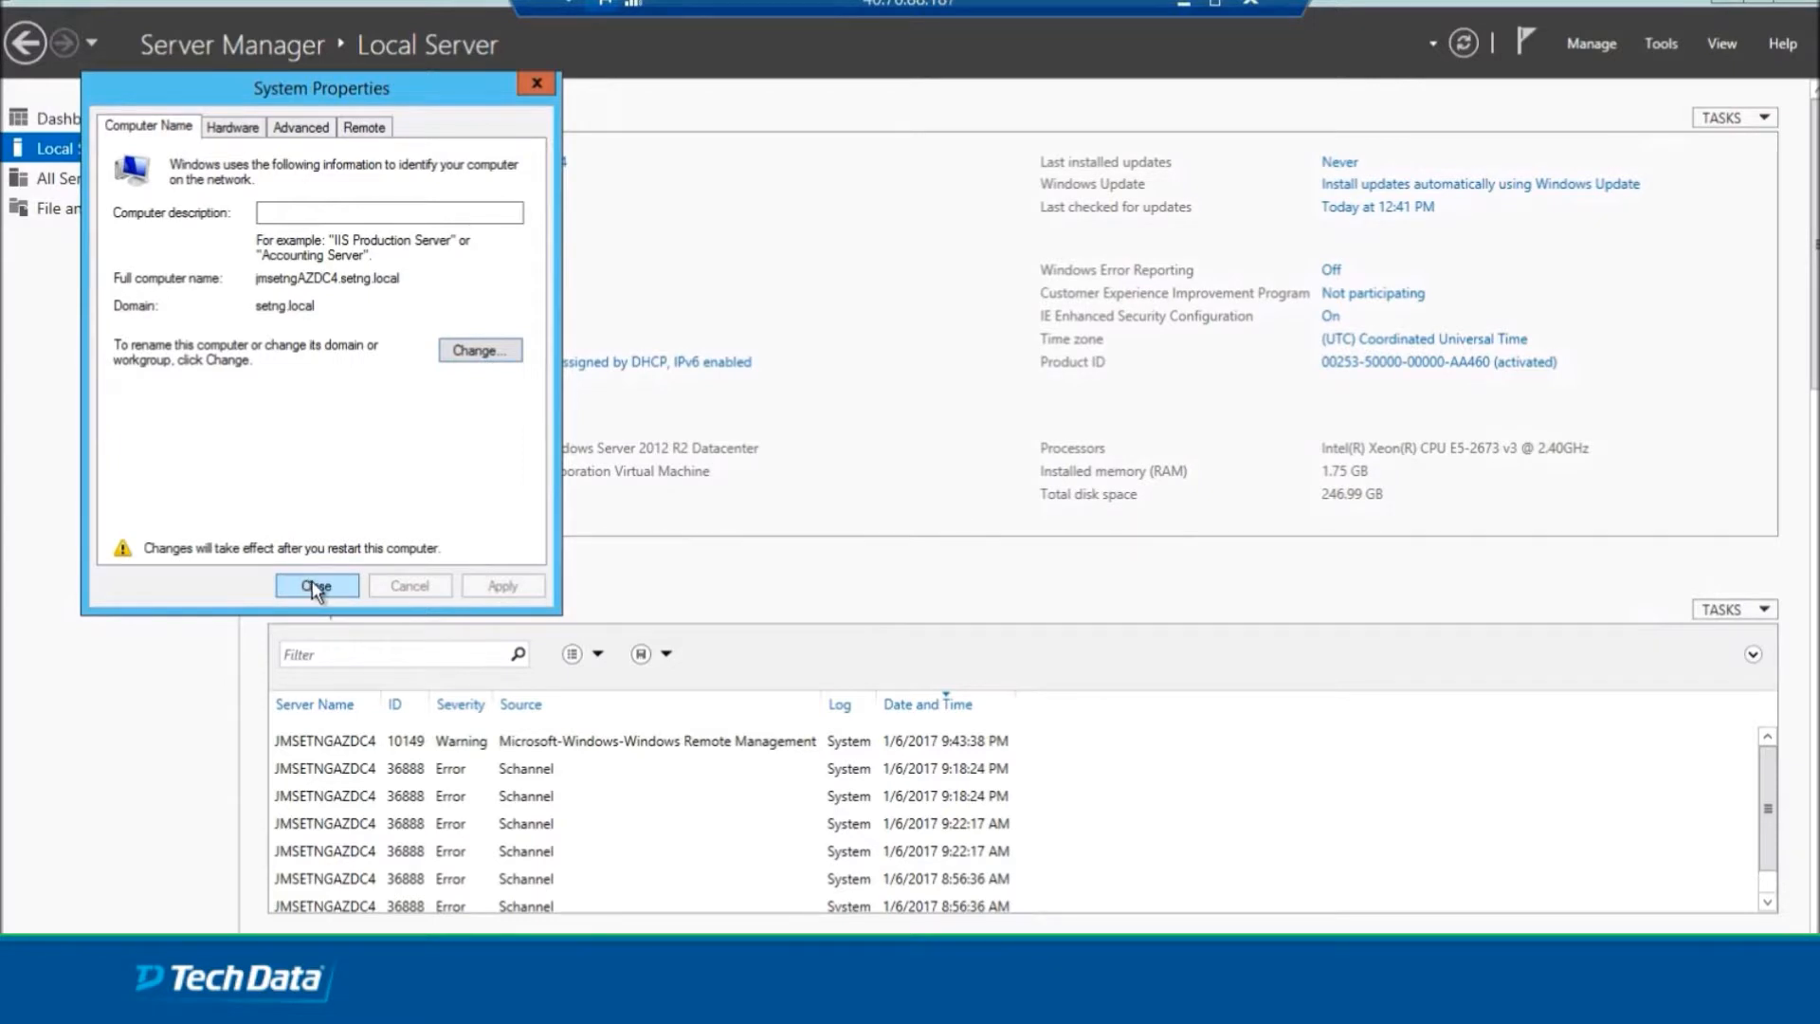
Restart the server now so the setng.local domain join takes effect.
{"action": "left_click", "coordinate": [317, 586]}
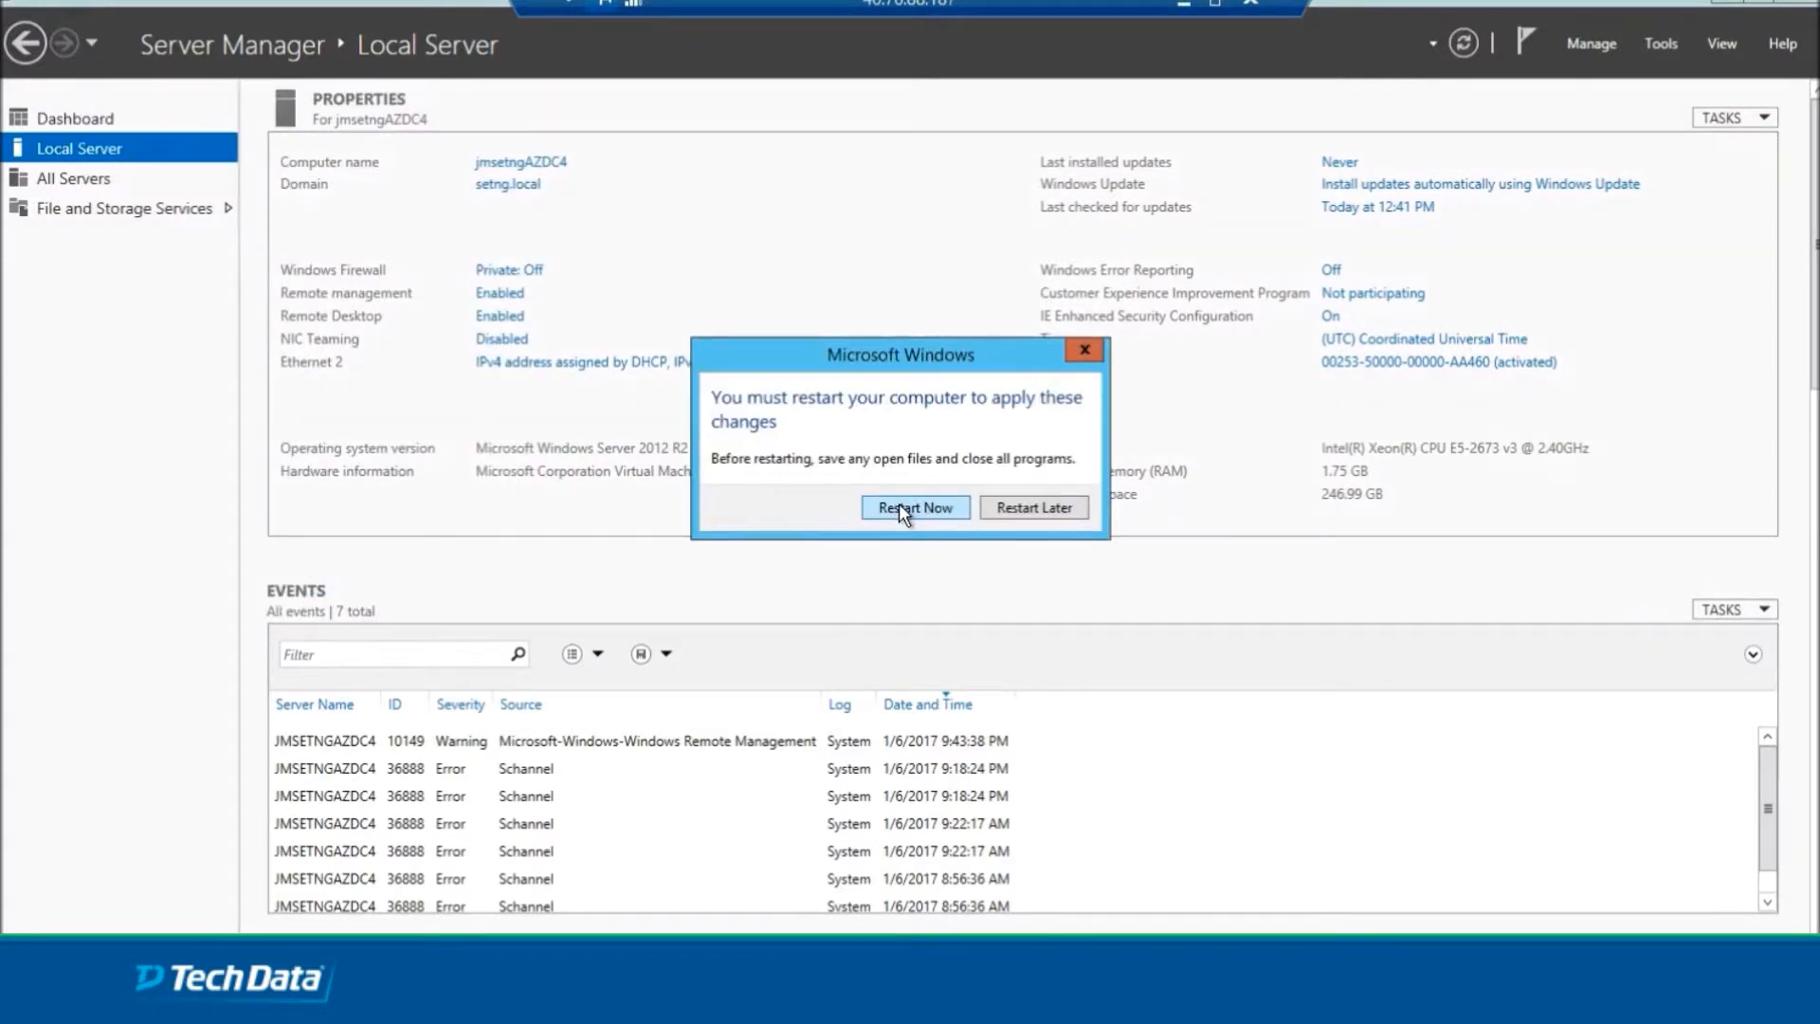
{"action": "left_click", "coordinate": [914, 508]}
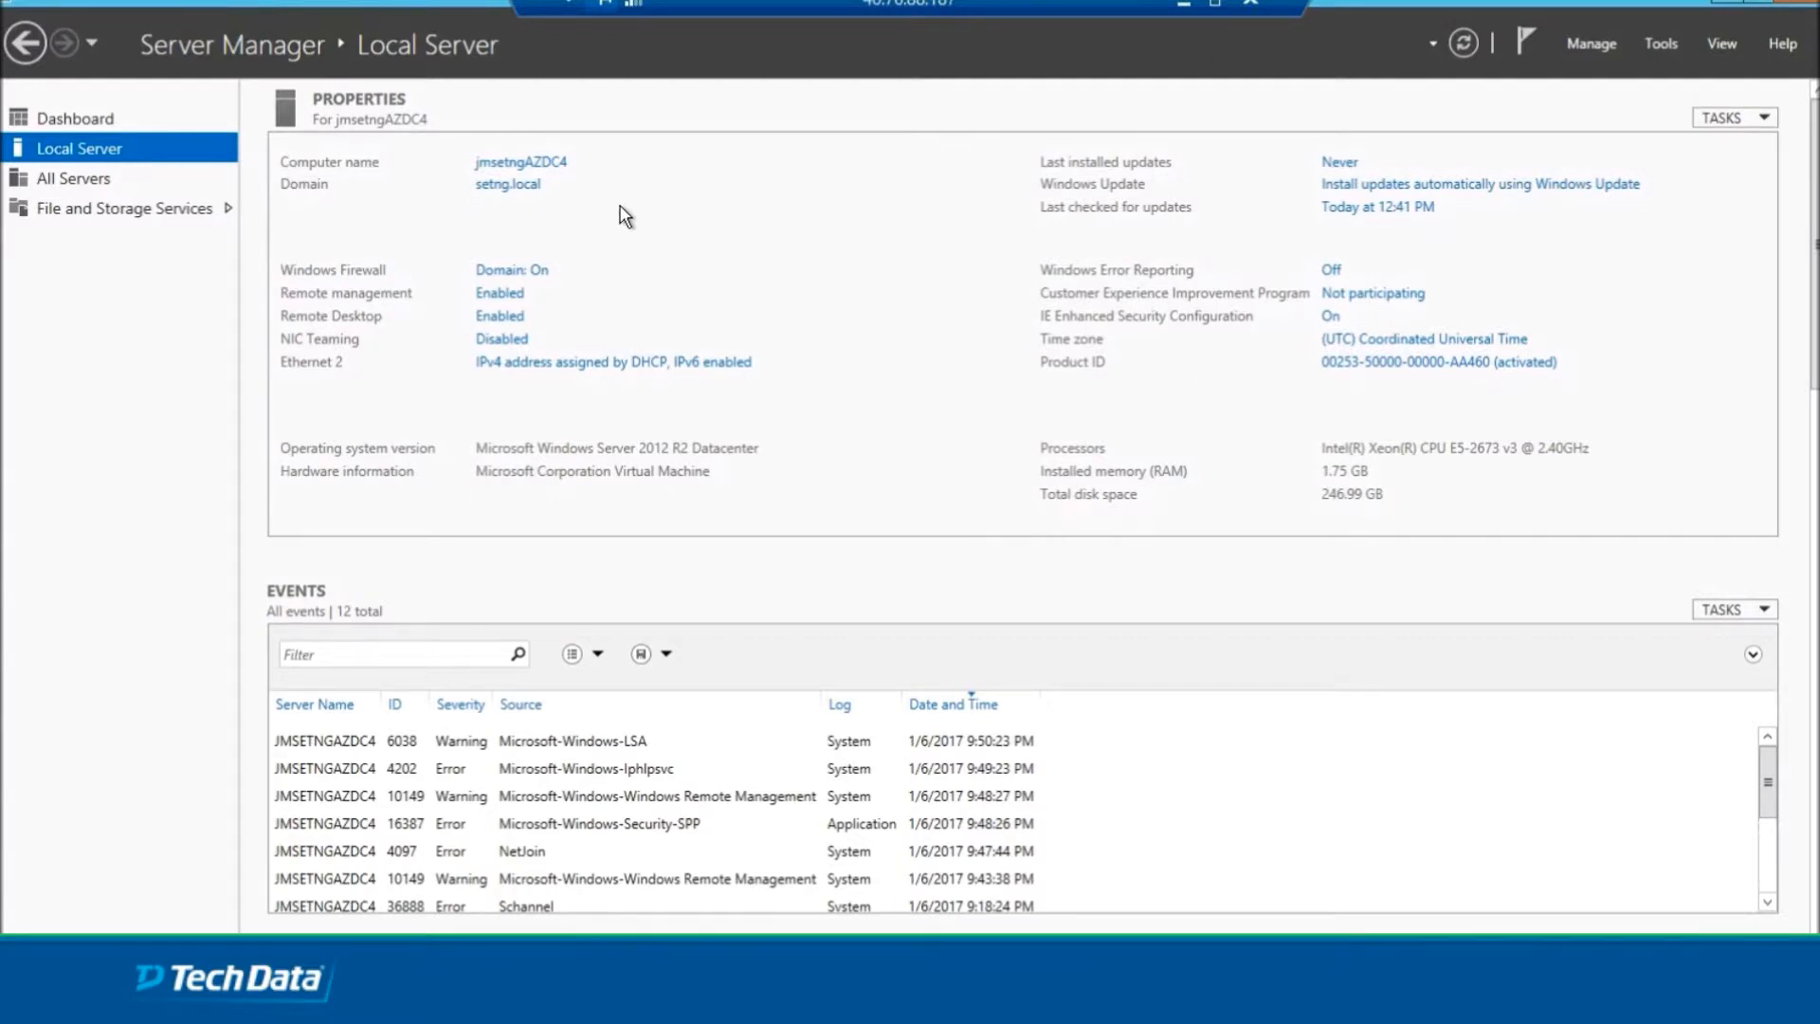
{"action": "mouse_move", "coordinate": [629, 263]}
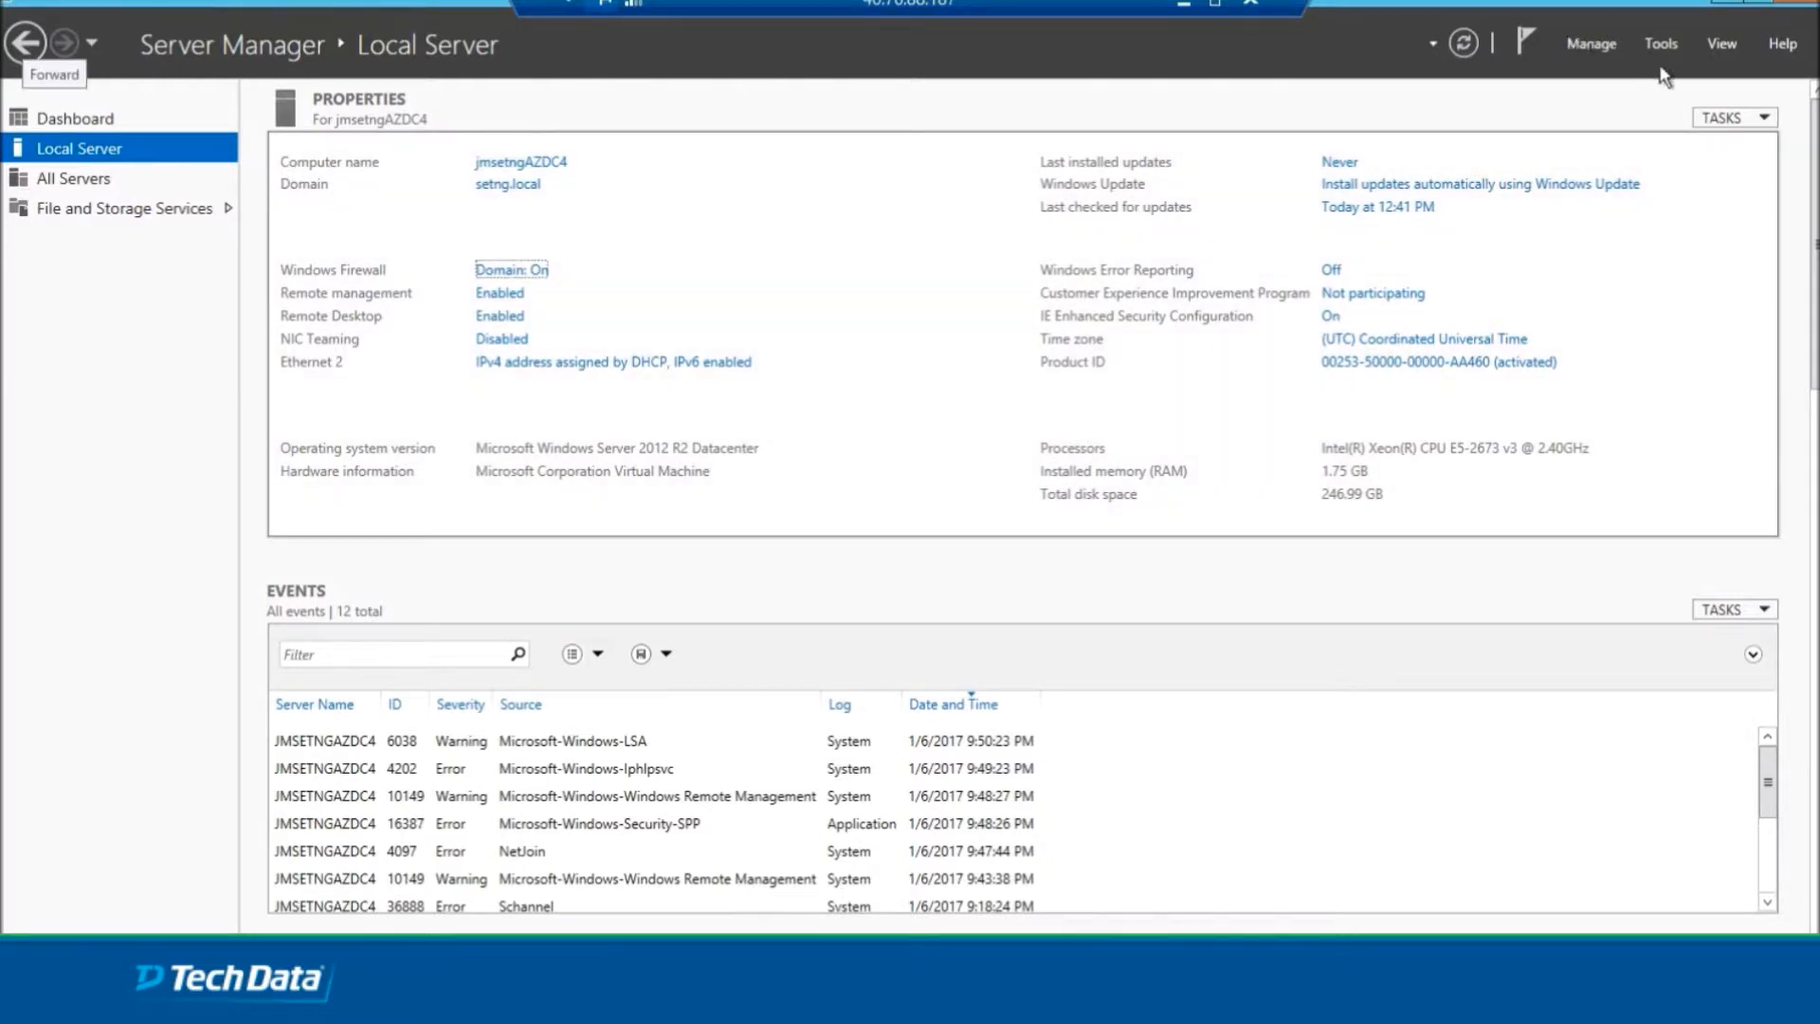
Start the Add Roles and Features wizard with role-based installation on this server.
{"action": "left_click", "coordinate": [1590, 44]}
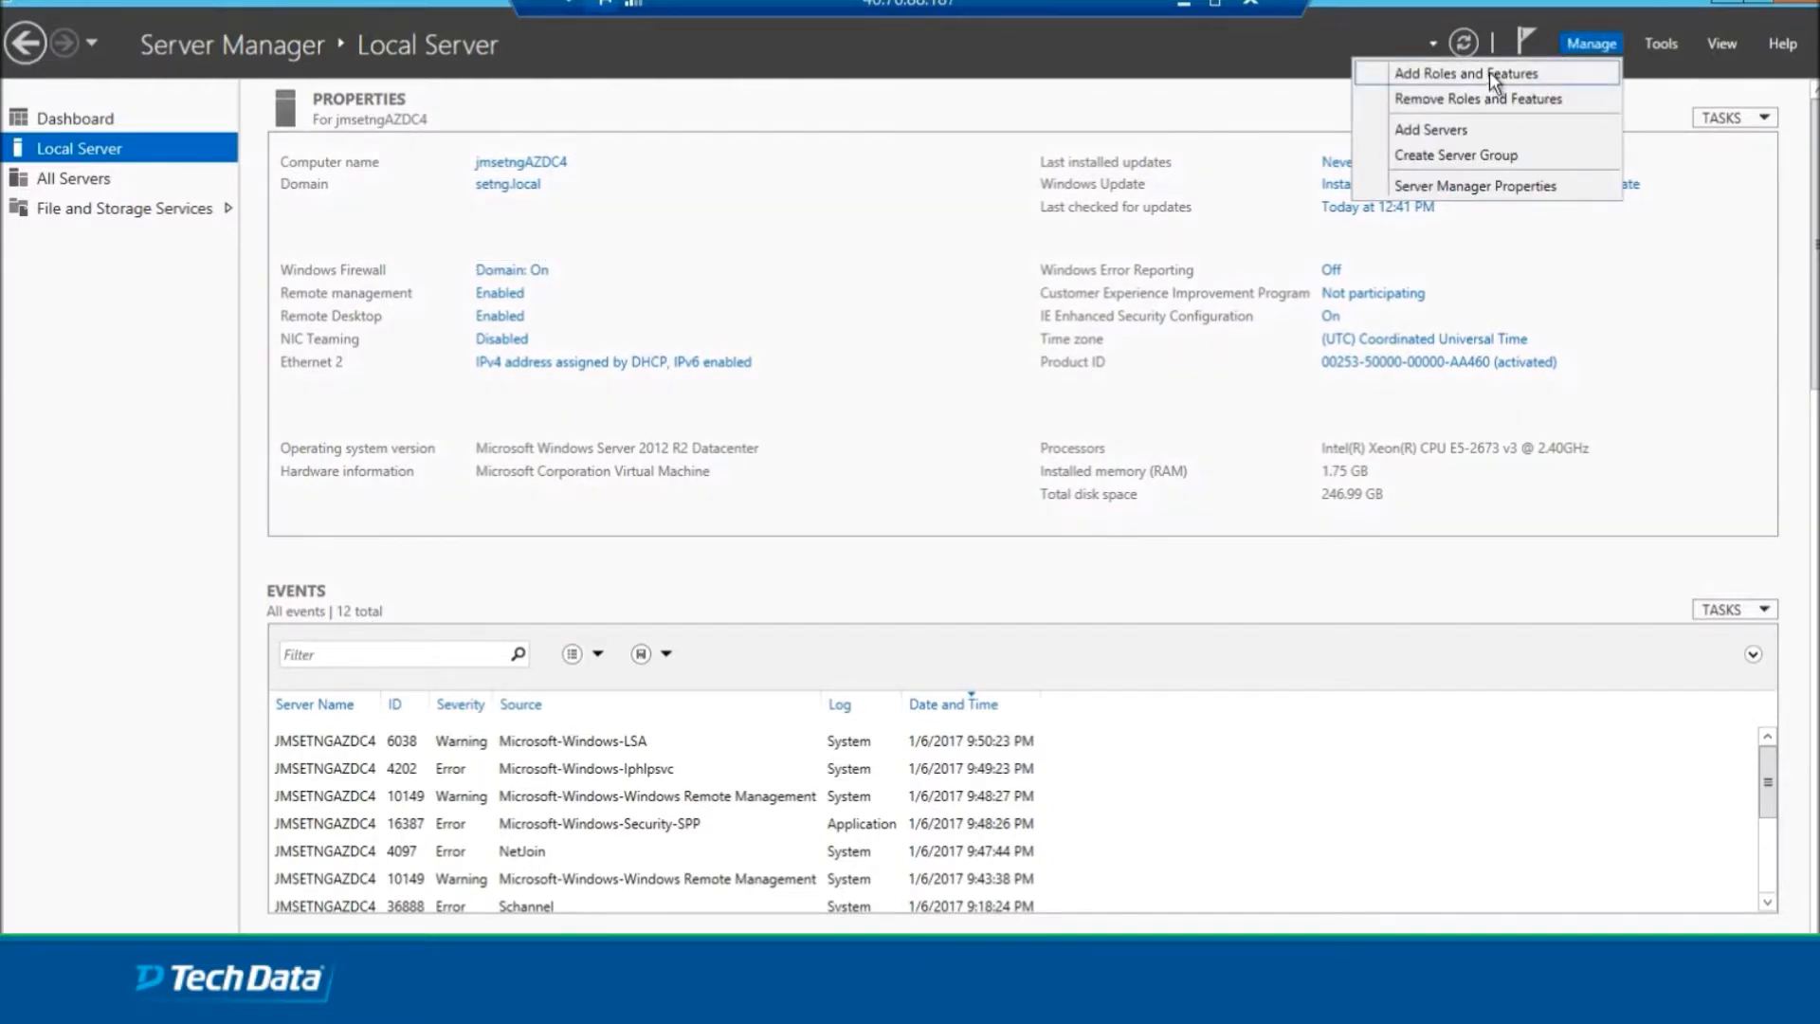
{"action": "left_click", "coordinate": [1471, 74]}
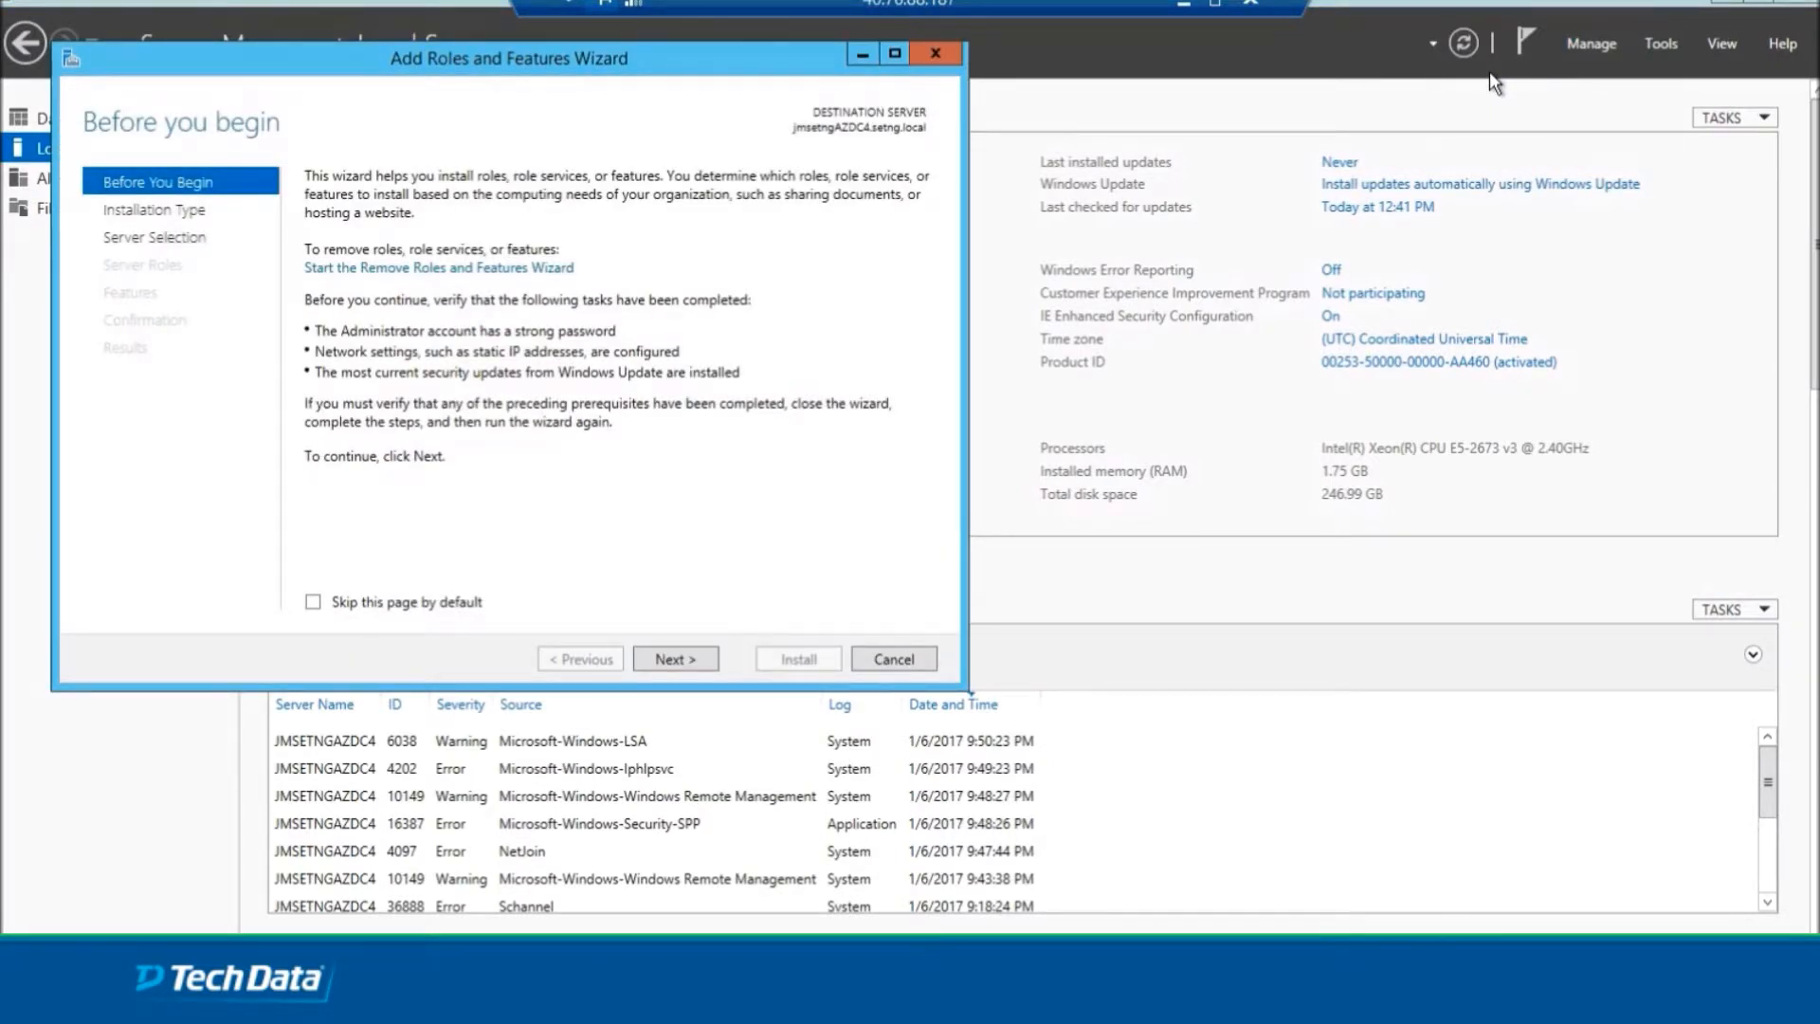
{"action": "left_click", "coordinate": [674, 658]}
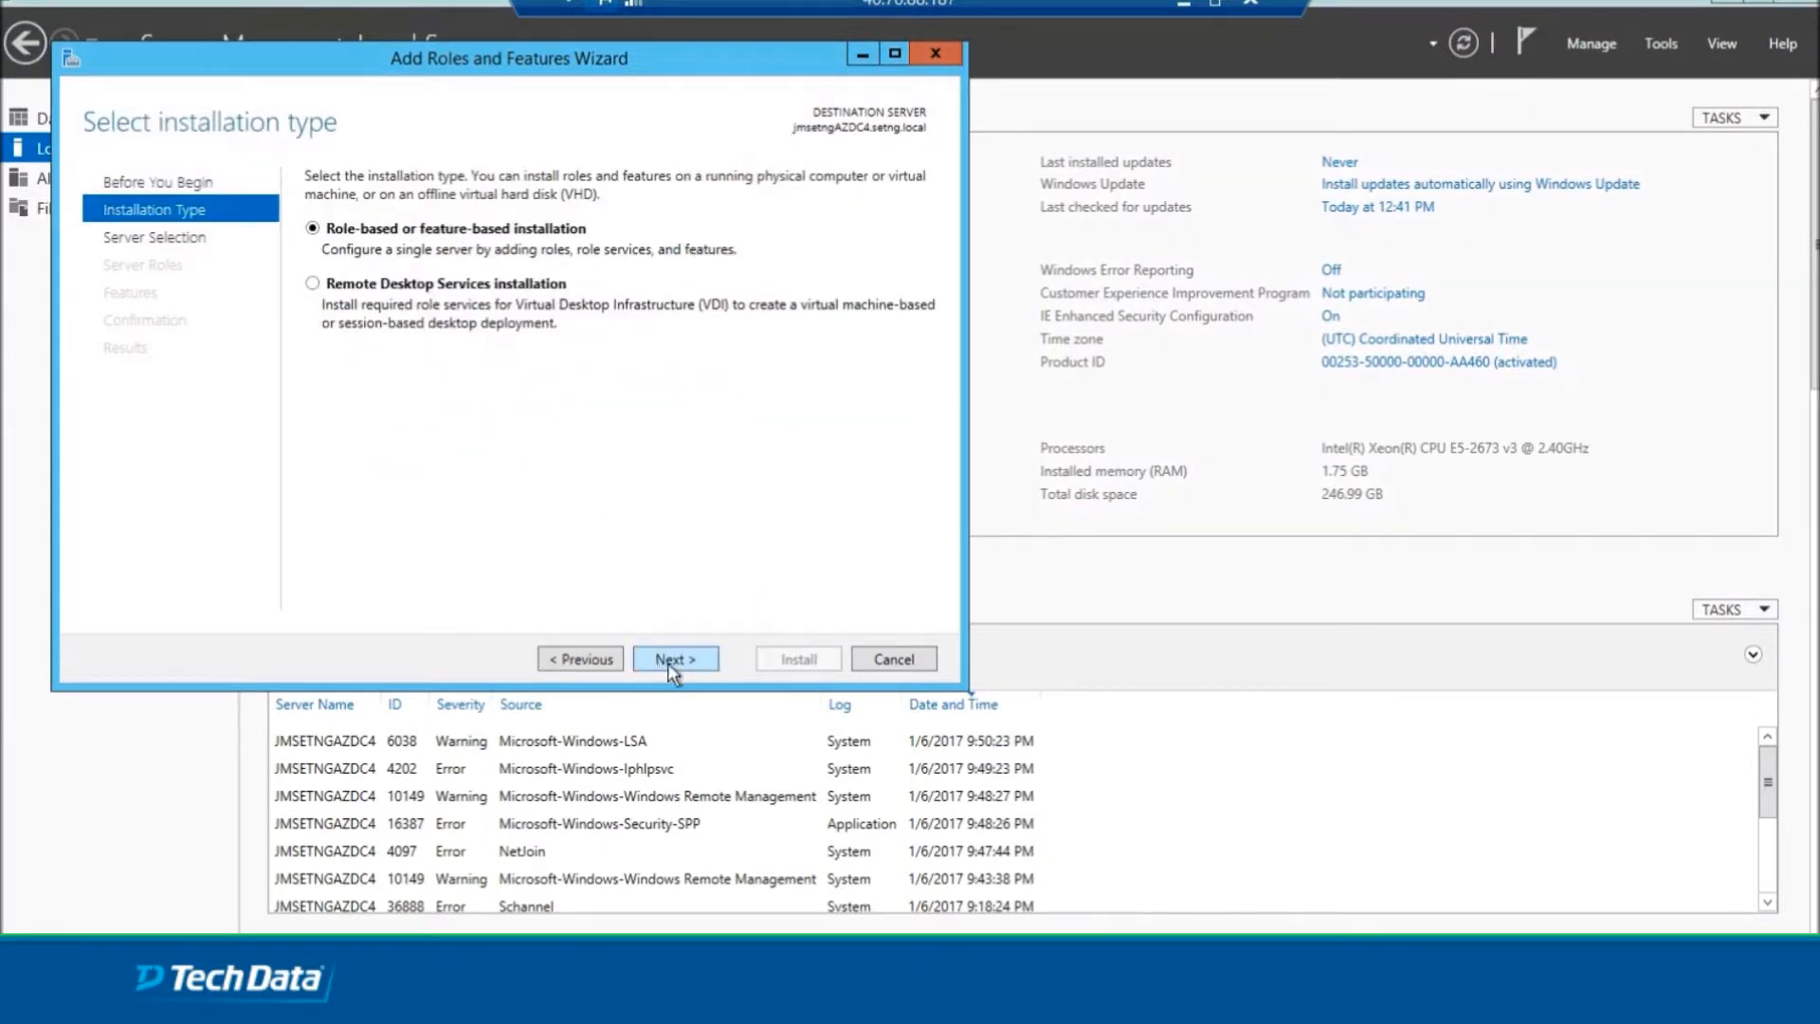
{"action": "left_click", "coordinate": [675, 658]}
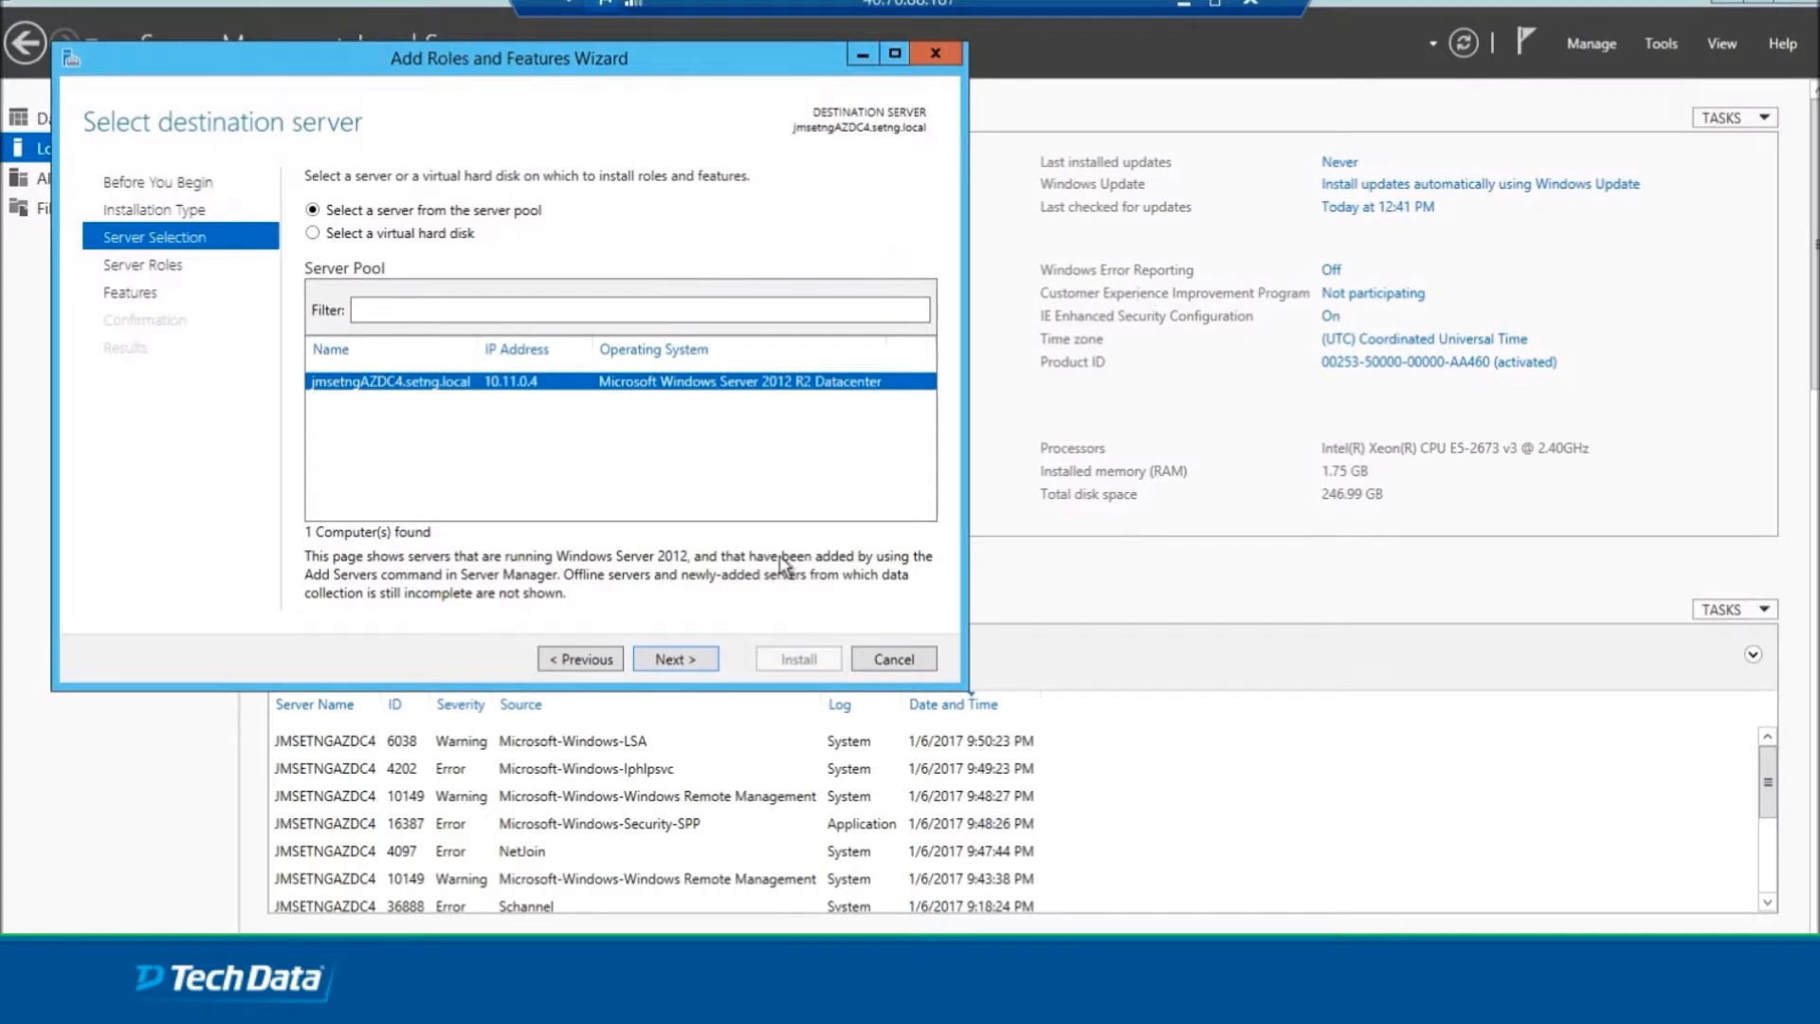
{"action": "mouse_move", "coordinate": [650, 476]}
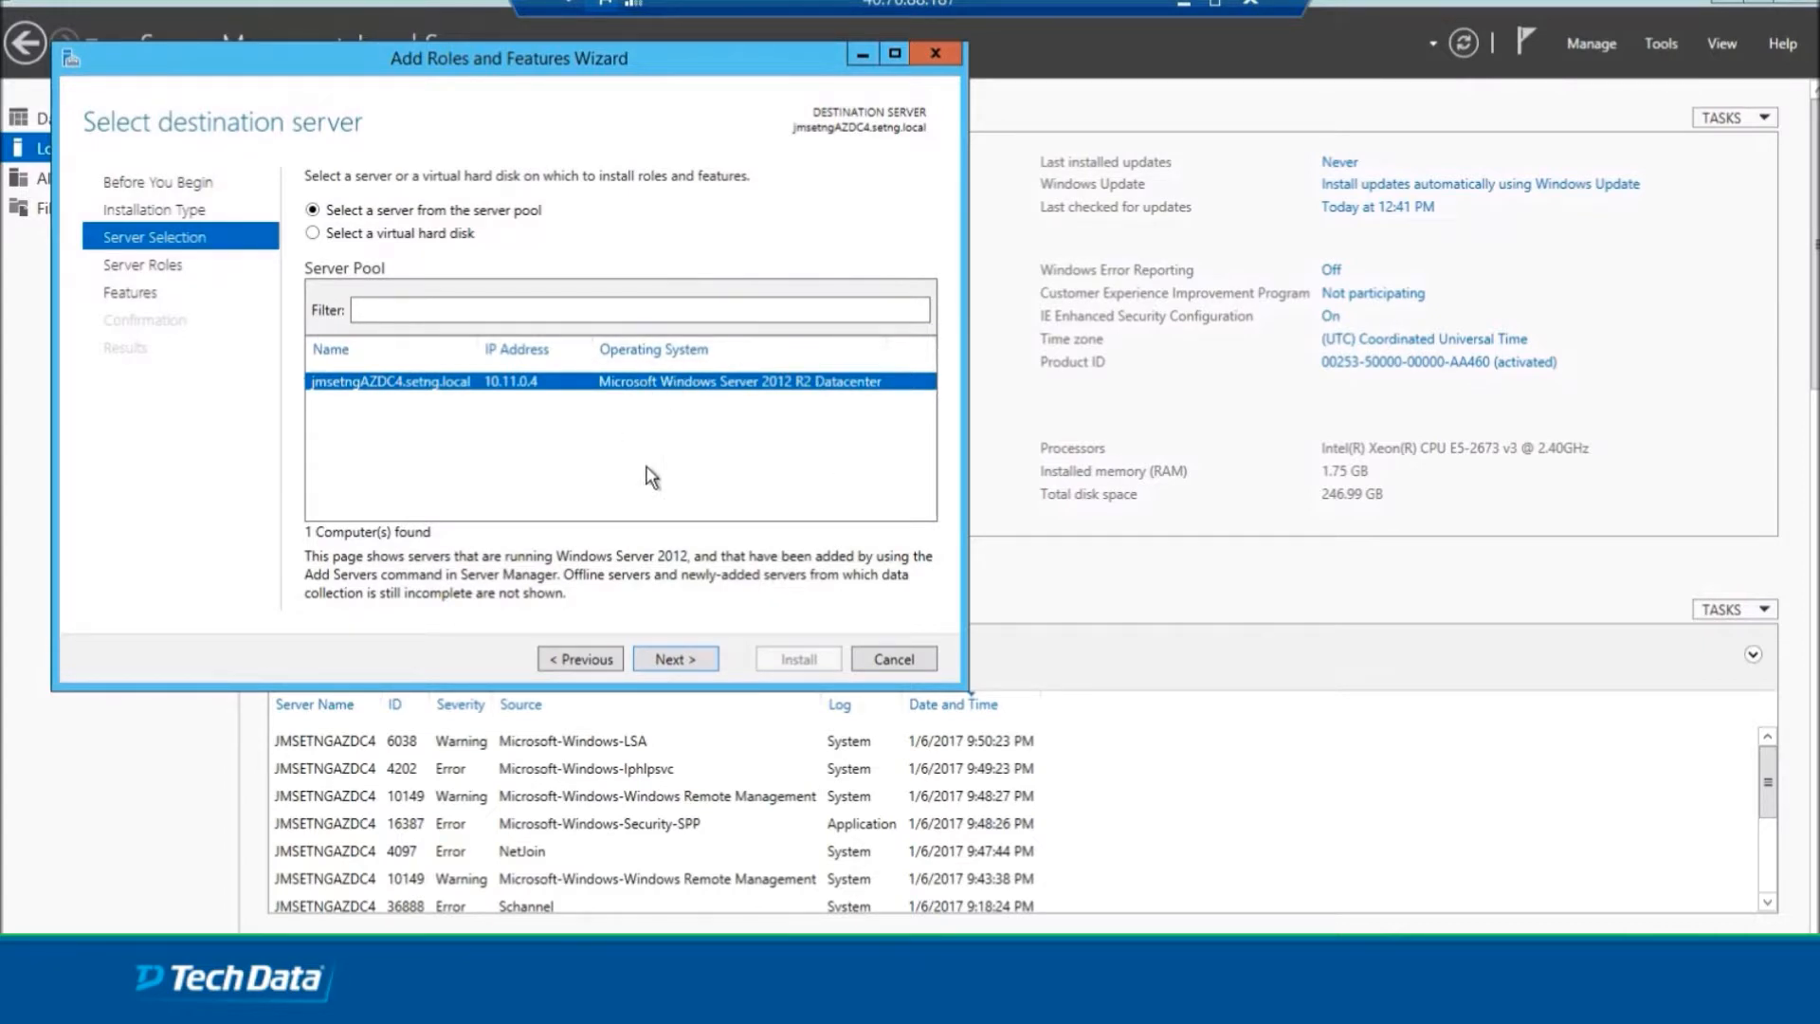
{"action": "left_click", "coordinate": [674, 658]}
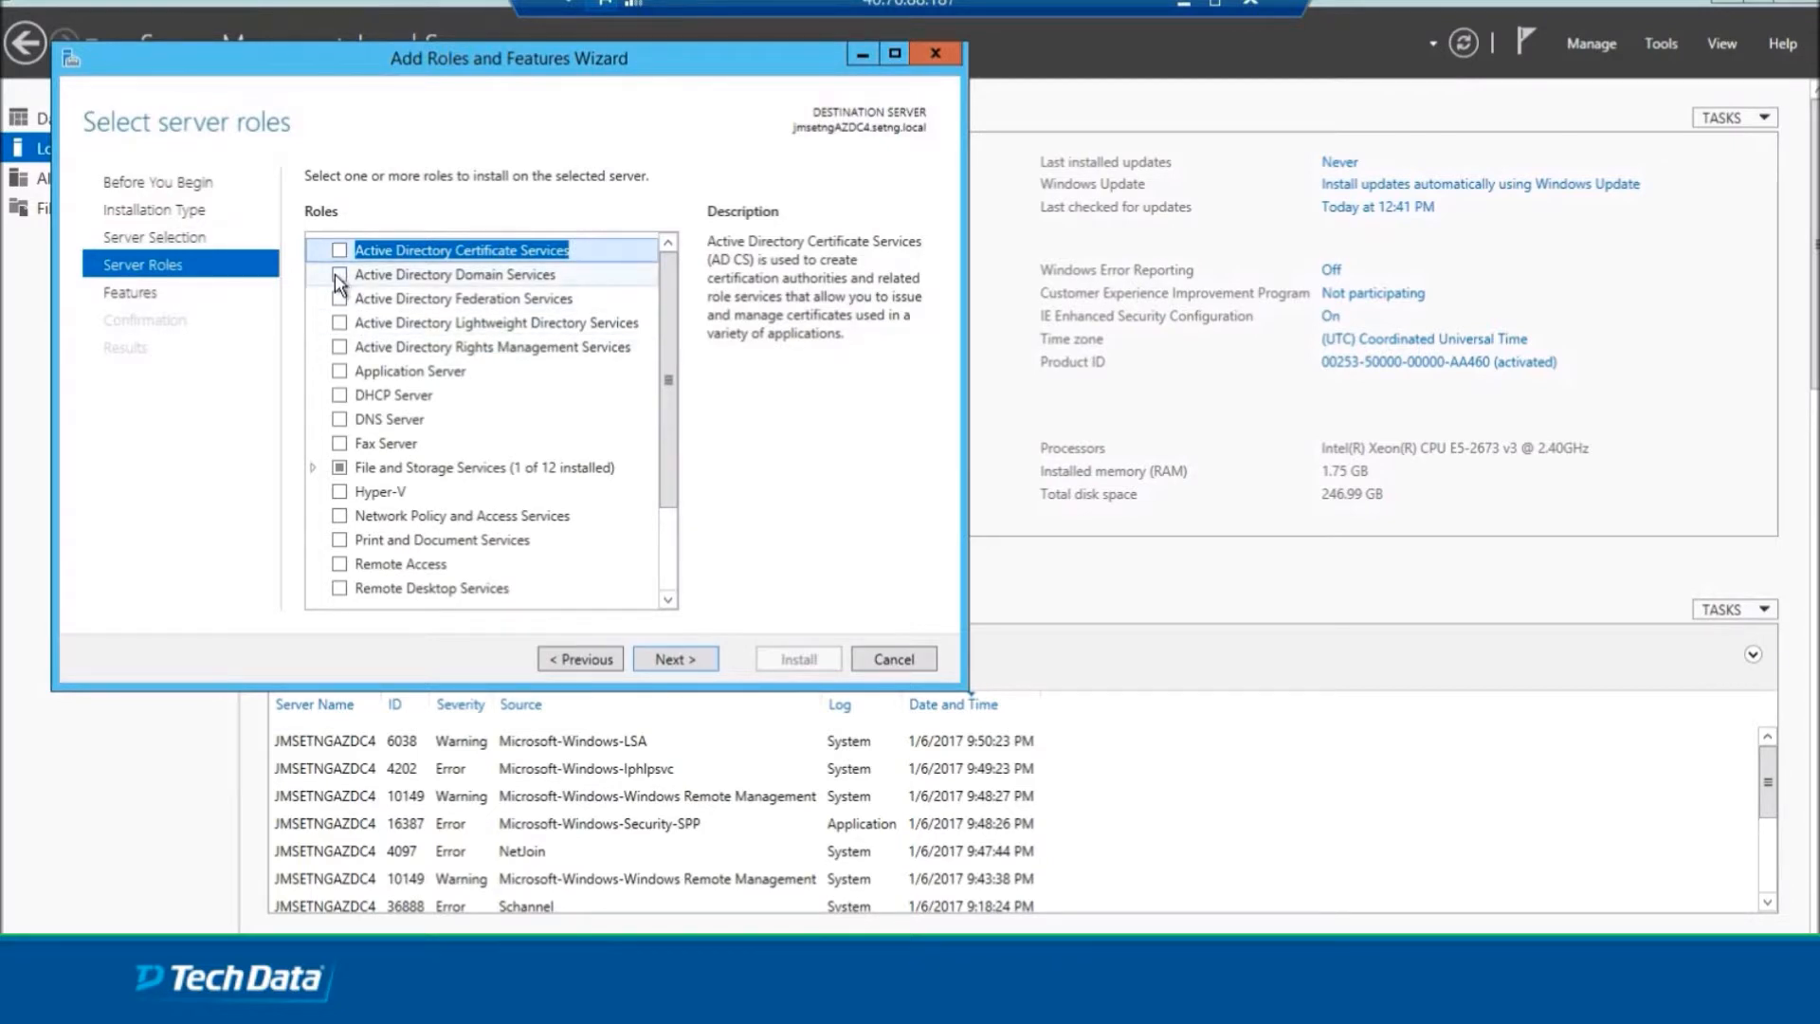
Select the Active Directory Domain Services role with its management tools and reach Confirmation.
{"action": "left_click", "coordinate": [339, 273]}
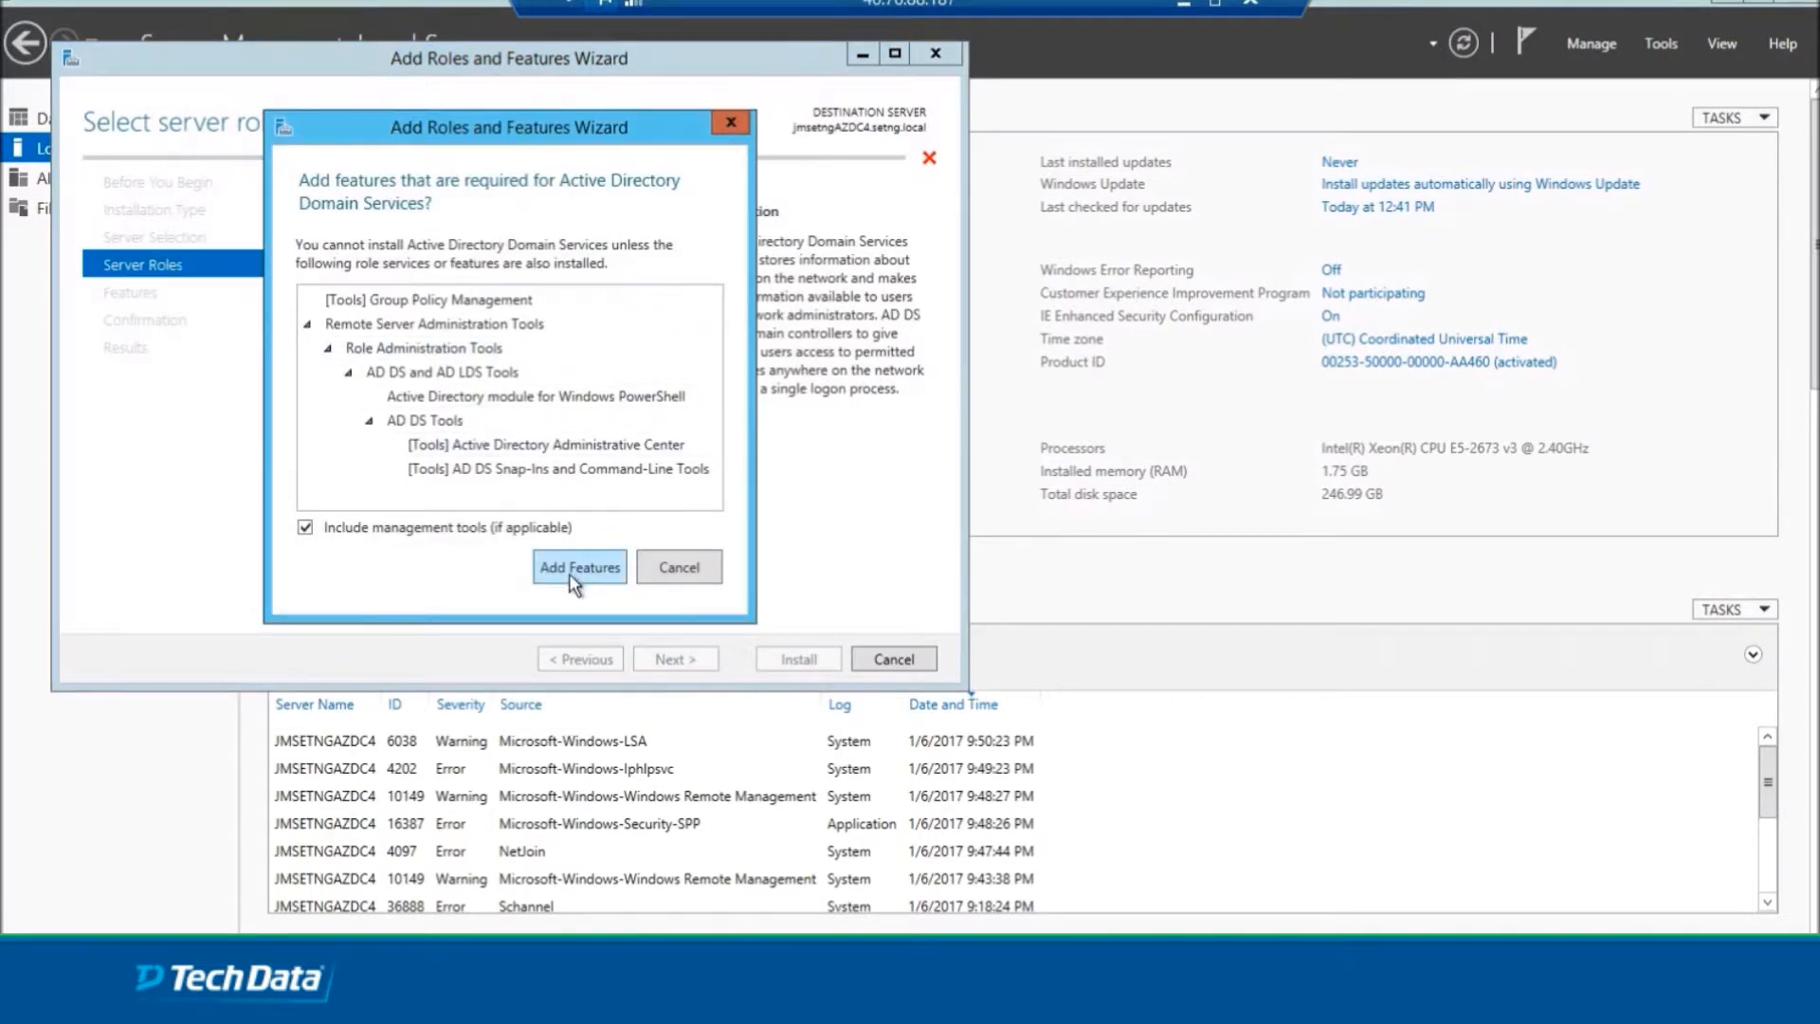
{"action": "left_click", "coordinate": [578, 567]}
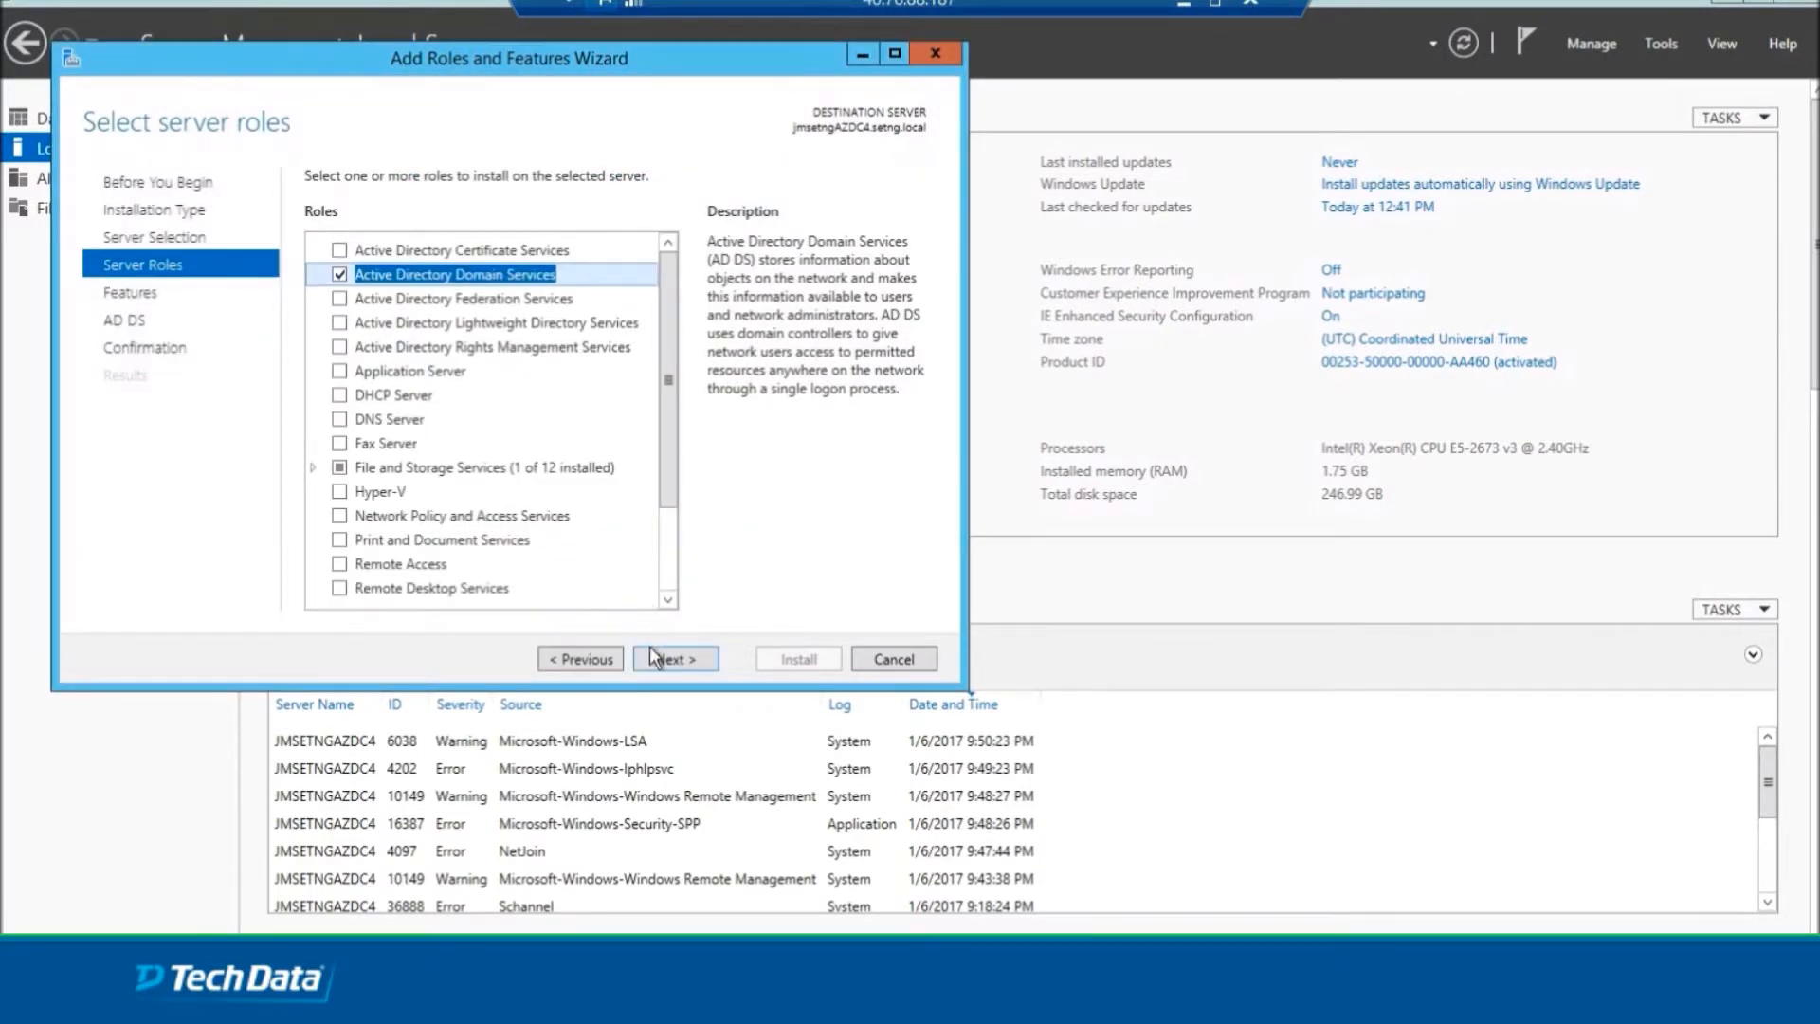
{"action": "left_click", "coordinate": [673, 658]}
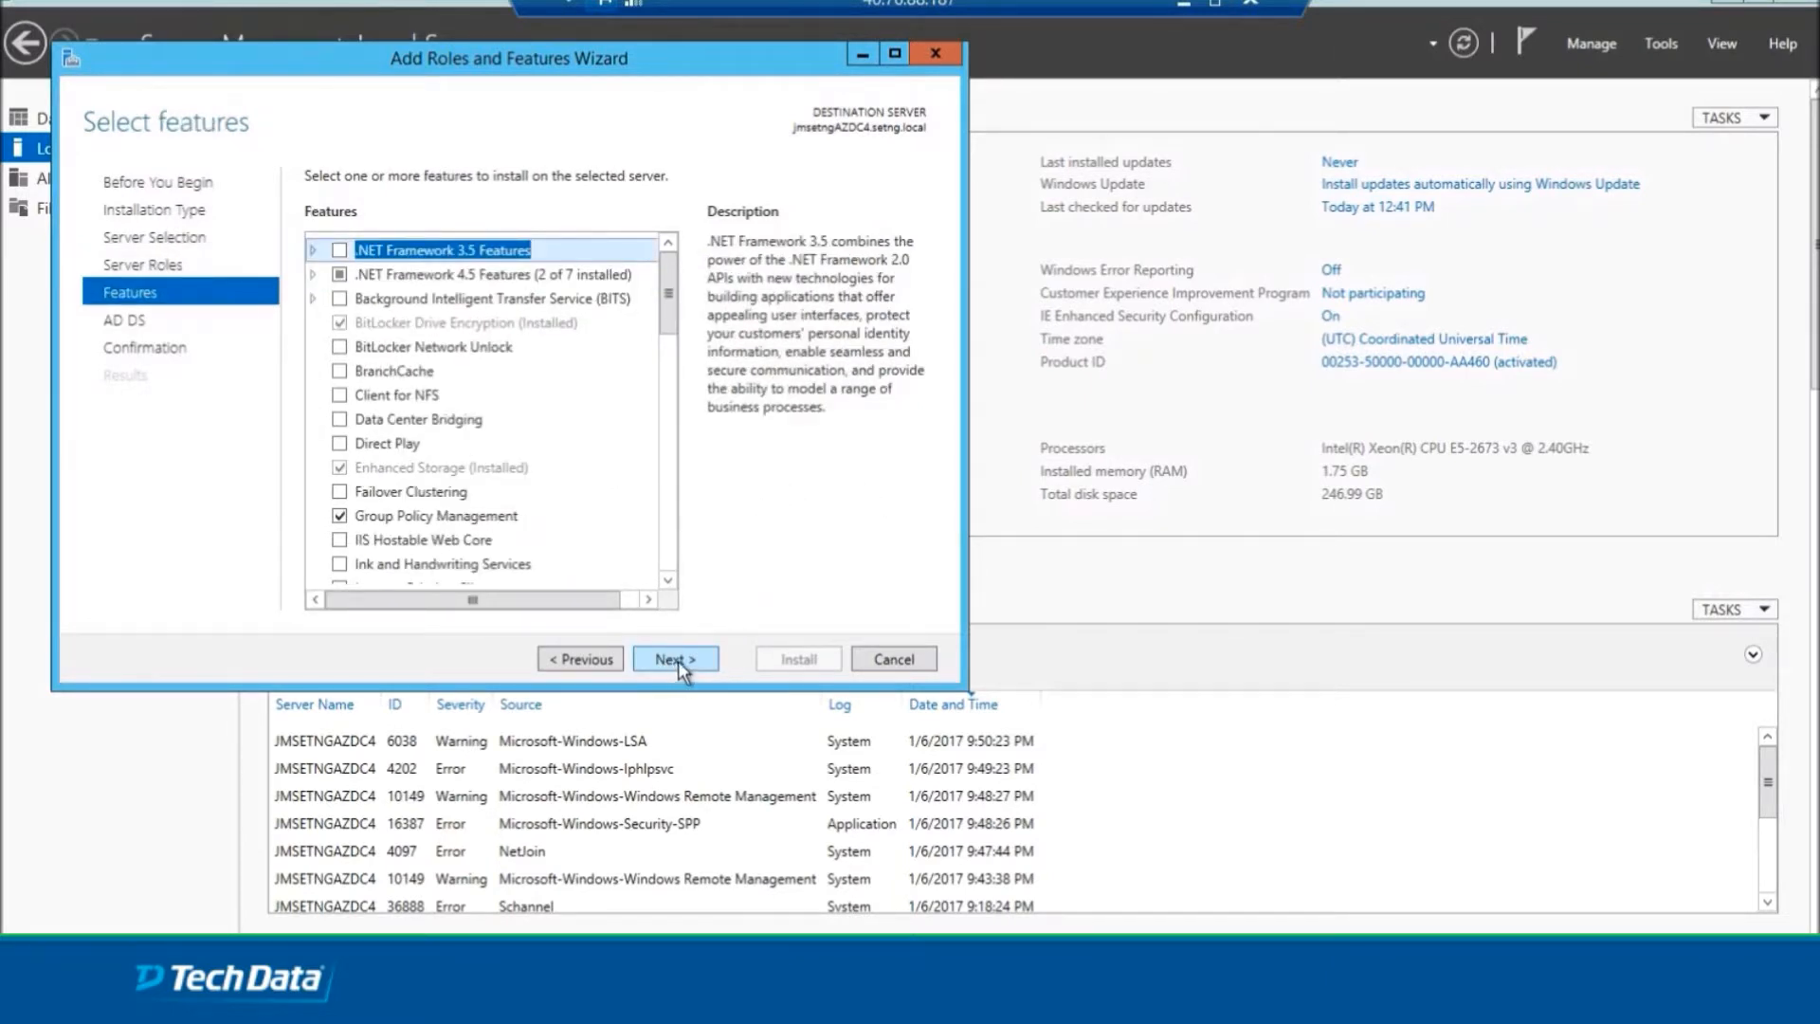
{"action": "left_click", "coordinate": [674, 658]}
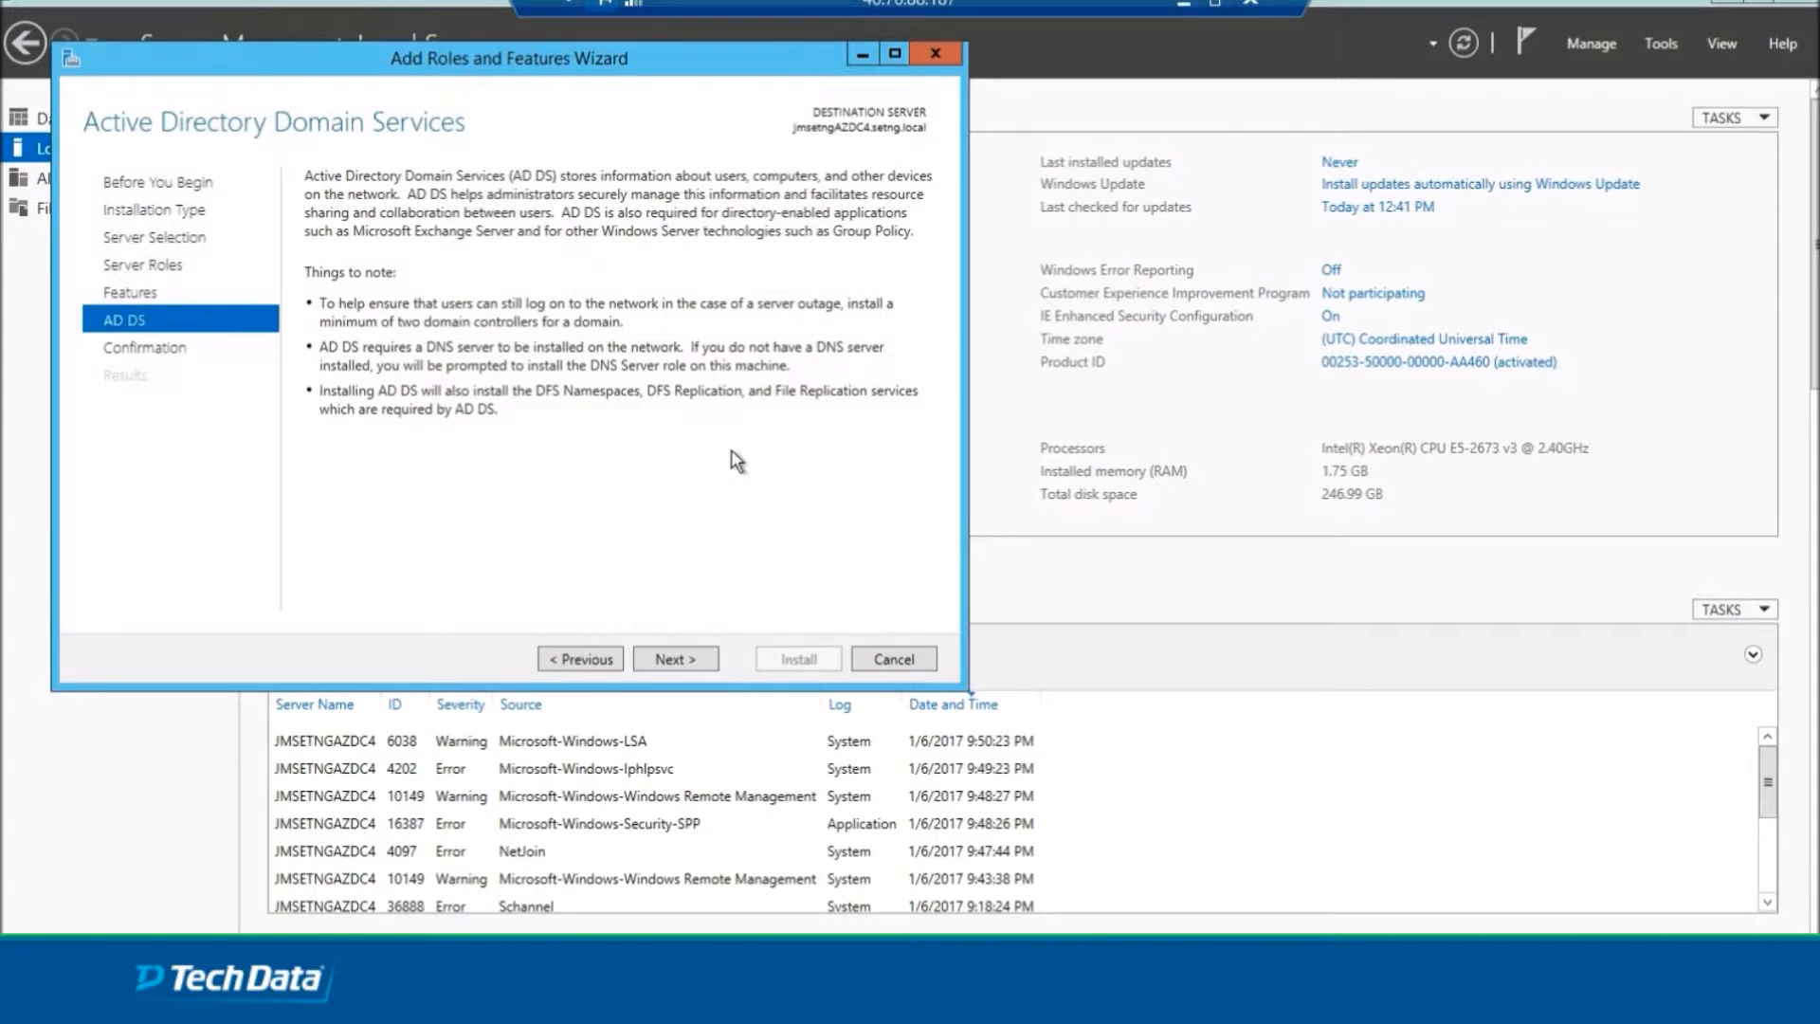
{"action": "mouse_move", "coordinate": [684, 400]}
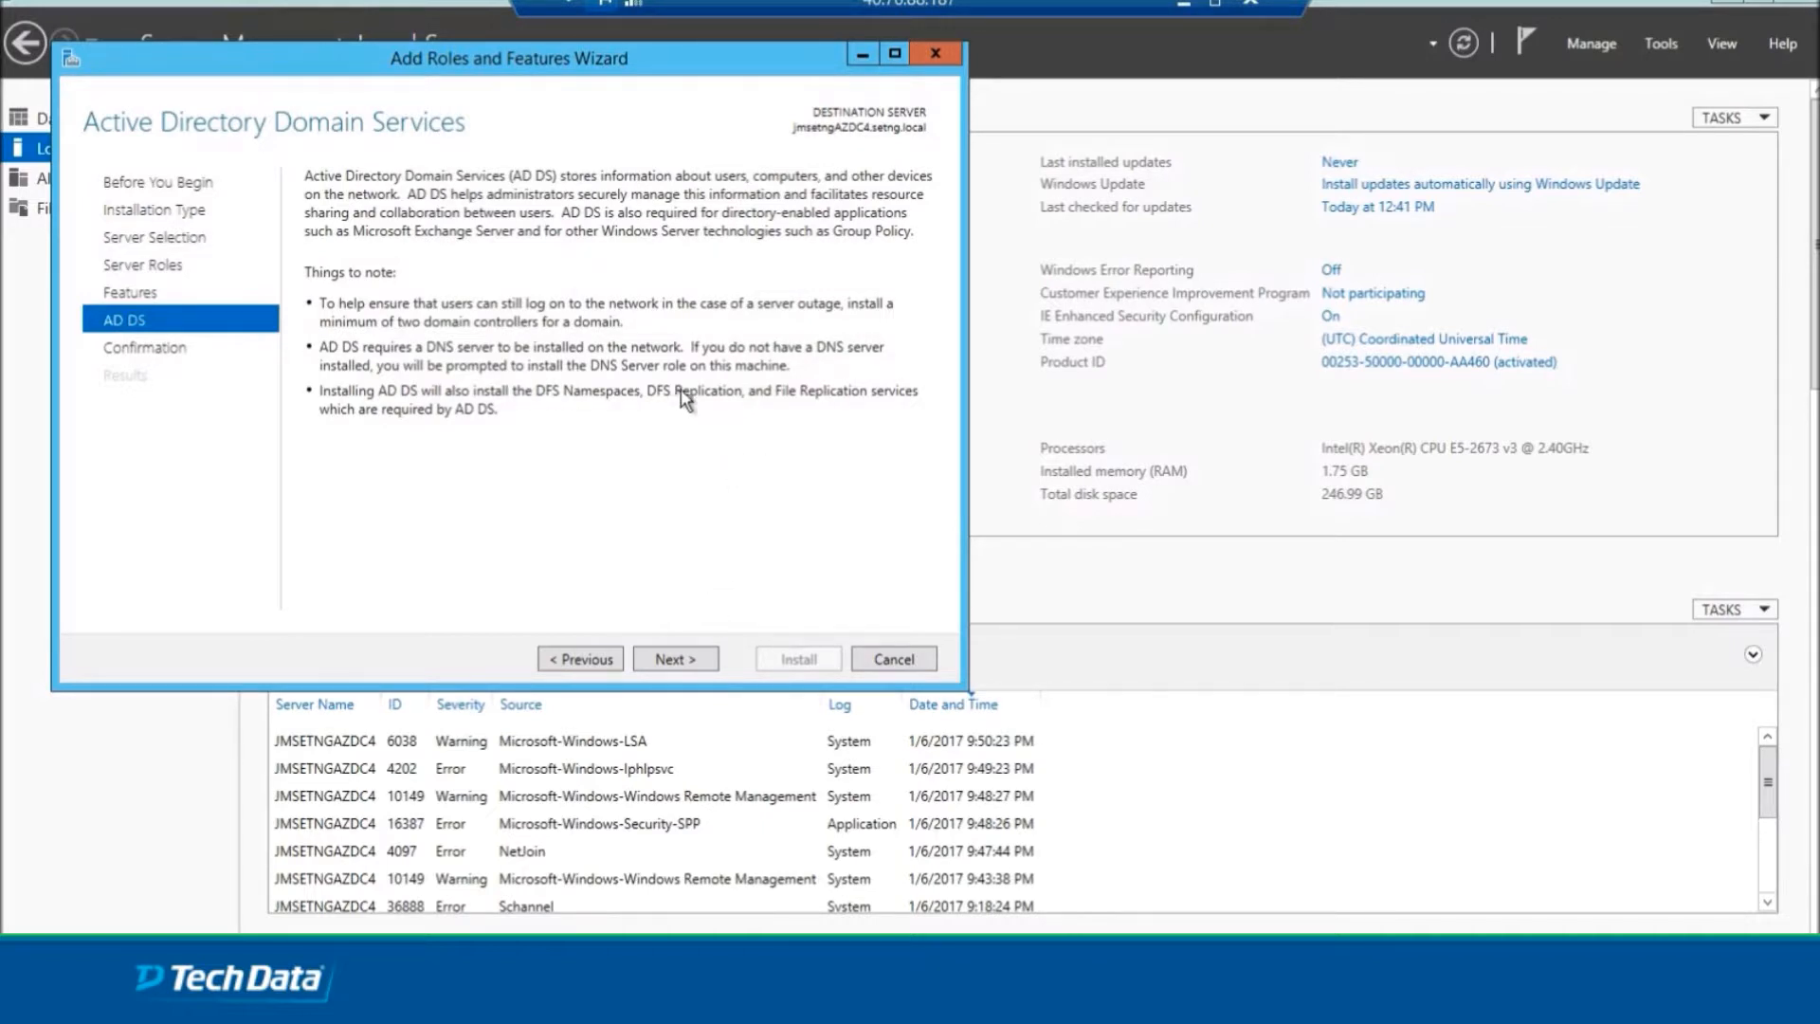
{"action": "mouse_move", "coordinate": [669, 472]}
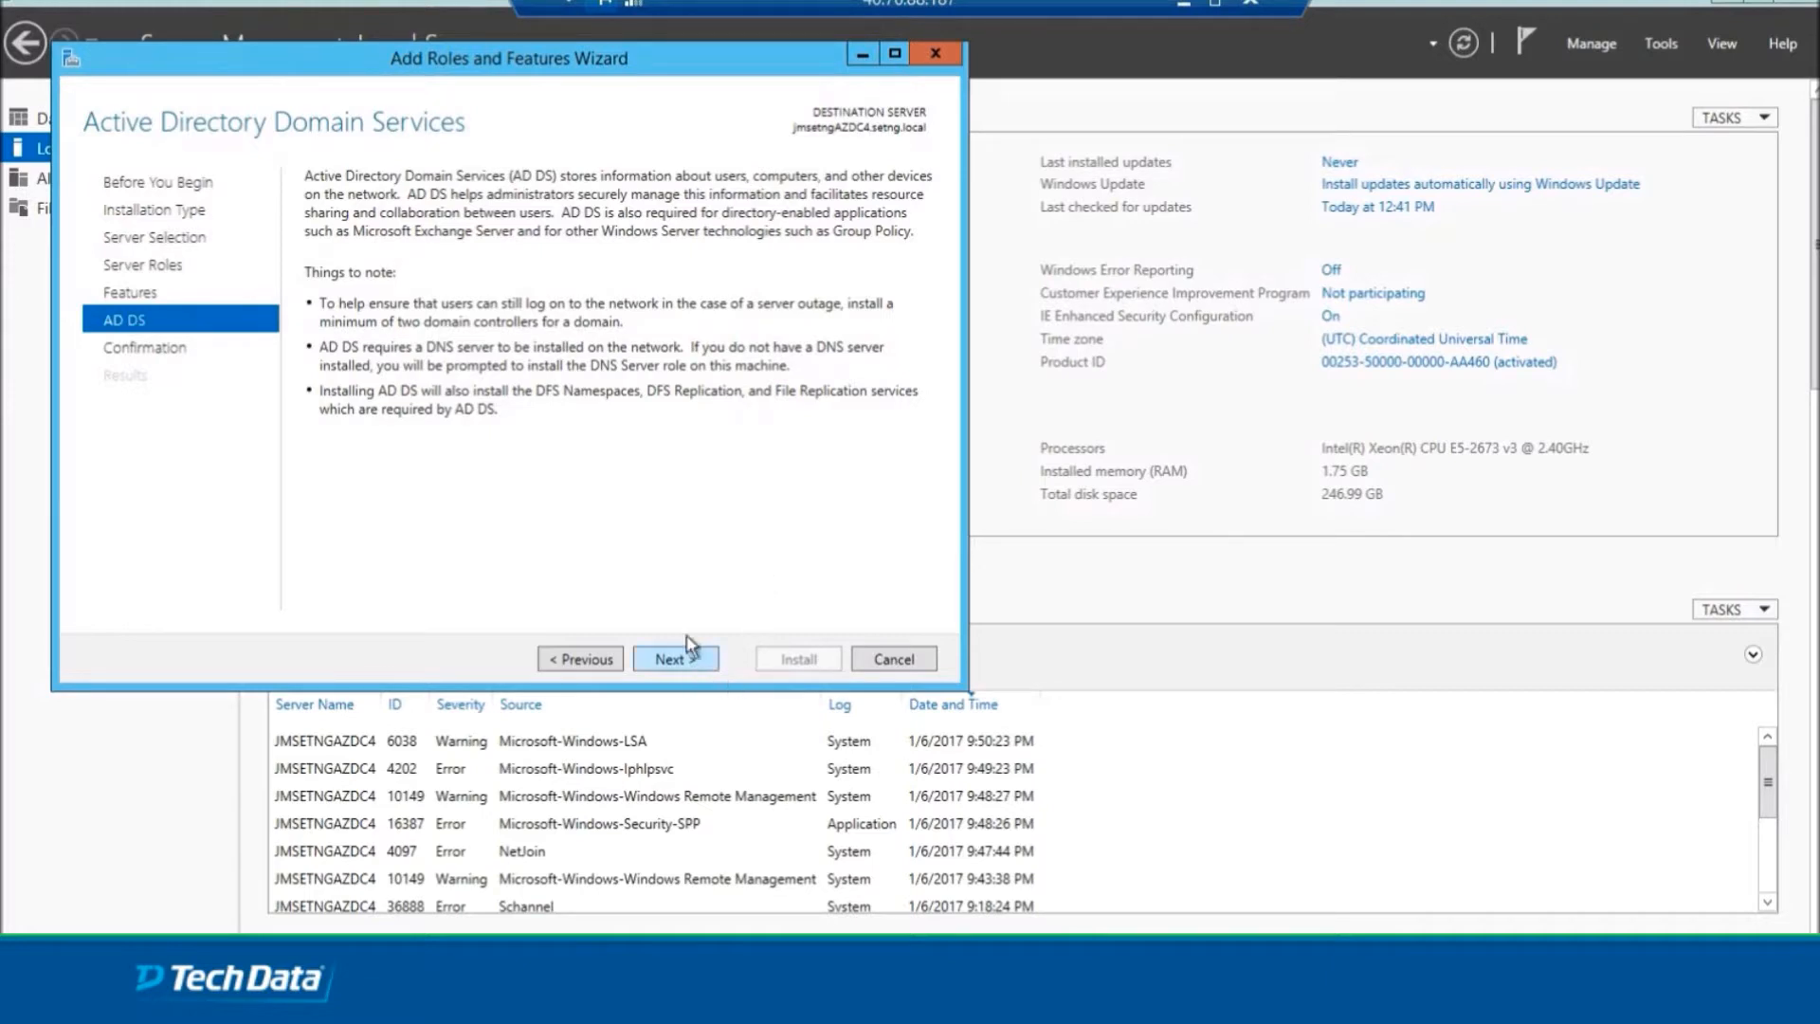
{"action": "left_click", "coordinate": [675, 658]}
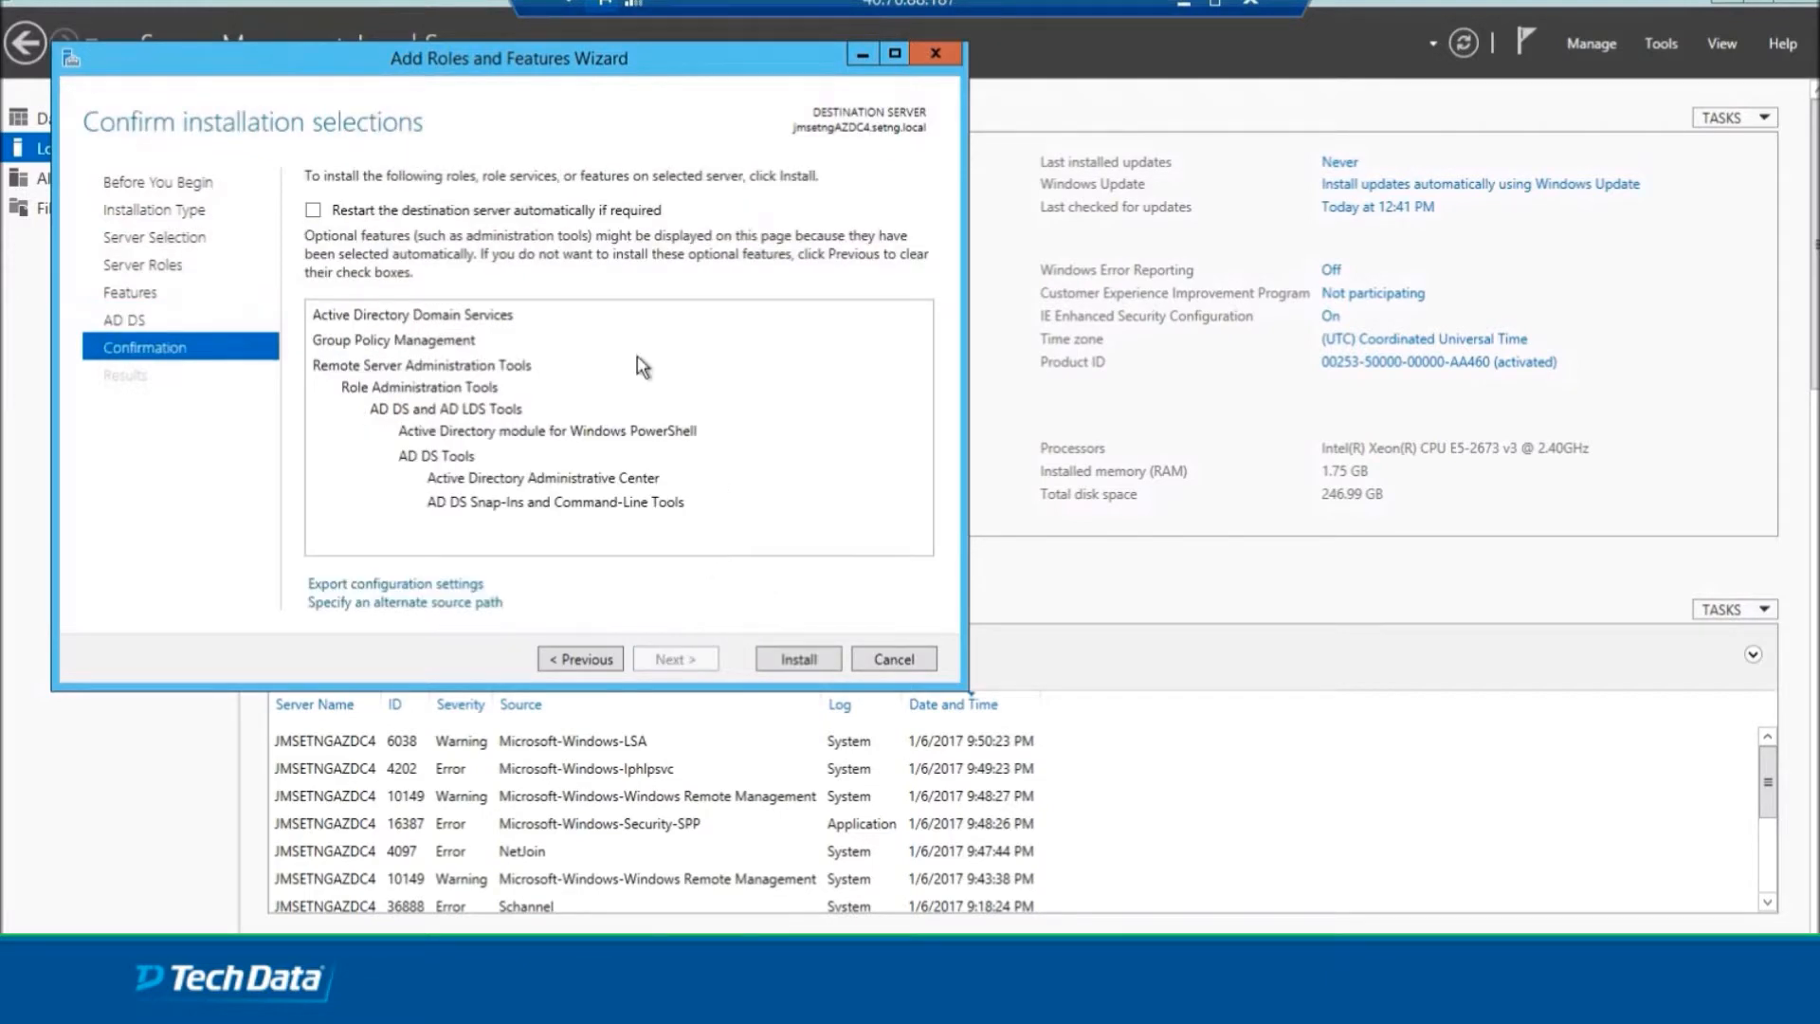
Allow the destination server to restart automatically if required.
{"action": "left_click", "coordinate": [313, 210]}
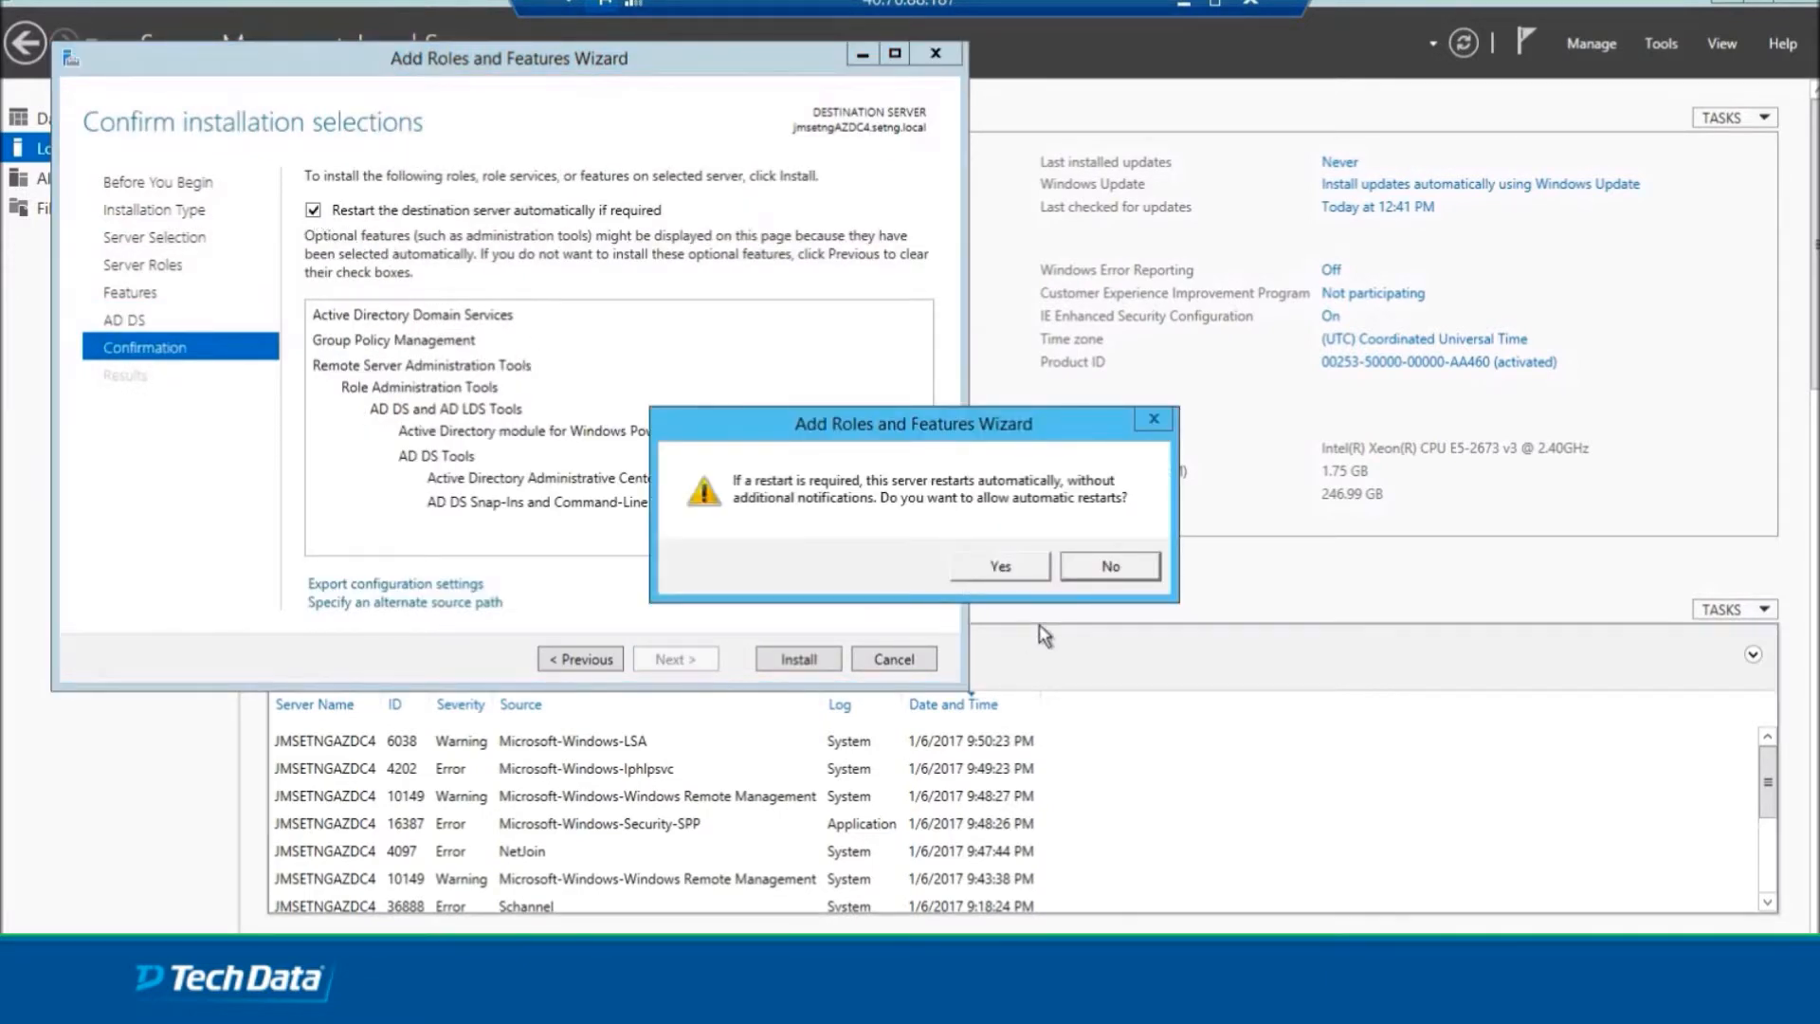
{"action": "left_click", "coordinate": [999, 565]}
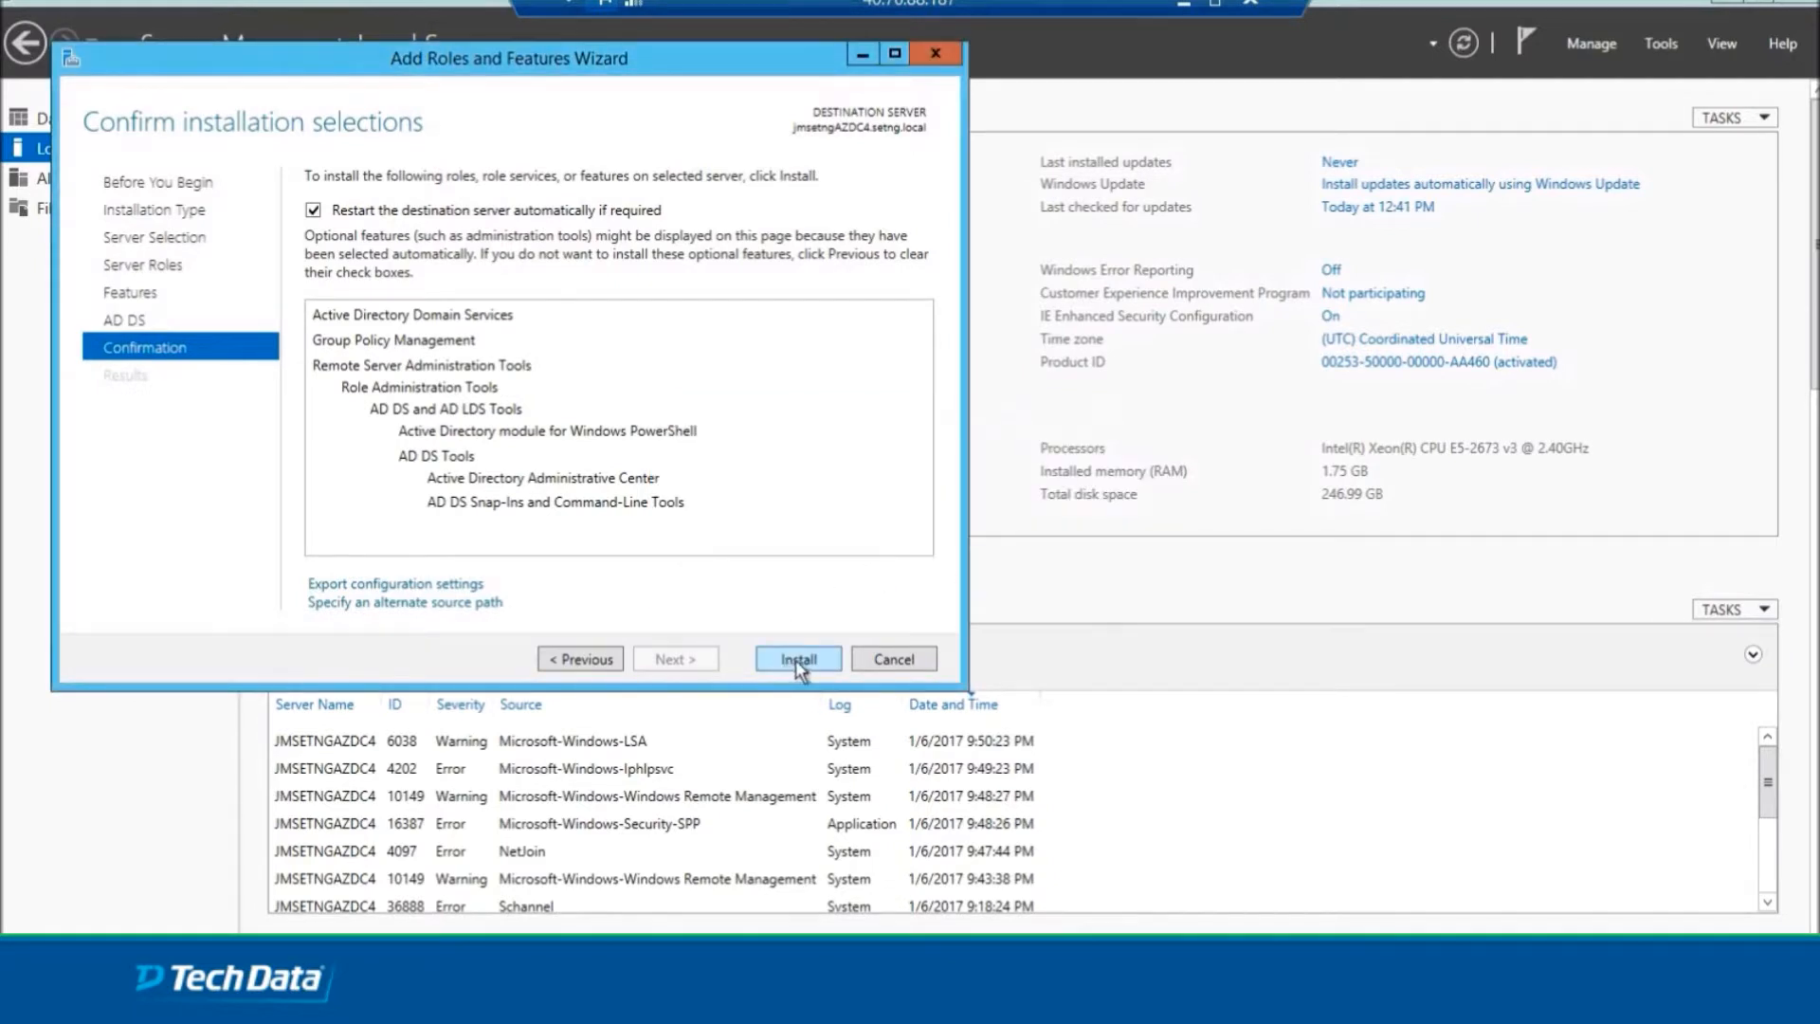
Install Active Directory Domain Services, close the finished wizard and view the post-deployment notifications.
{"action": "left_click", "coordinate": [798, 658]}
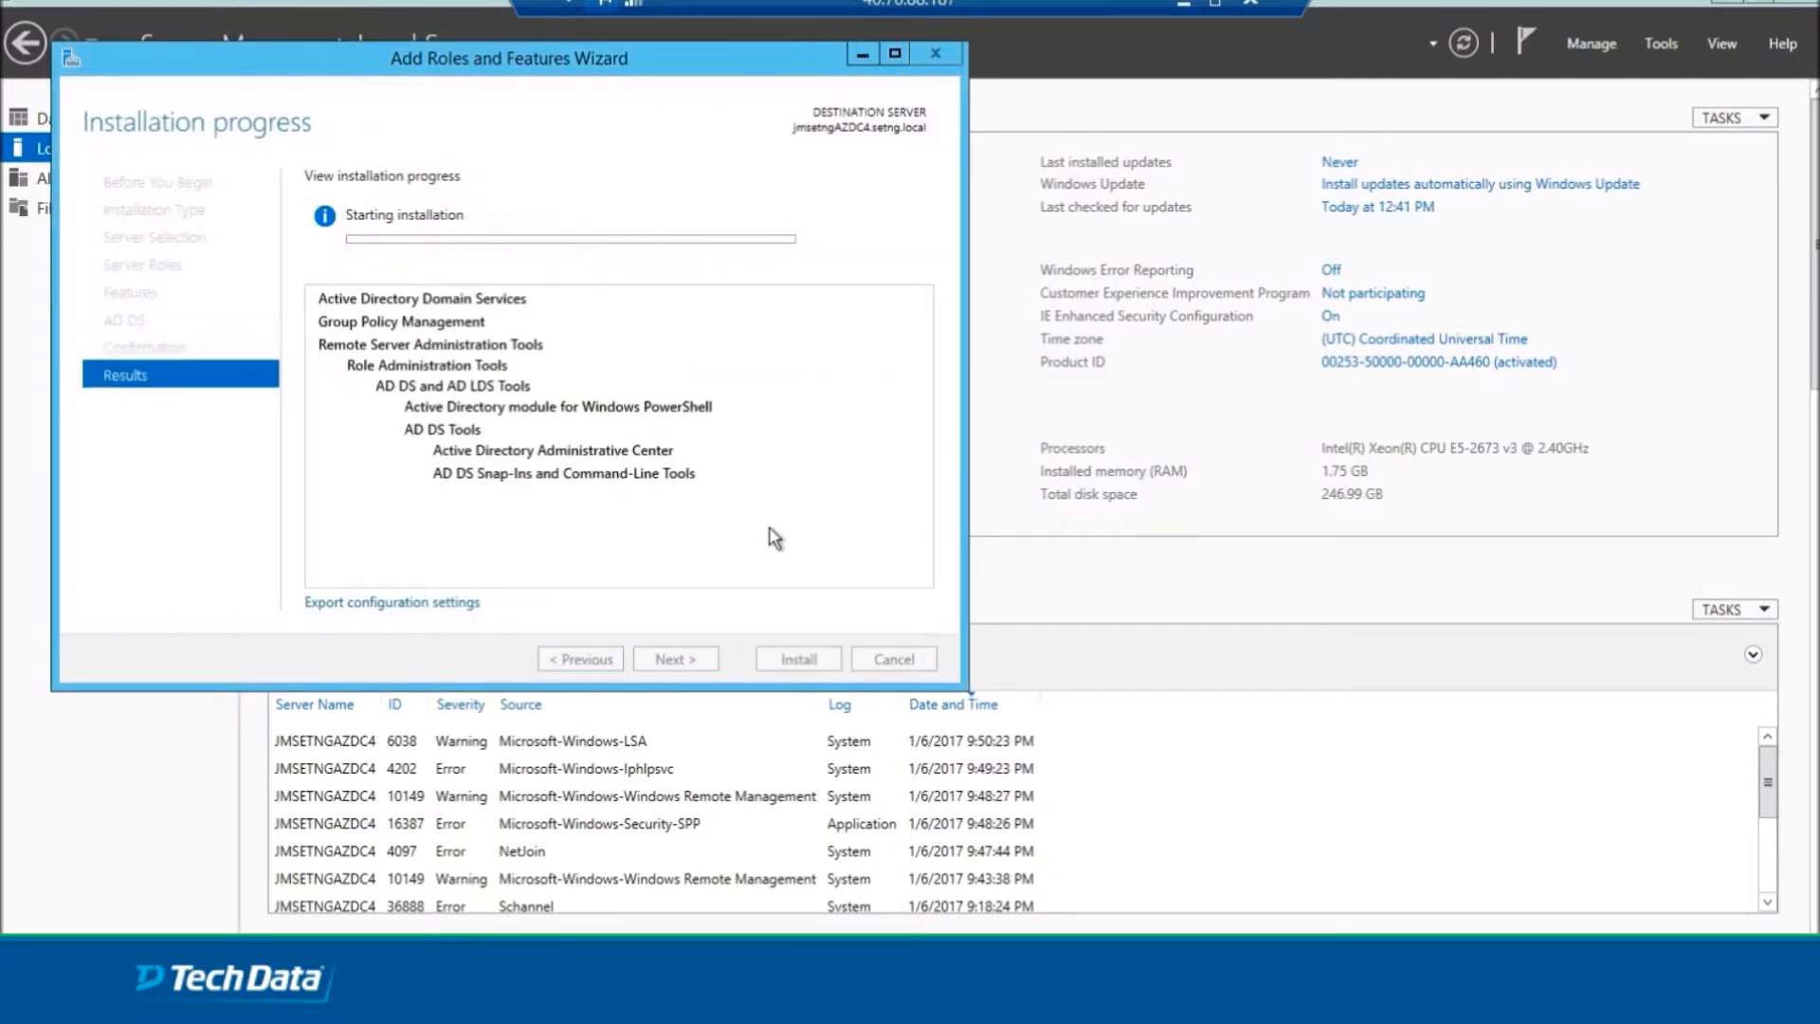
{"action": "mouse_move", "coordinate": [828, 525]}
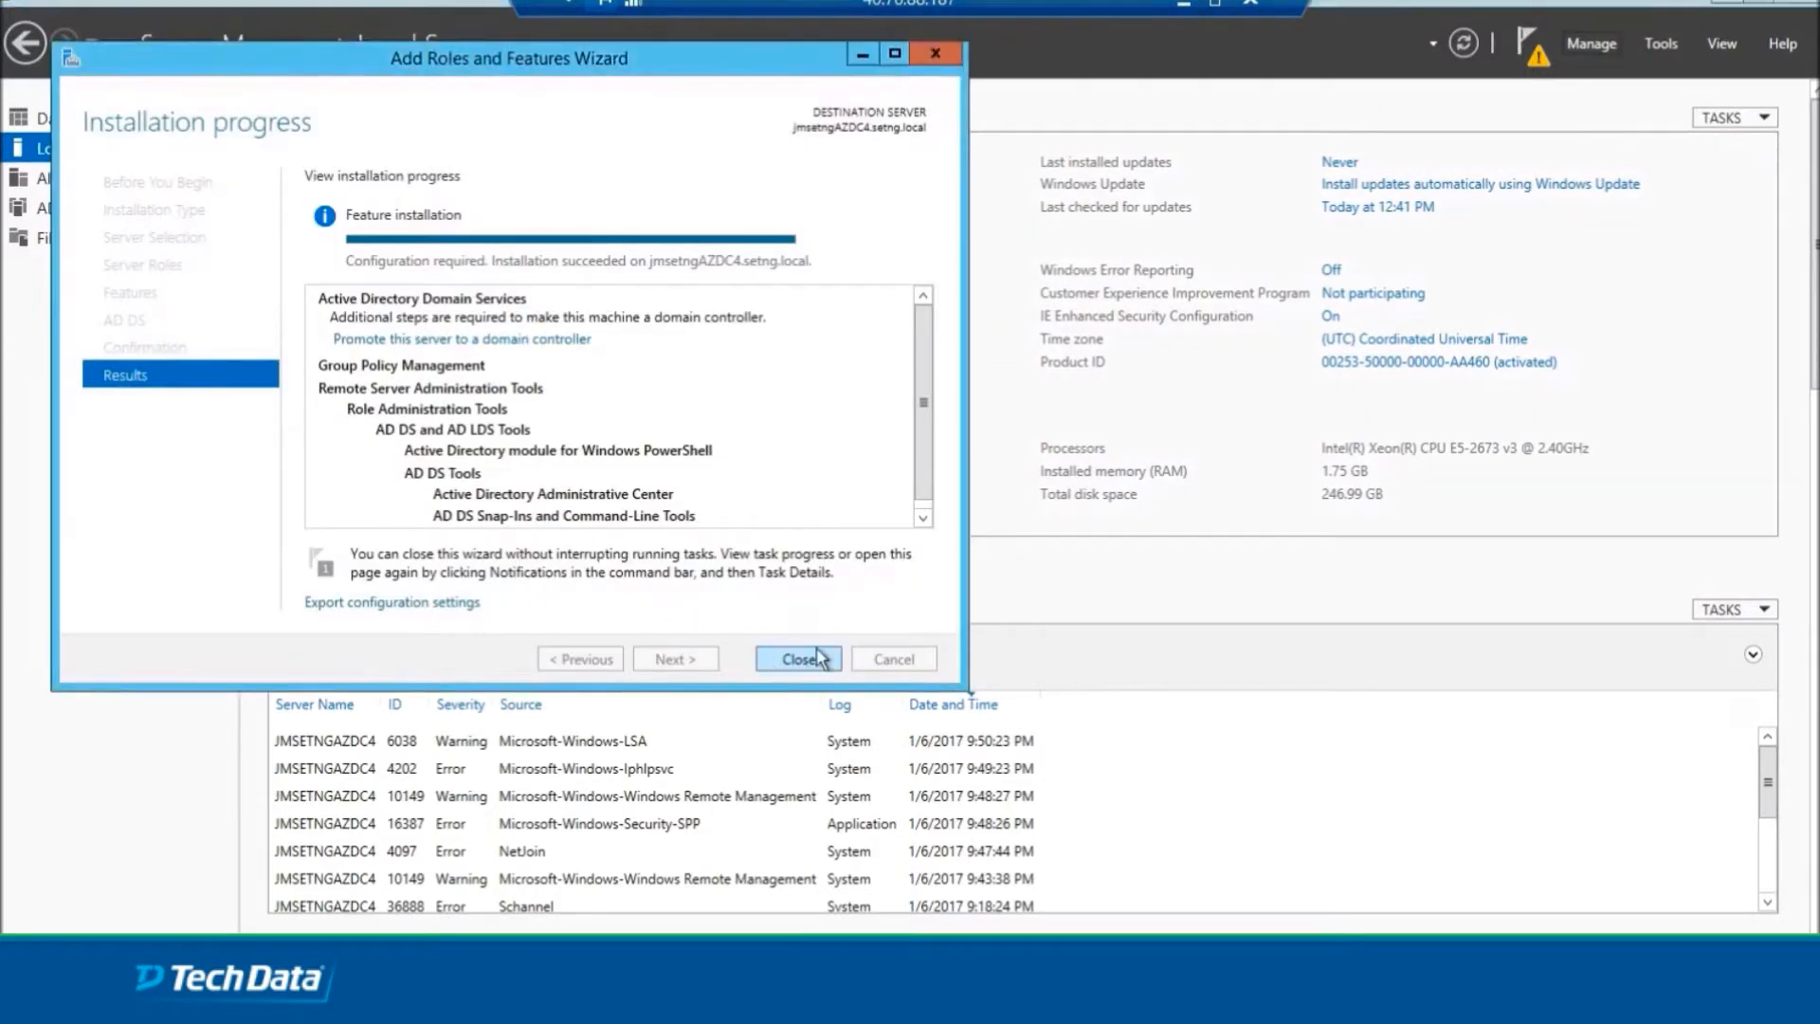
{"action": "left_click", "coordinate": [798, 658]}
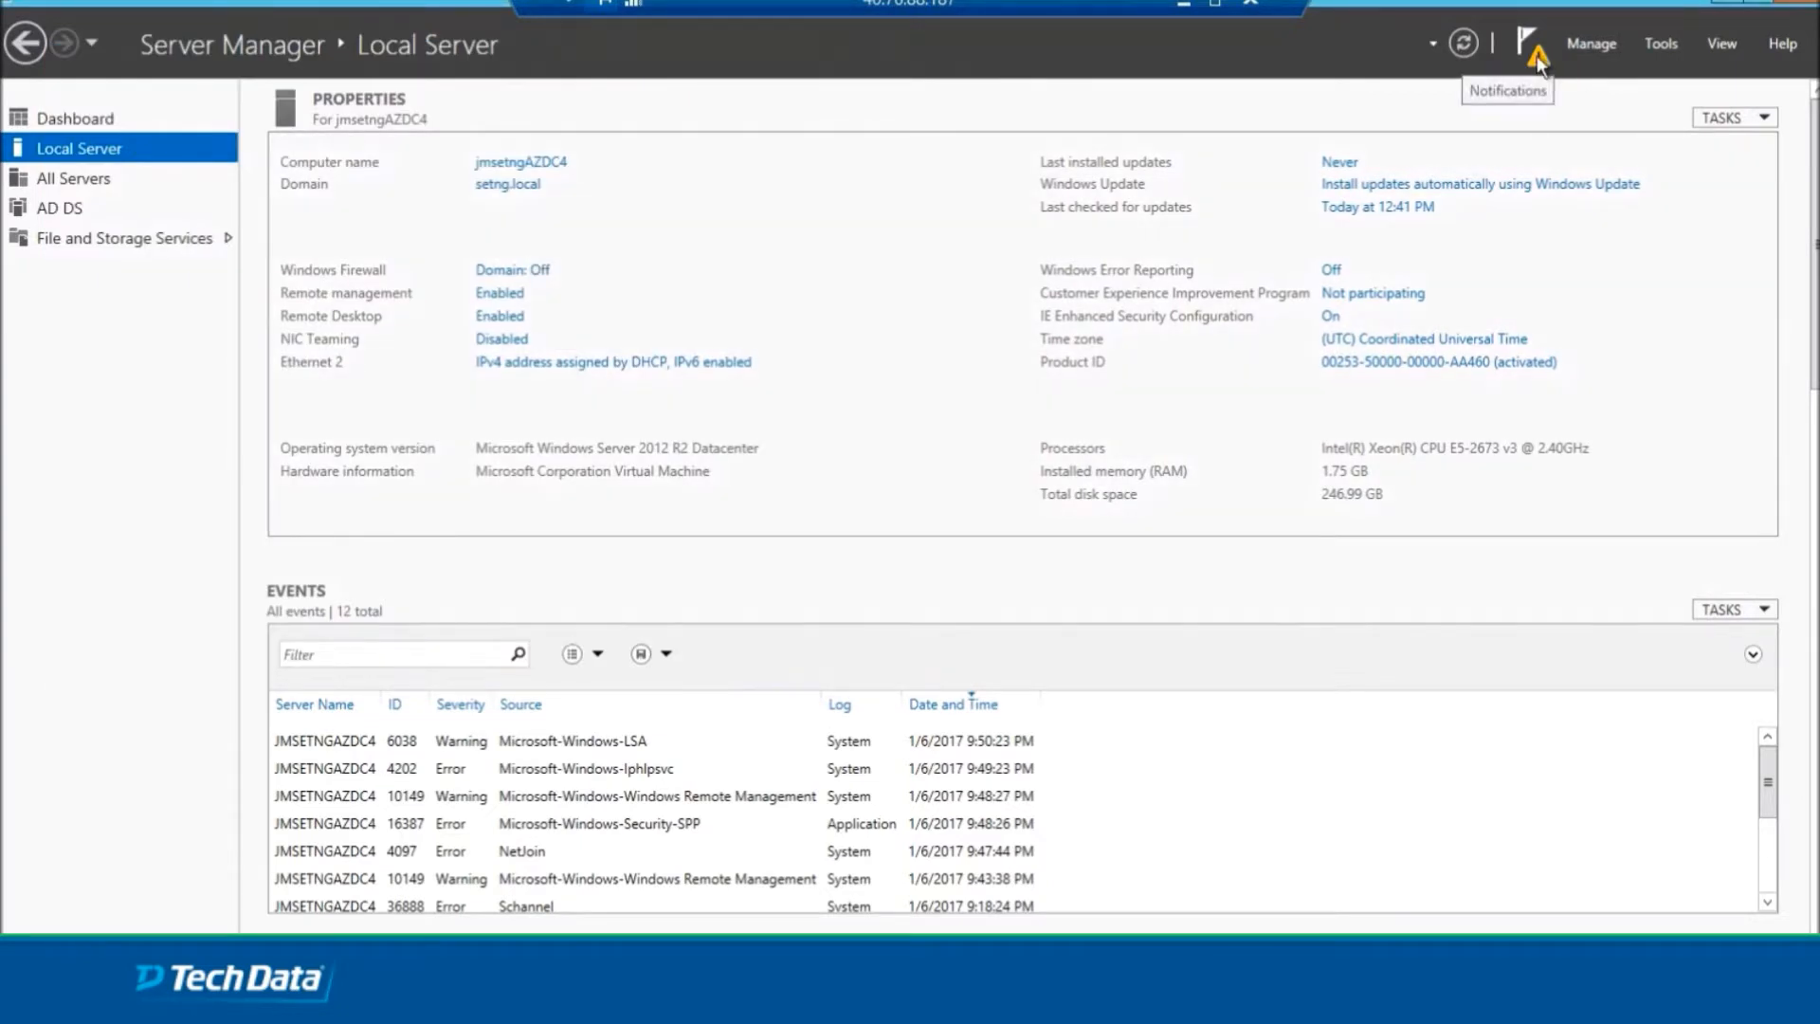
{"action": "left_click", "coordinate": [1532, 43]}
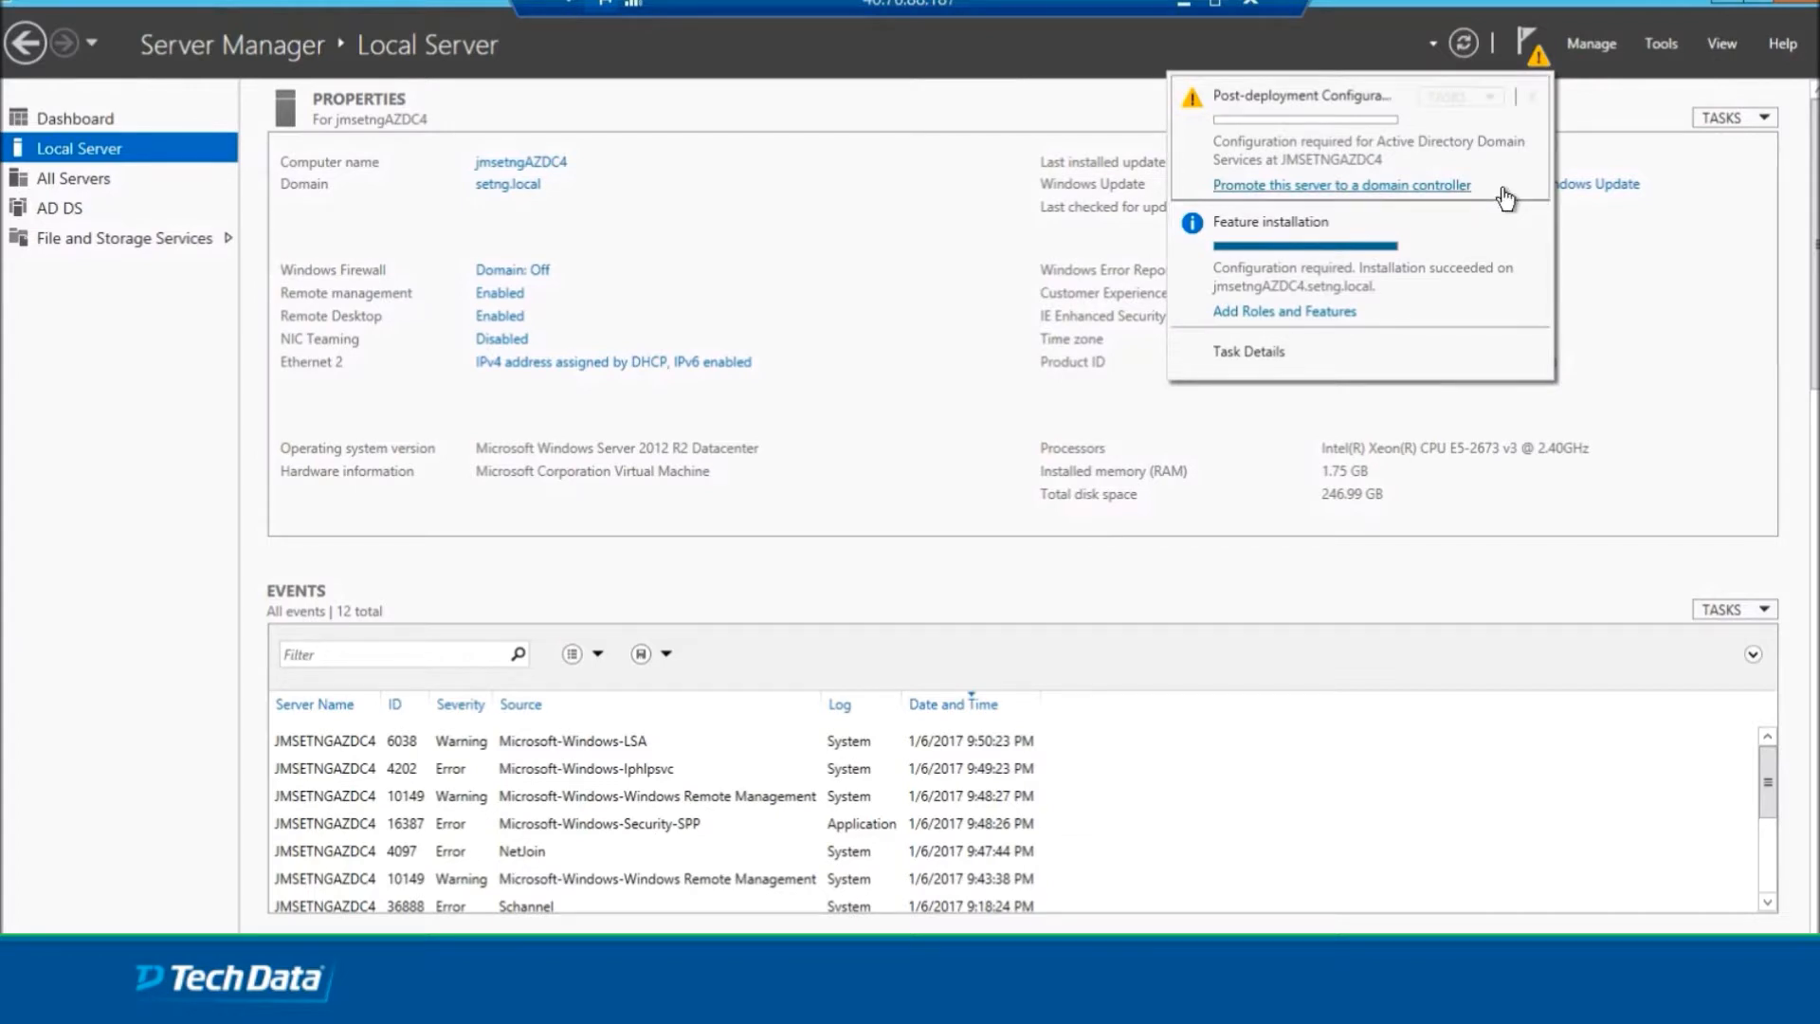
Promote the server as an additional domain controller for the existing setng.local domain.
{"action": "left_click", "coordinate": [1529, 44]}
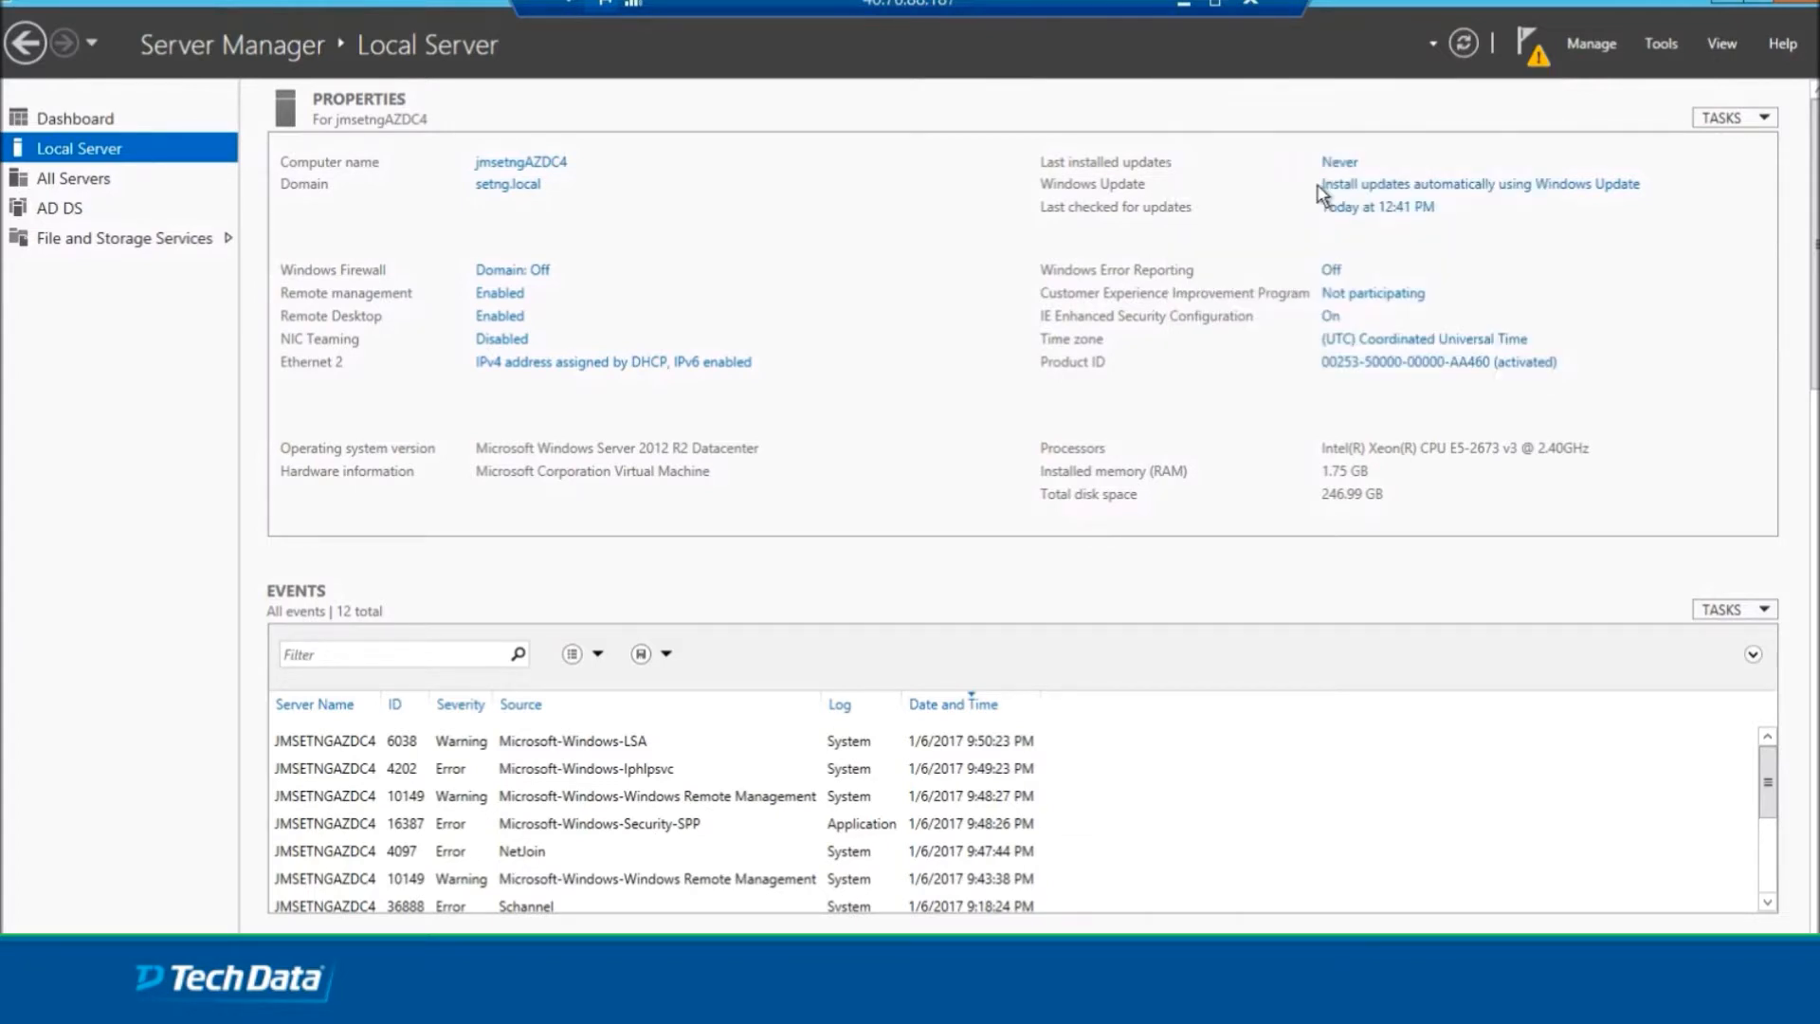
{"action": "mouse_move", "coordinate": [1132, 227]}
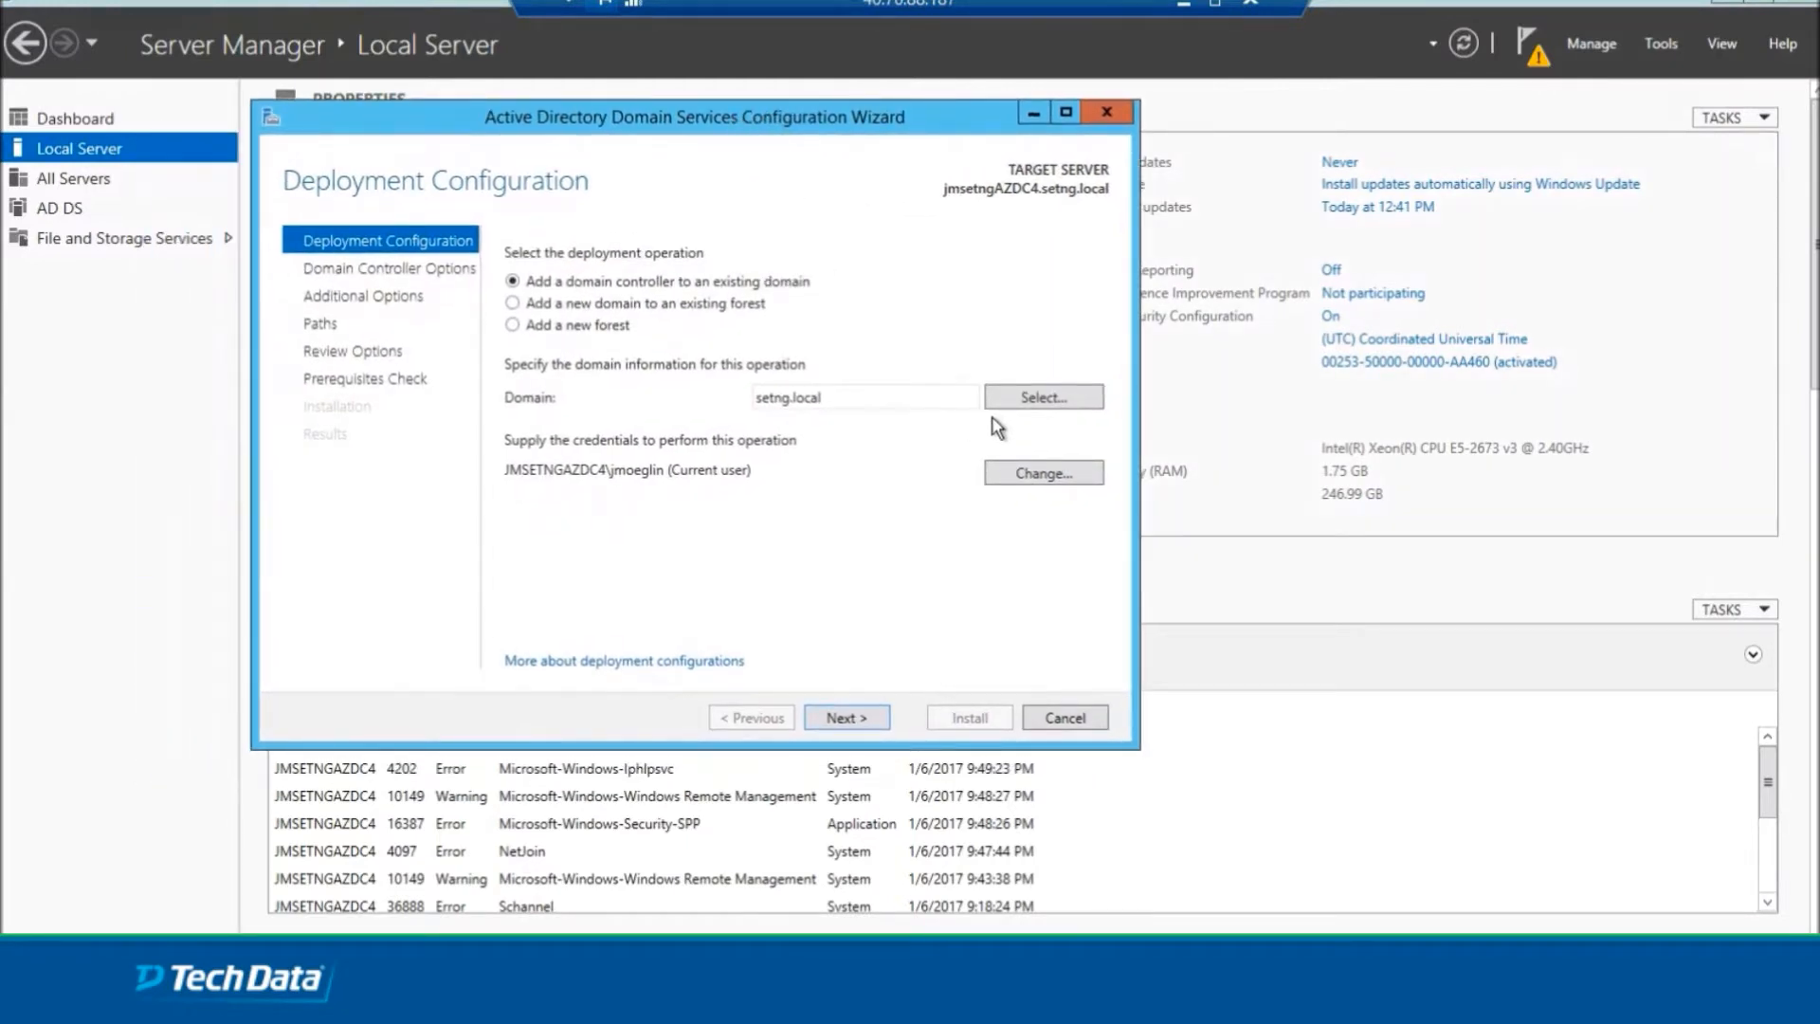
{"action": "mouse_move", "coordinate": [956, 541]}
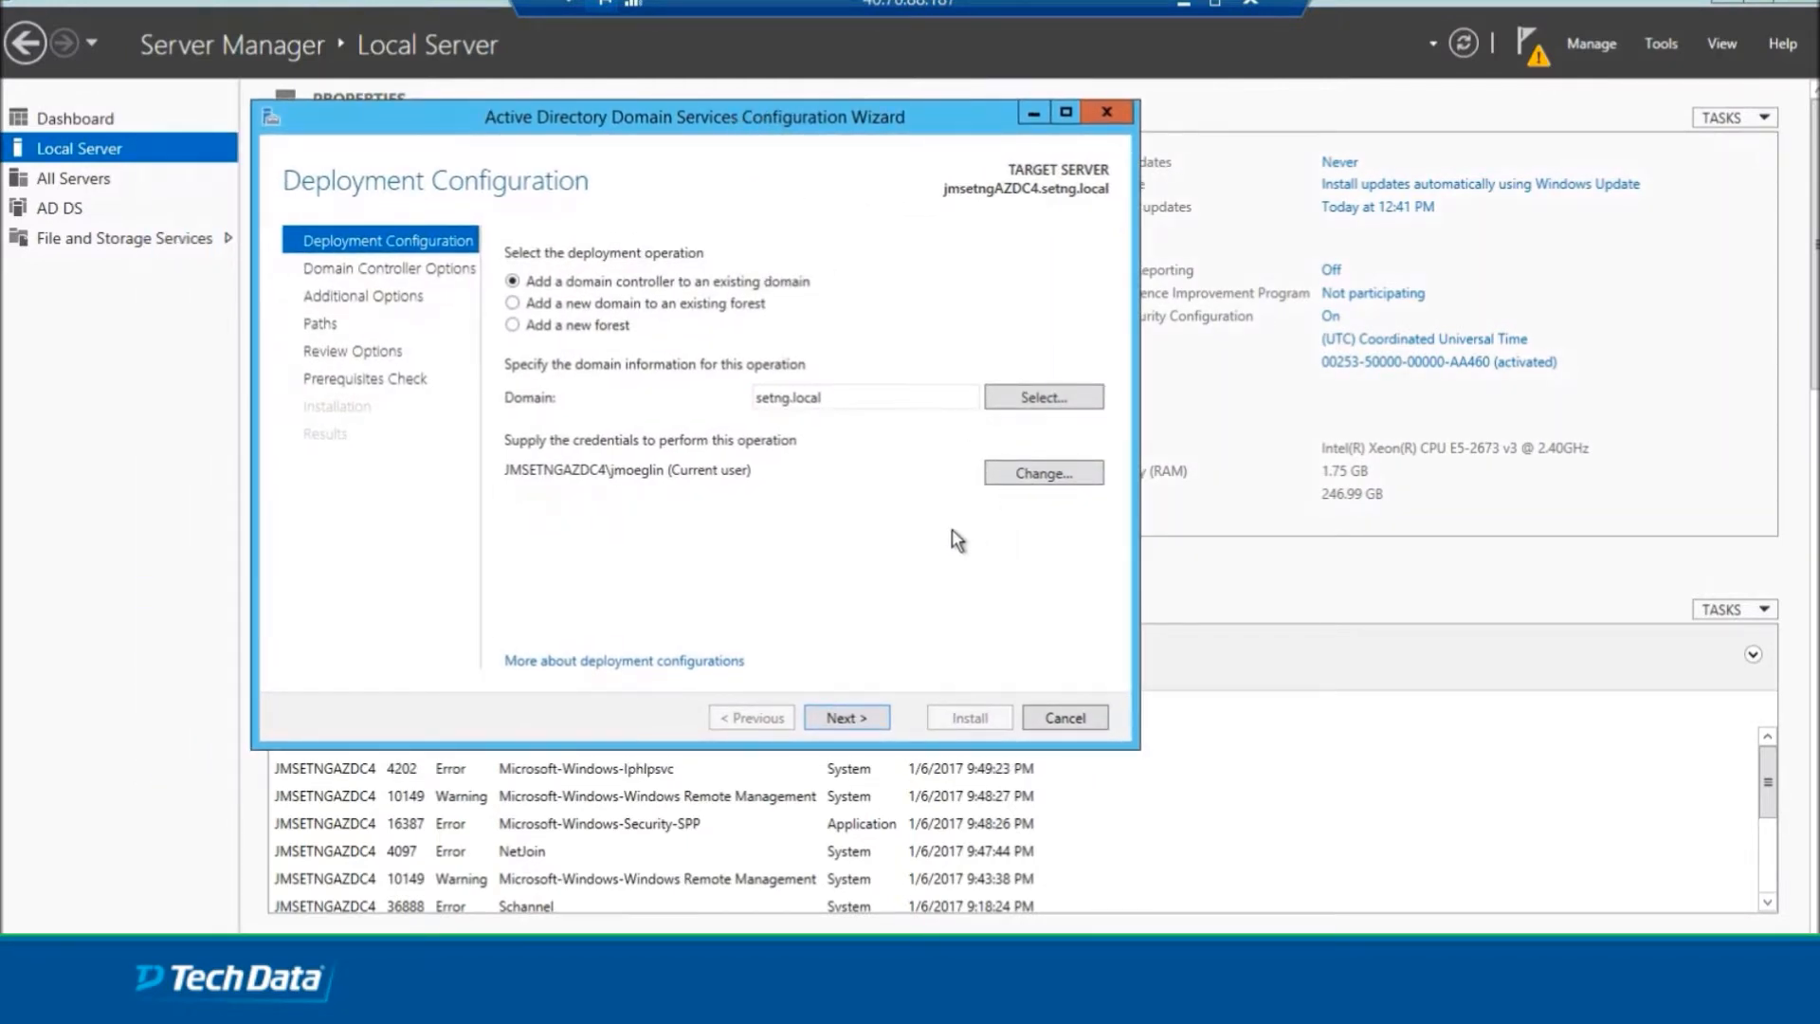
{"action": "mouse_move", "coordinate": [984, 493]}
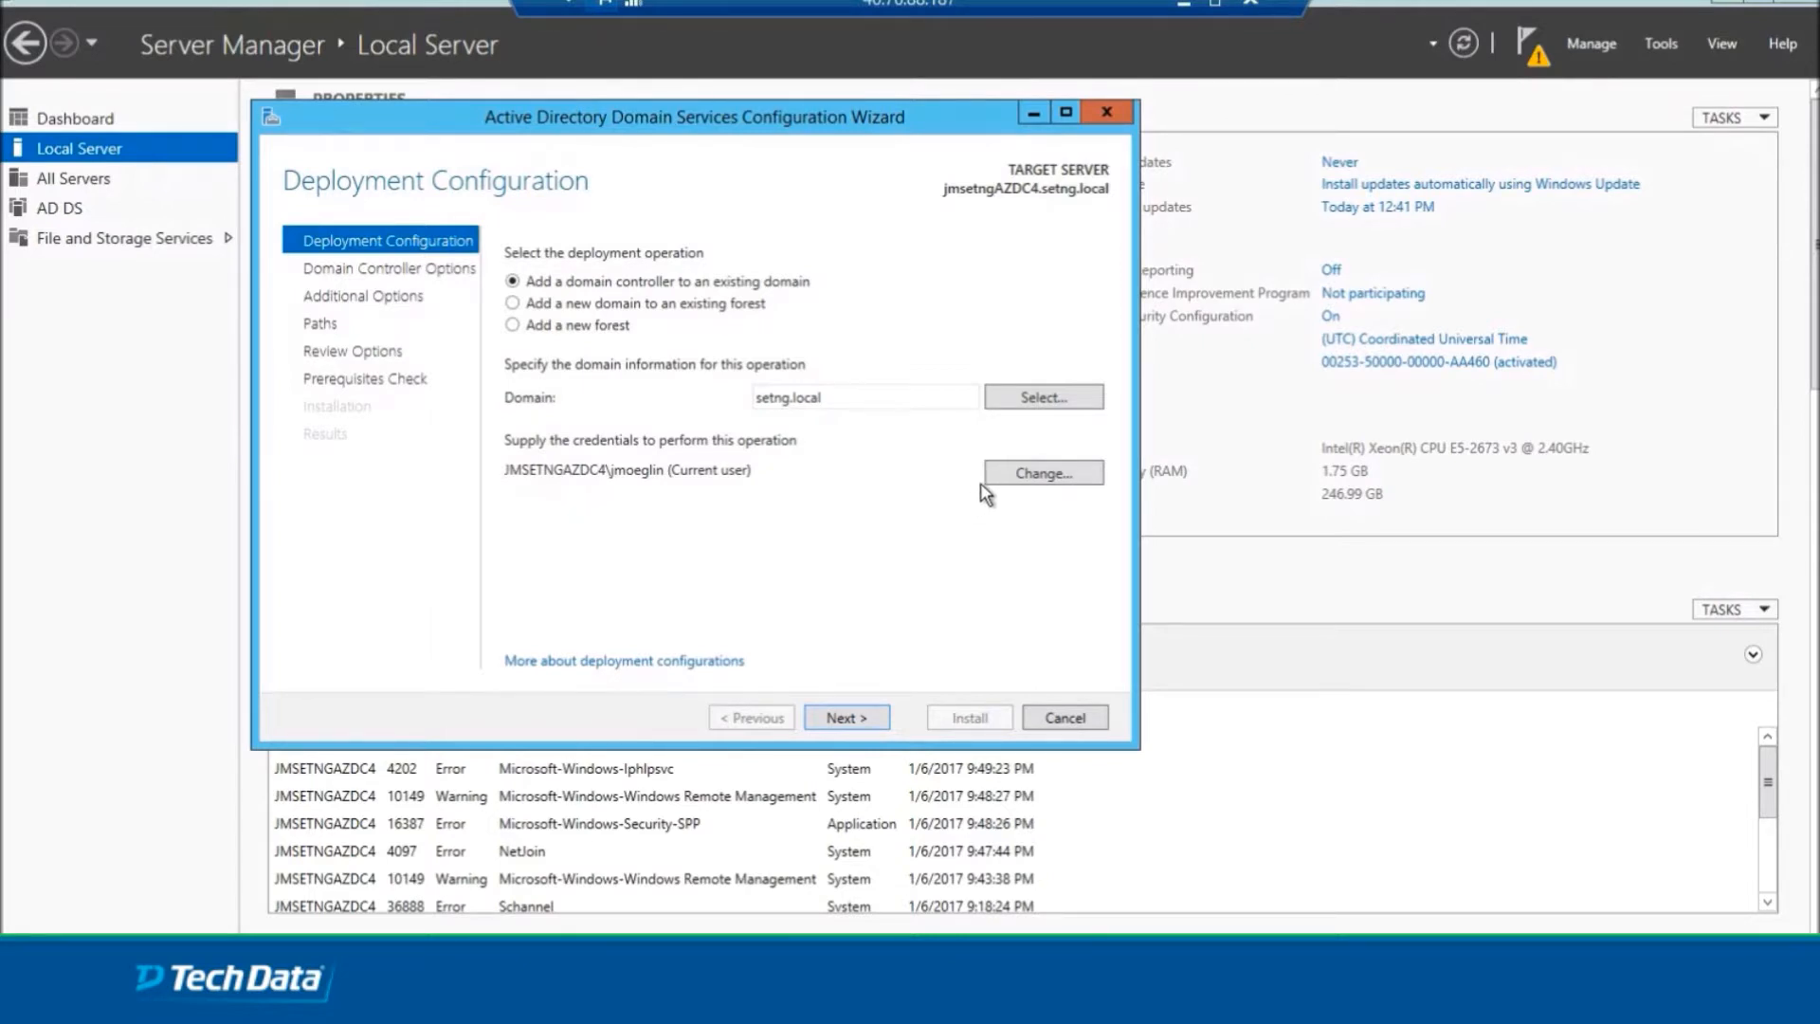
{"action": "mouse_move", "coordinate": [846, 769]}
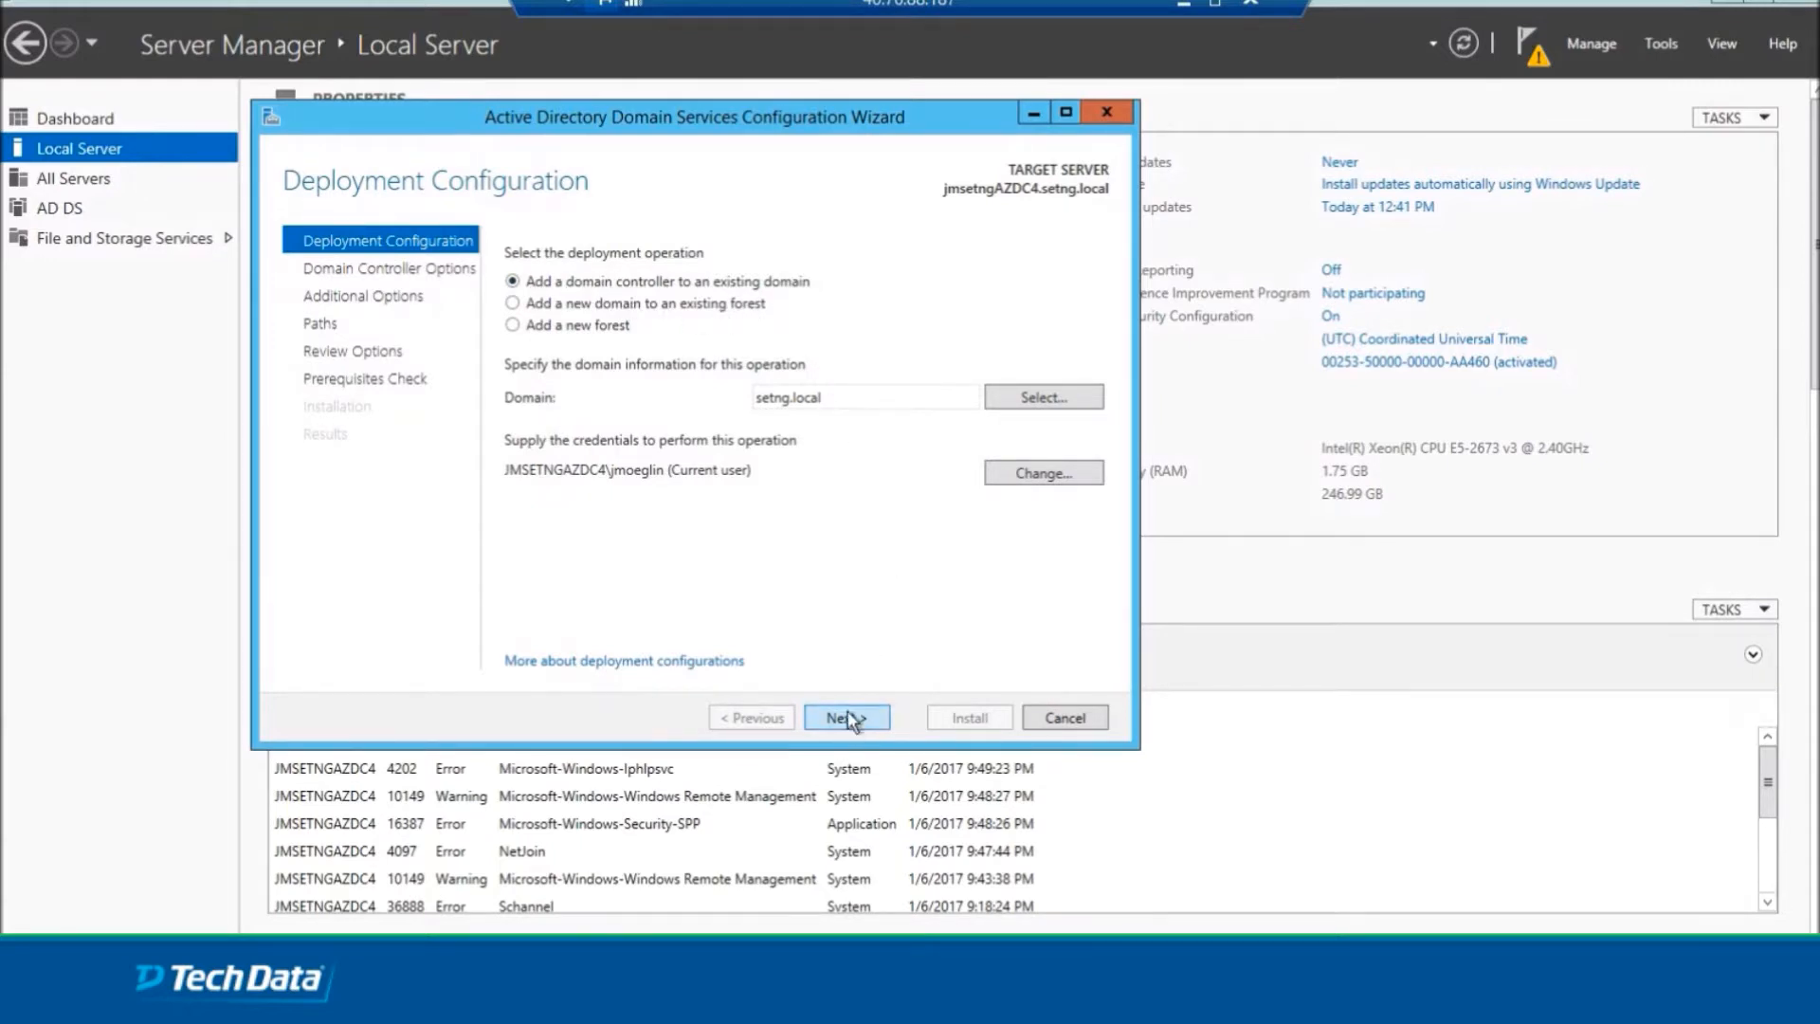
{"action": "left_click", "coordinate": [845, 717]}
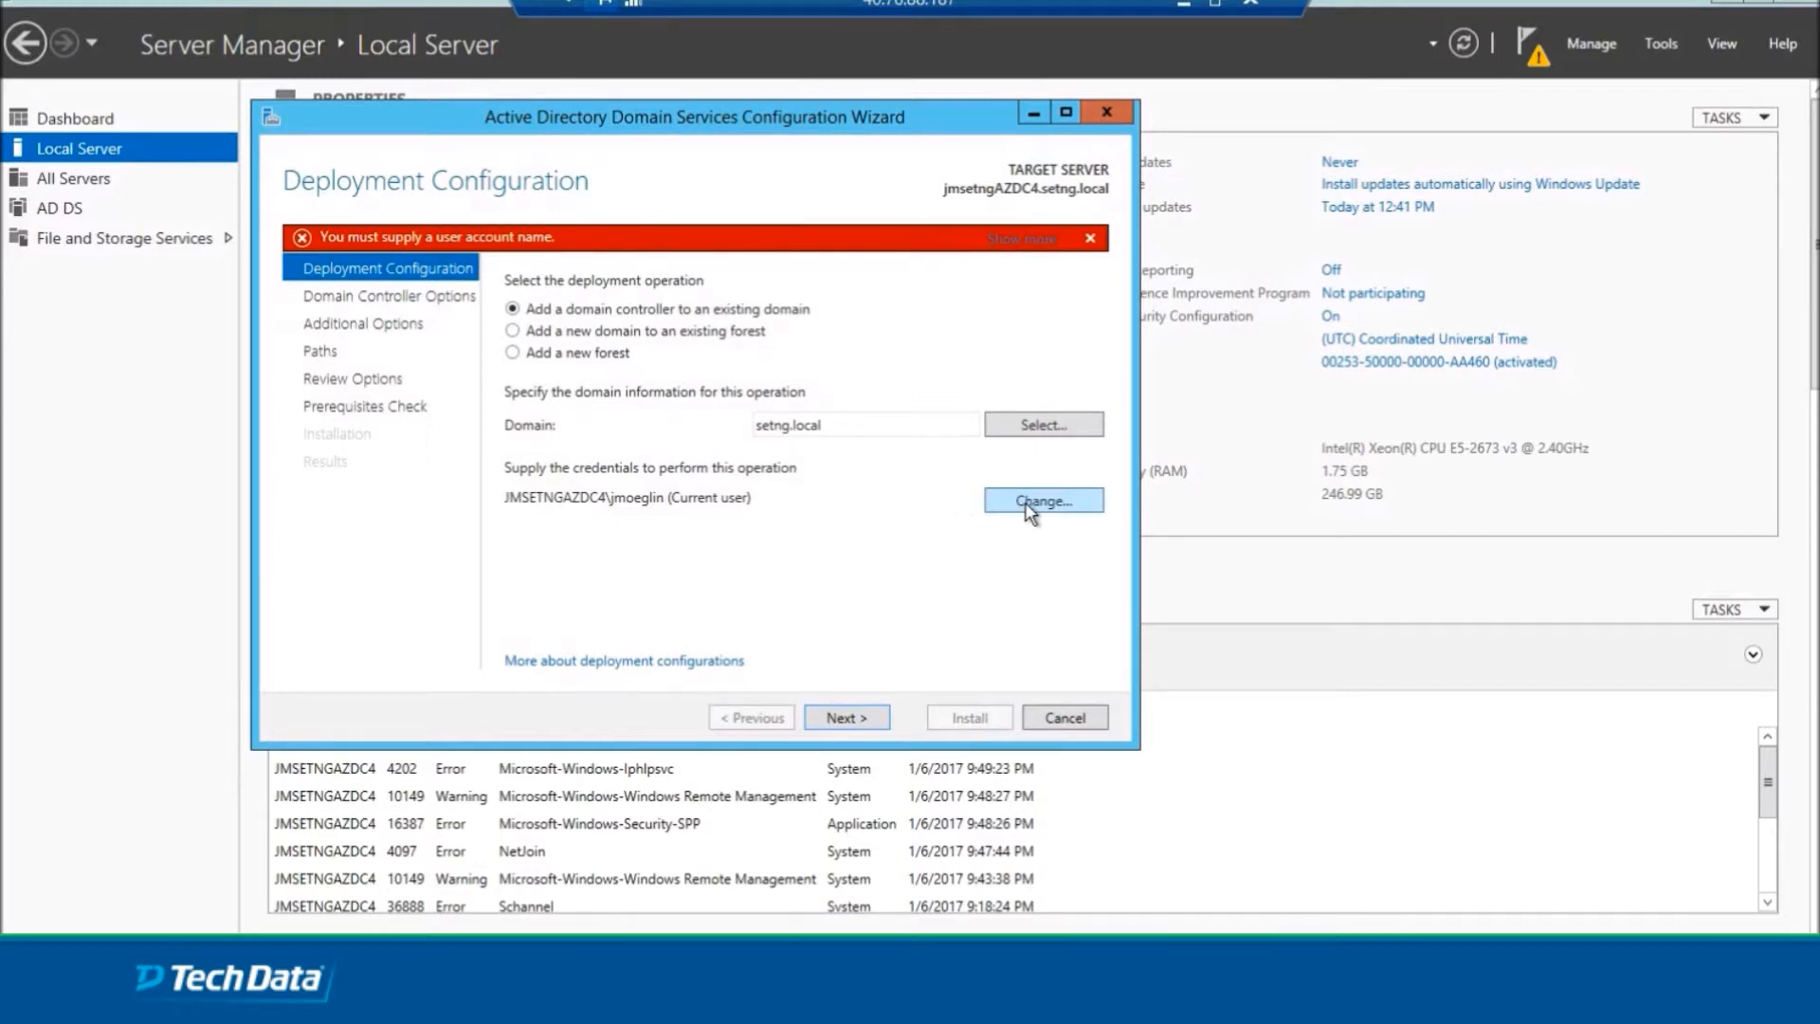
Supply setng\administrator and its password as the promotion credentials.
{"action": "left_click", "coordinate": [1041, 501]}
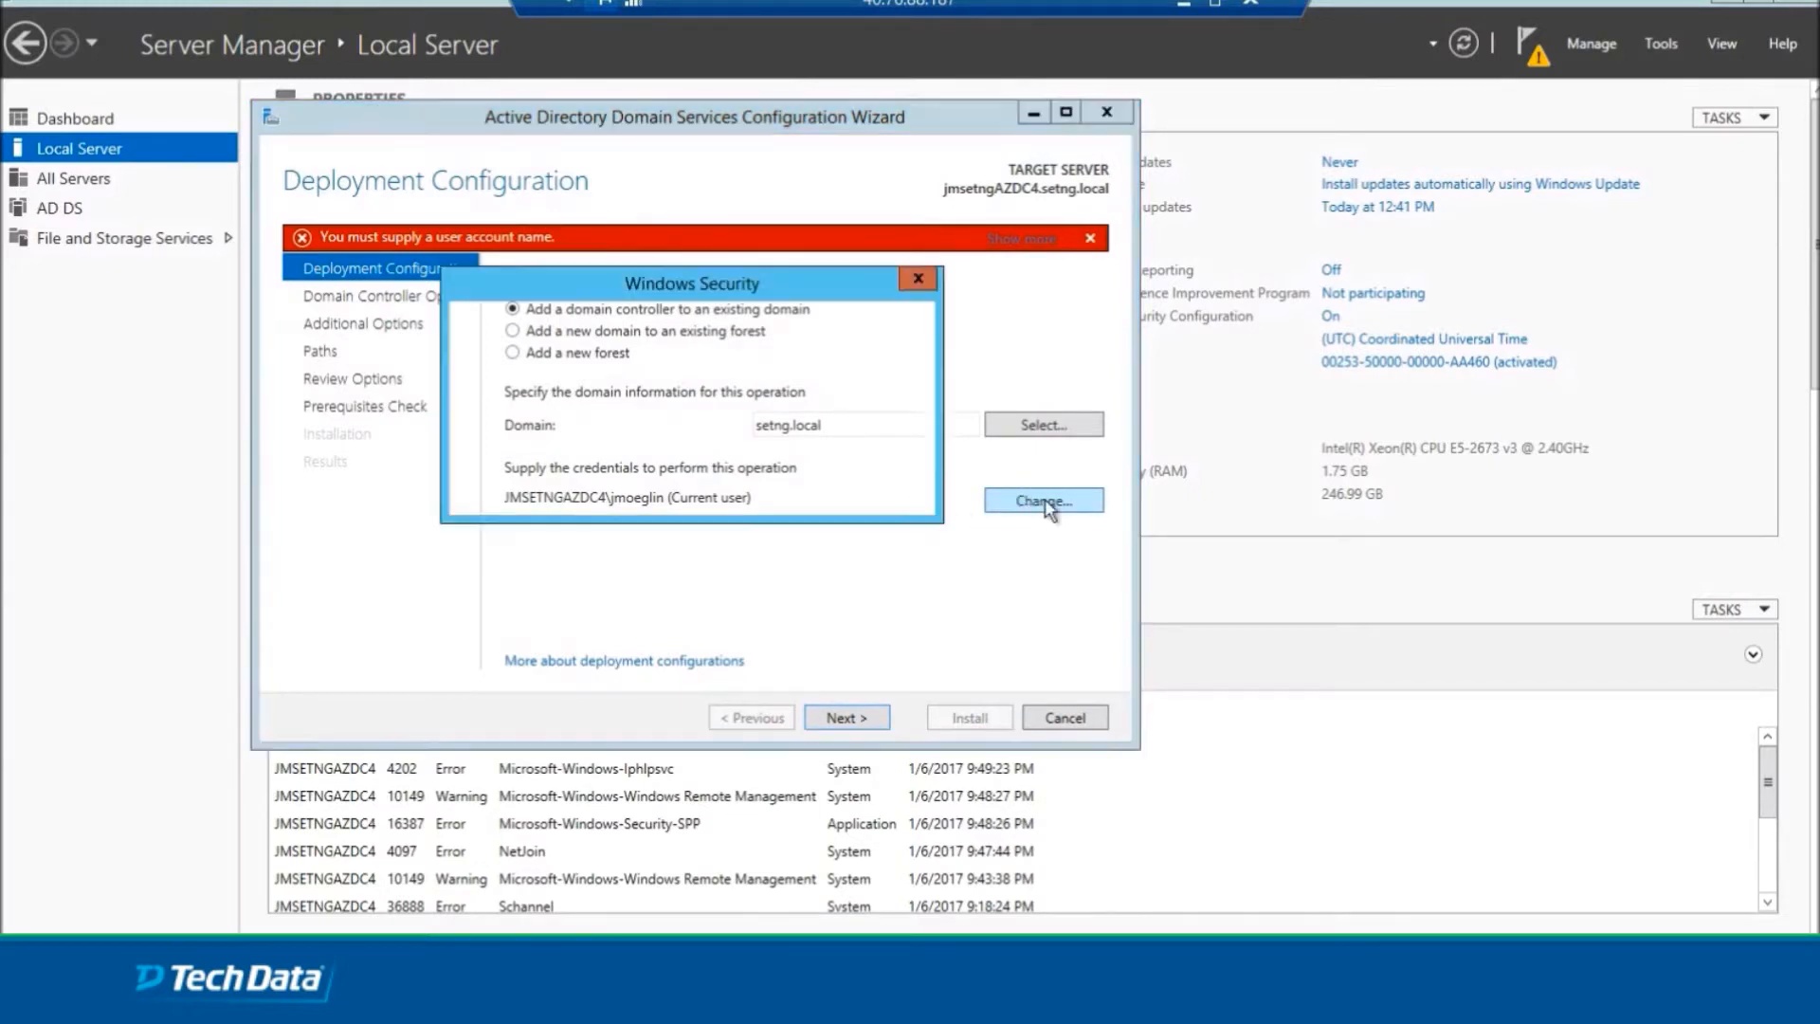
{"action": "left_click", "coordinate": [1041, 500]}
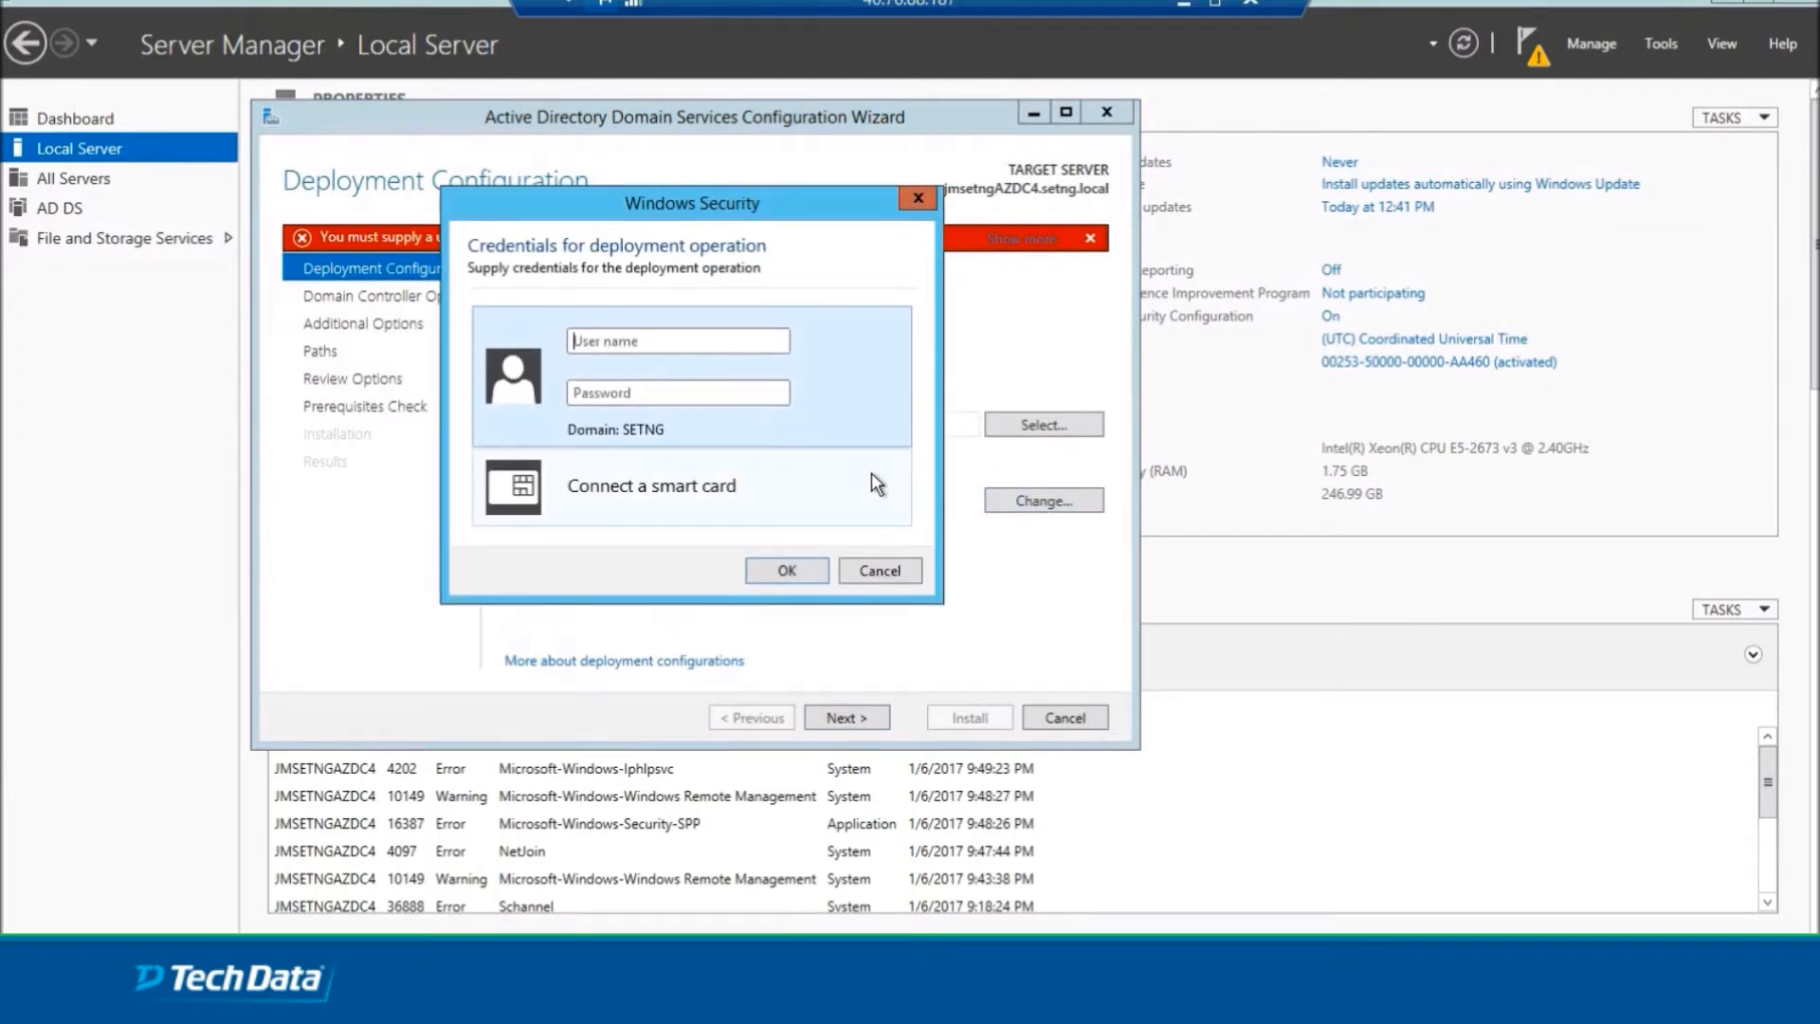
{"action": "type", "text": "setng\\administrator"}
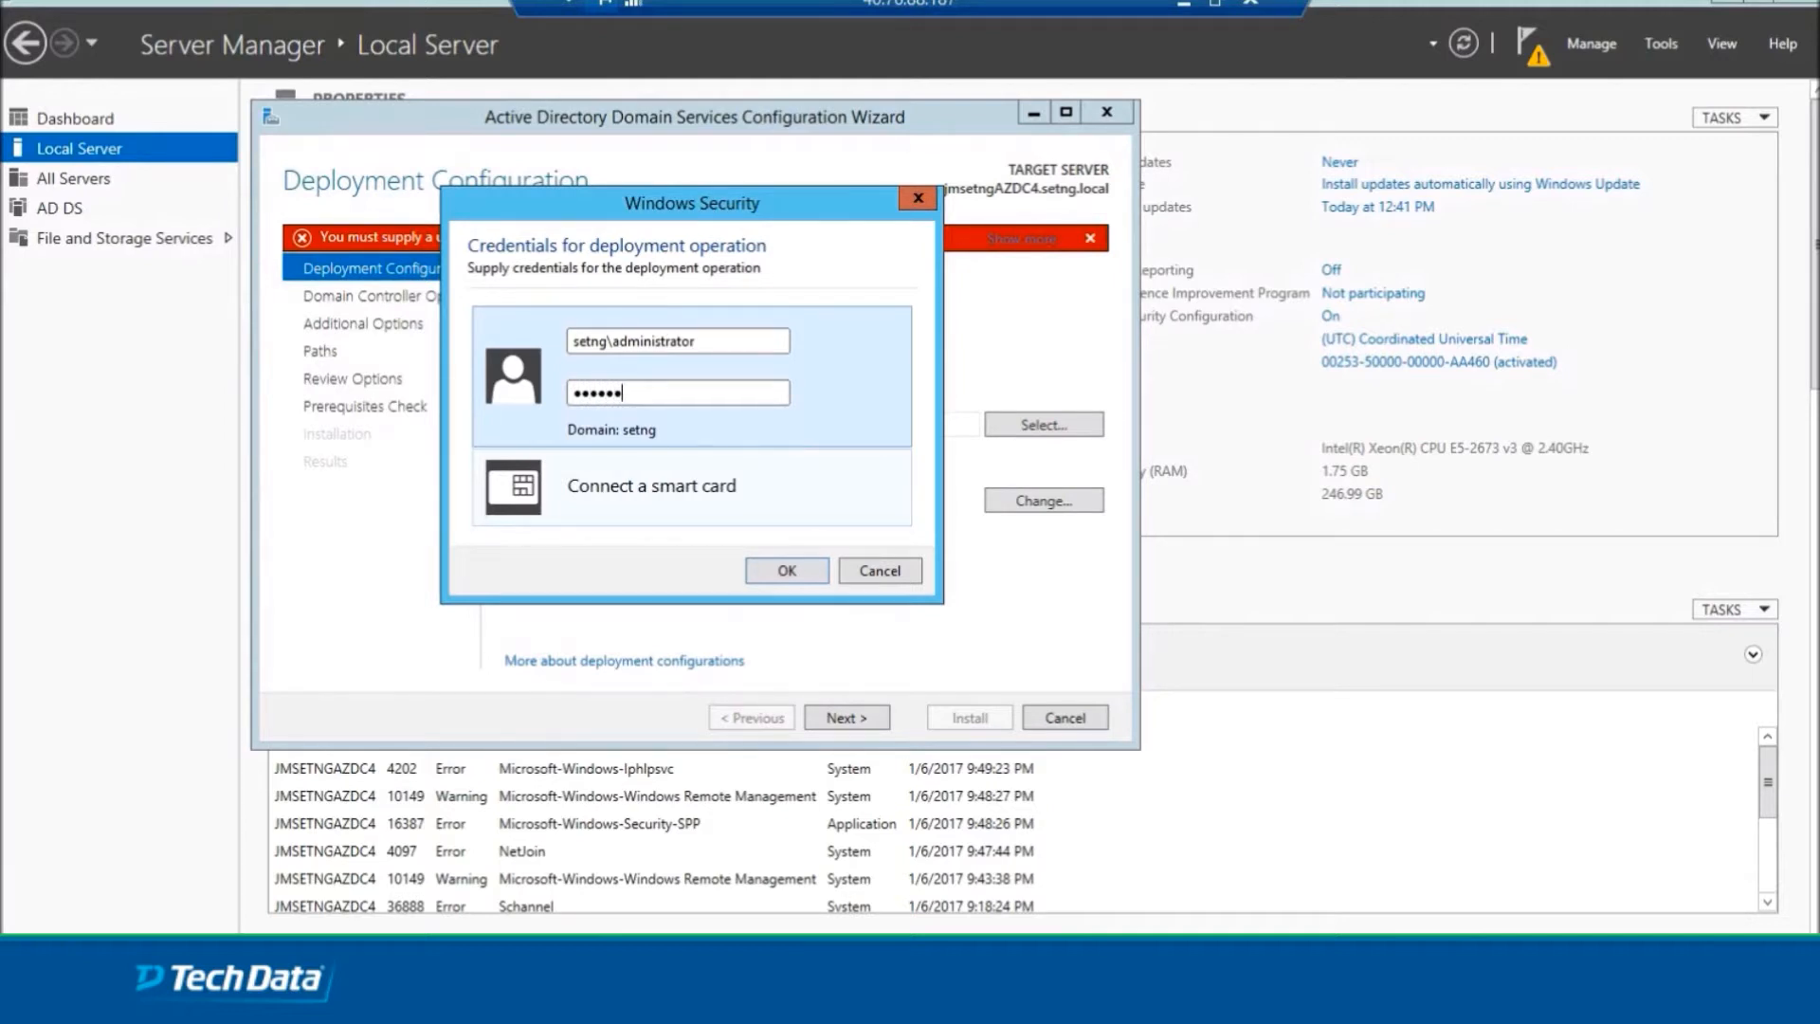
{"action": "left_click", "coordinate": [784, 570]}
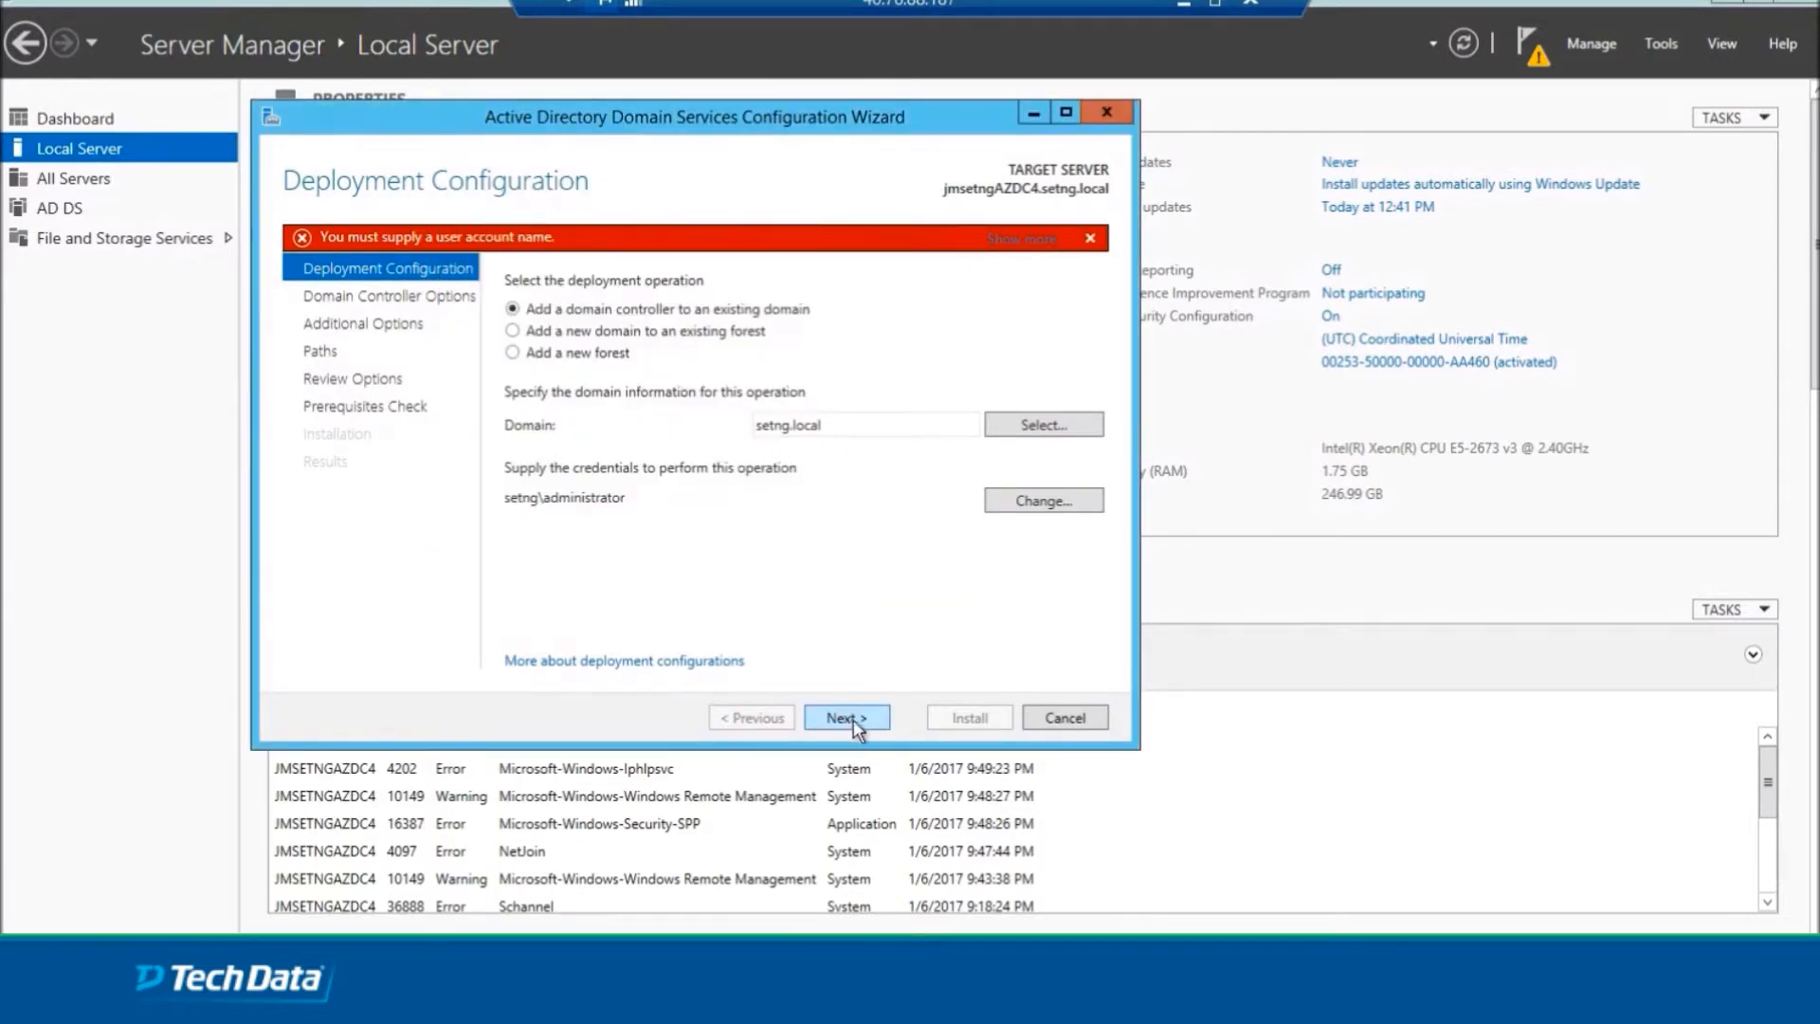
Continue with the accepted credentials to Domain Controller Options with DNS and Global Catalog checked.
{"action": "left_click", "coordinate": [845, 716]}
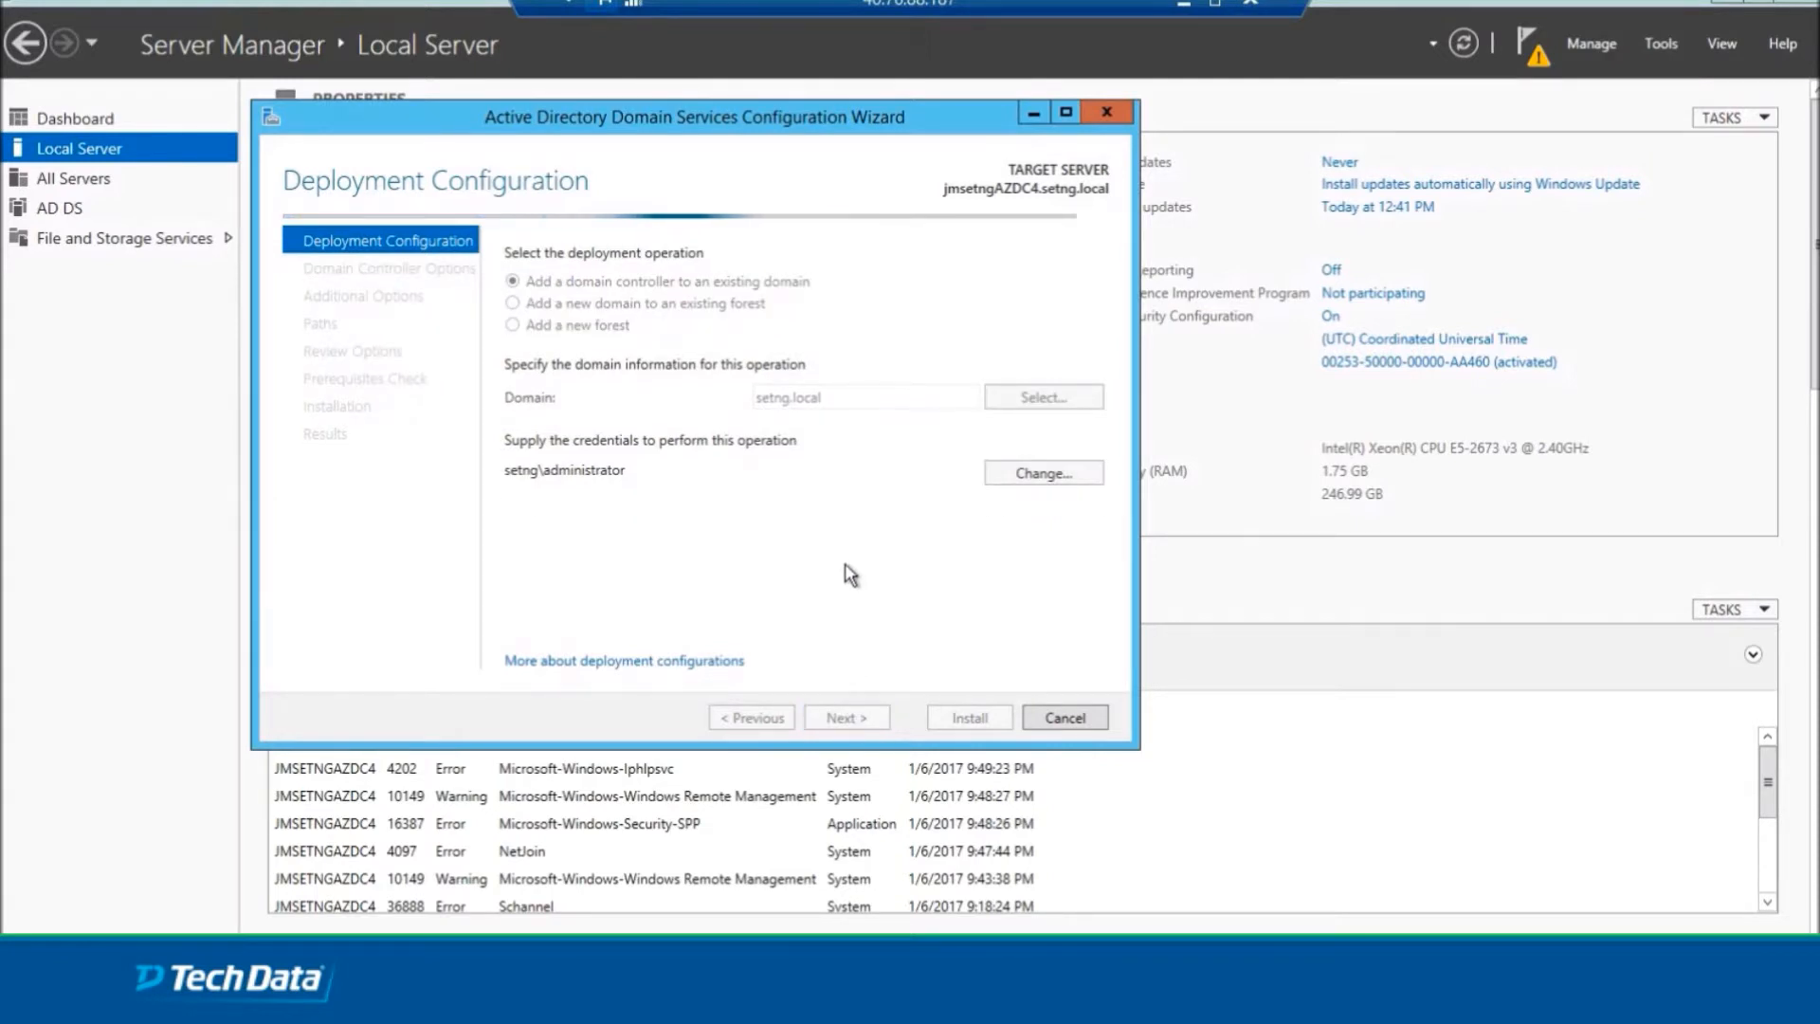
{"action": "mouse_move", "coordinate": [828, 534]}
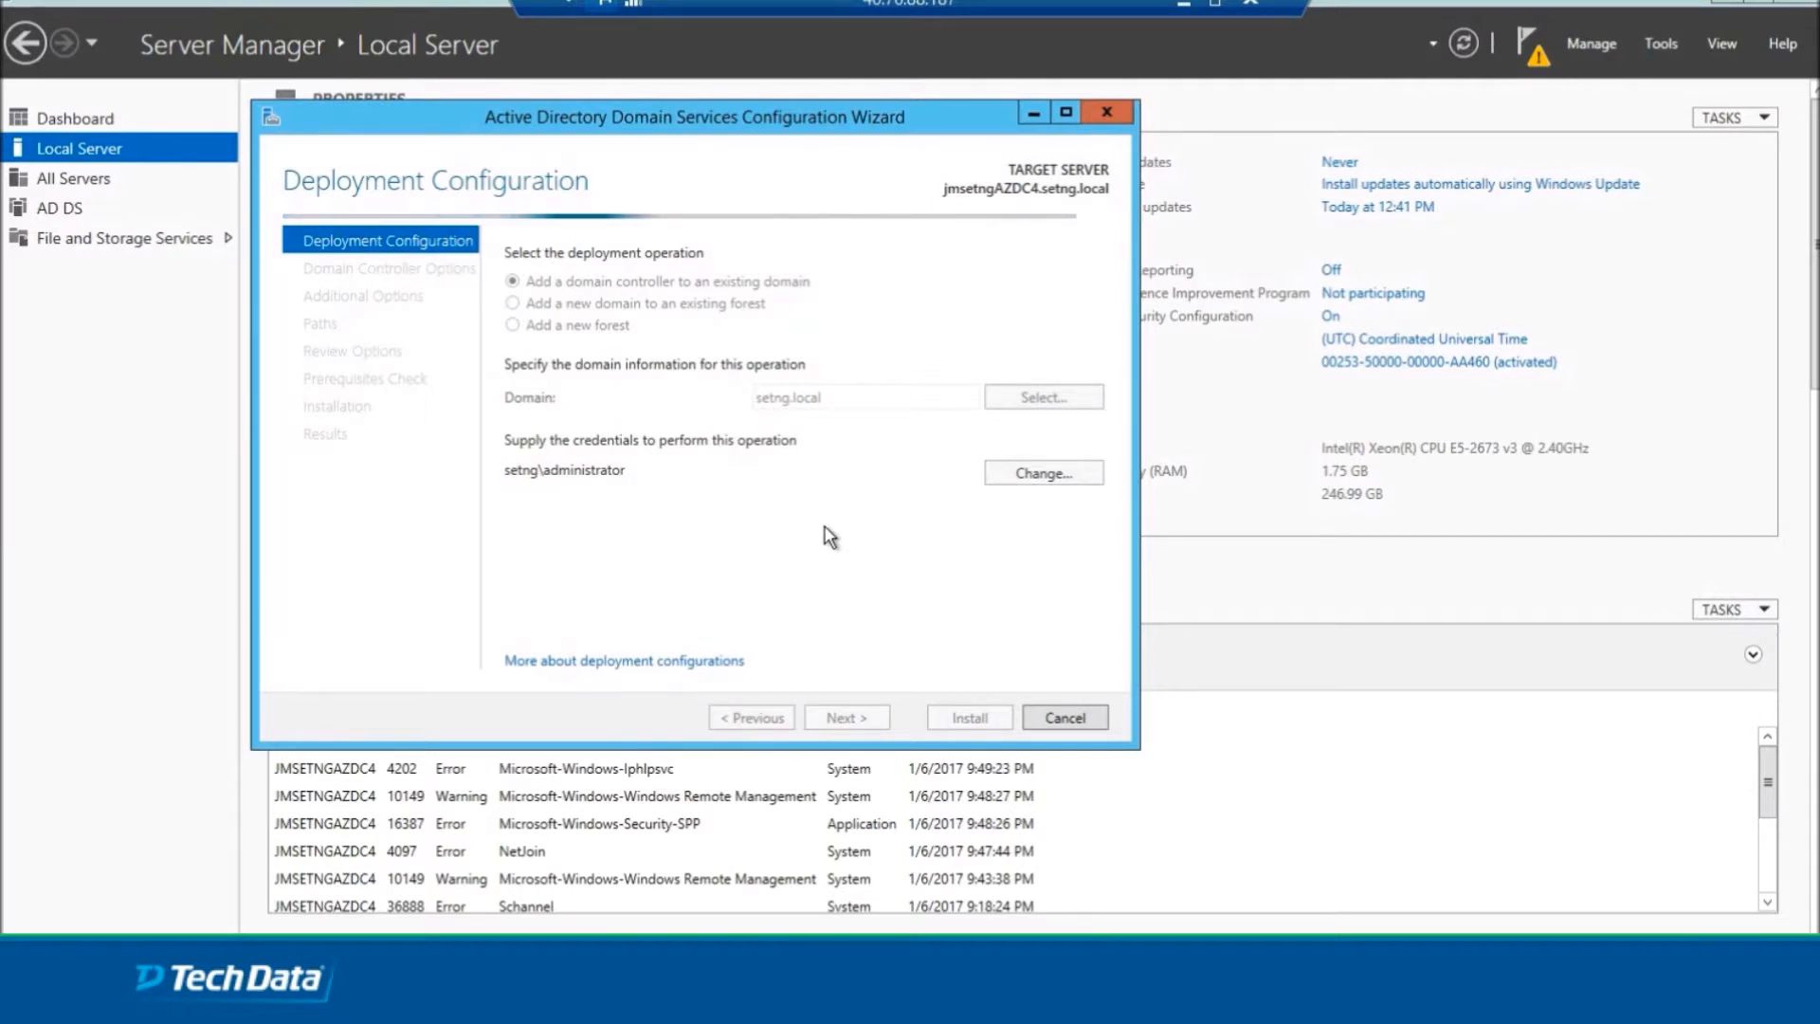
{"action": "left_click", "coordinate": [845, 716]}
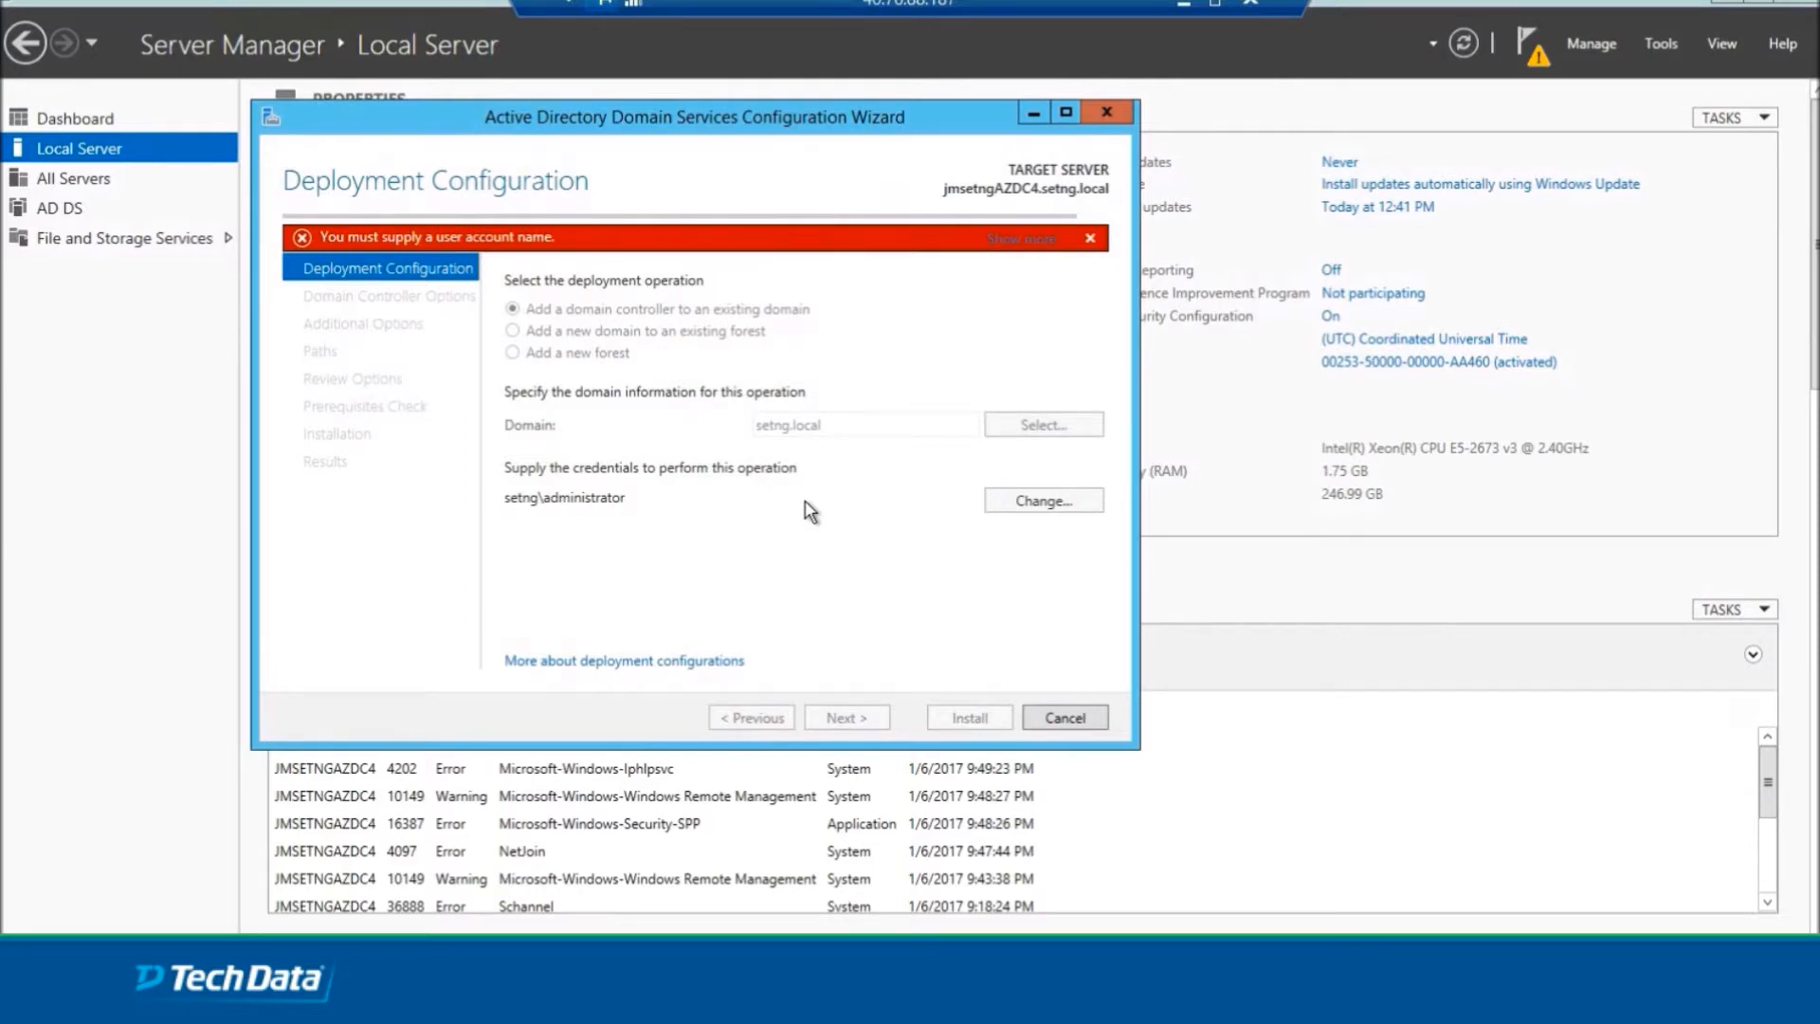
{"action": "mouse_move", "coordinate": [821, 508]}
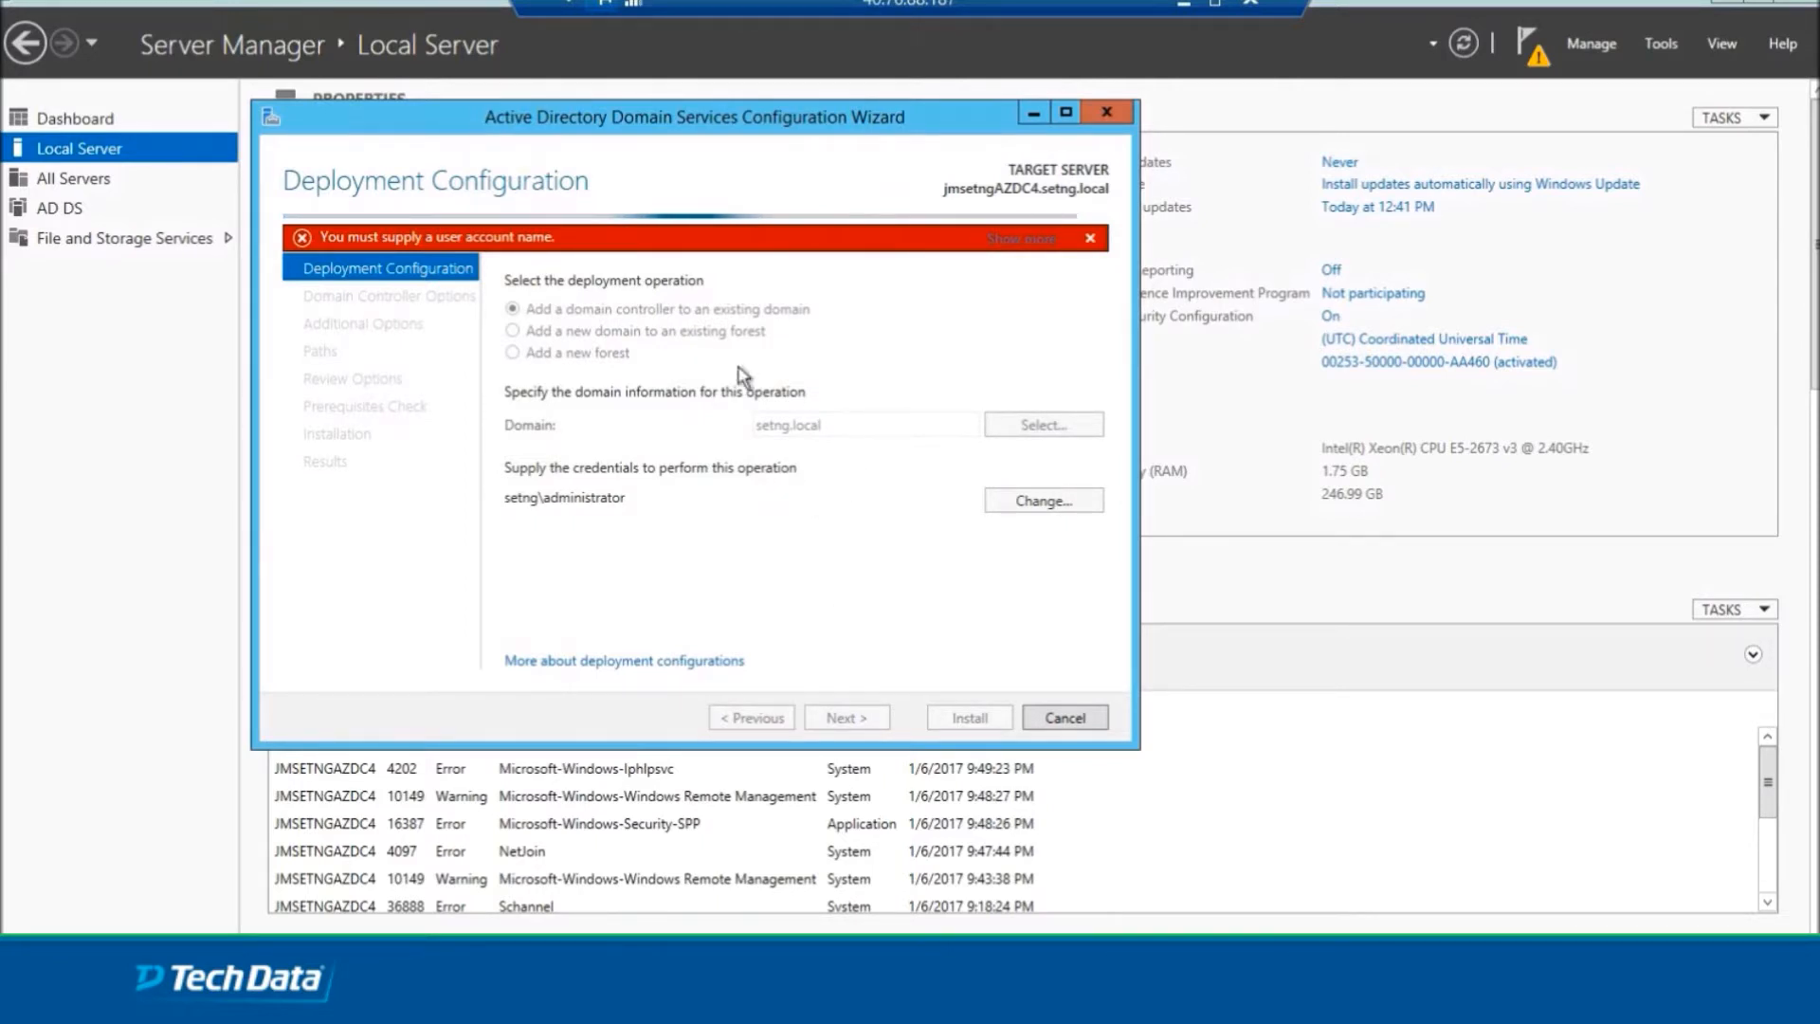
{"action": "left_click", "coordinate": [845, 716]}
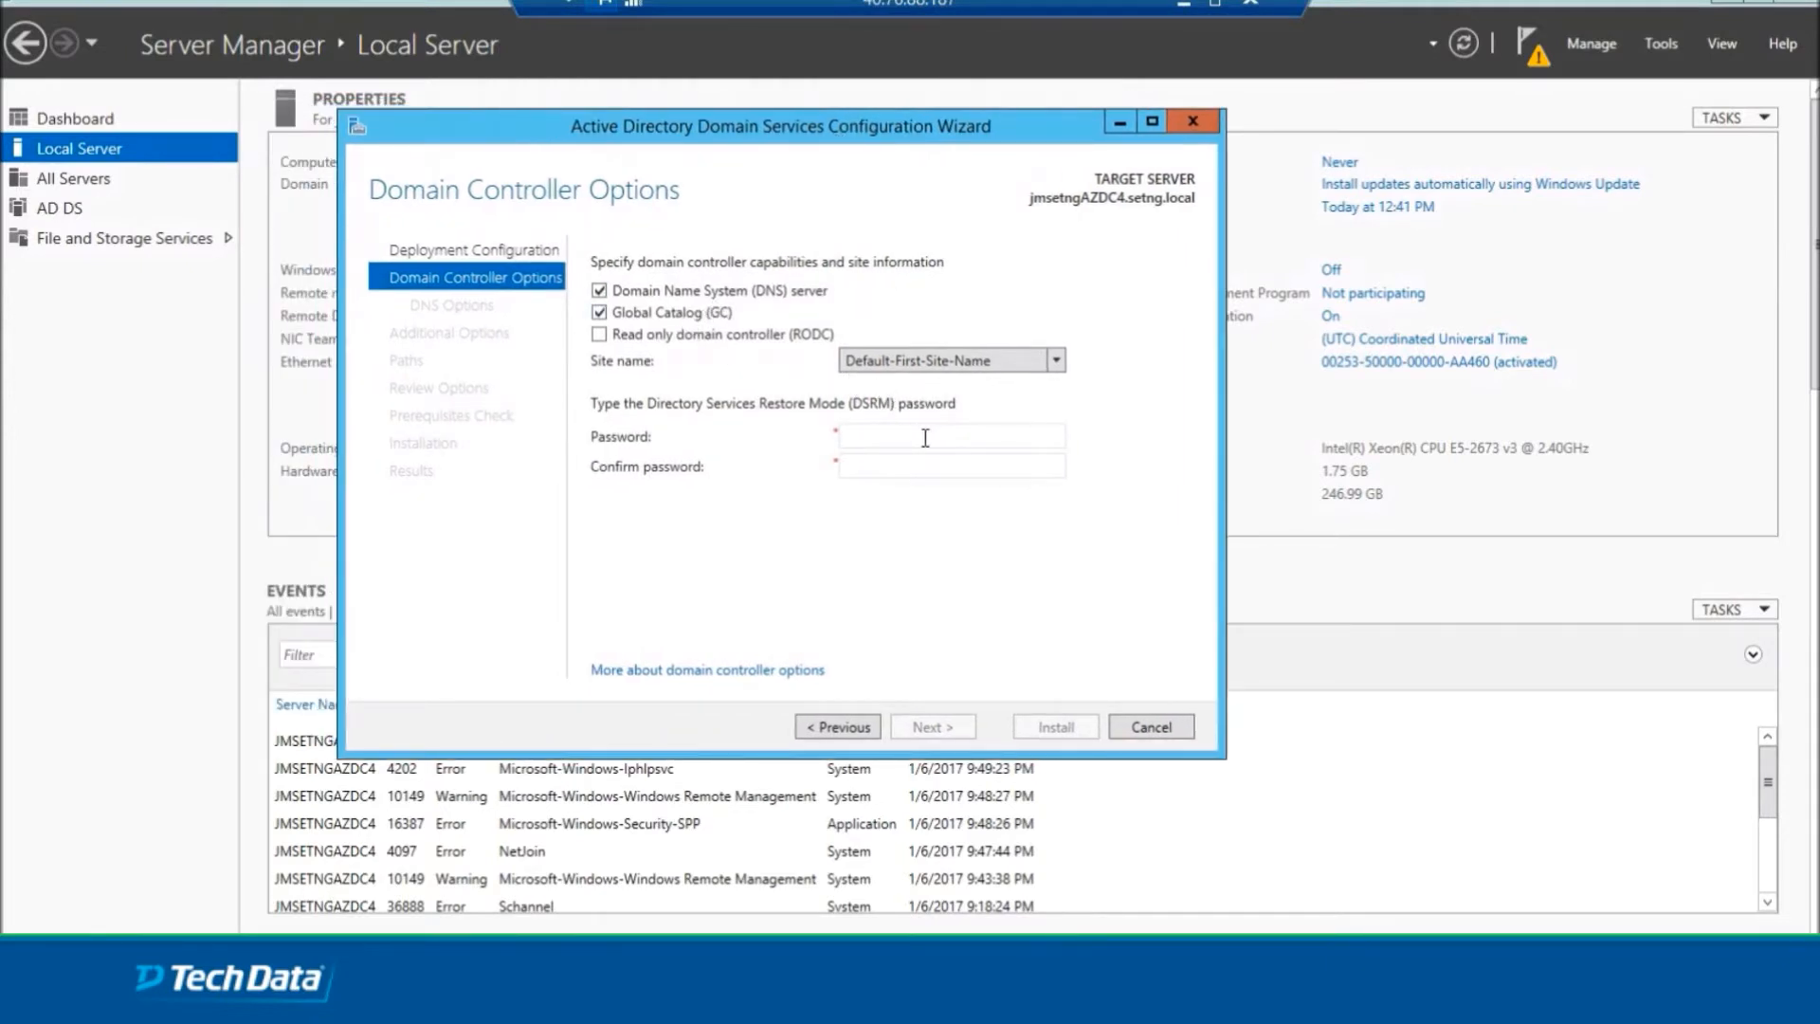
{"action": "mouse_move", "coordinate": [724, 356]}
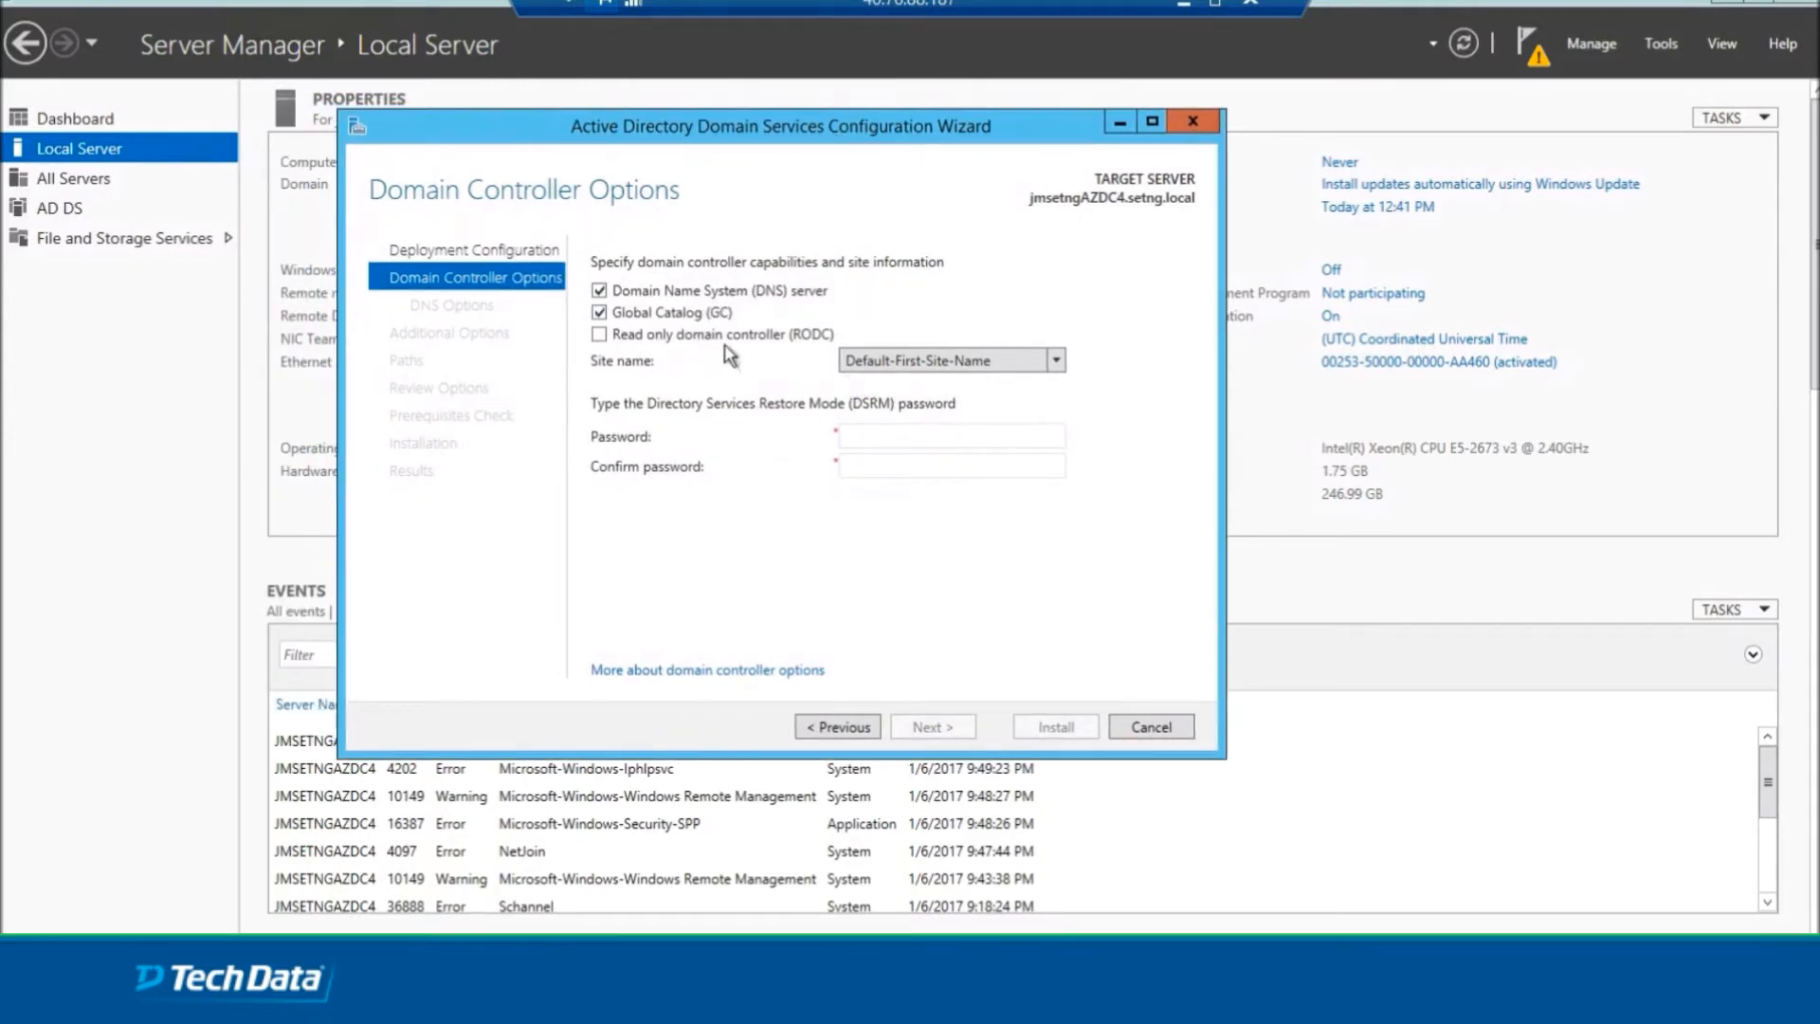
{"action": "mouse_move", "coordinate": [1049, 392]}
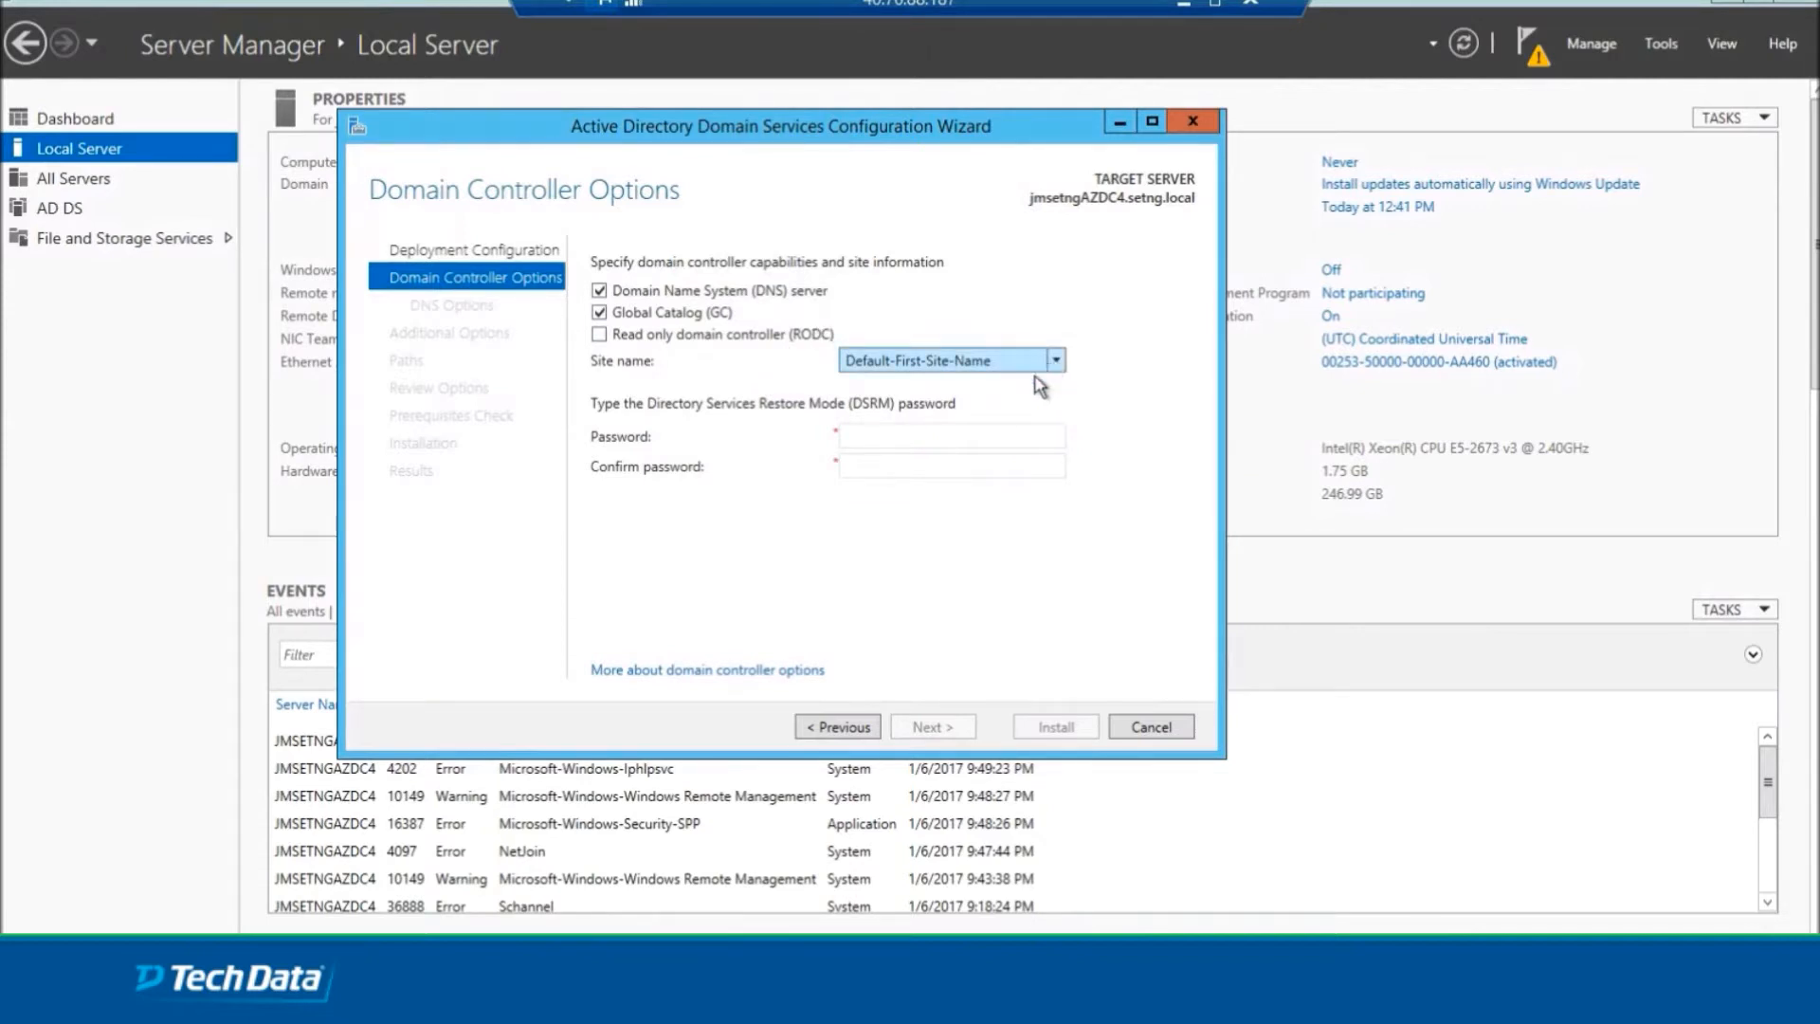
Enter and confirm the Directory Services Restore Mode password.
{"action": "left_click", "coordinate": [950, 436]}
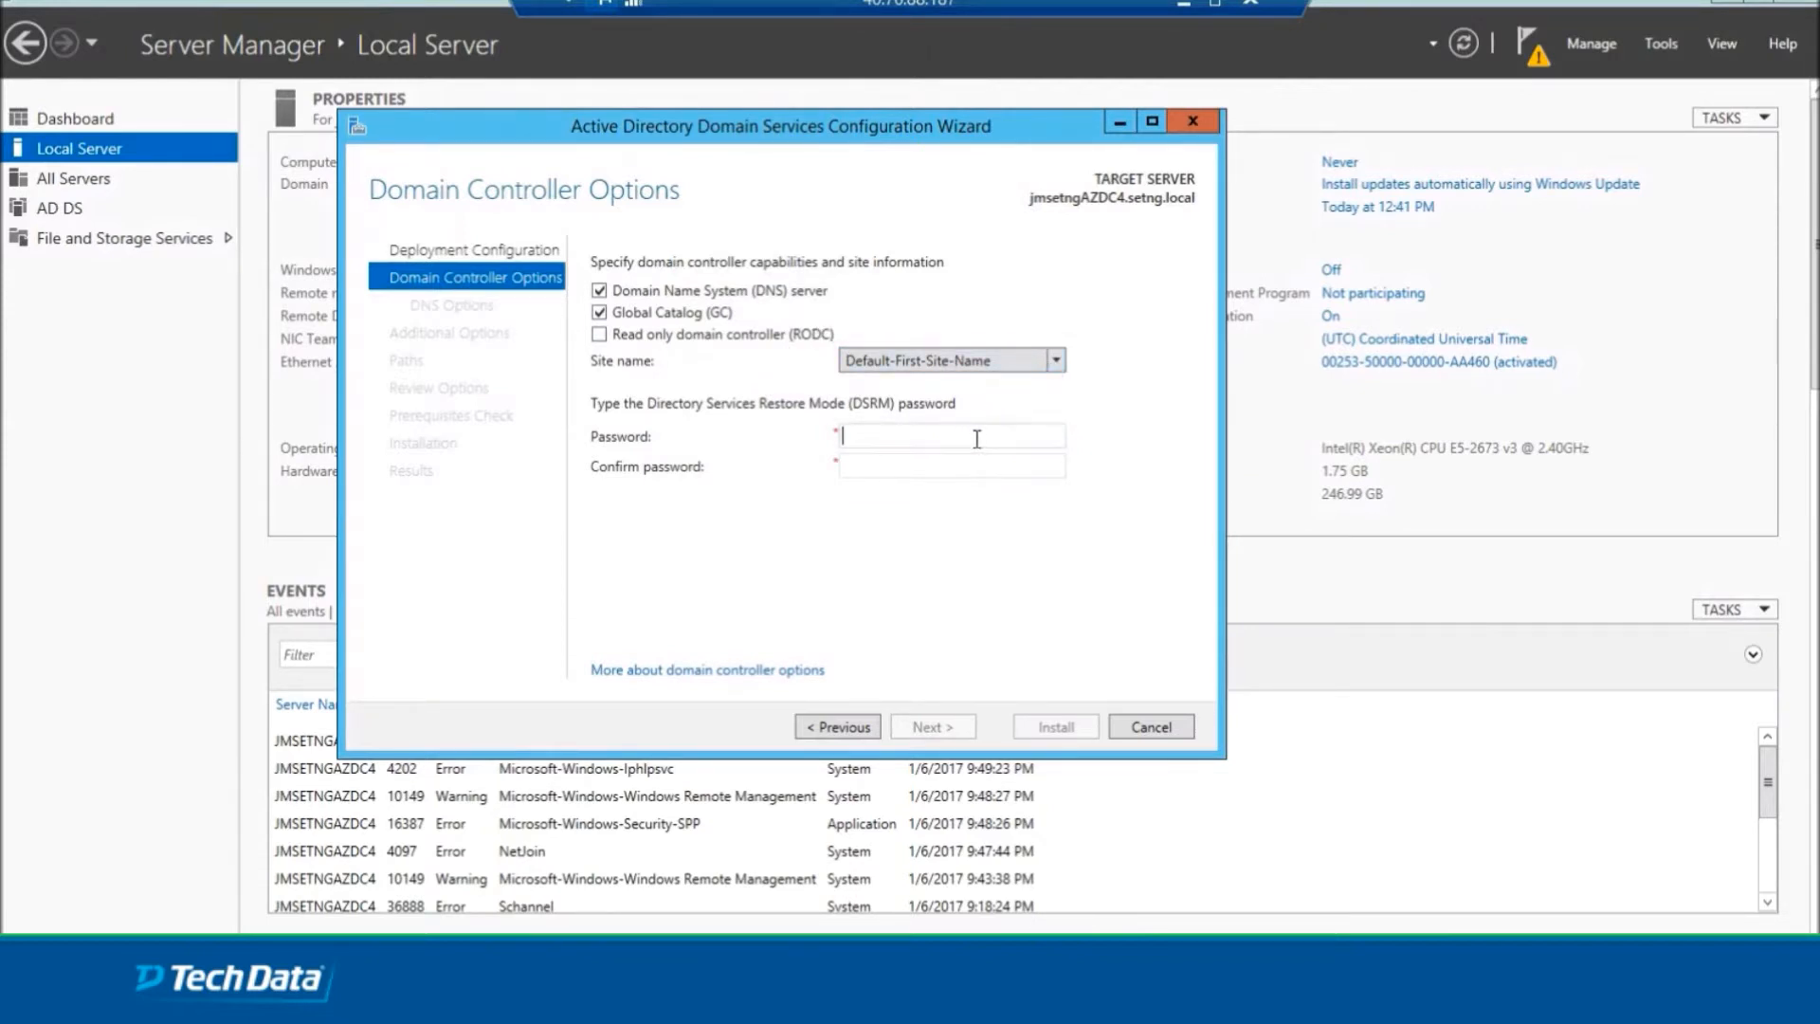
{"action": "type", "text": "•"}
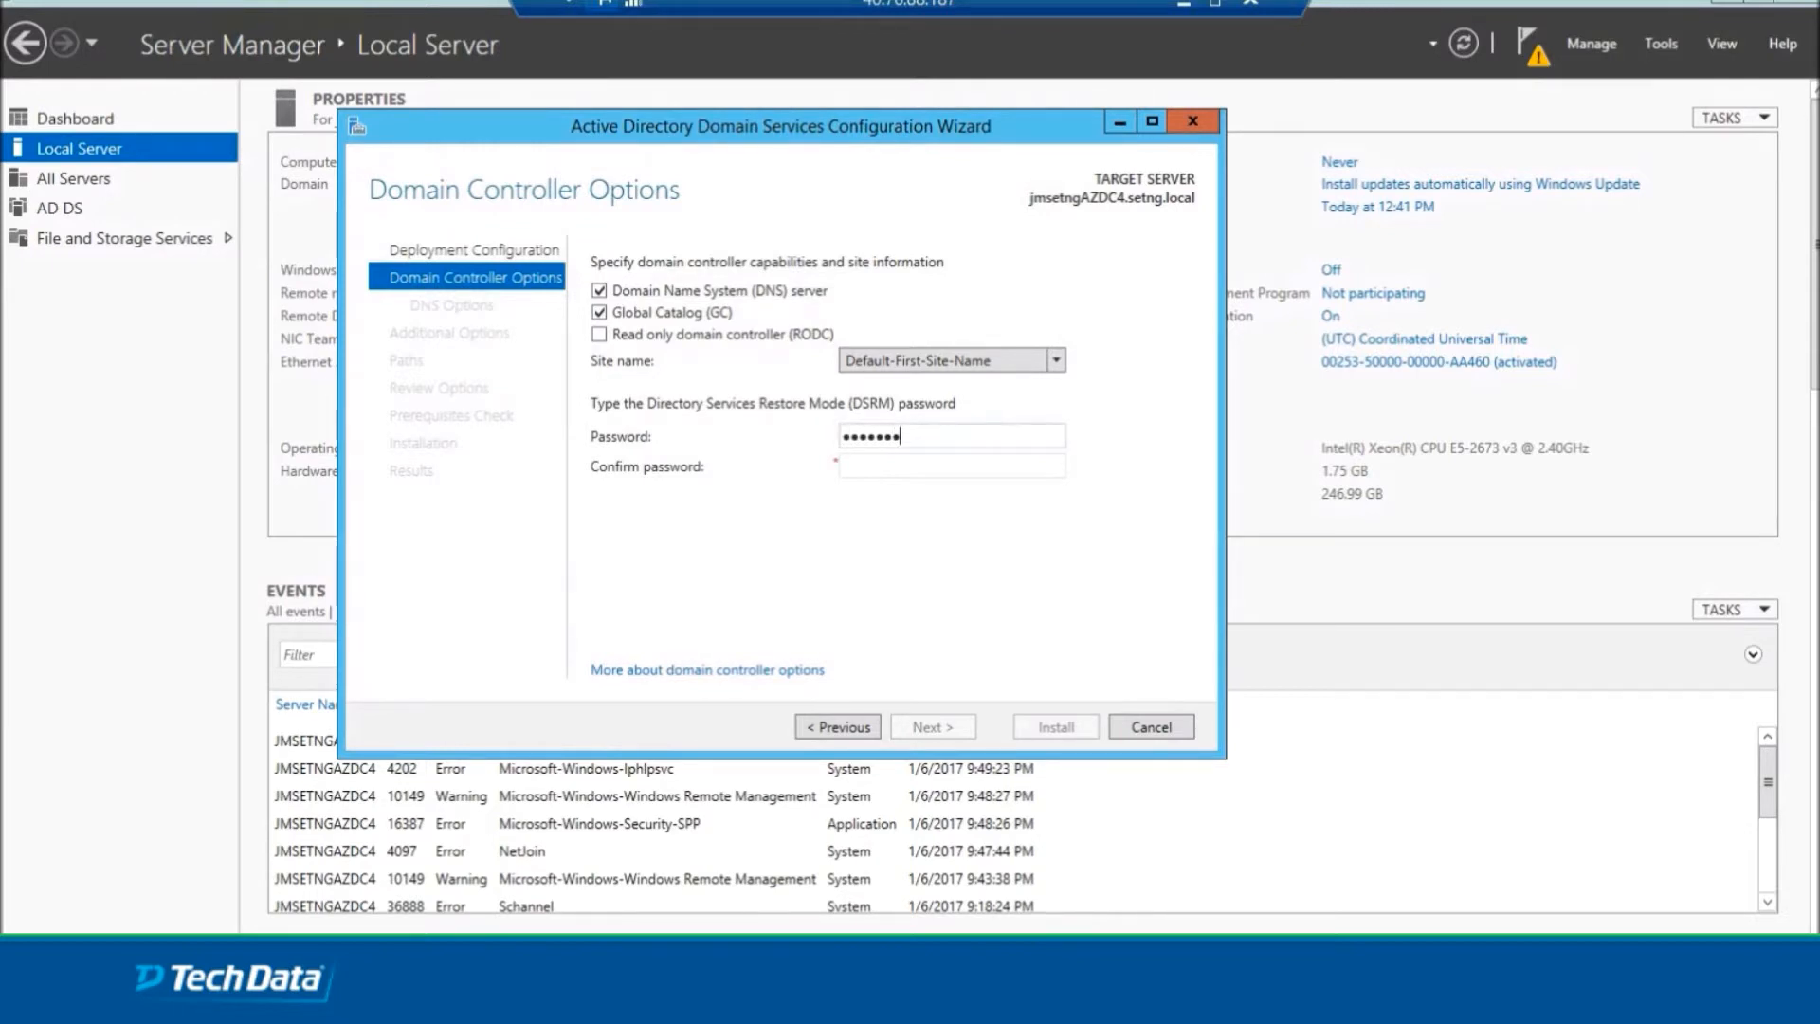
{"action": "type", "text": "••"}
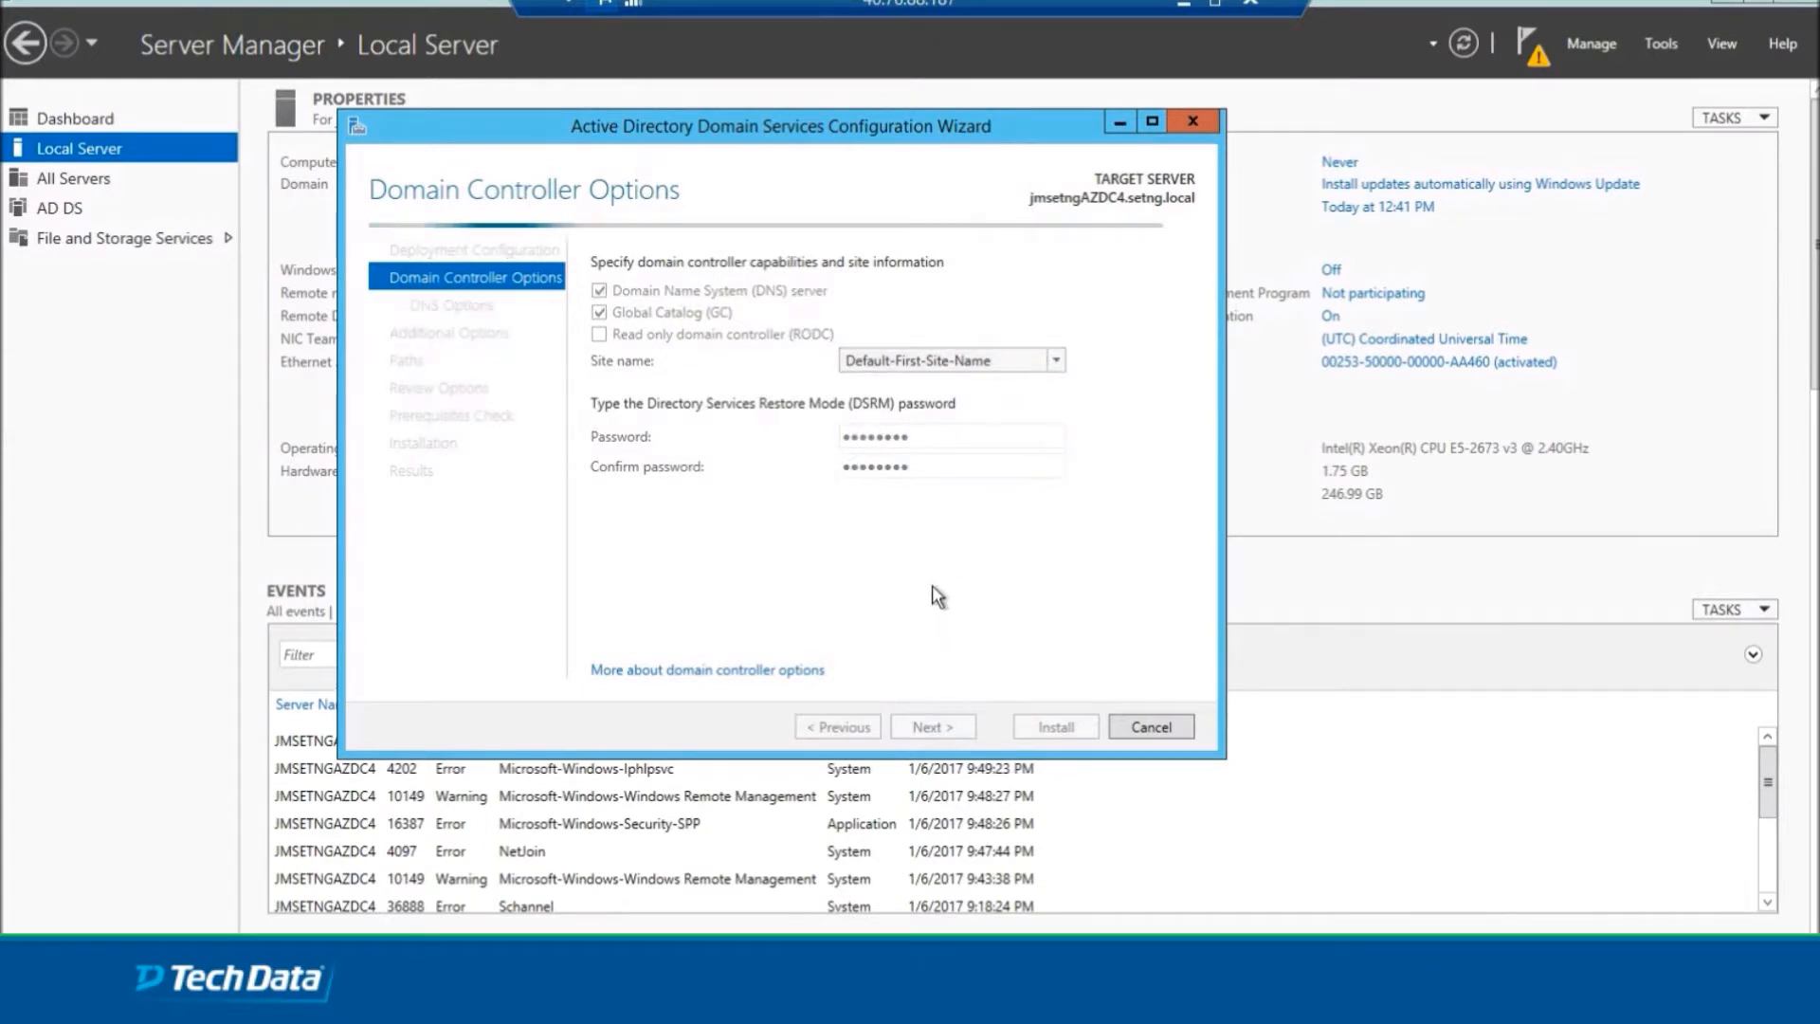
Accept the default DNS and replication options and reach the Paths page.
{"action": "left_click", "coordinate": [932, 726]}
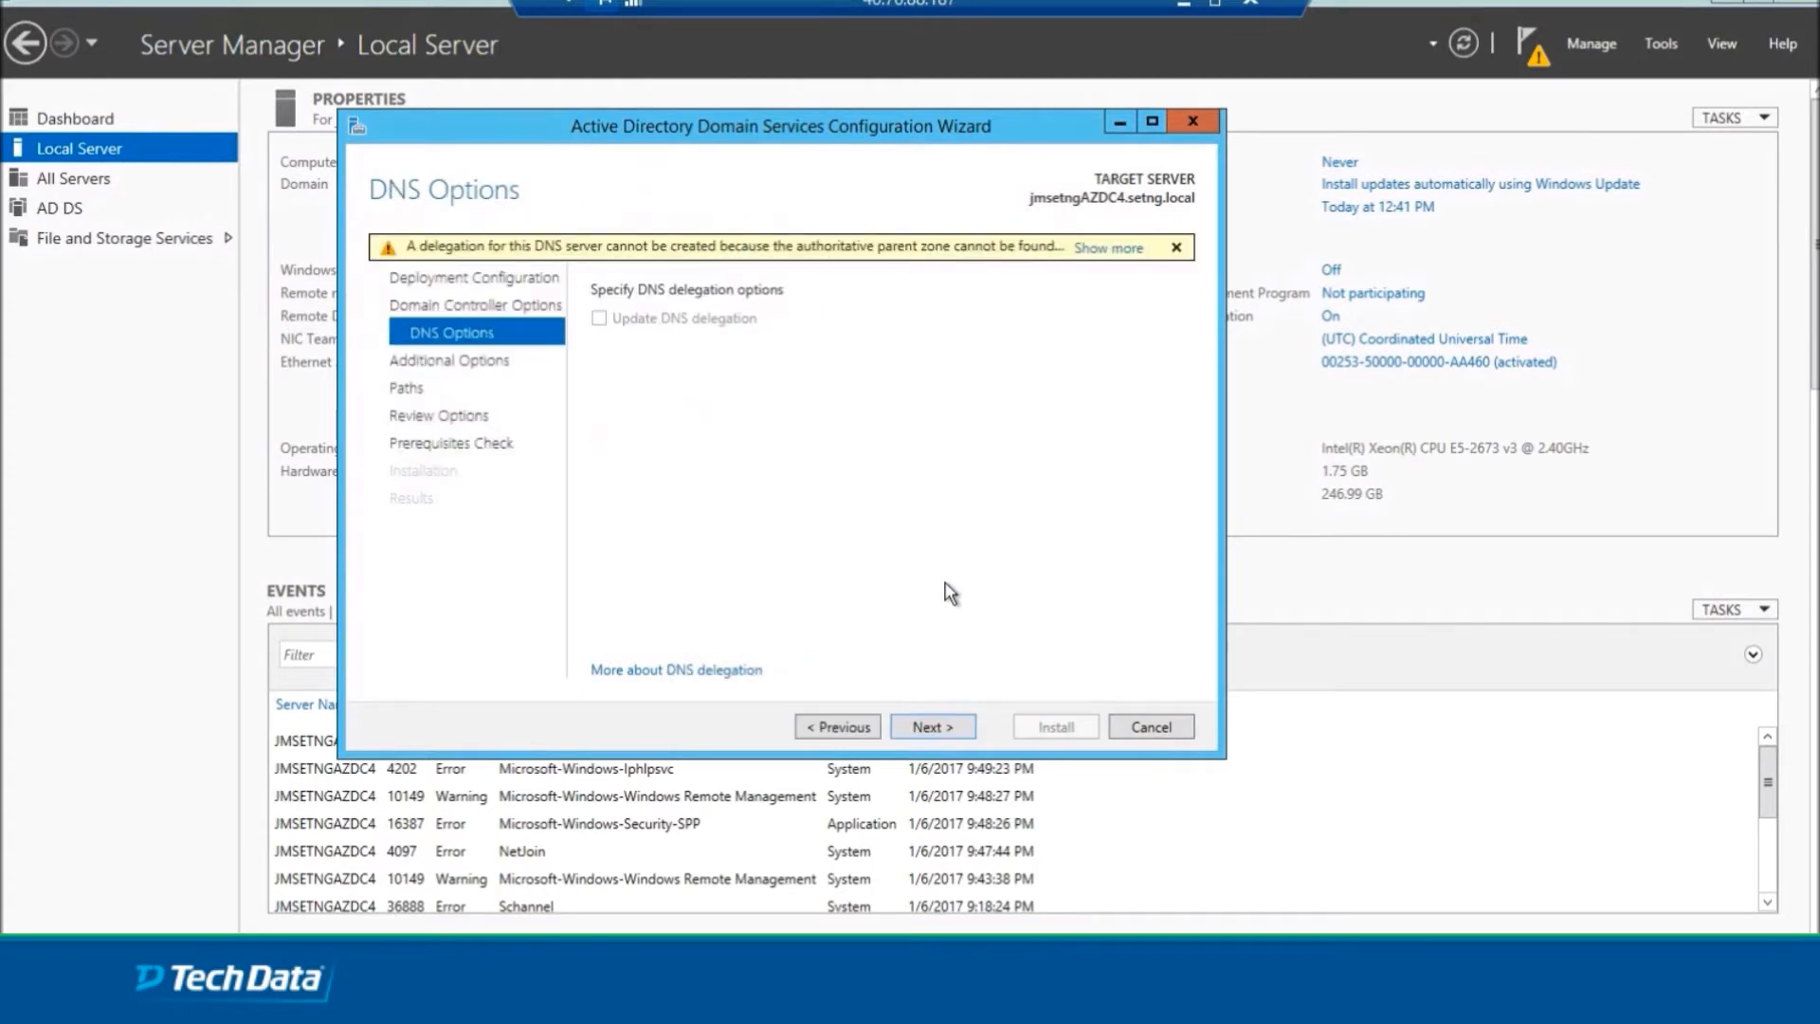
{"action": "mouse_move", "coordinate": [906, 661]}
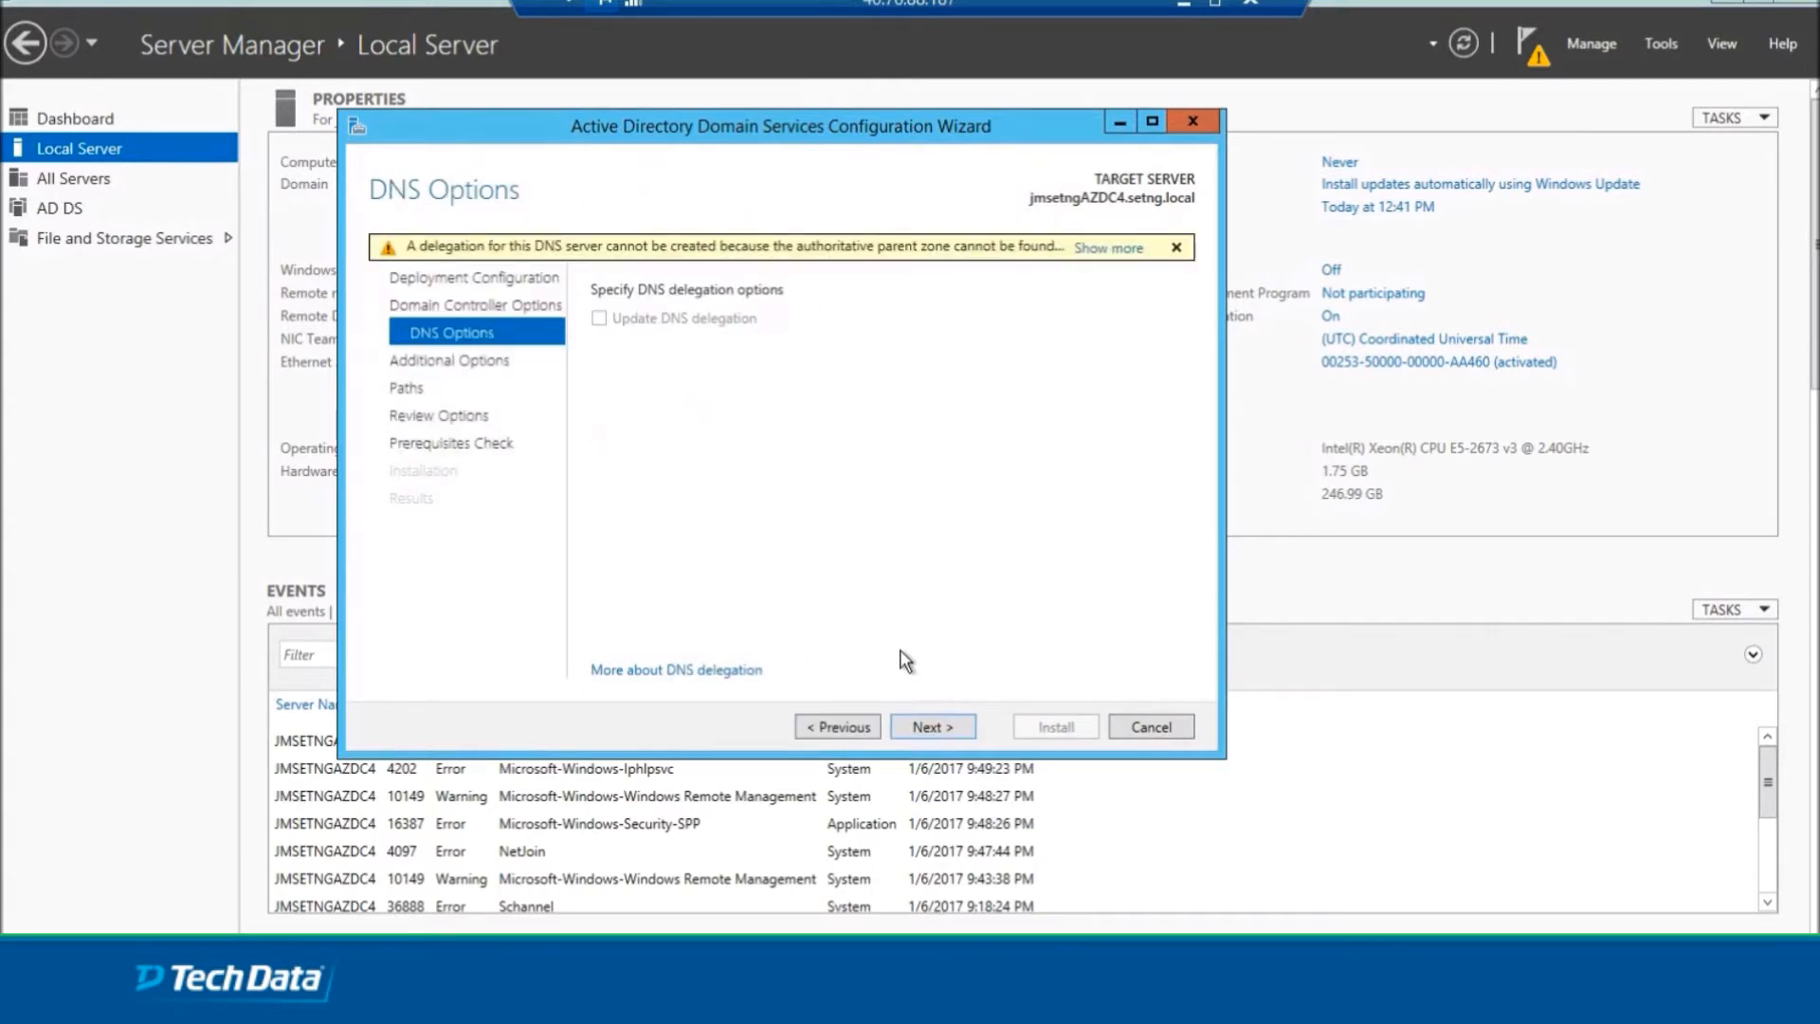
{"action": "left_click", "coordinate": [933, 726]}
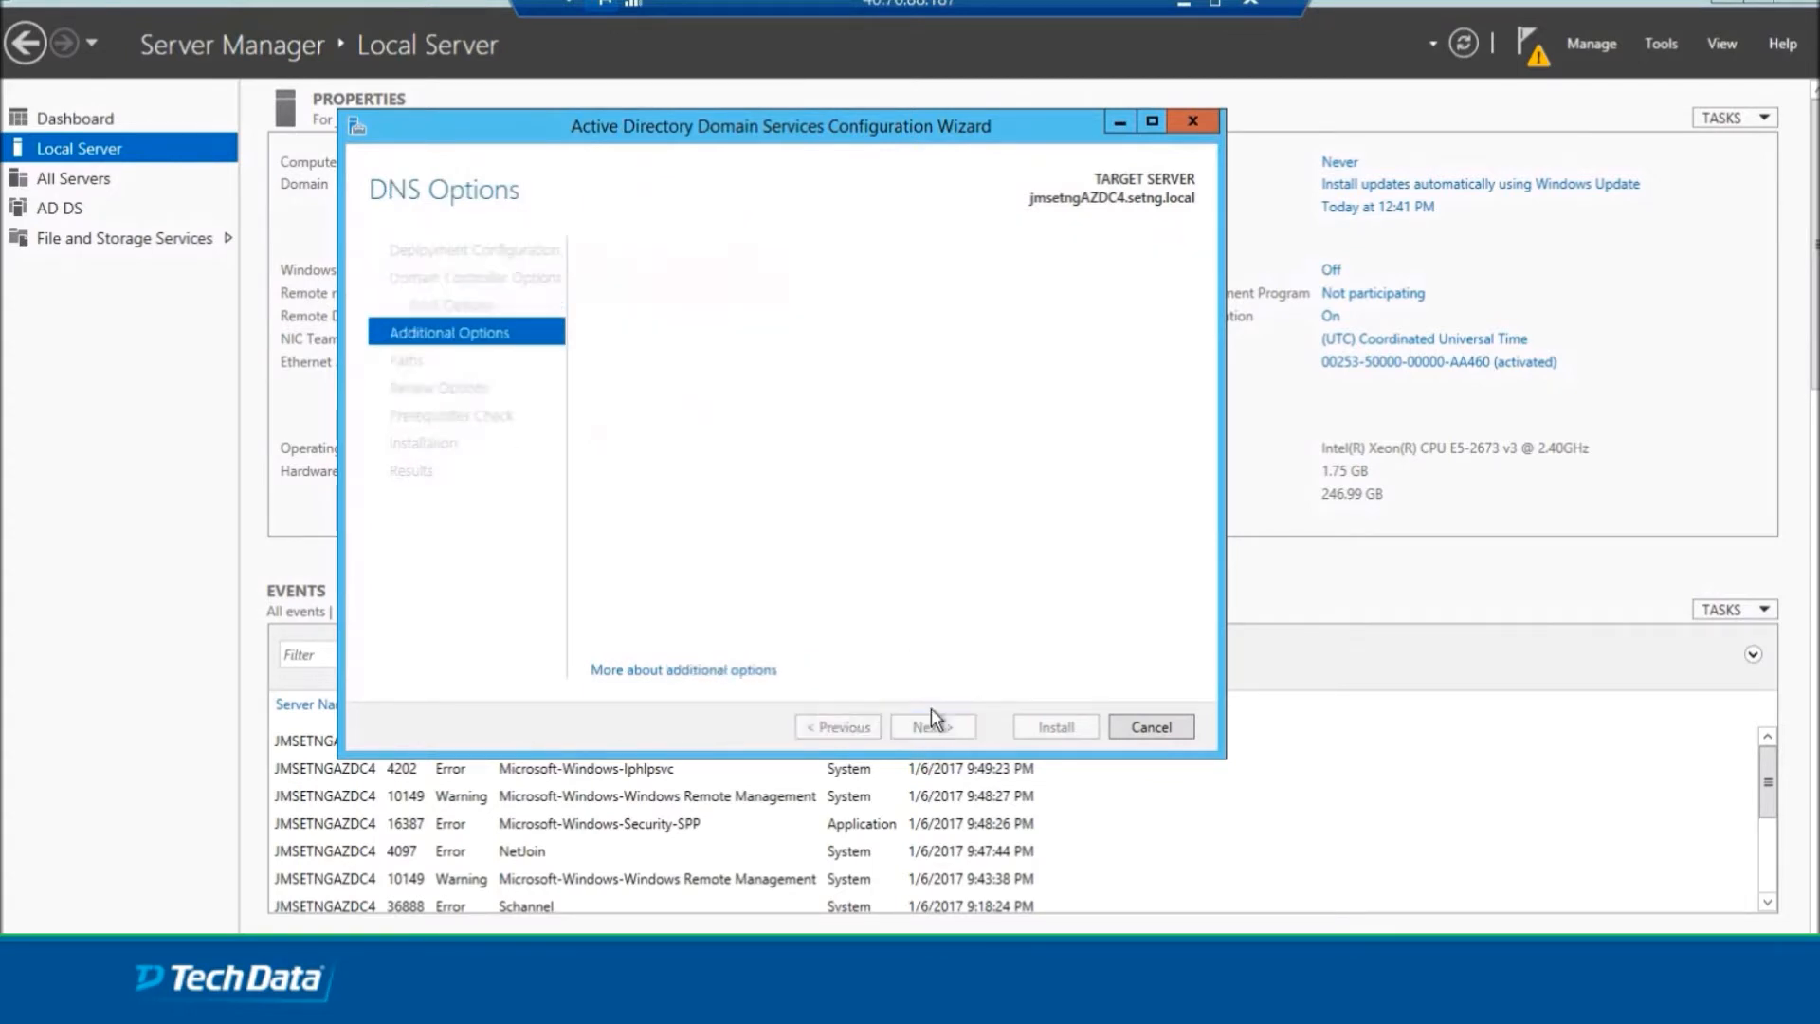
{"action": "left_click", "coordinate": [933, 726]}
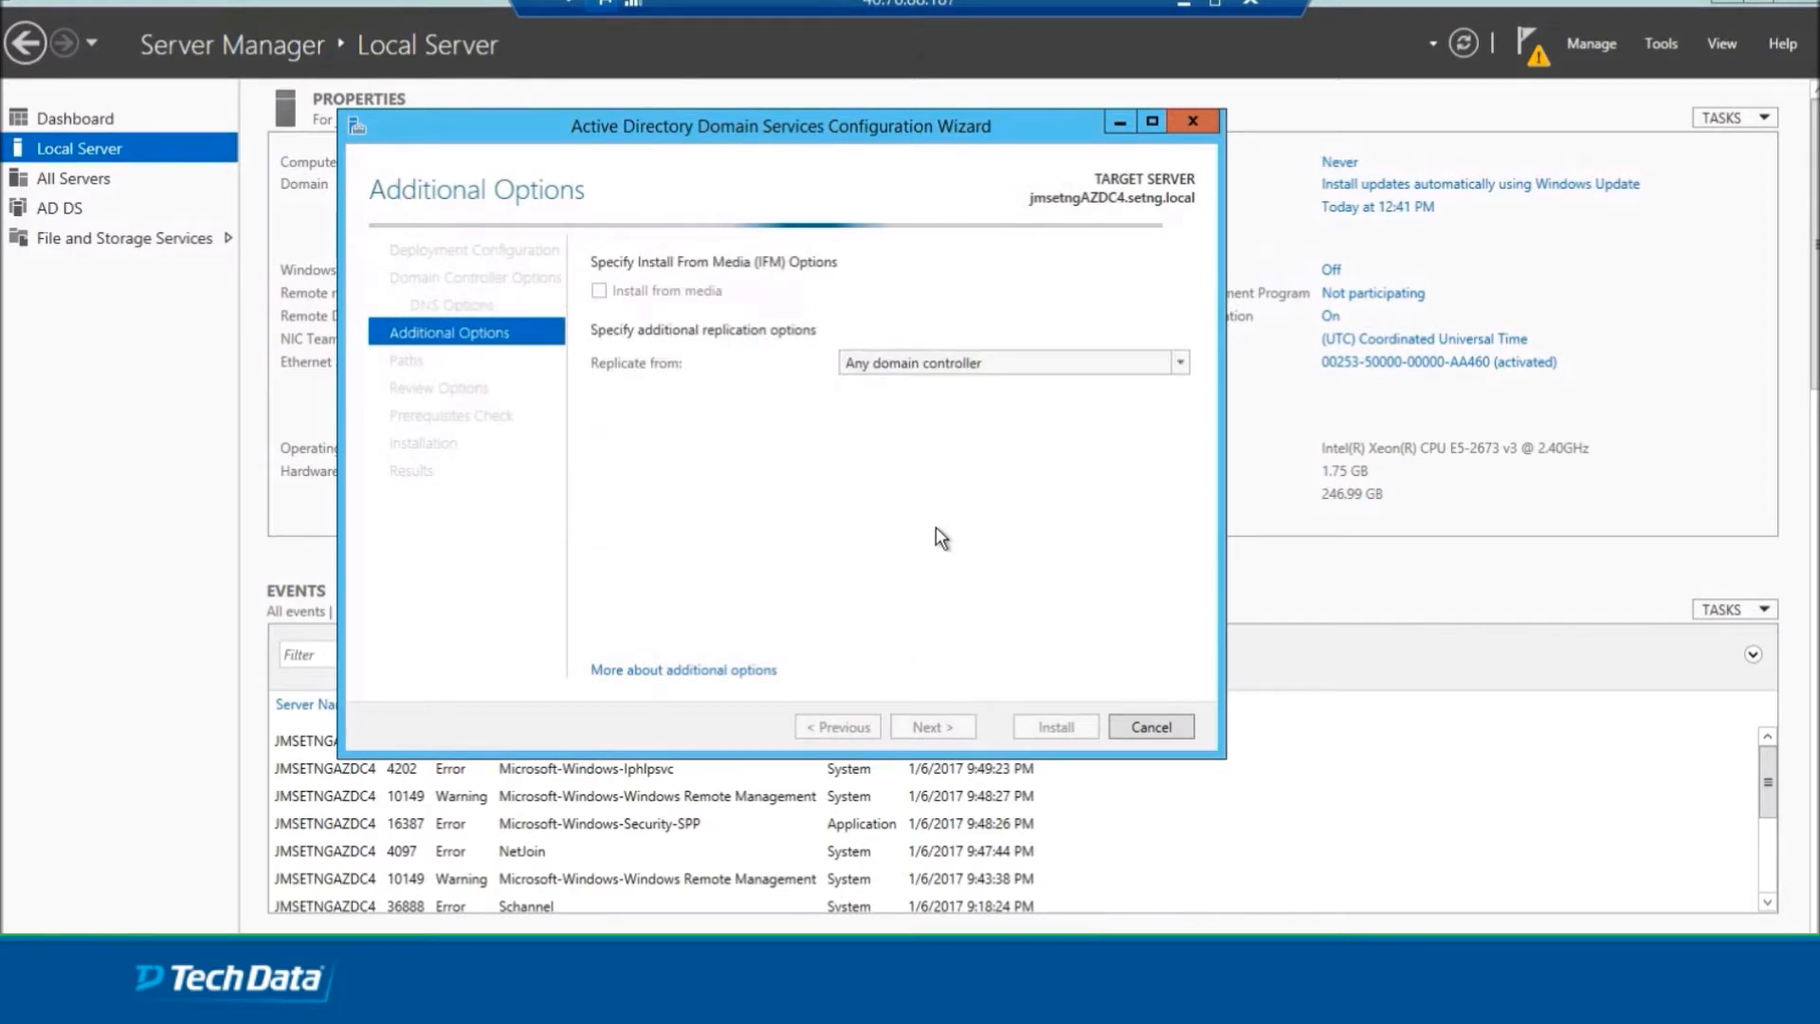
{"action": "mouse_move", "coordinate": [937, 512]}
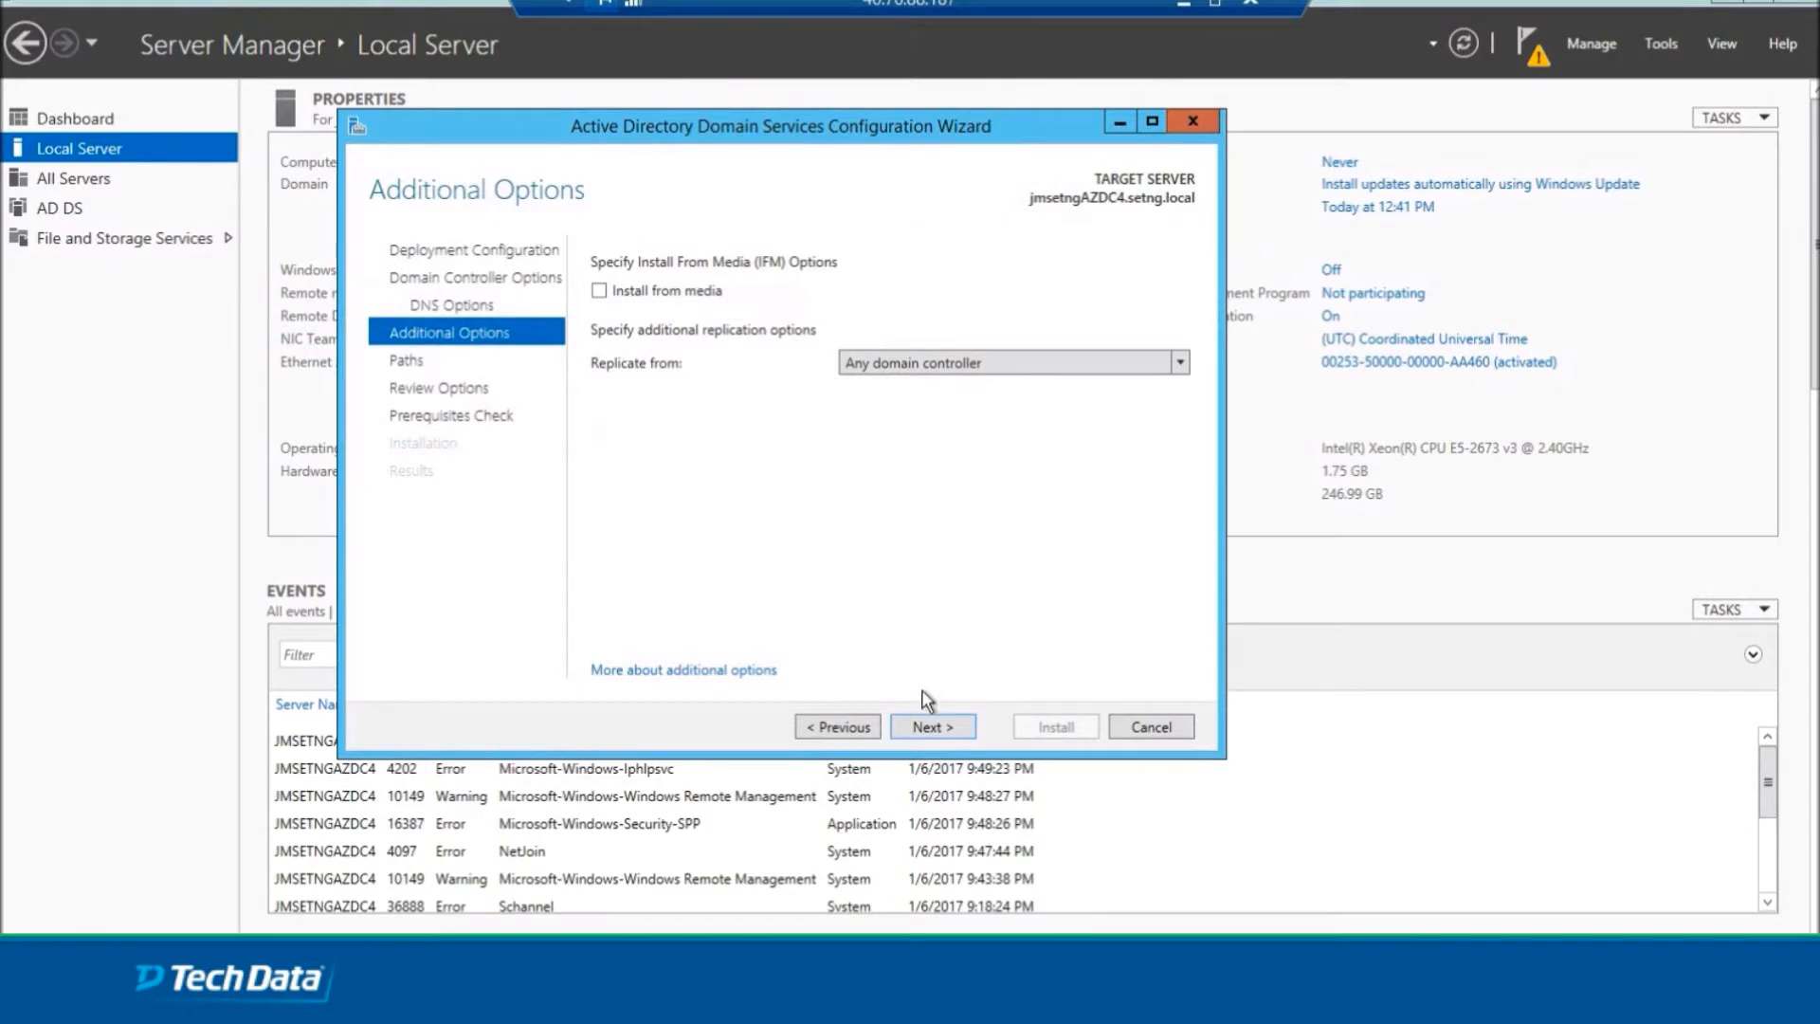
{"action": "left_click", "coordinate": [931, 726]}
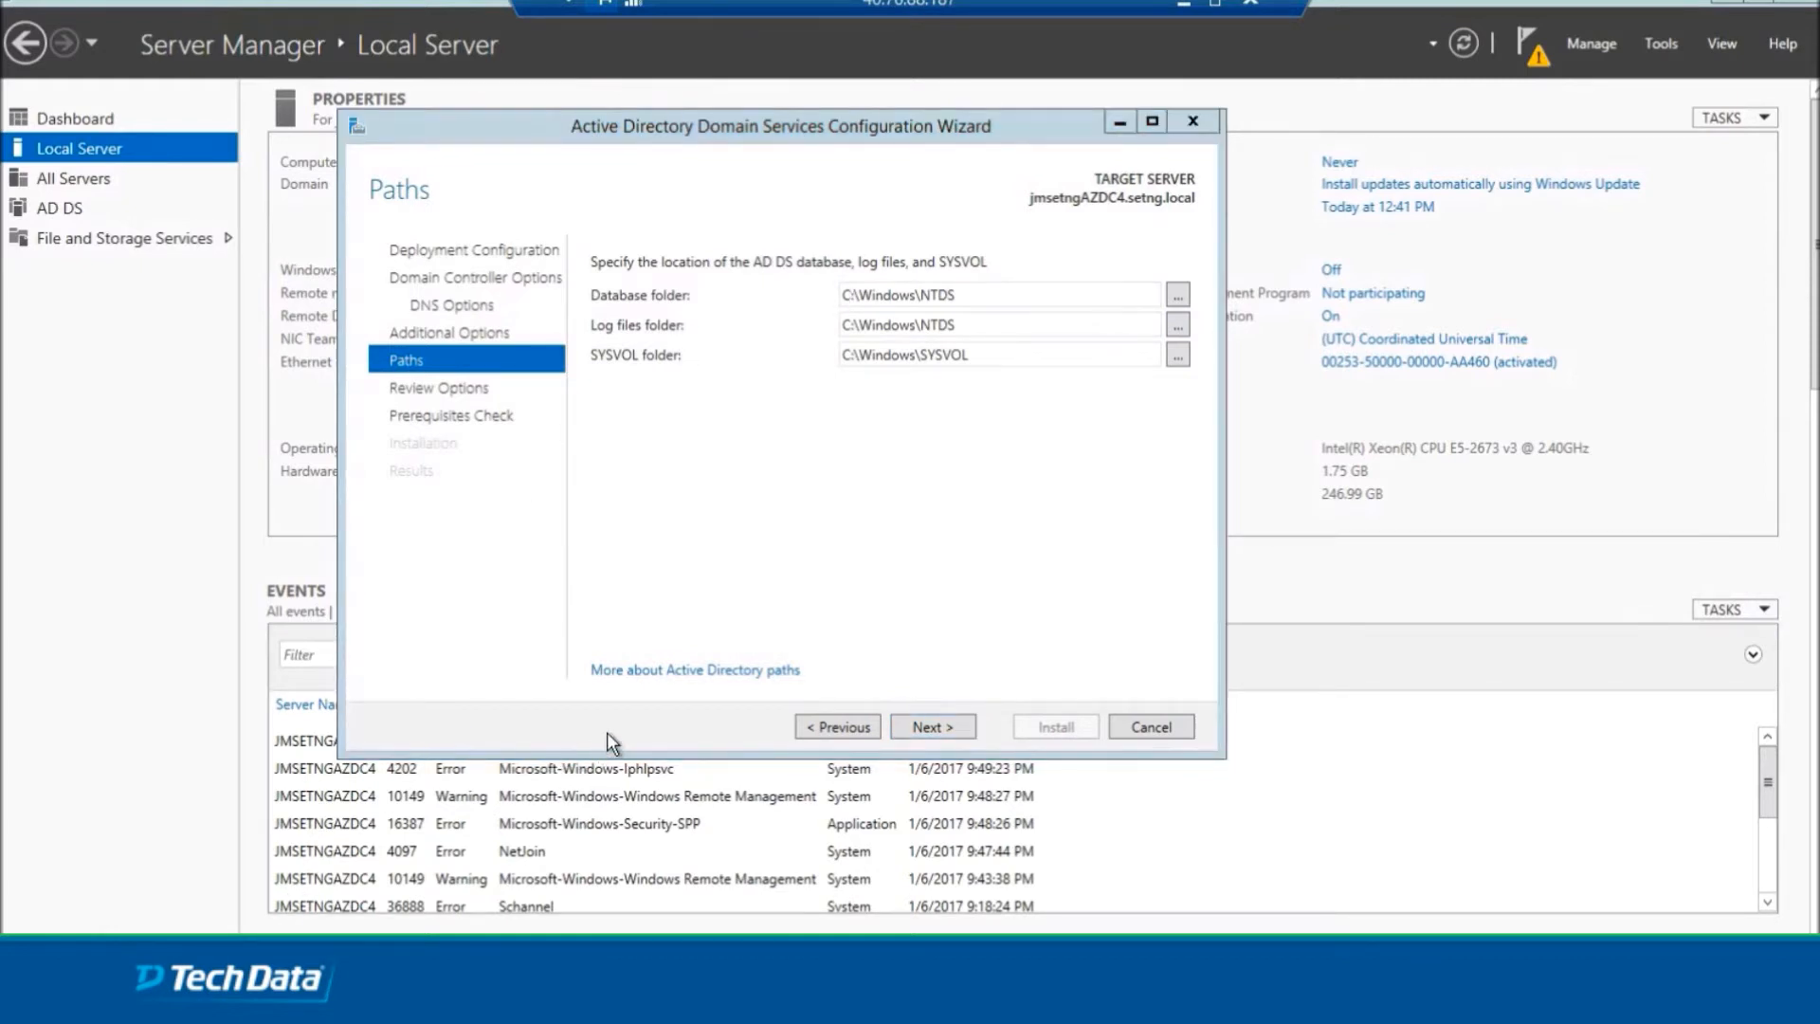
{"action": "mouse_move", "coordinate": [722, 546]}
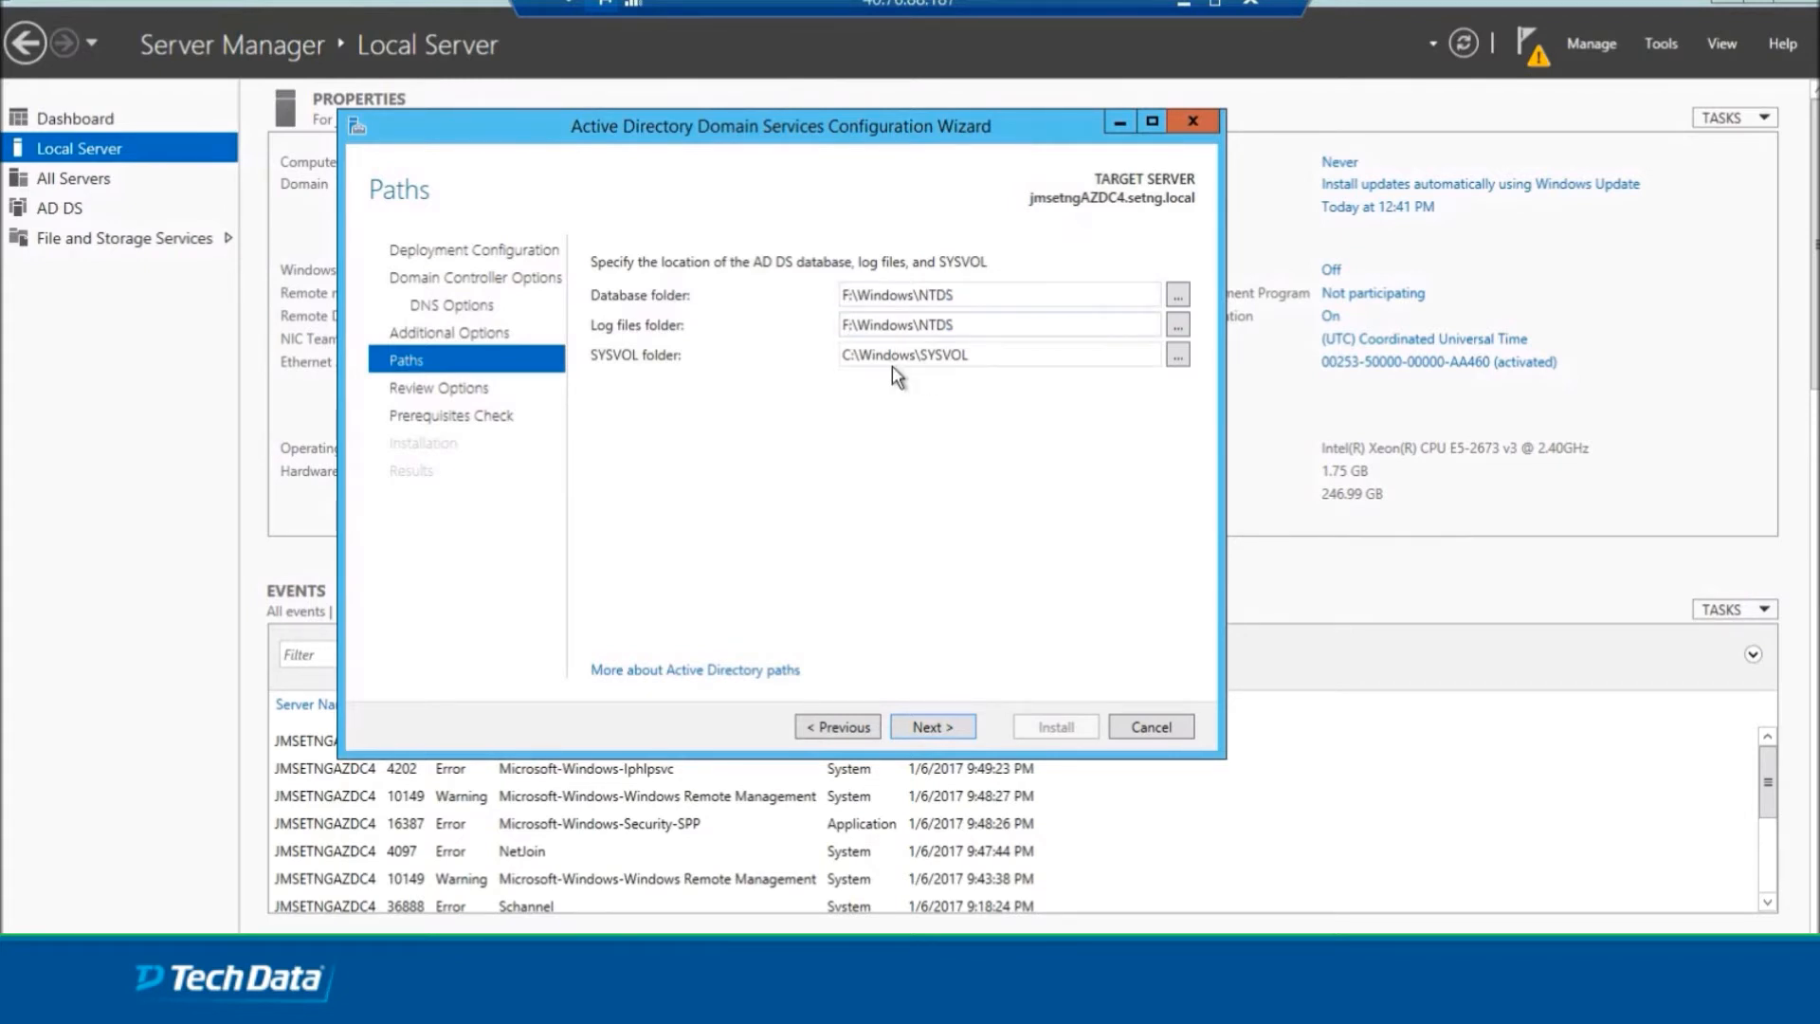
Point the database, log and SYSVOL folders to F:\ and continue to Review Options.
{"action": "triple_click", "coordinate": [991, 355]}
{"action": "type", "text": "F"}
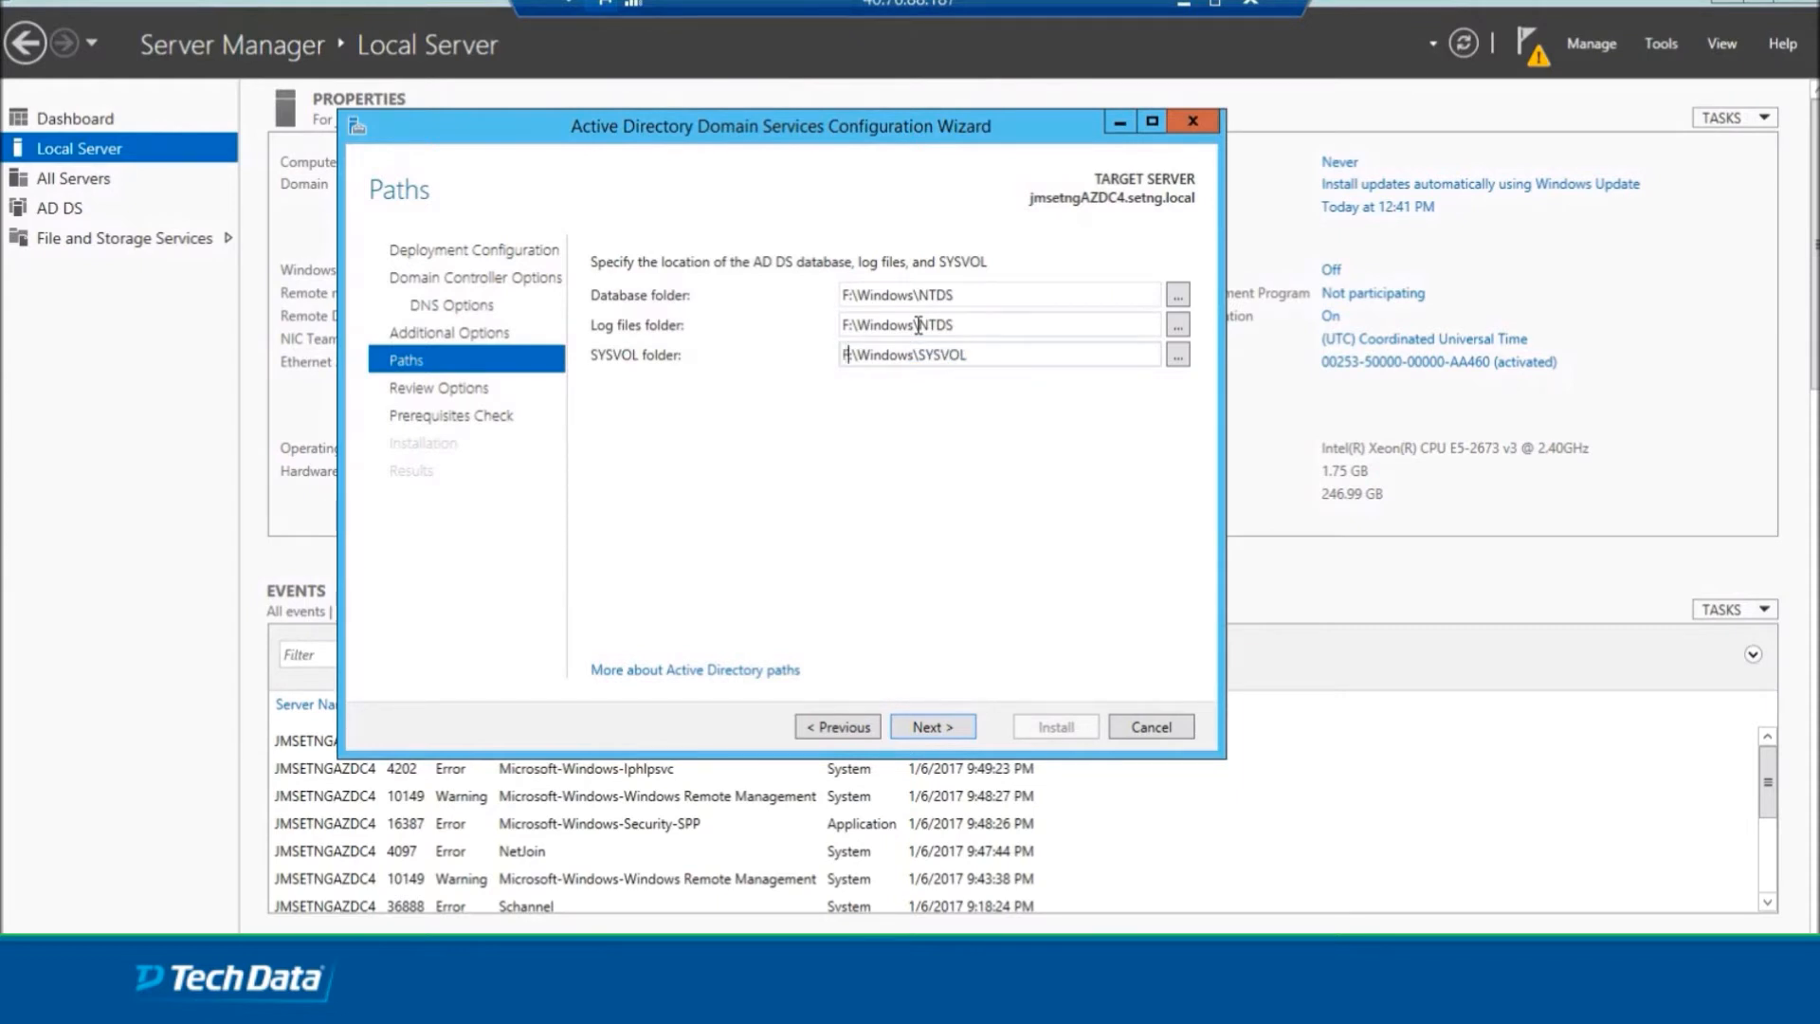
{"action": "left_click", "coordinate": [932, 726]}
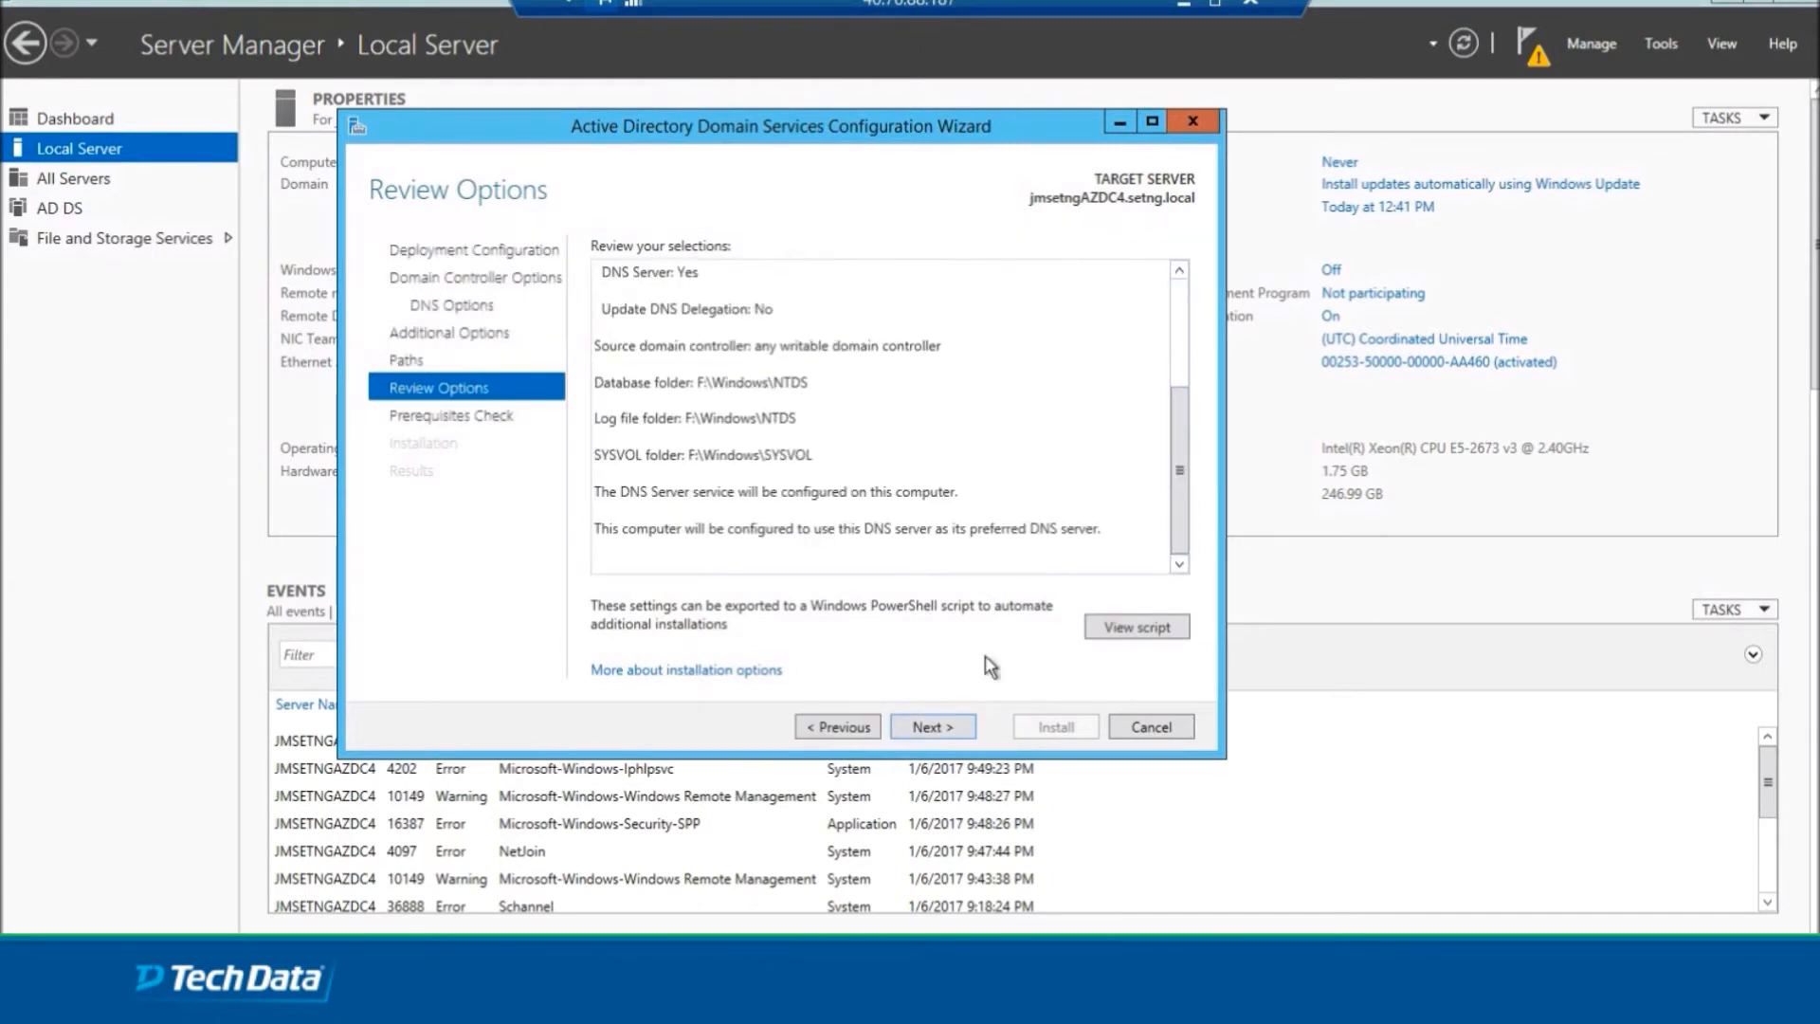
Pass the prerequisites check and start installing the domain controller promotion.
{"action": "left_click", "coordinate": [930, 726]}
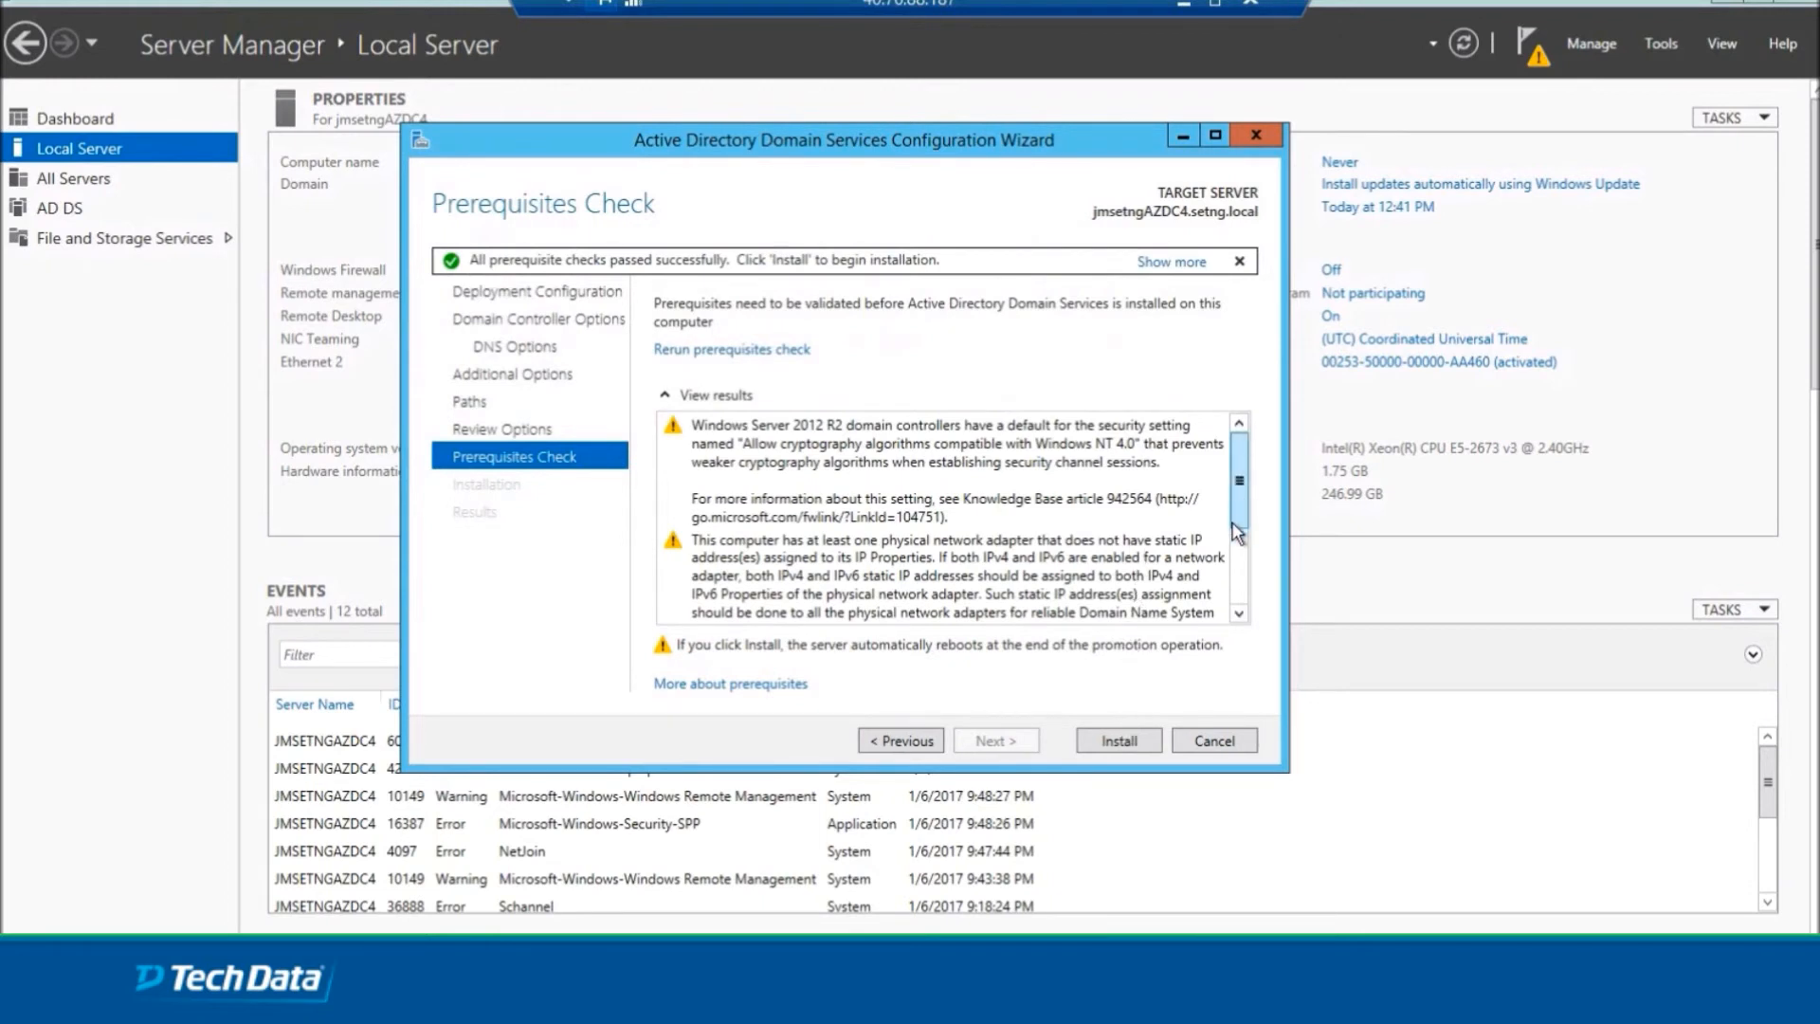
{"action": "scroll", "scroll_direction": "down", "scroll_amount": 3}
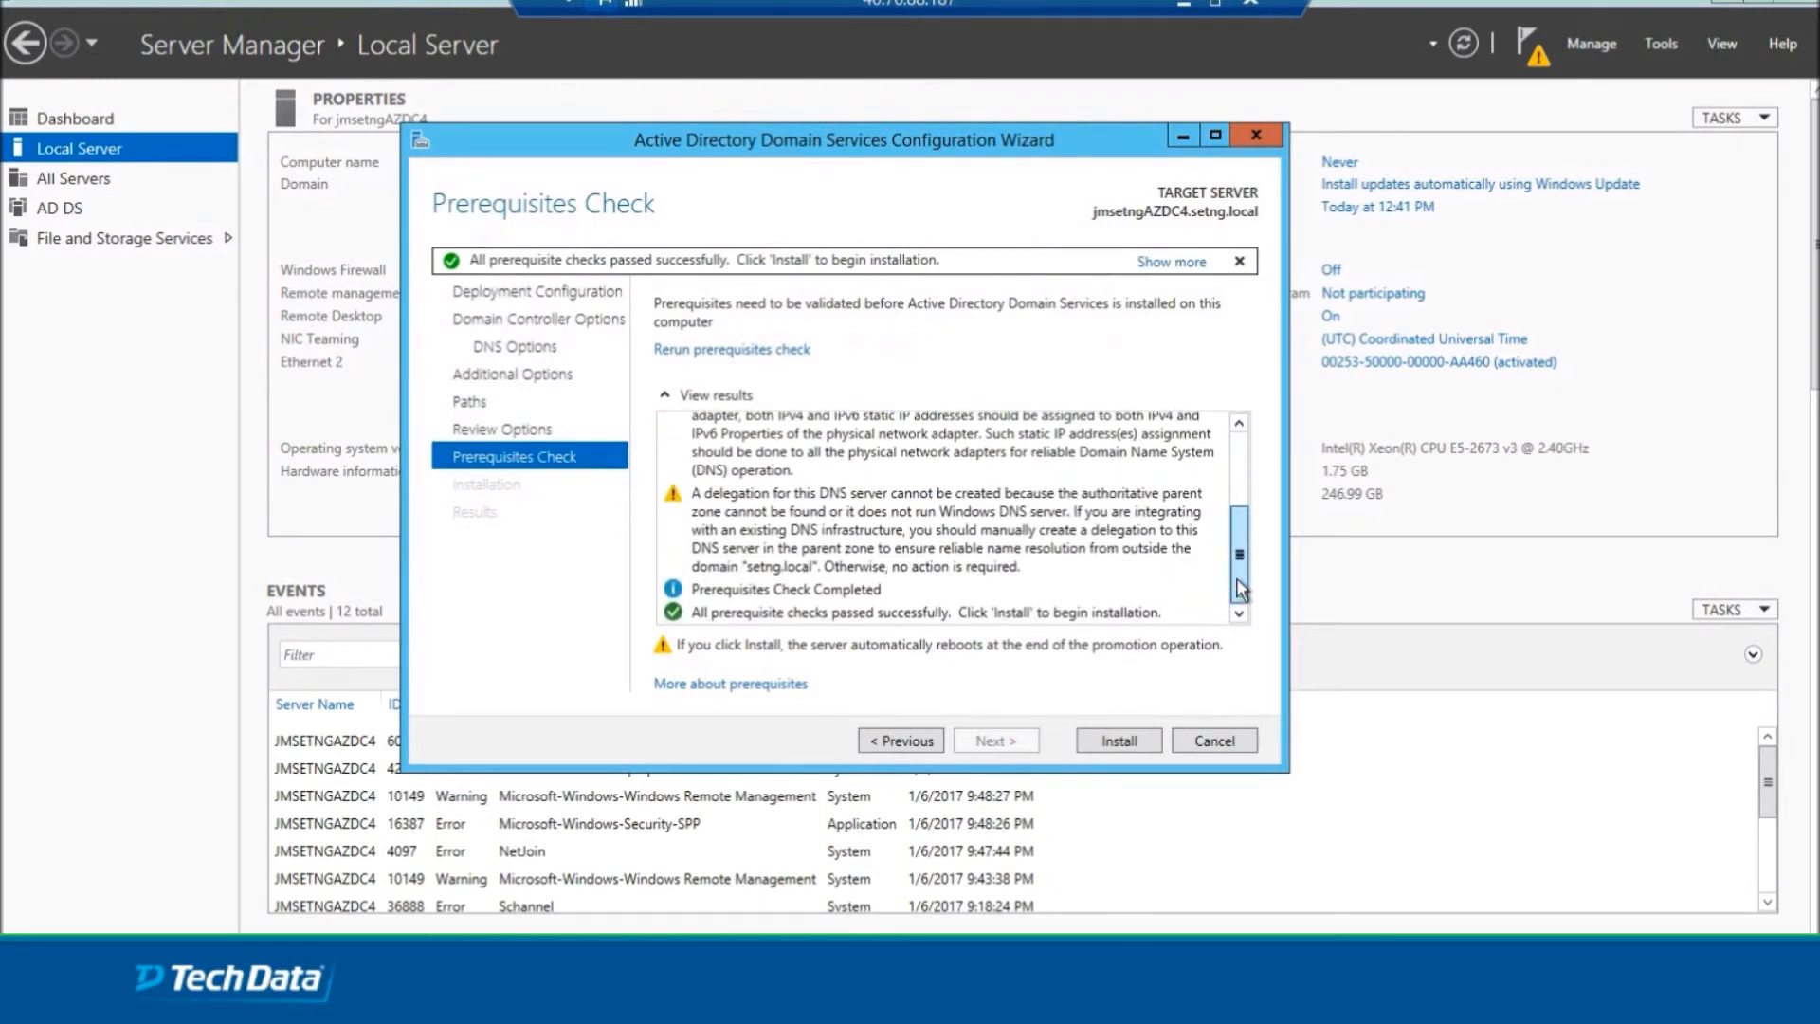
{"action": "left_click", "coordinate": [1117, 739]}
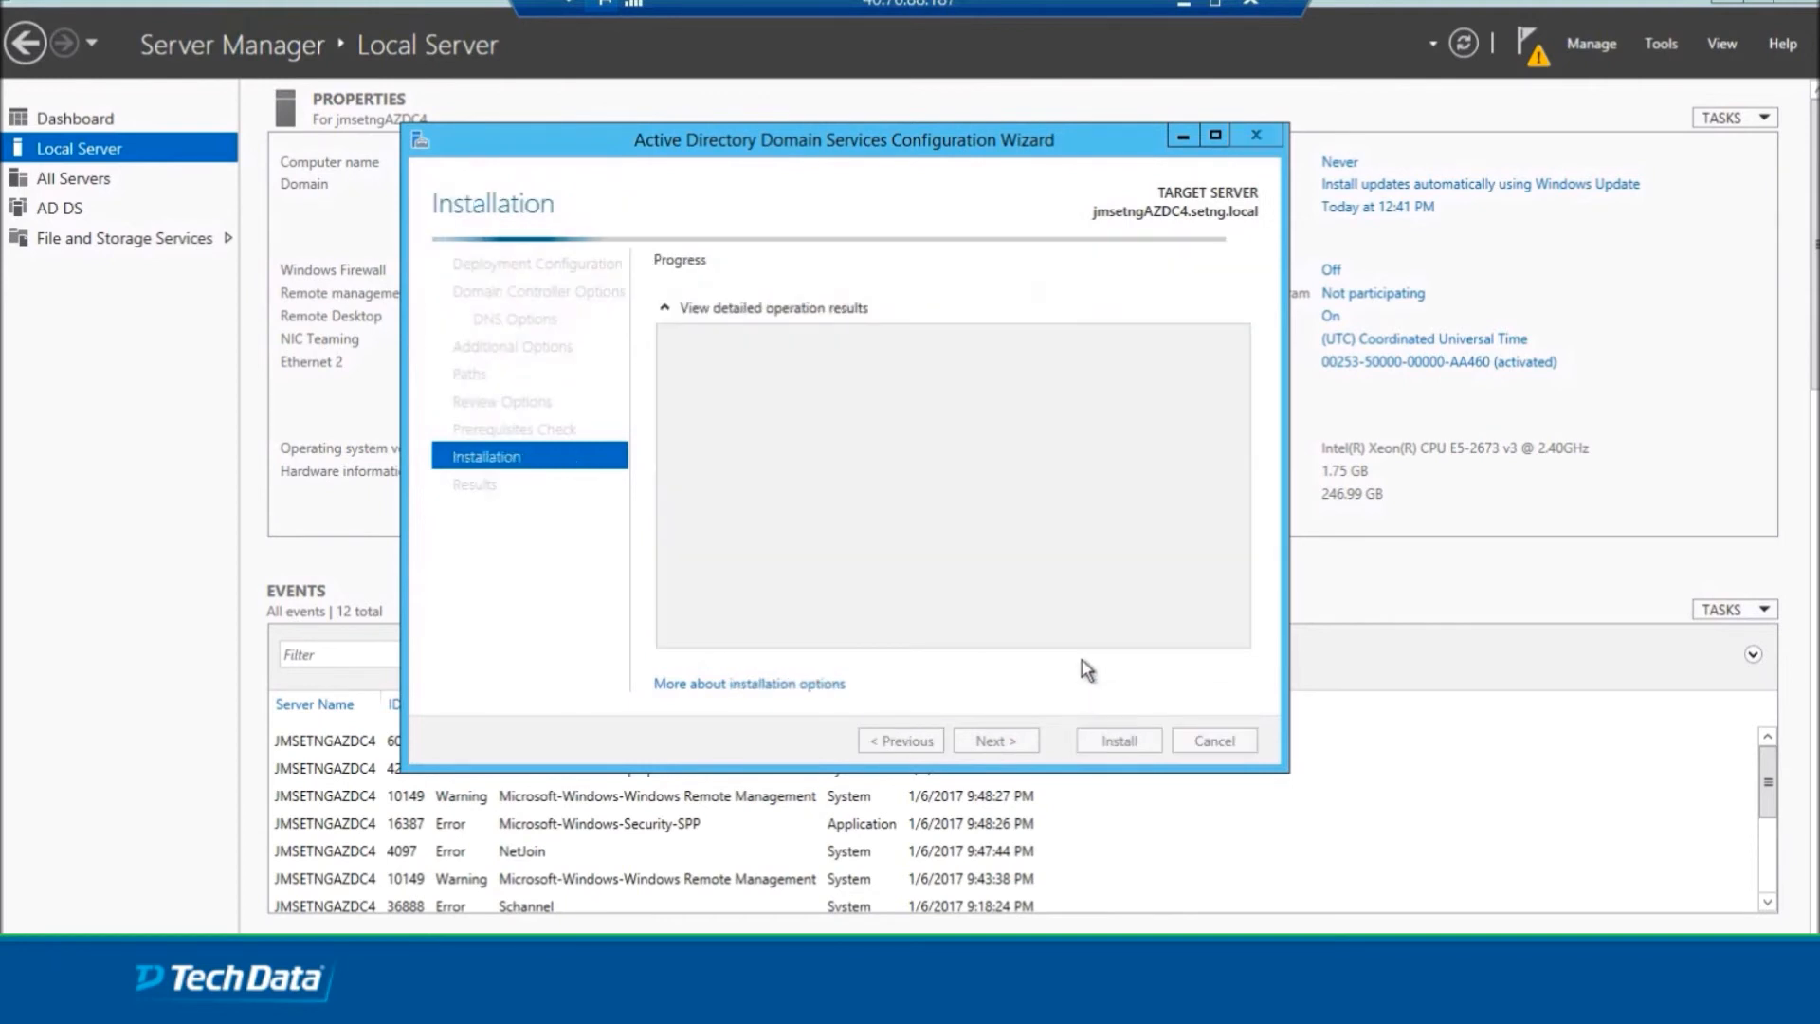
{"action": "mouse_move", "coordinate": [1099, 587]}
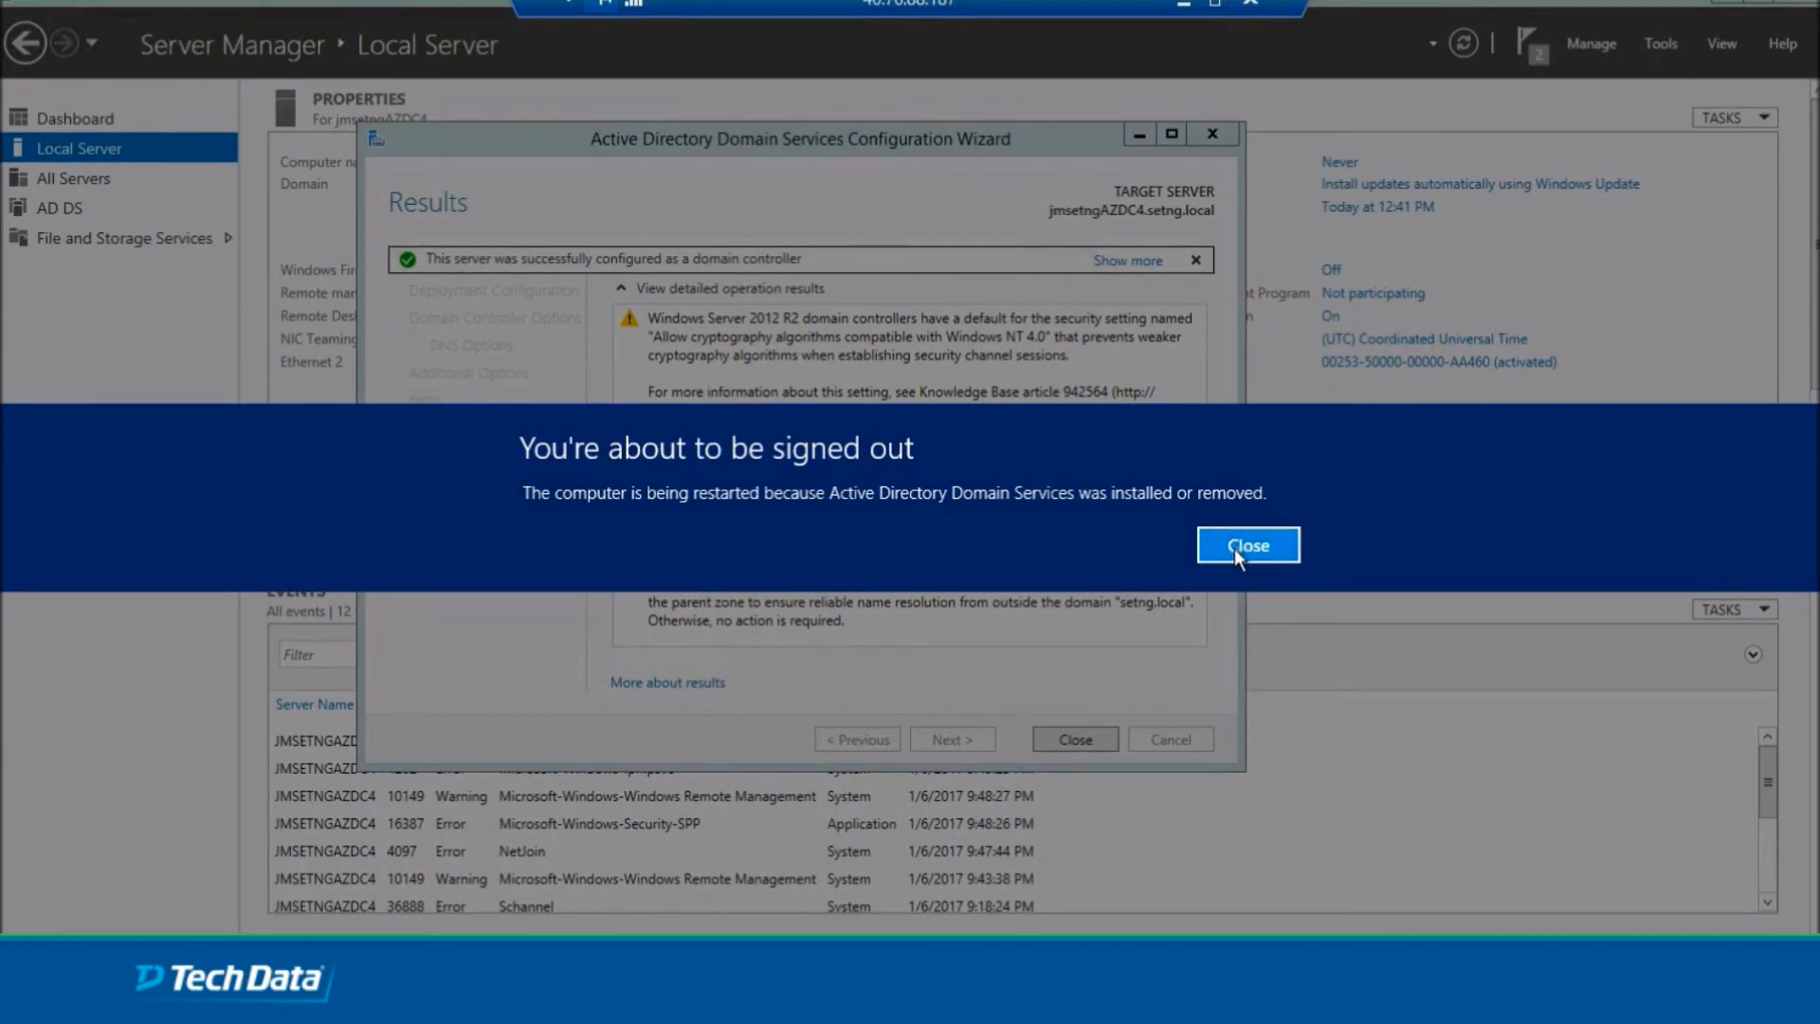
Dismiss the sign-out notice and reconnect to jmsetngAZDC4 as setng\administrator.
{"action": "left_click", "coordinate": [1247, 545]}
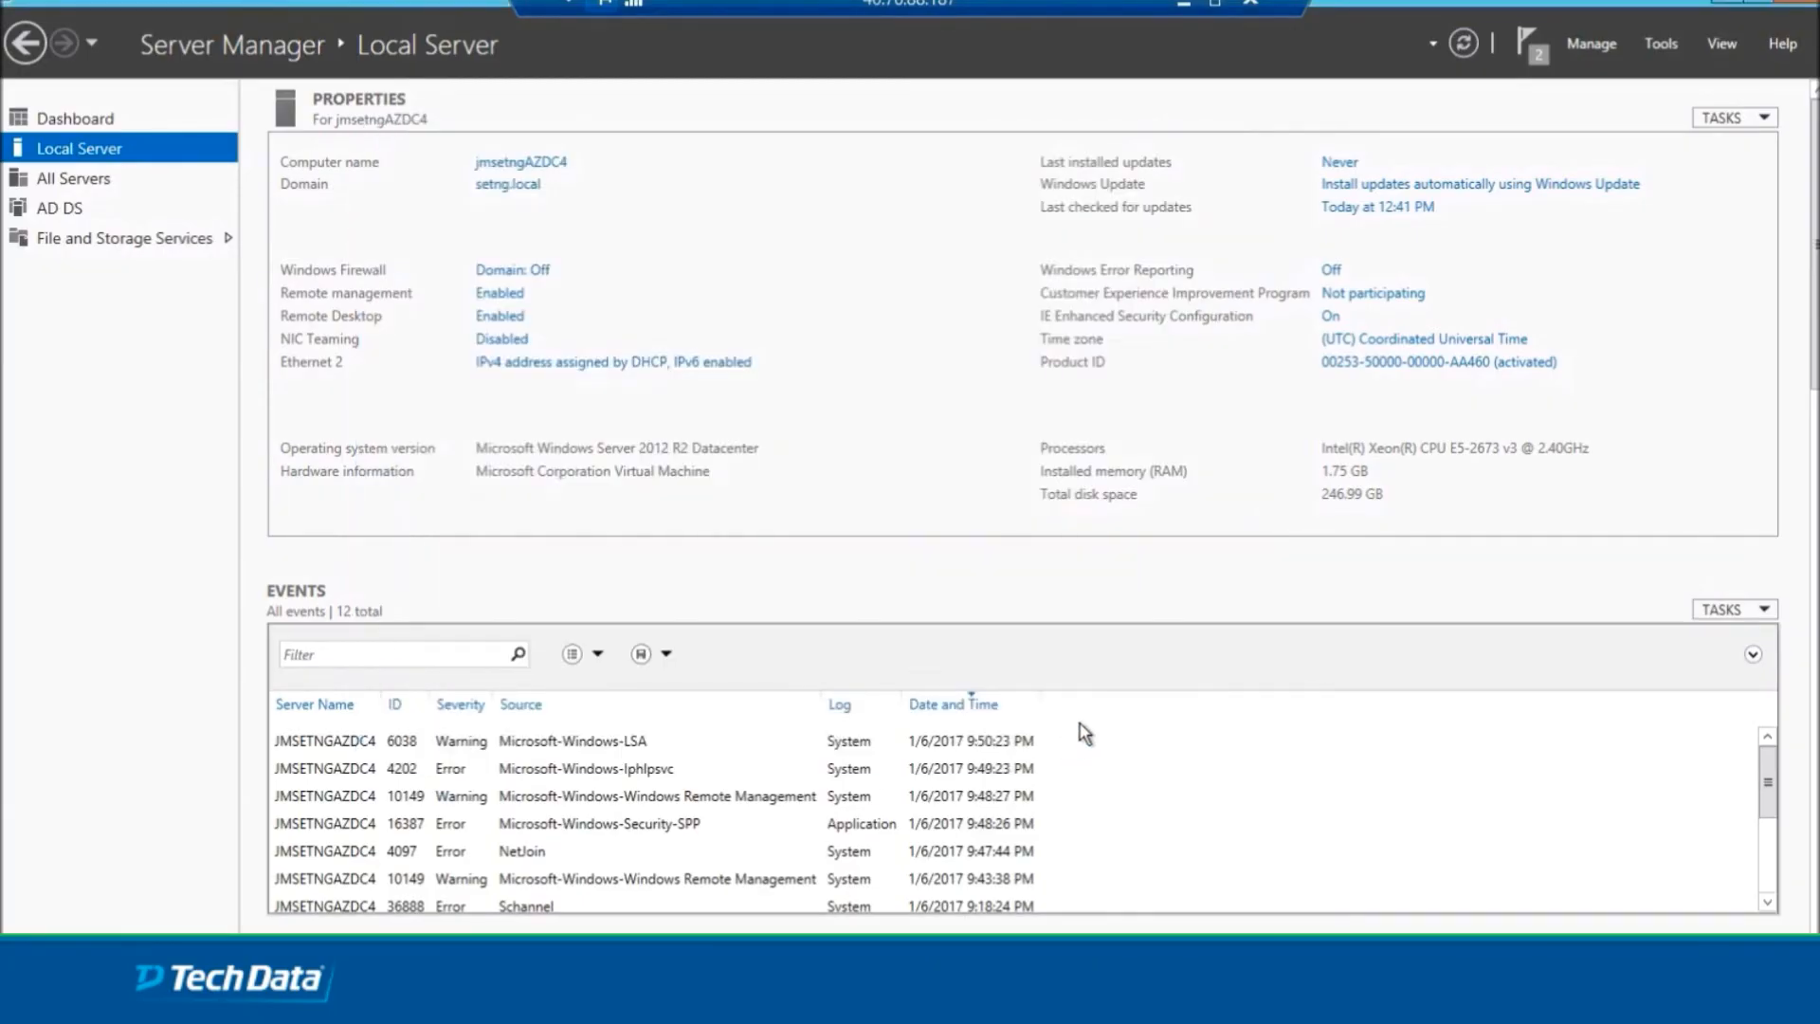
{"action": "mouse_move", "coordinate": [1067, 338]}
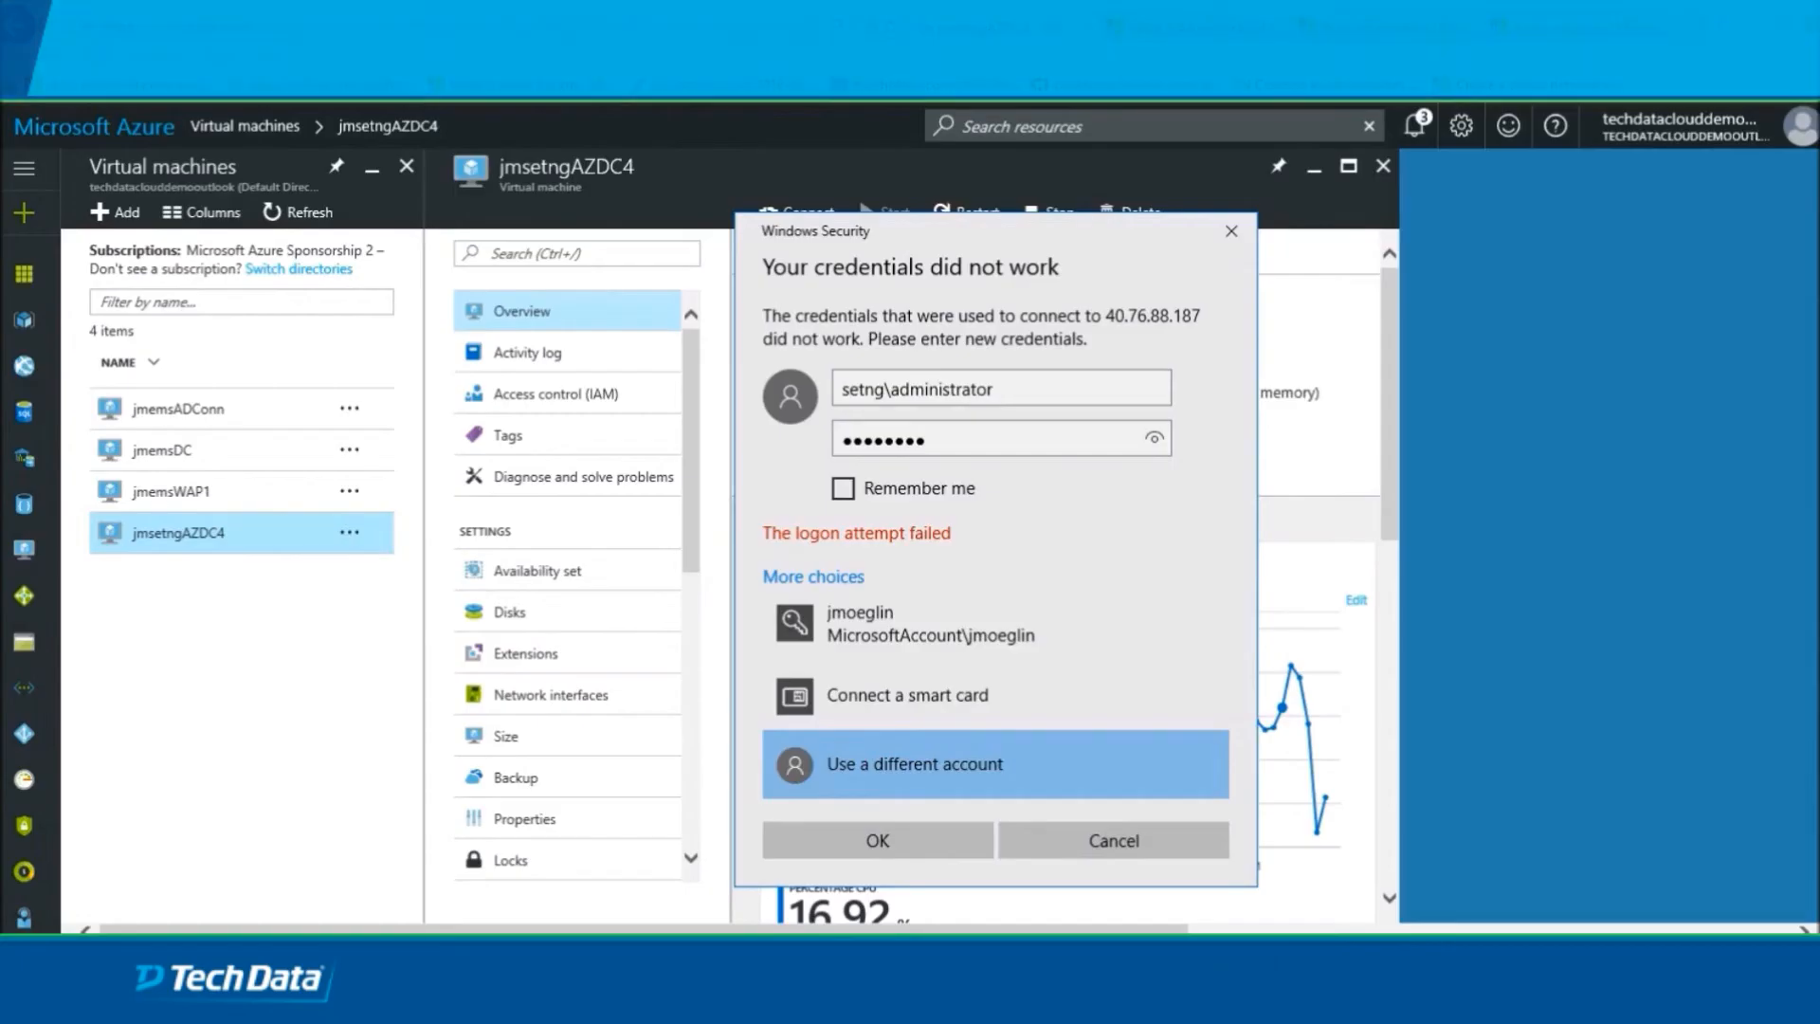
{"action": "left_click", "coordinate": [876, 840]}
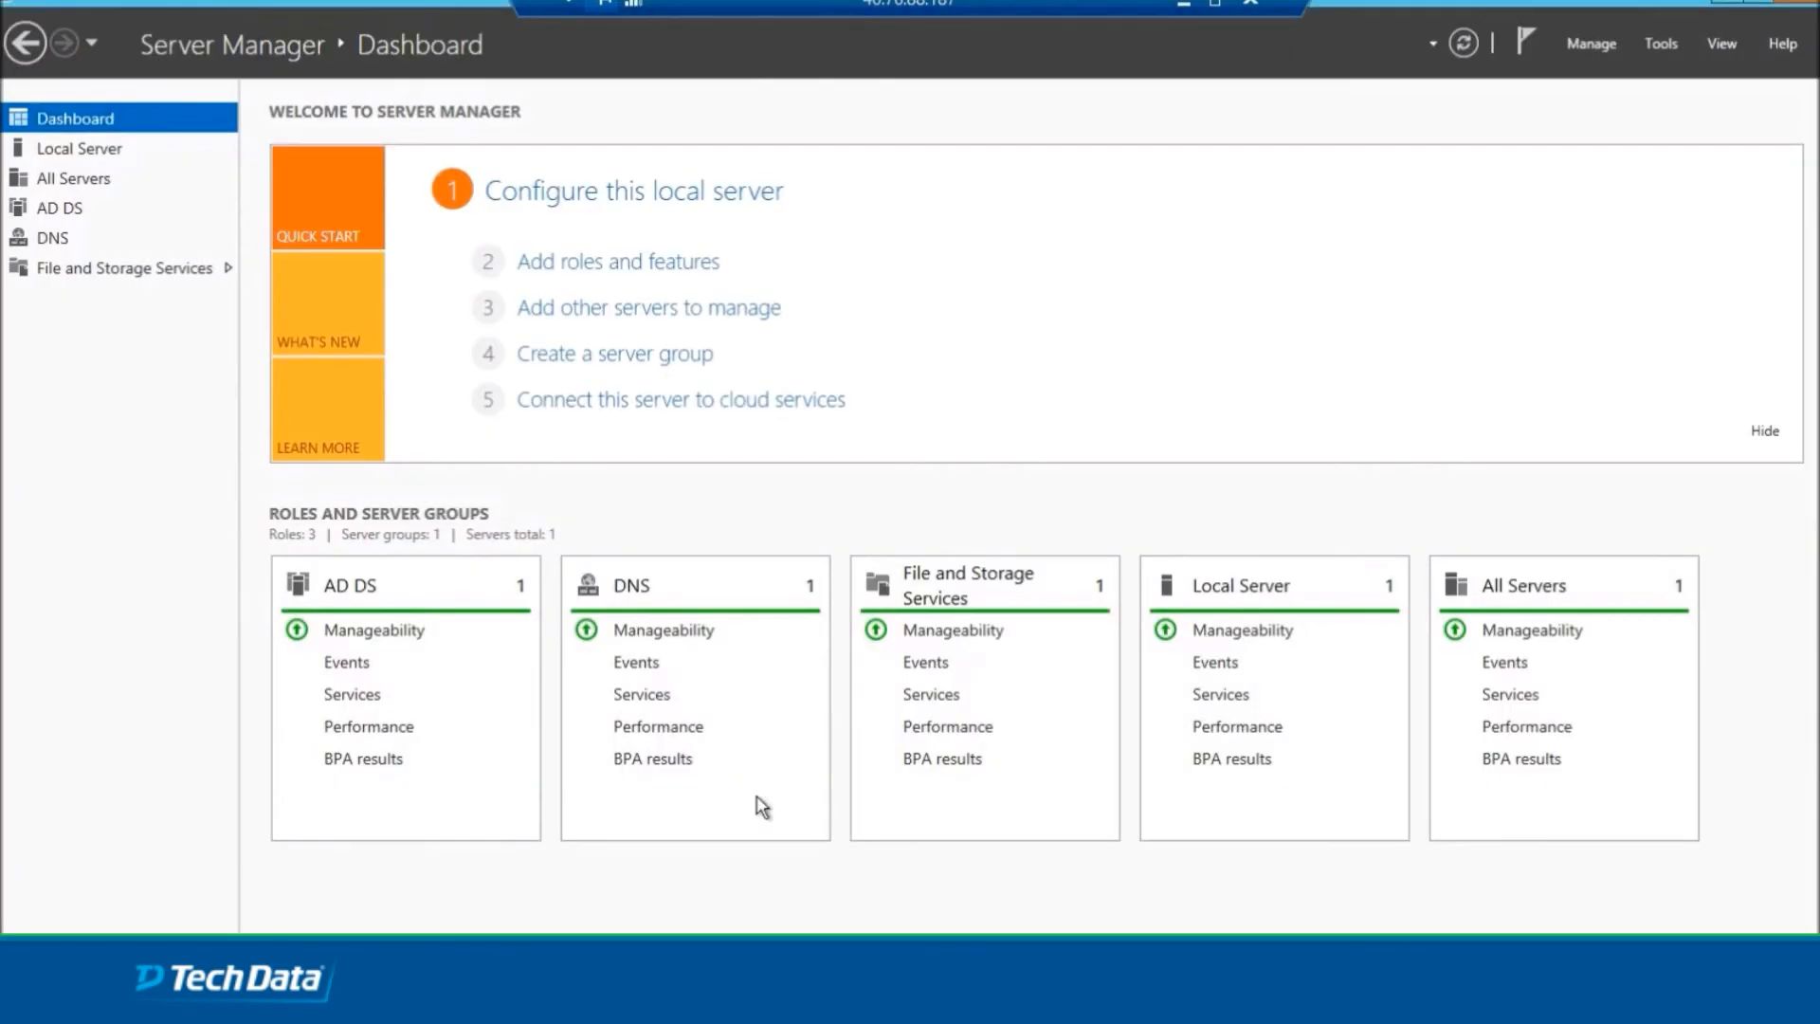
{"action": "mouse_move", "coordinate": [1120, 720]}
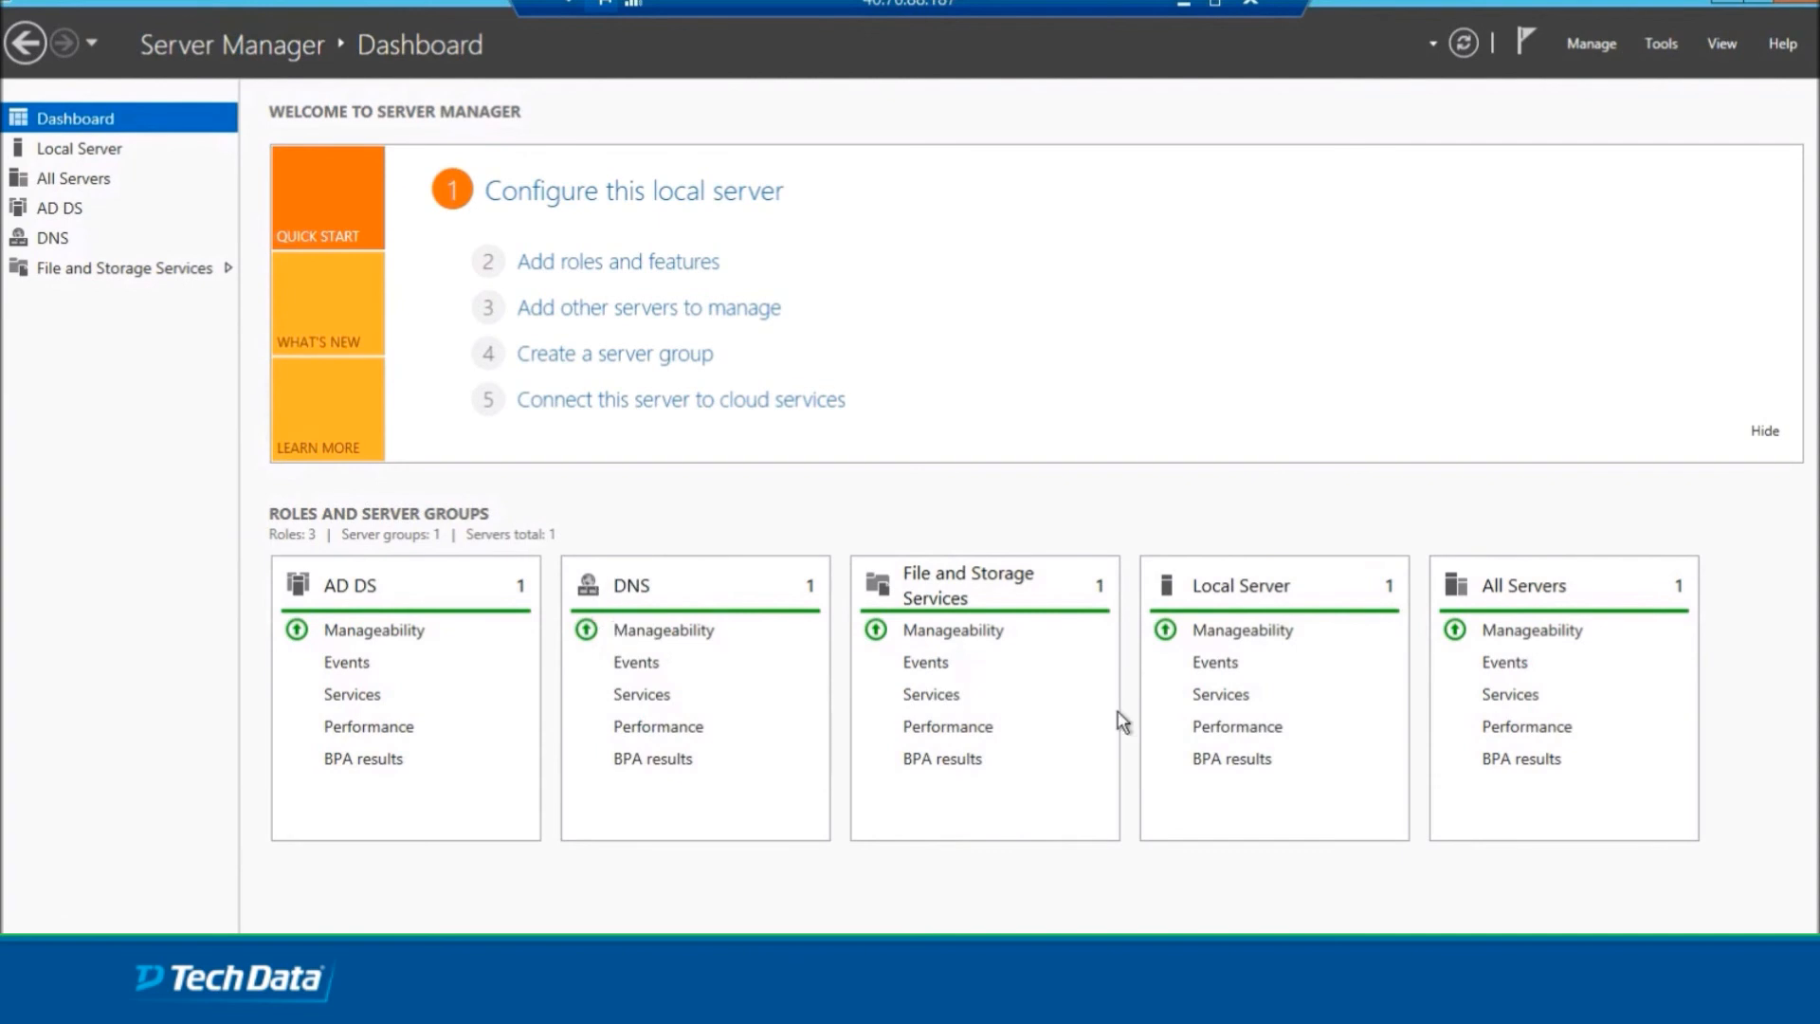
{"action": "mouse_move", "coordinate": [121, 175]}
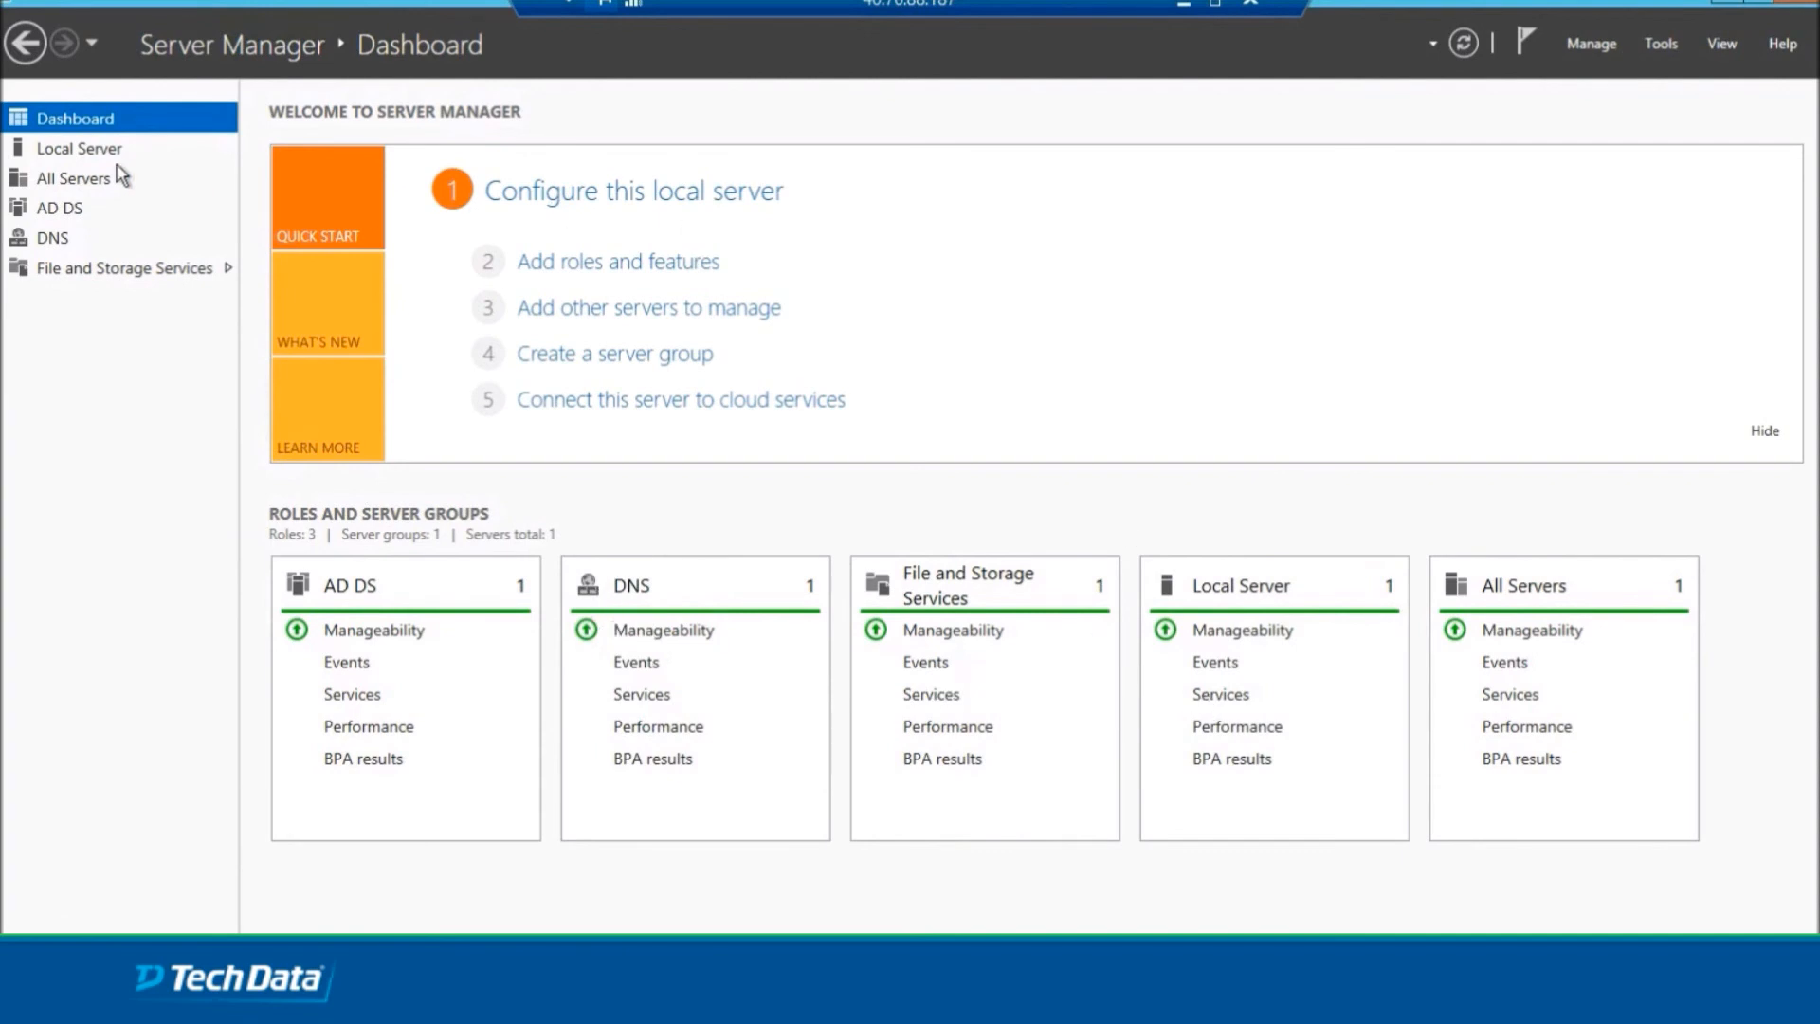
Launch Active Directory Sites and Services from Tools to see JMSETNGAZDC4 under Default-First-Site-Name.
{"action": "left_click", "coordinate": [79, 147]}
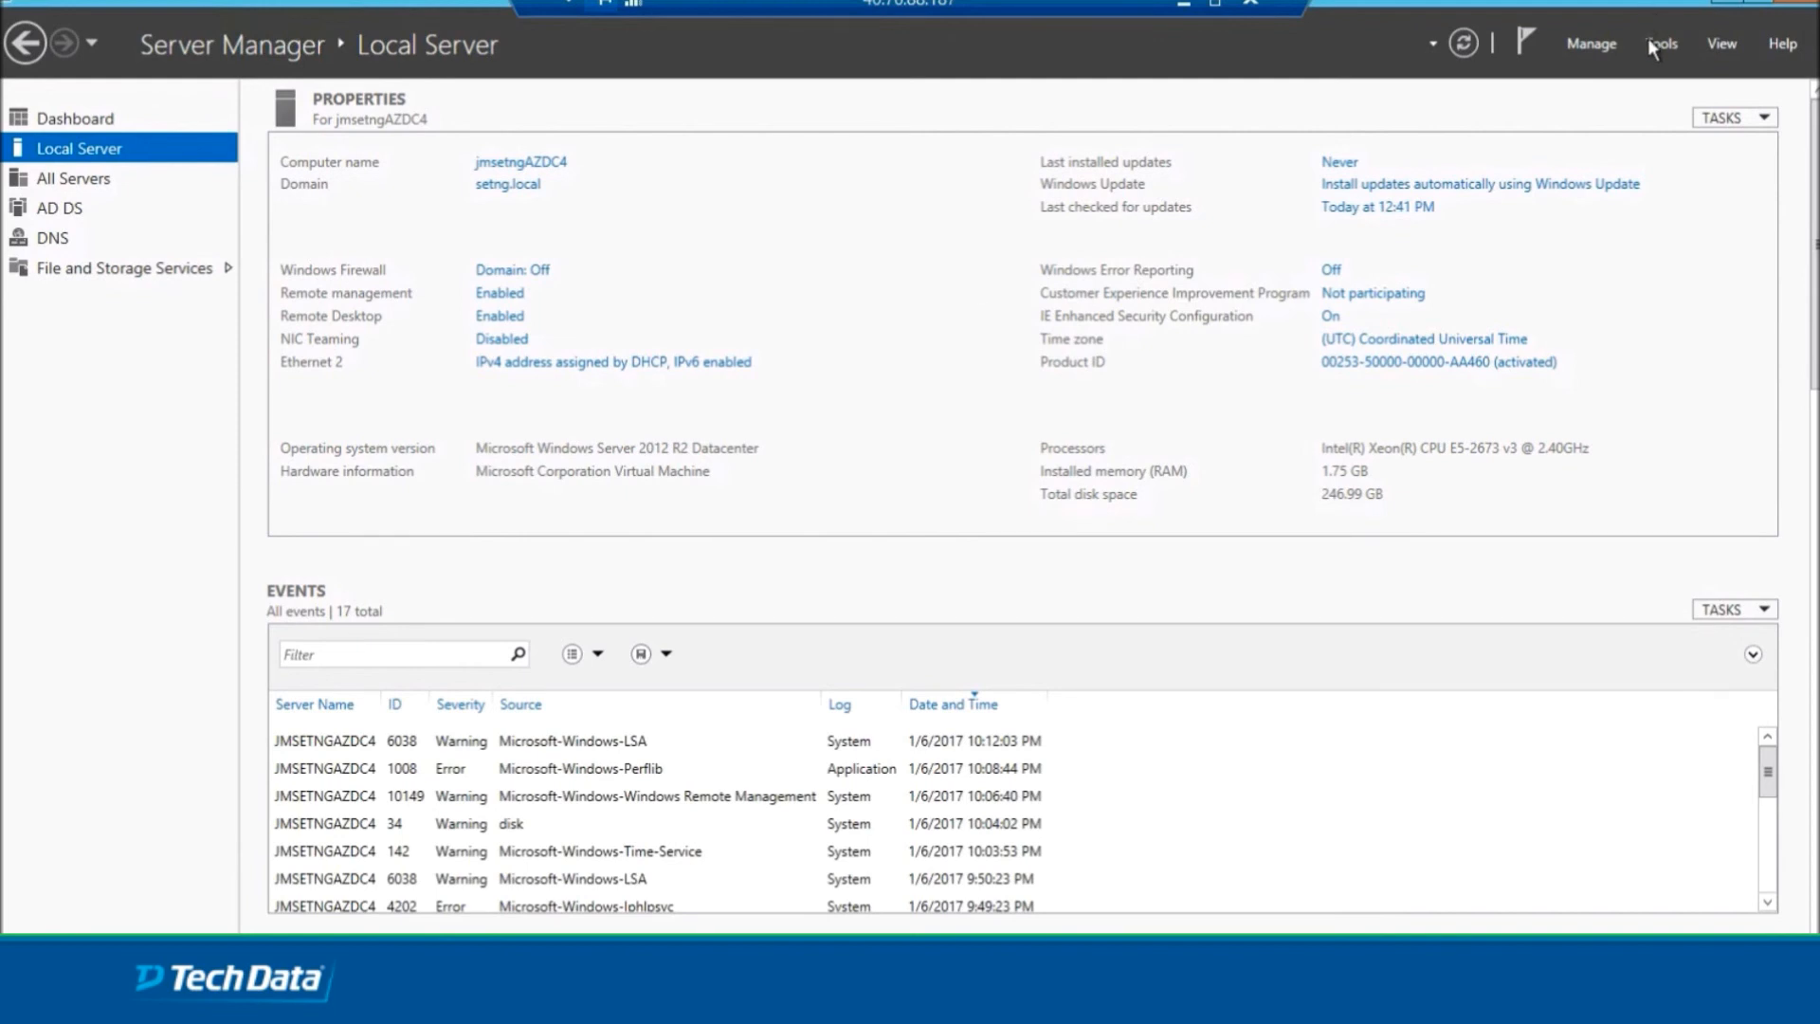
{"action": "left_click", "coordinate": [1661, 43]}
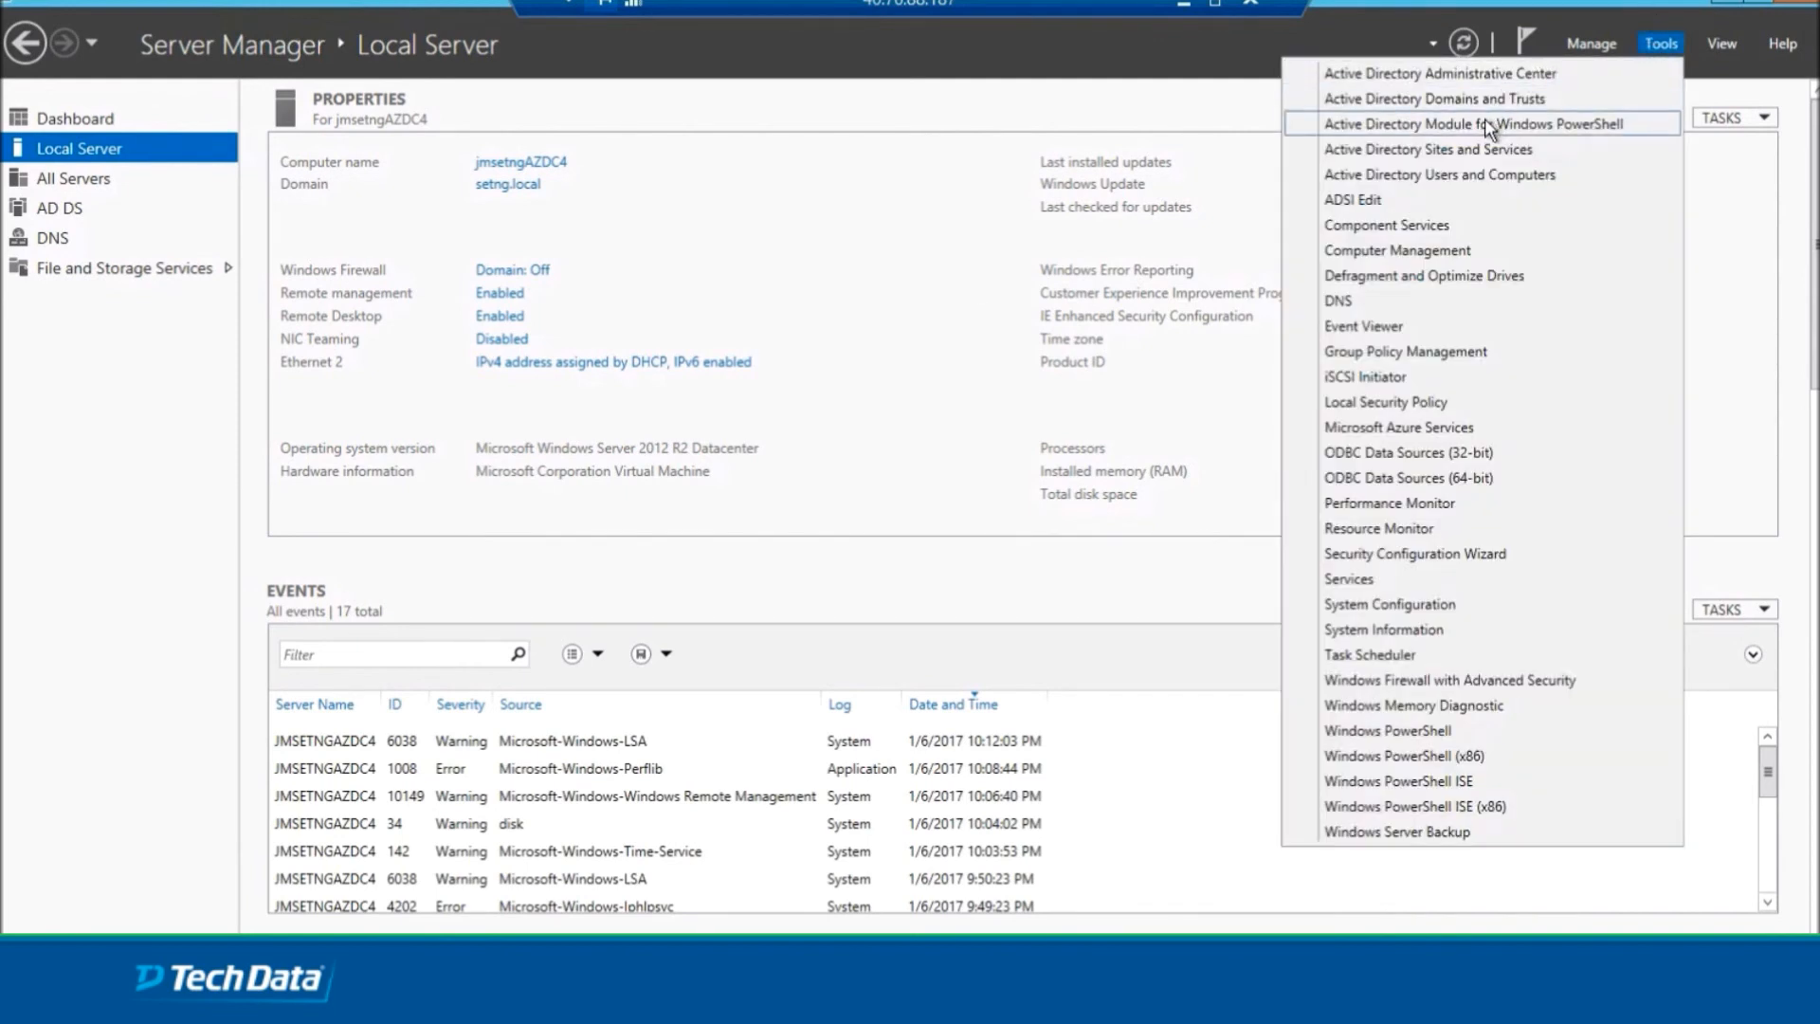
{"action": "mouse_move", "coordinate": [1490, 174]}
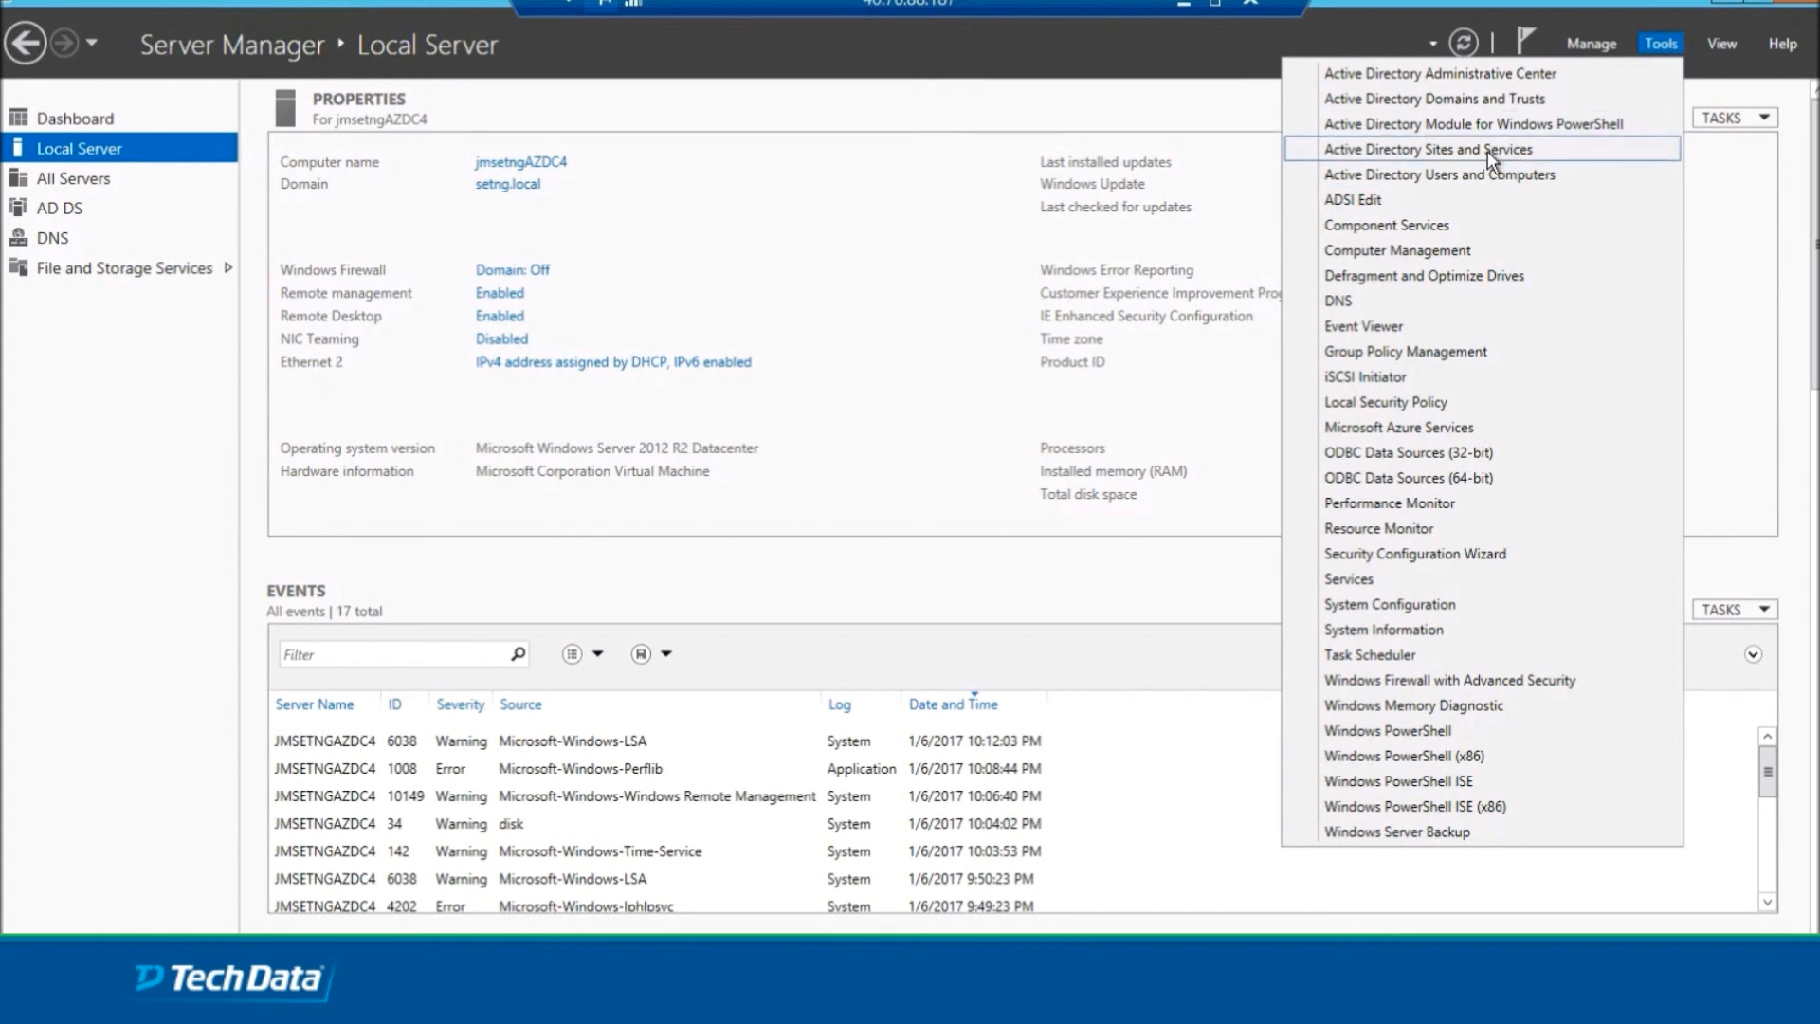
{"action": "left_click", "coordinate": [1429, 148]}
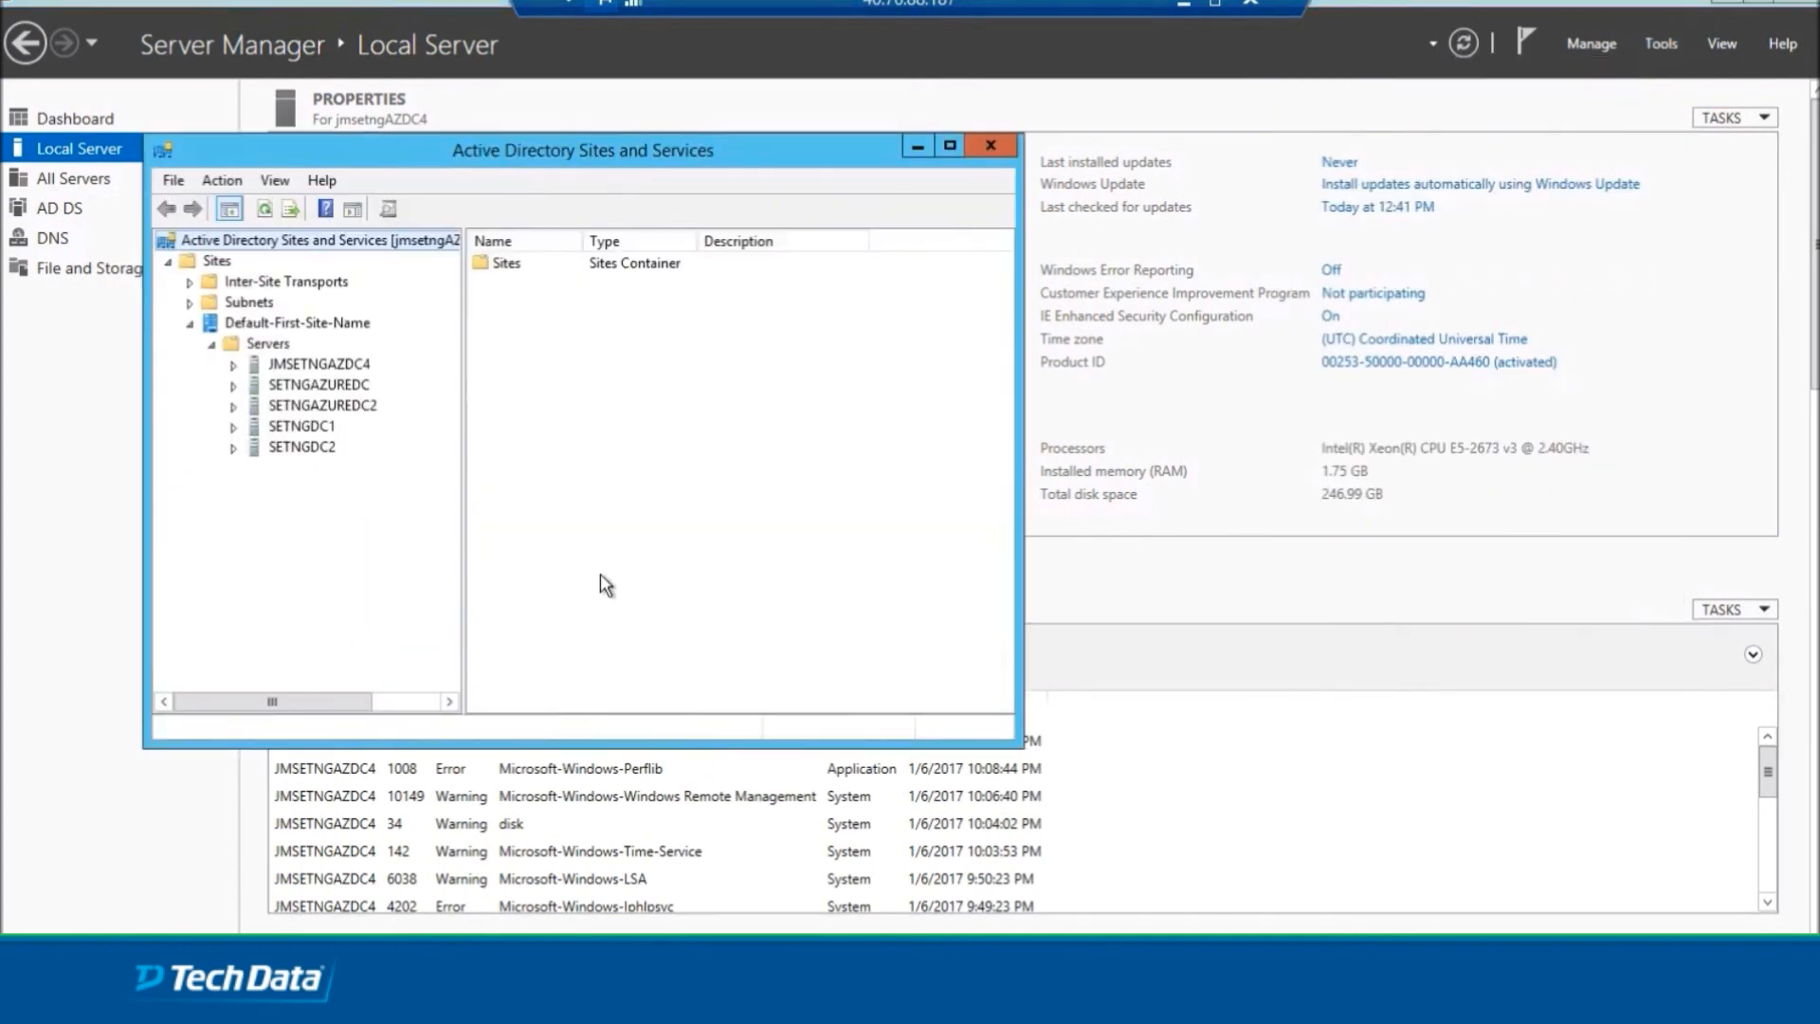
{"action": "mouse_move", "coordinate": [383, 392]}
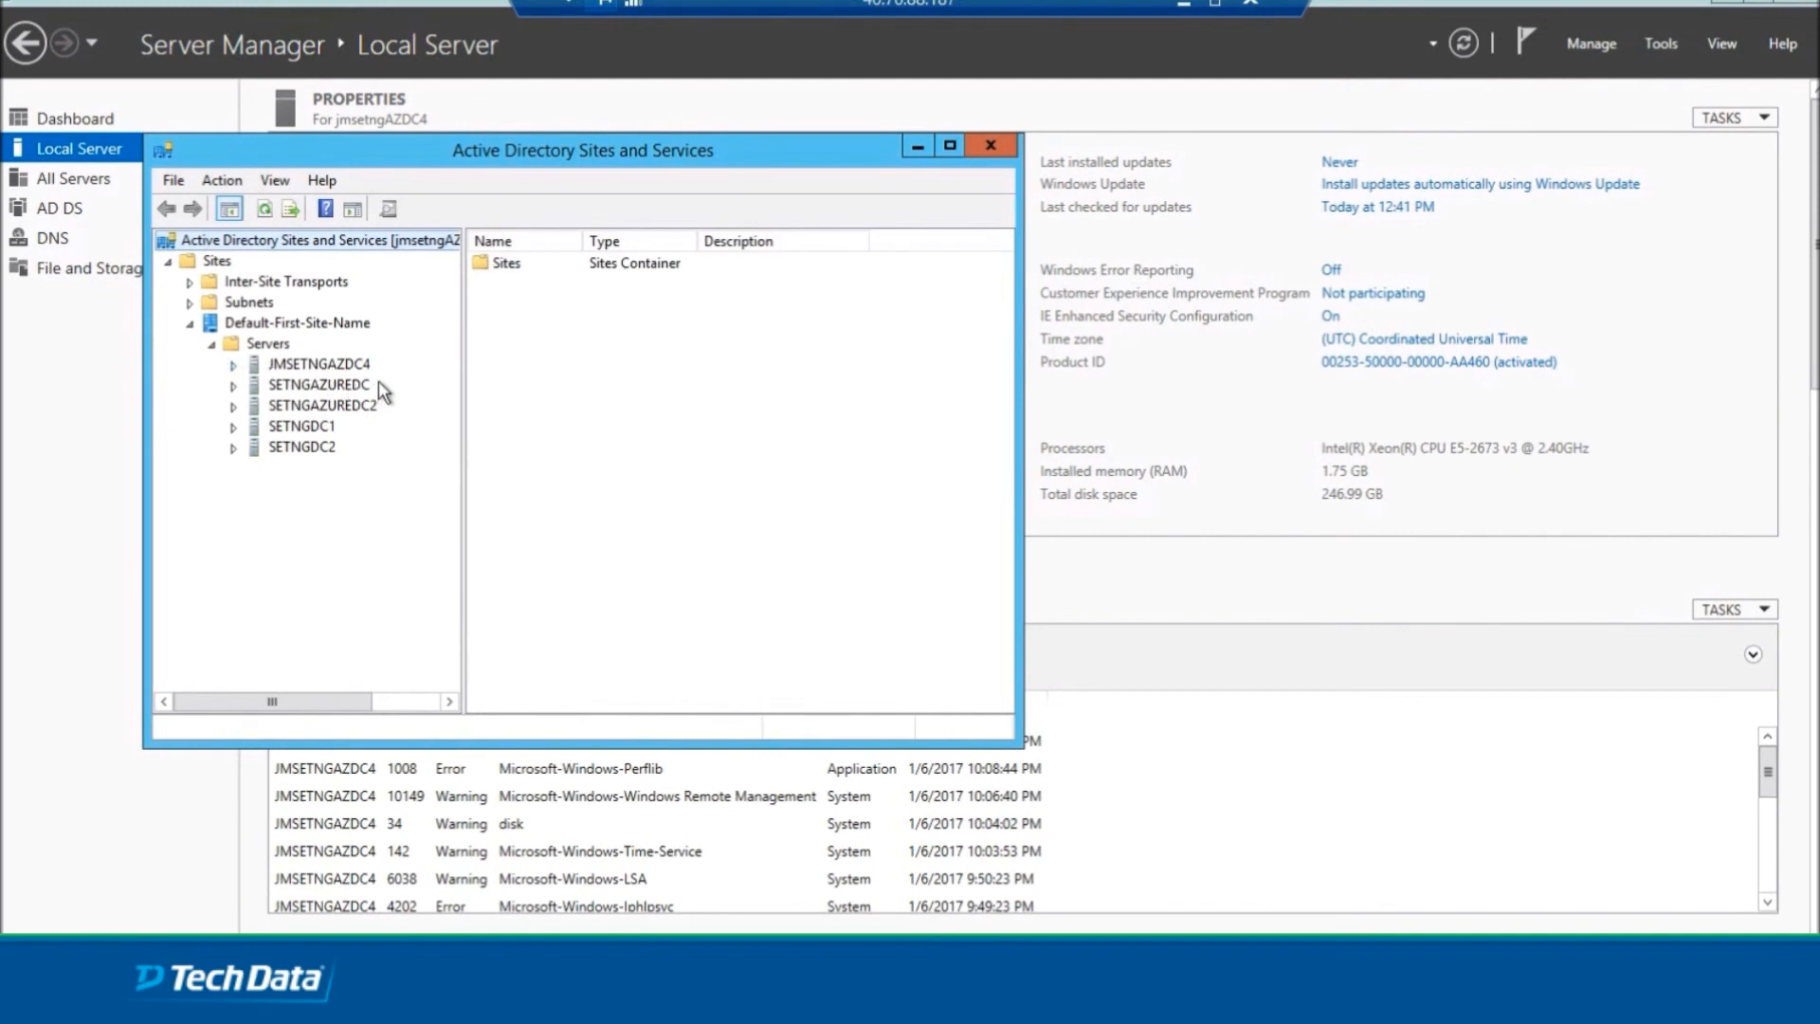
{"action": "mouse_move", "coordinate": [333, 427]}
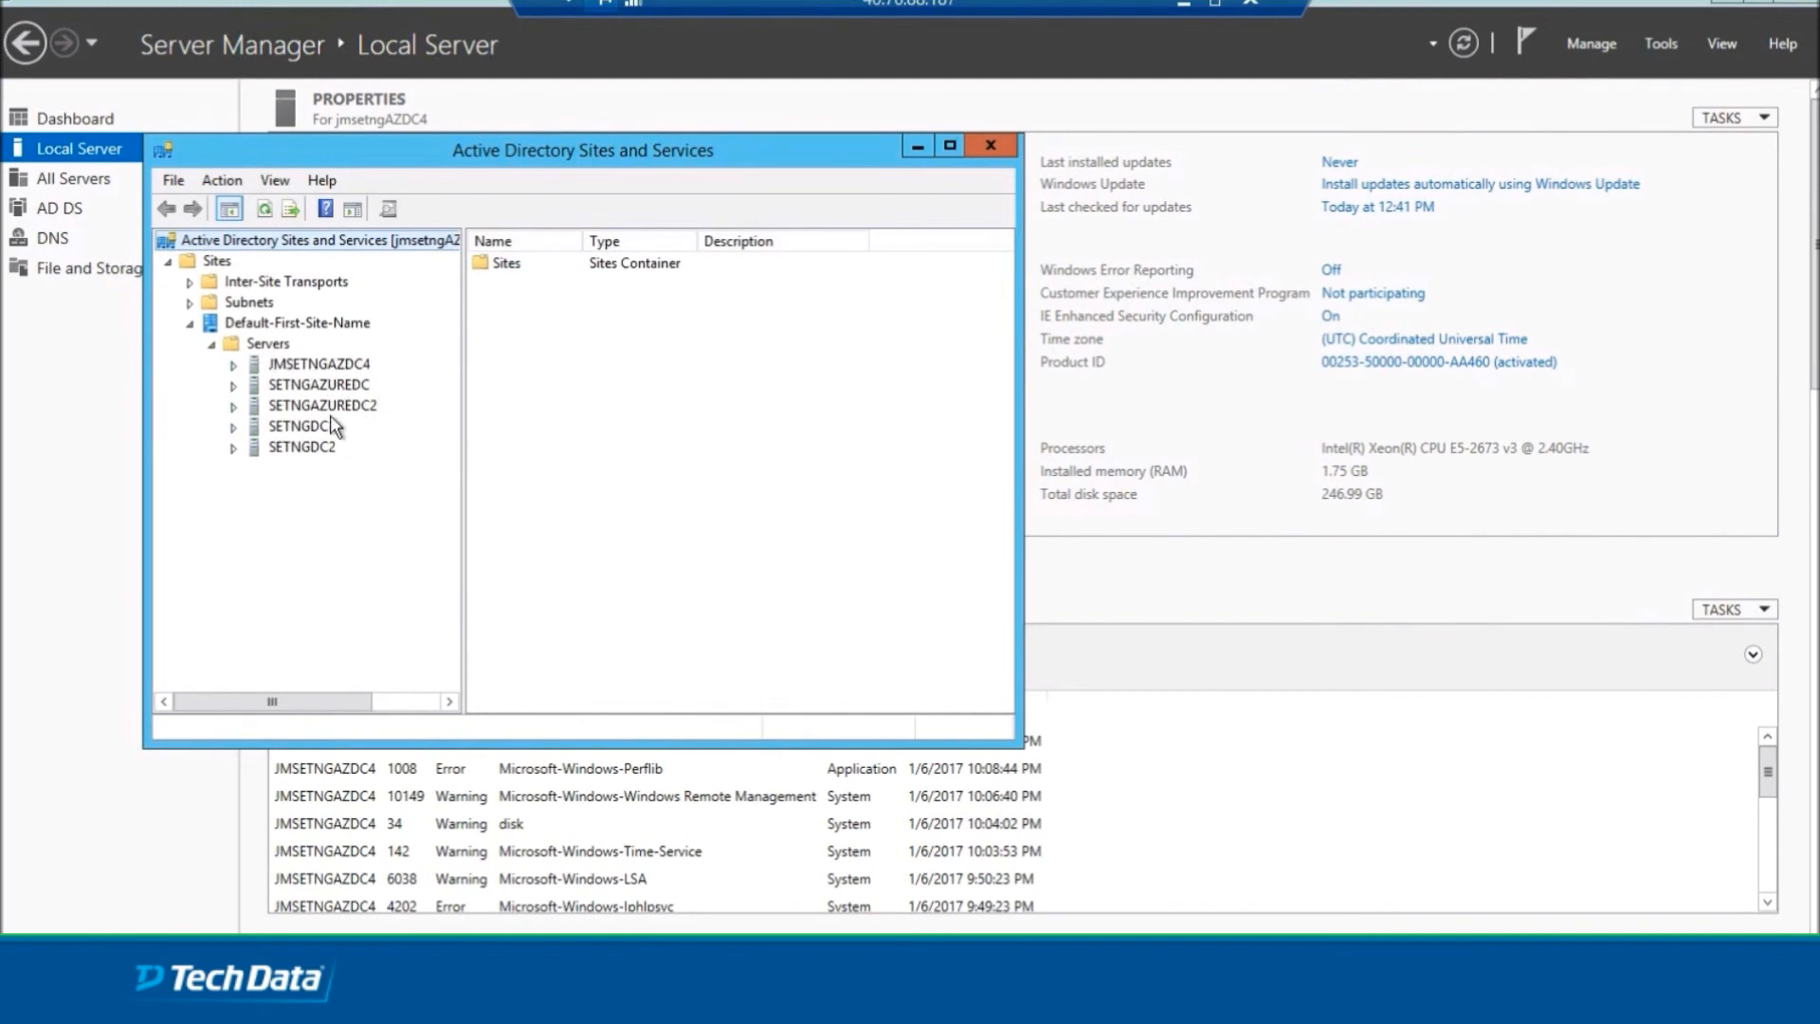